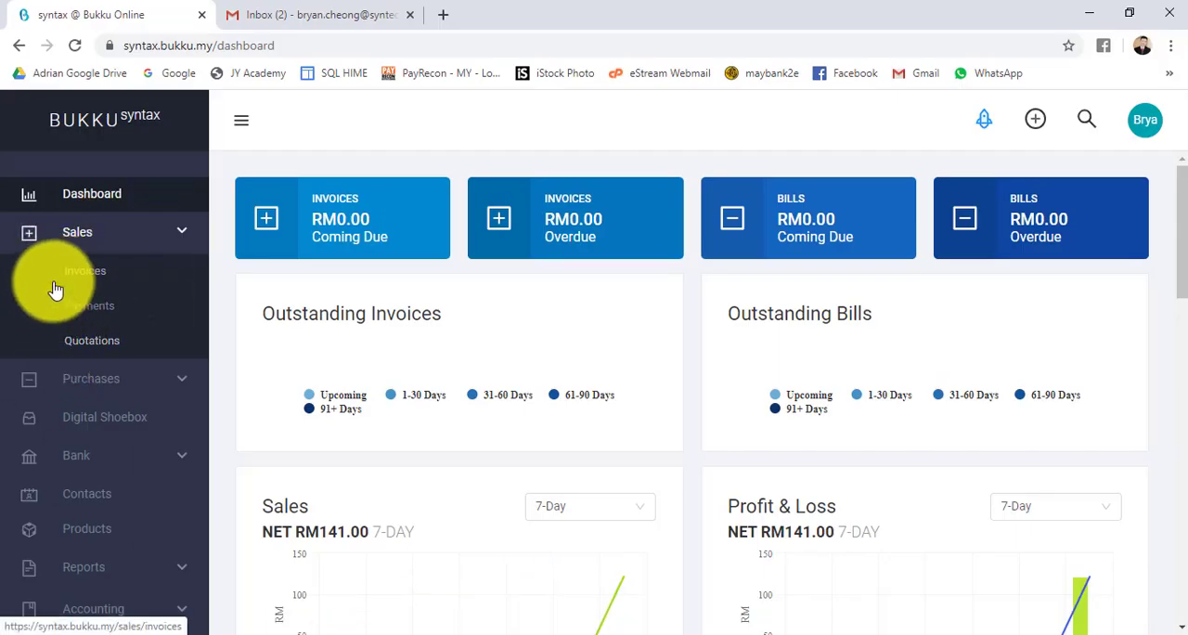
{"action": "mouse_move", "coordinate": [85, 275]}
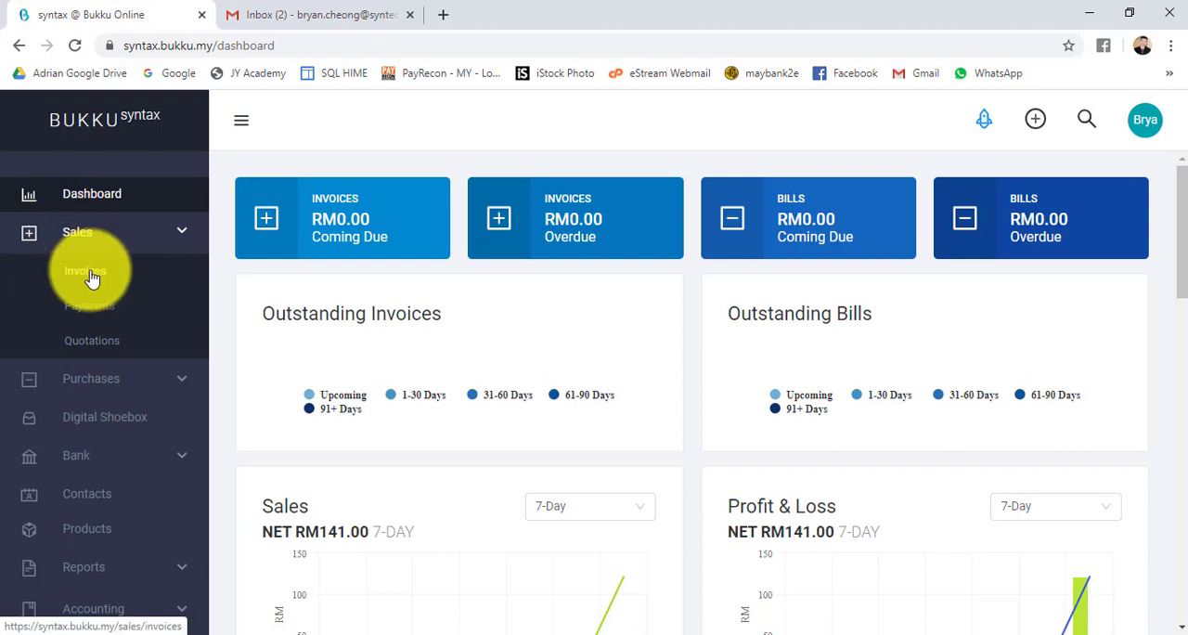
{"action": "mouse_move", "coordinate": [26, 275]}
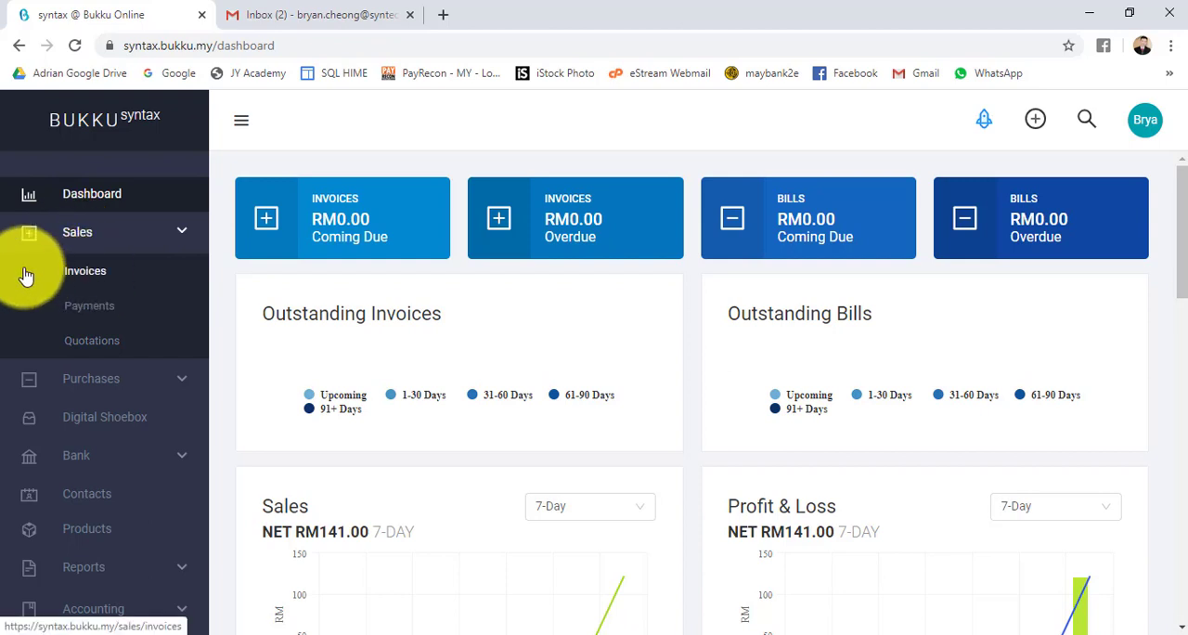
{"action": "mouse_move", "coordinate": [92, 341]}
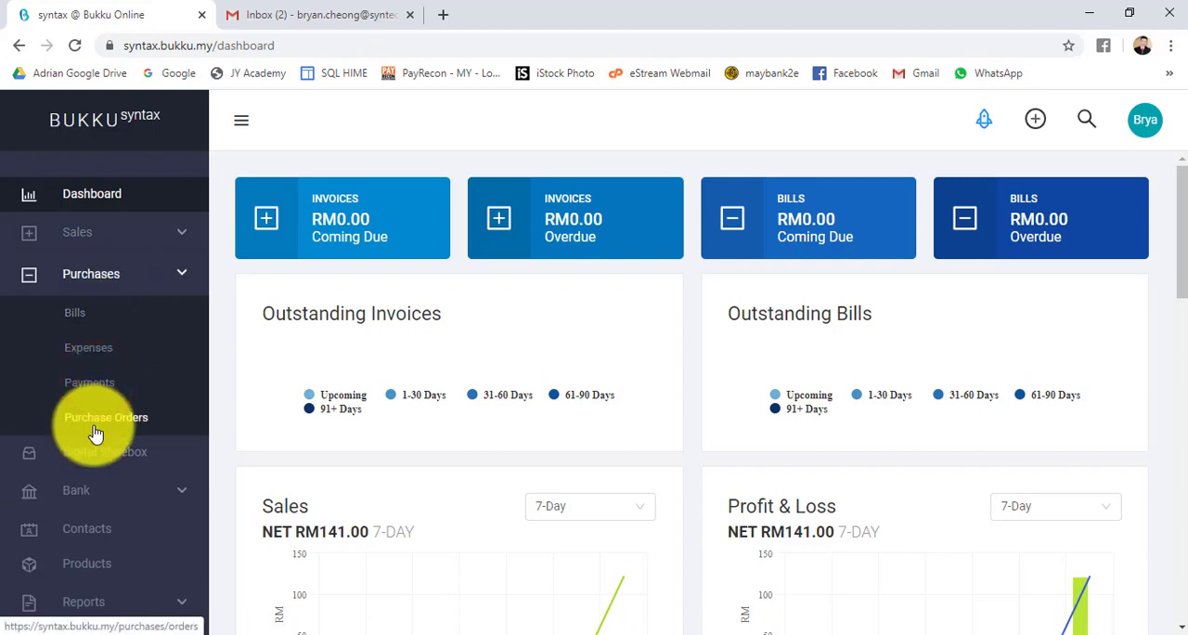
{"action": "mouse_move", "coordinate": [89, 382]}
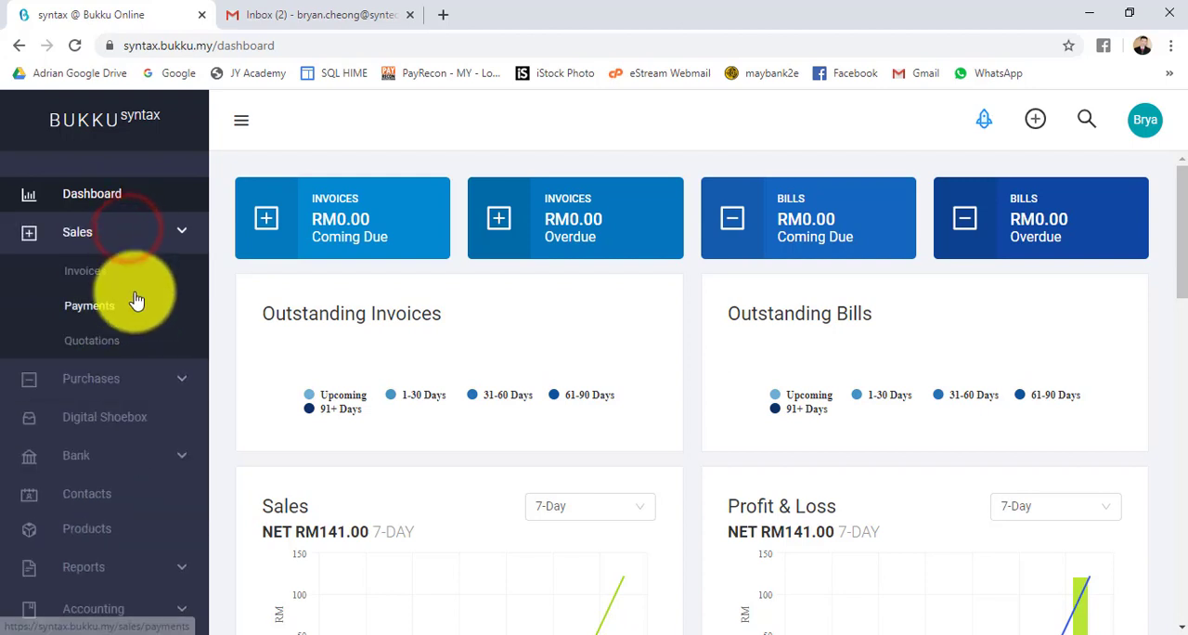
Show the sales invoices list with the three paid invoices for Syntax Studio Sdn Bhd.
{"action": "left_click", "coordinate": [86, 271]}
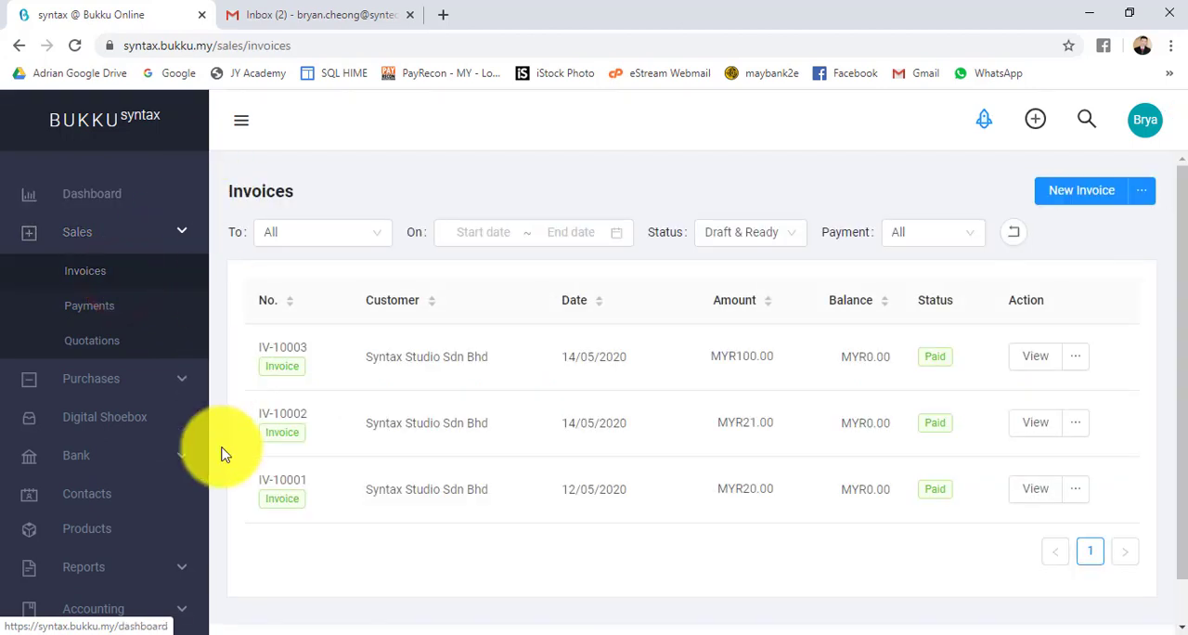
{"action": "mouse_move", "coordinate": [424, 286]}
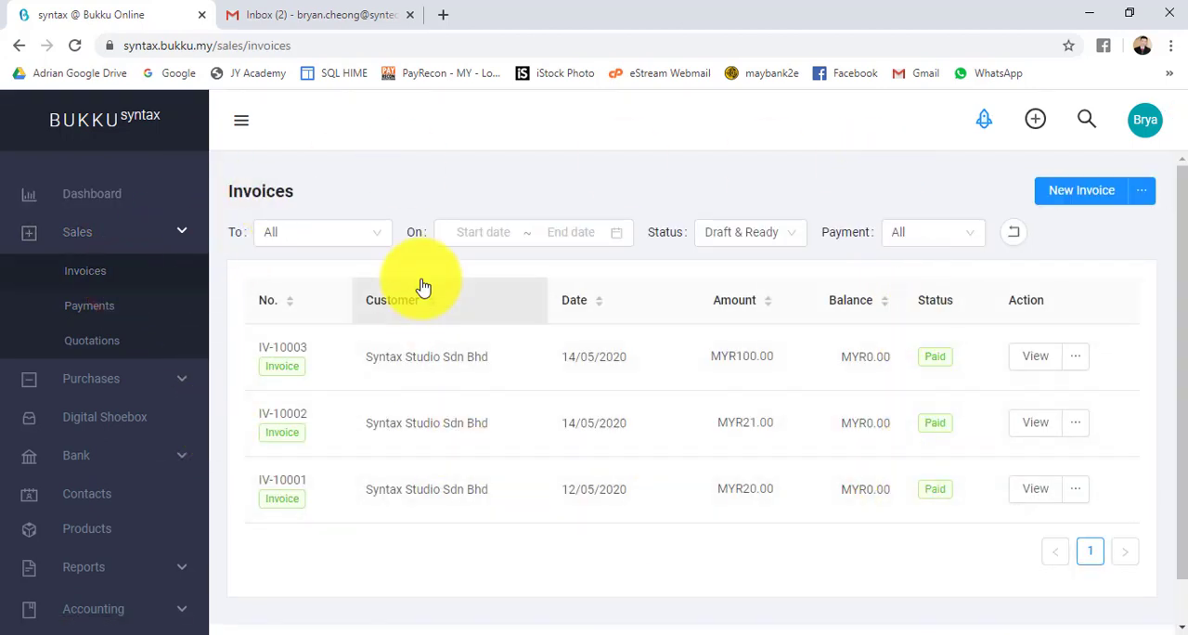
{"action": "mouse_move", "coordinate": [245, 184]}
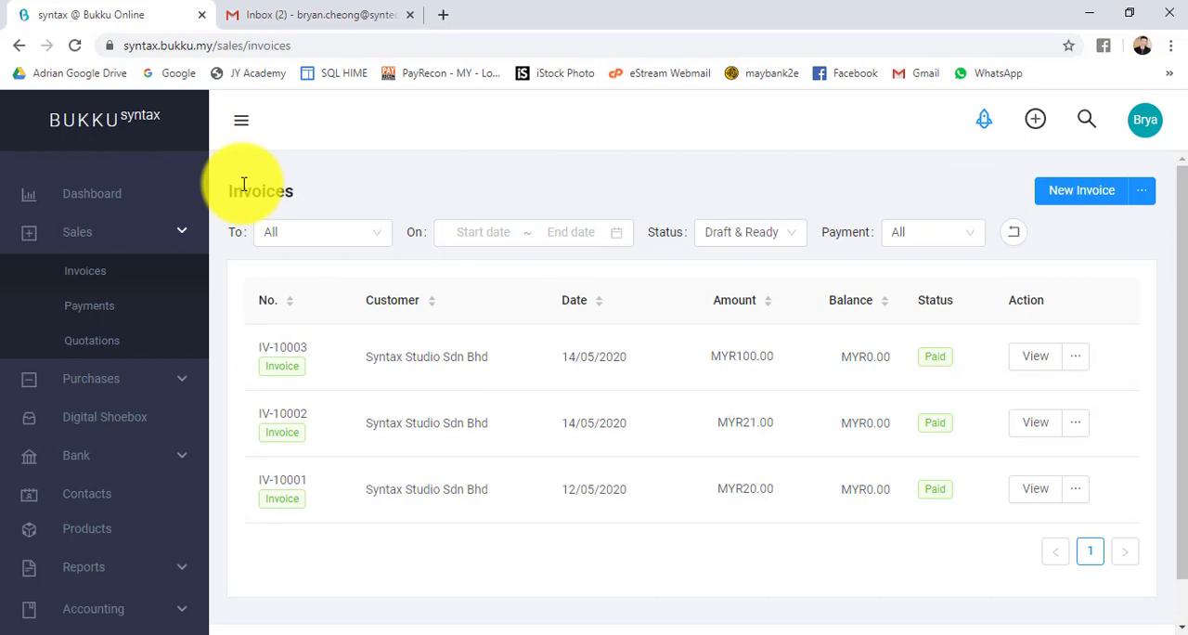
{"action": "mouse_move", "coordinate": [750, 471]}
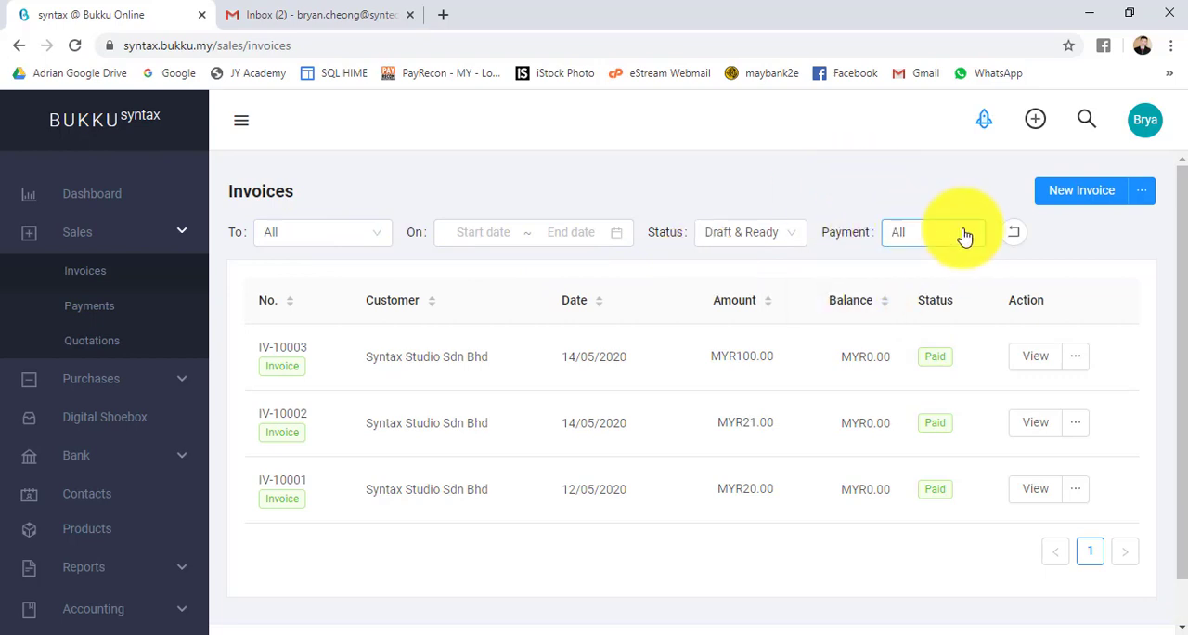
{"action": "mouse_move", "coordinate": [712, 356]}
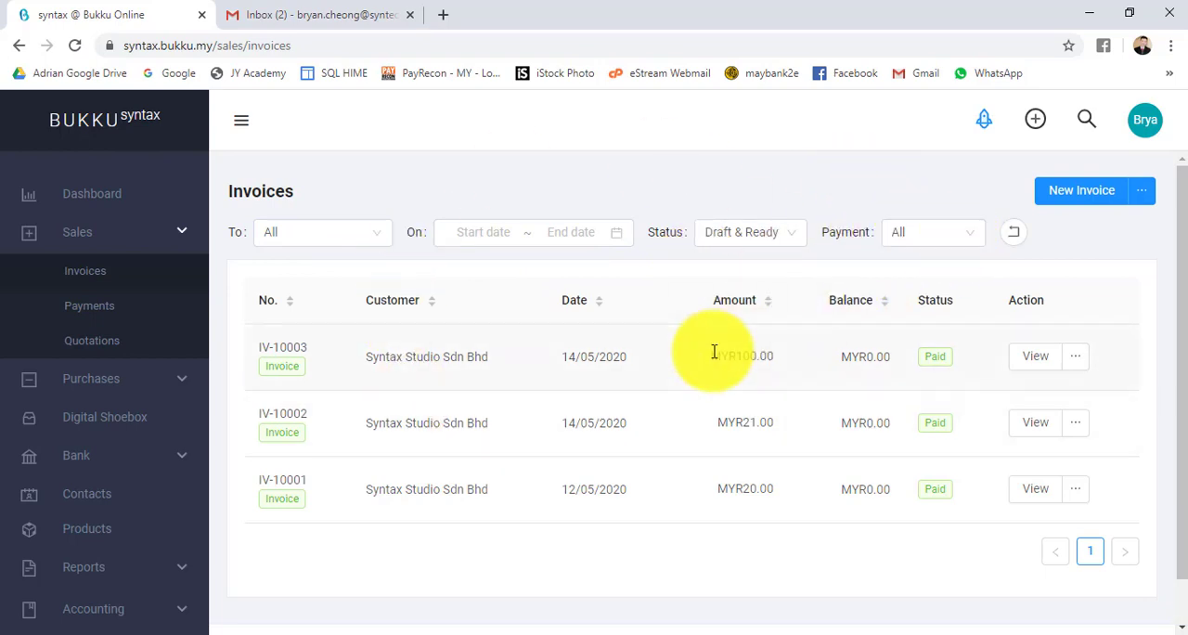
{"action": "mouse_move", "coordinate": [1010, 163]}
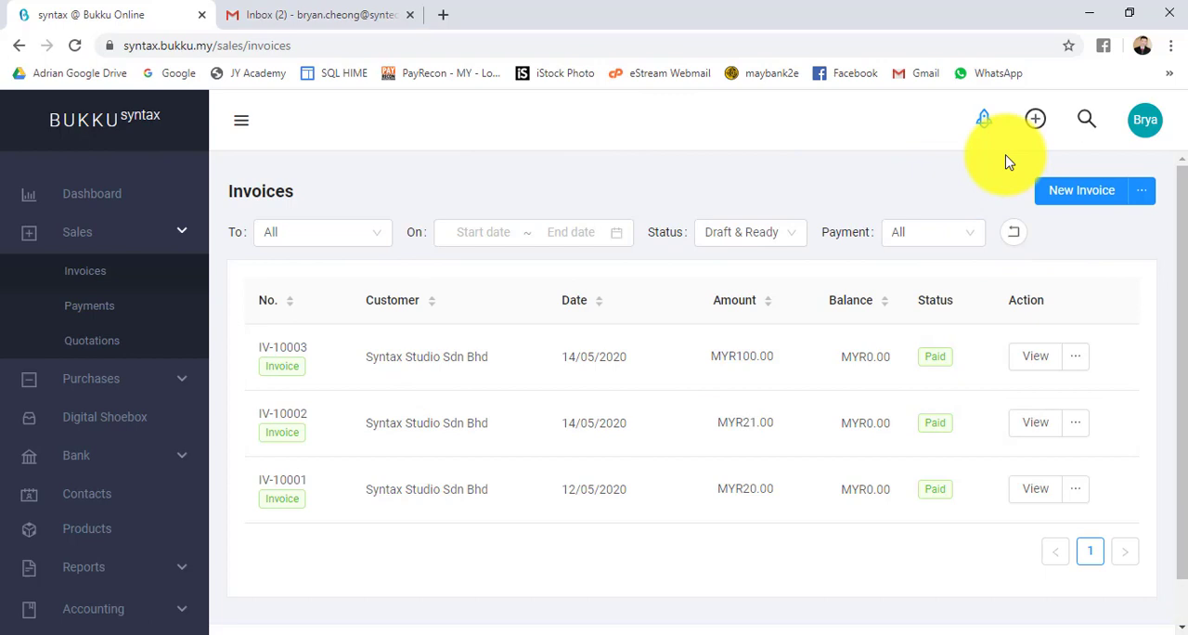
{"action": "mouse_move", "coordinate": [1151, 191]}
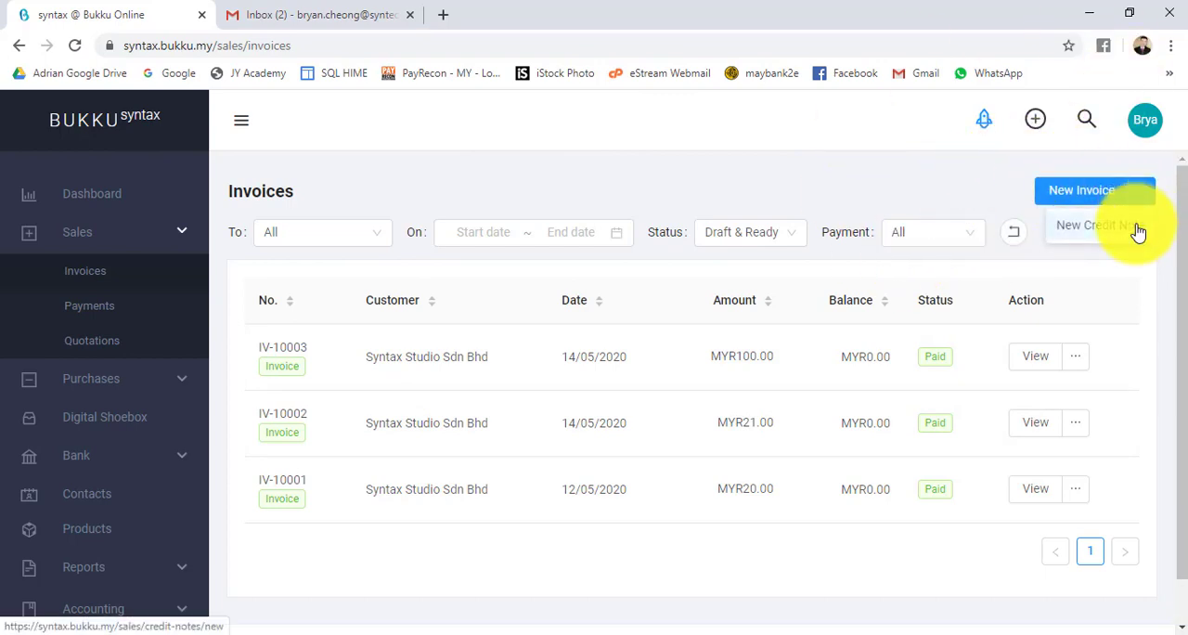
{"action": "mouse_move", "coordinate": [961, 195]}
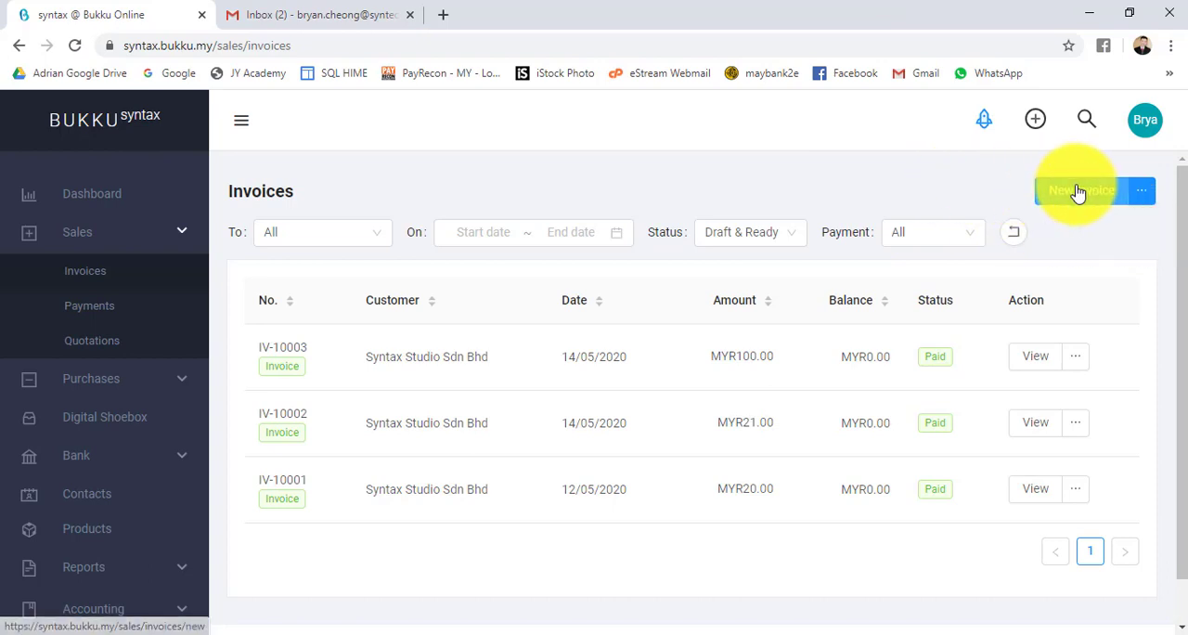
Start a new sales invoice and choose Syntax Studio Sdn Bhd as the customer.
{"action": "left_click", "coordinate": [1080, 191]}
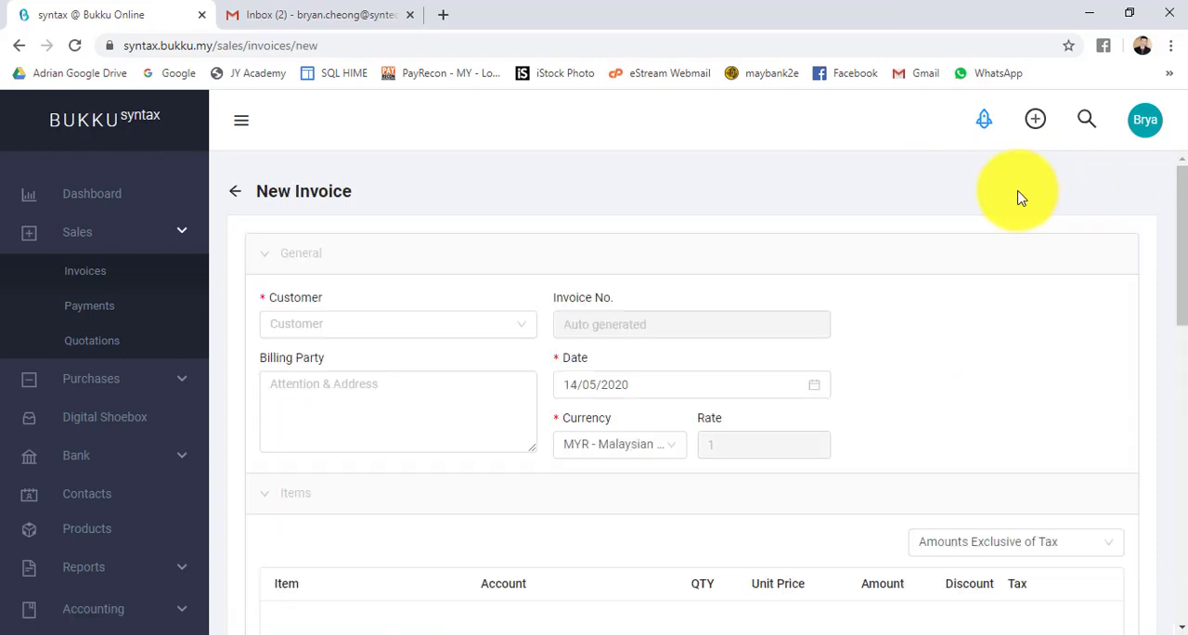
{"action": "left_click", "coordinate": [398, 323]}
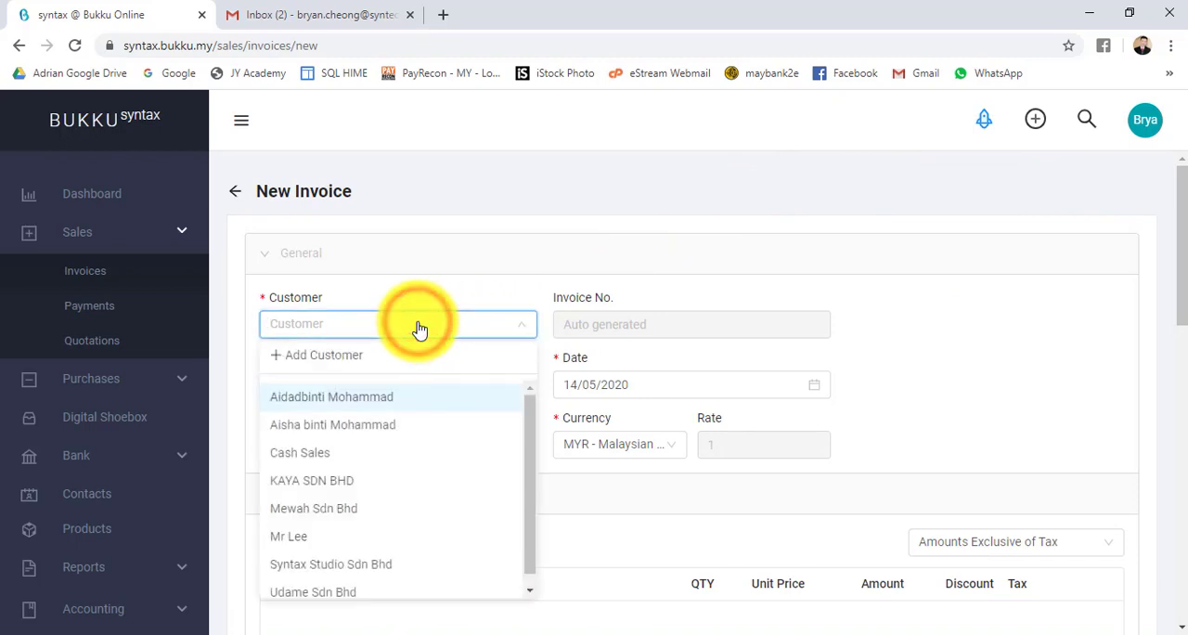
{"action": "mouse_move", "coordinate": [418, 327]}
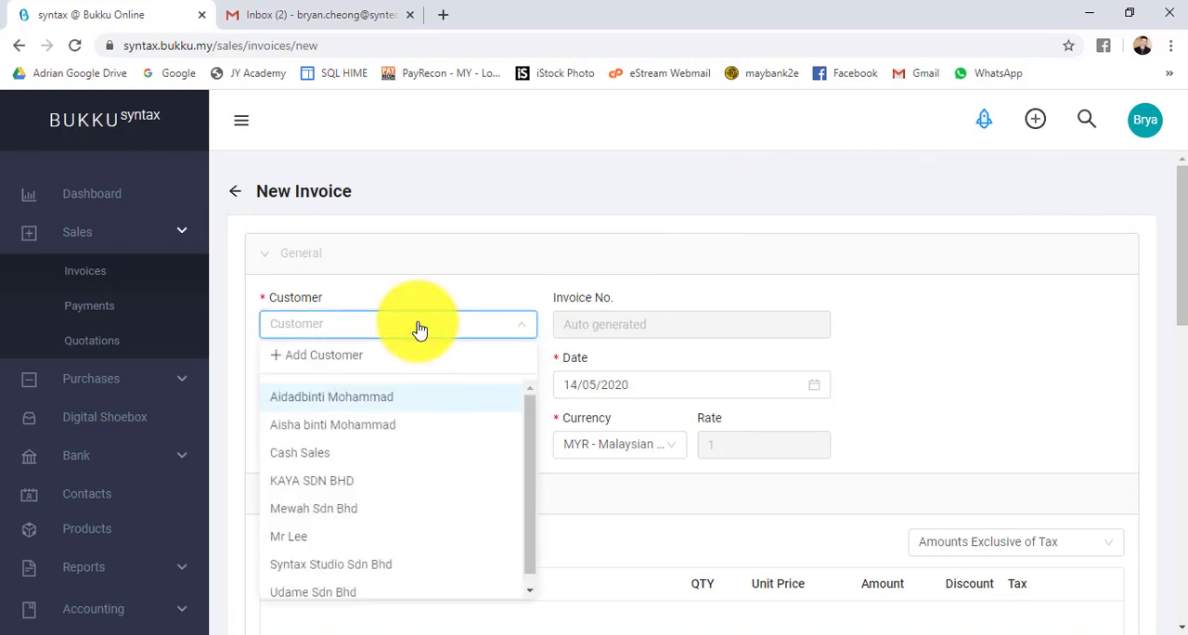
{"action": "type", "text": "syn"}
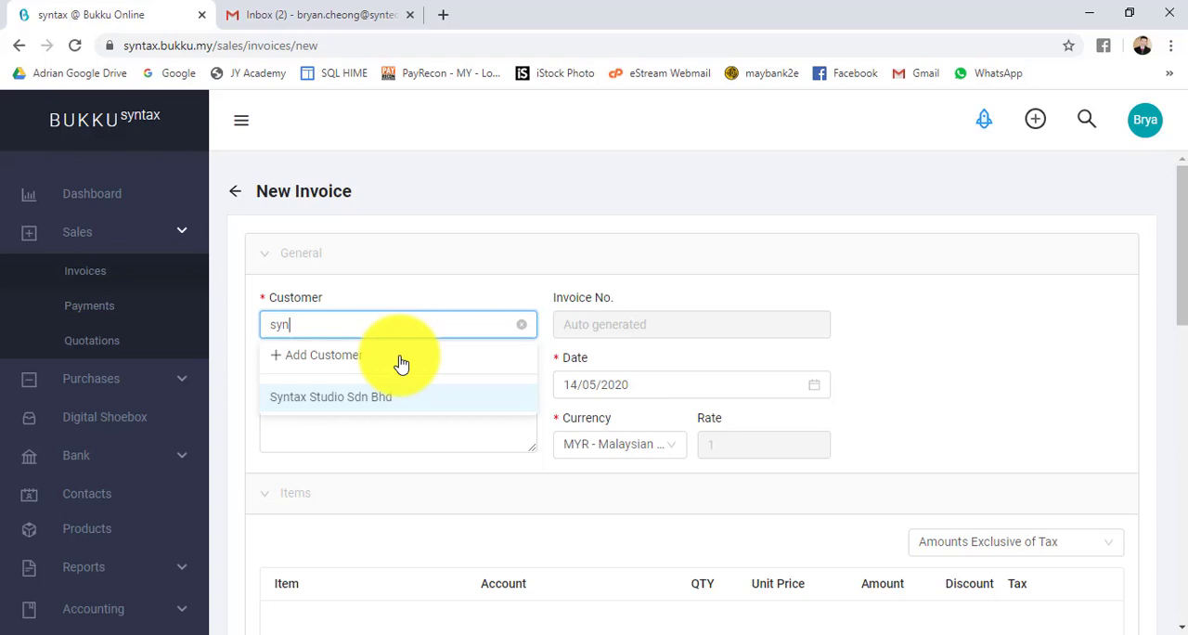
{"action": "left_click", "coordinate": [331, 398]}
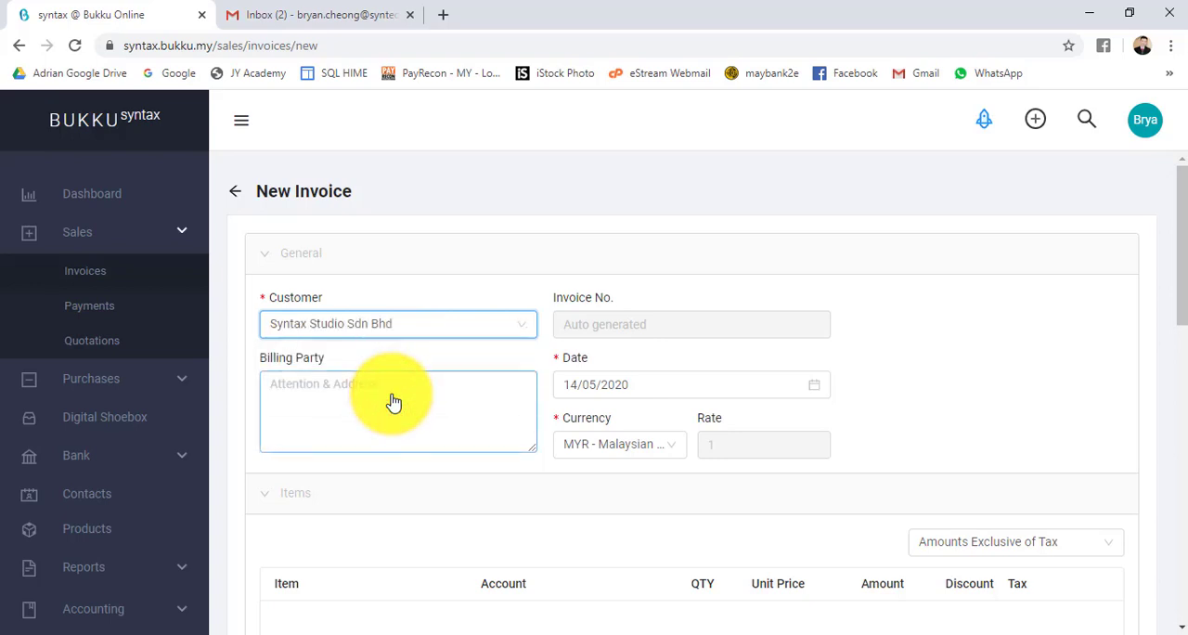
{"action": "mouse_move", "coordinate": [628, 385]}
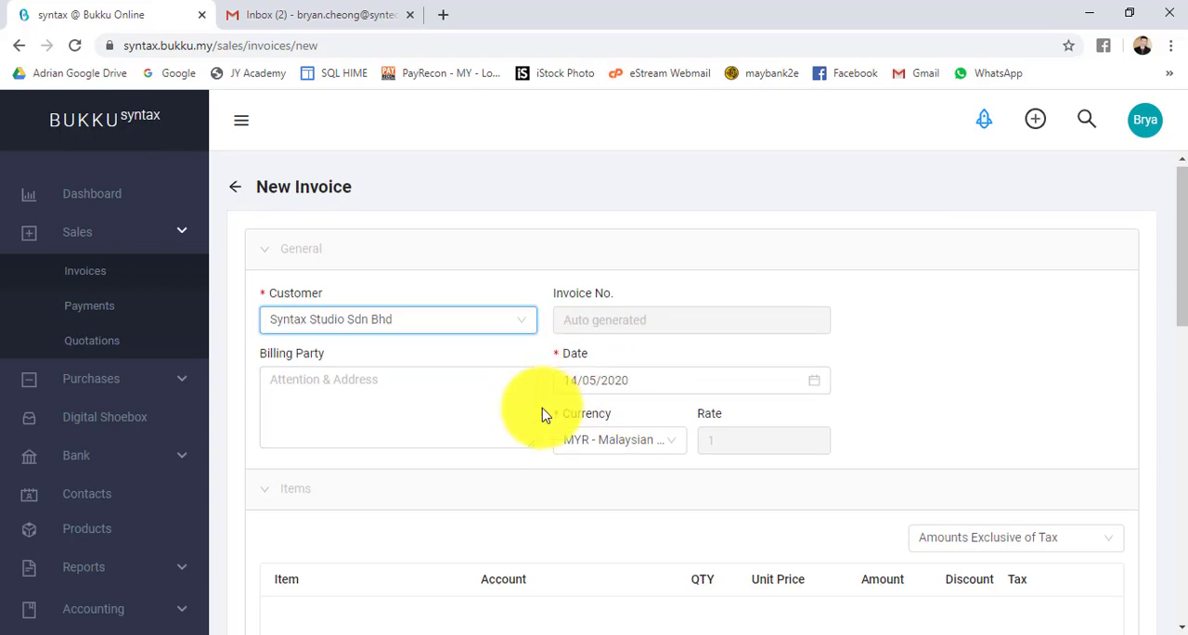
Add the first item line for Black Pen and set its quantity to 10.
{"action": "scroll", "scroll_direction": "down", "scroll_amount": 3}
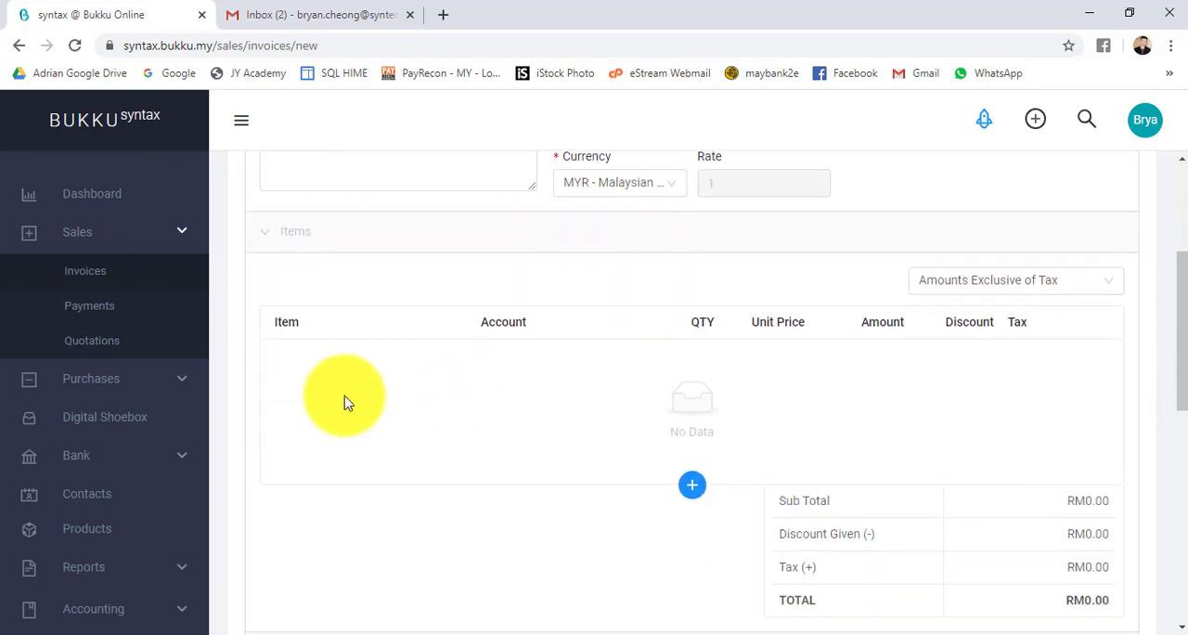
{"action": "mouse_move", "coordinate": [382, 299]}
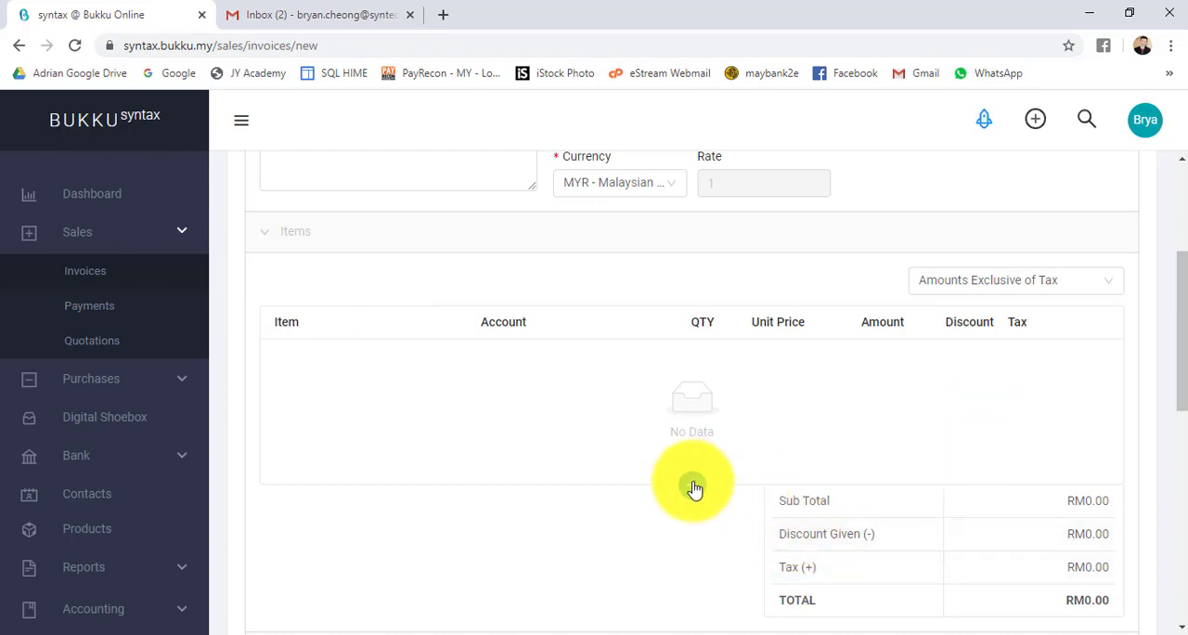
{"action": "left_click", "coordinate": [691, 430]}
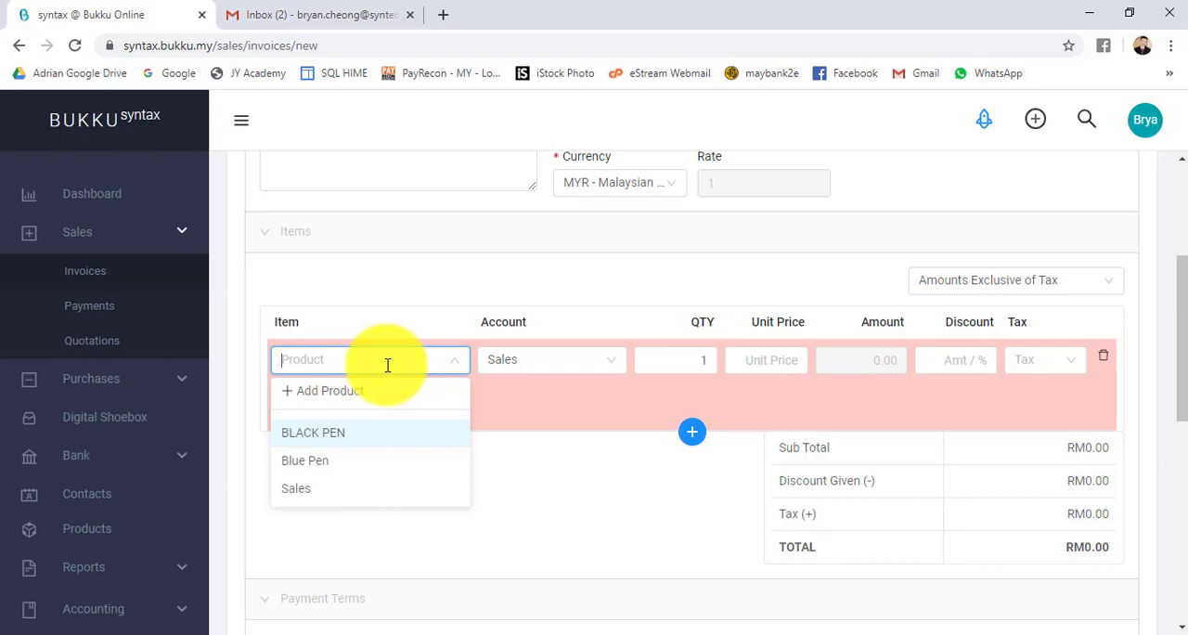
{"action": "type", "text": "b"}
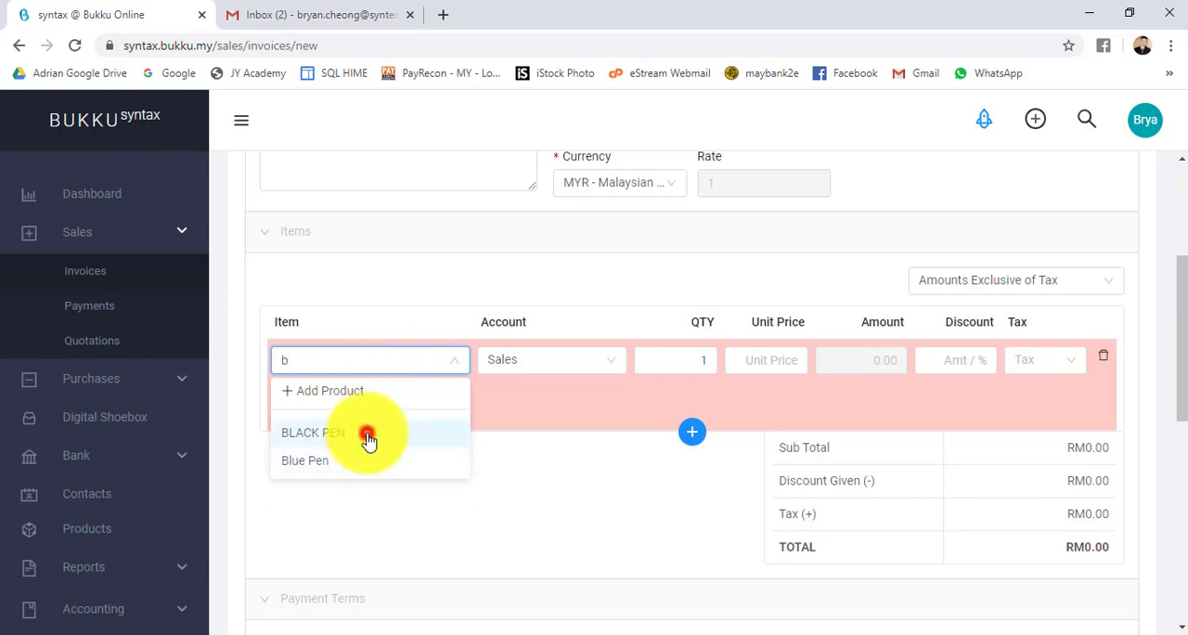
{"action": "left_click", "coordinate": [312, 432]}
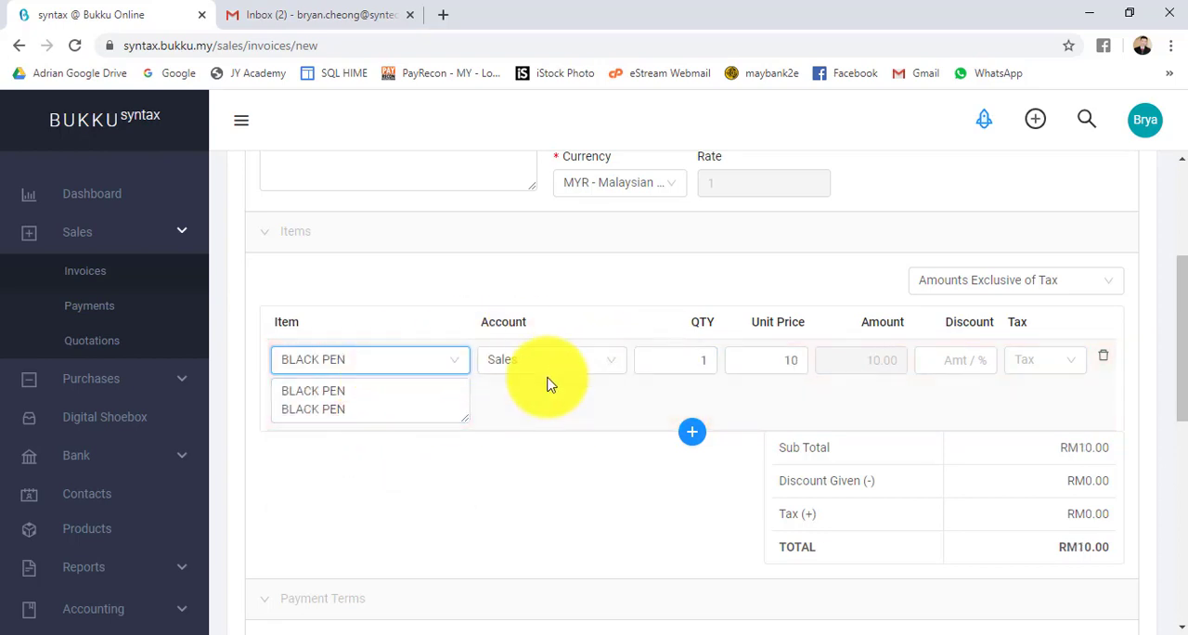
{"action": "mouse_move", "coordinate": [598, 353]}
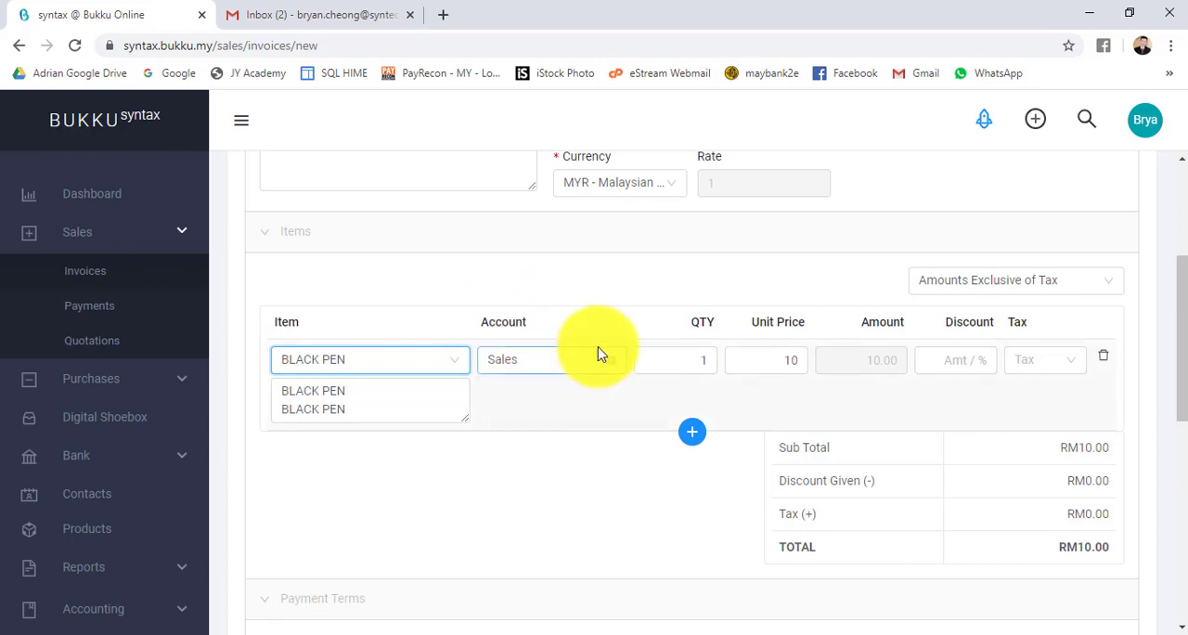
{"action": "left_click", "coordinate": [553, 360]}
{"action": "type", "text": "0"}
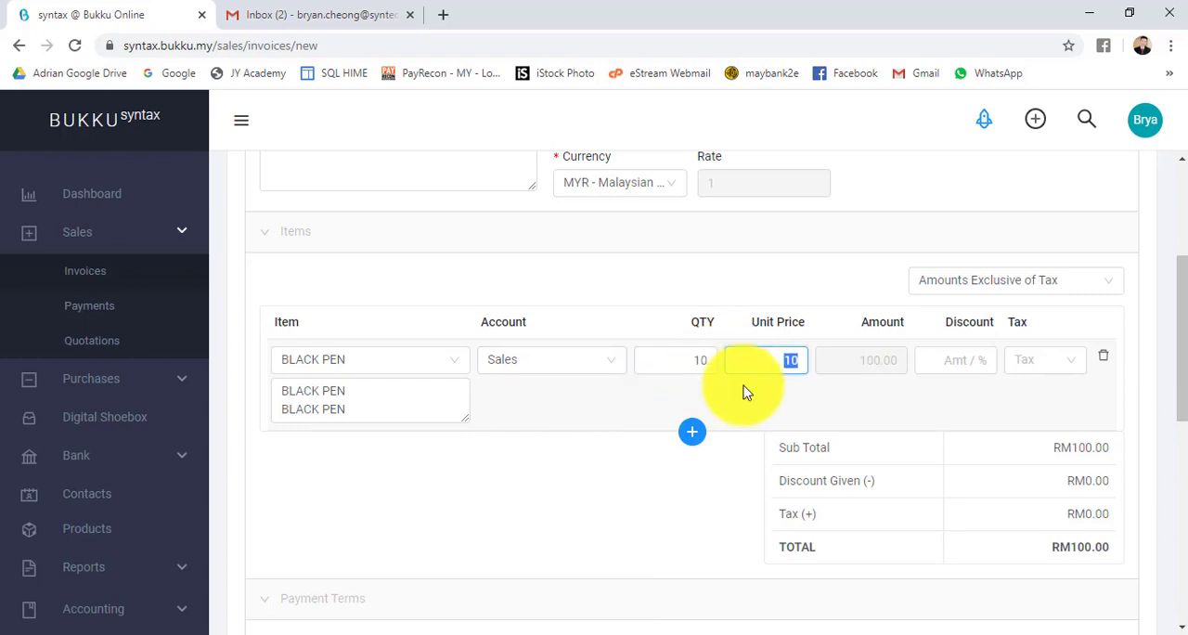
Add a second item line for Blue Pen, 2 units at RM2, leaving discount empty.
{"action": "scroll", "scroll_direction": "down", "scroll_amount": 3}
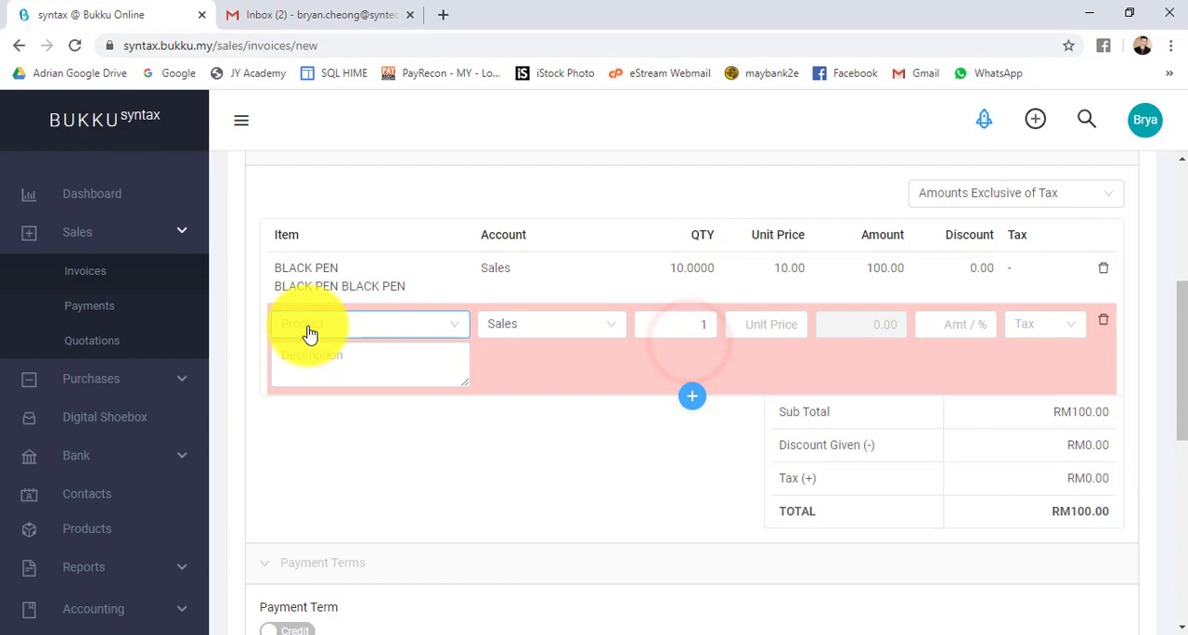
{"action": "type", "text": "bl"}
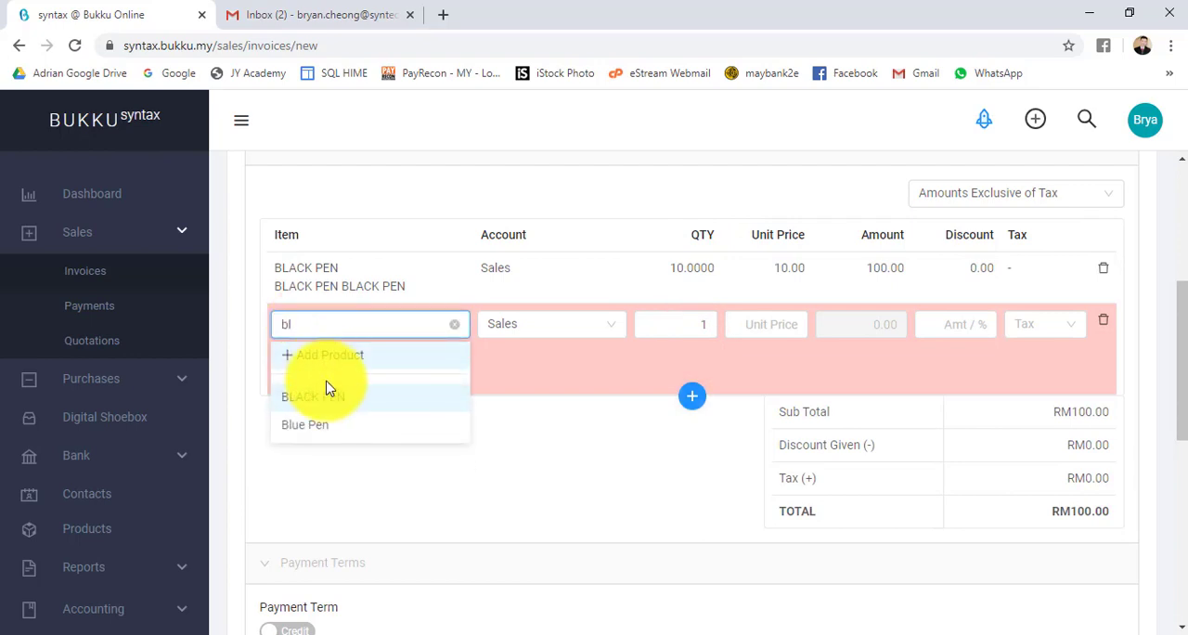
{"action": "left_click", "coordinate": [304, 423]}
{"action": "type", "text": "2"}
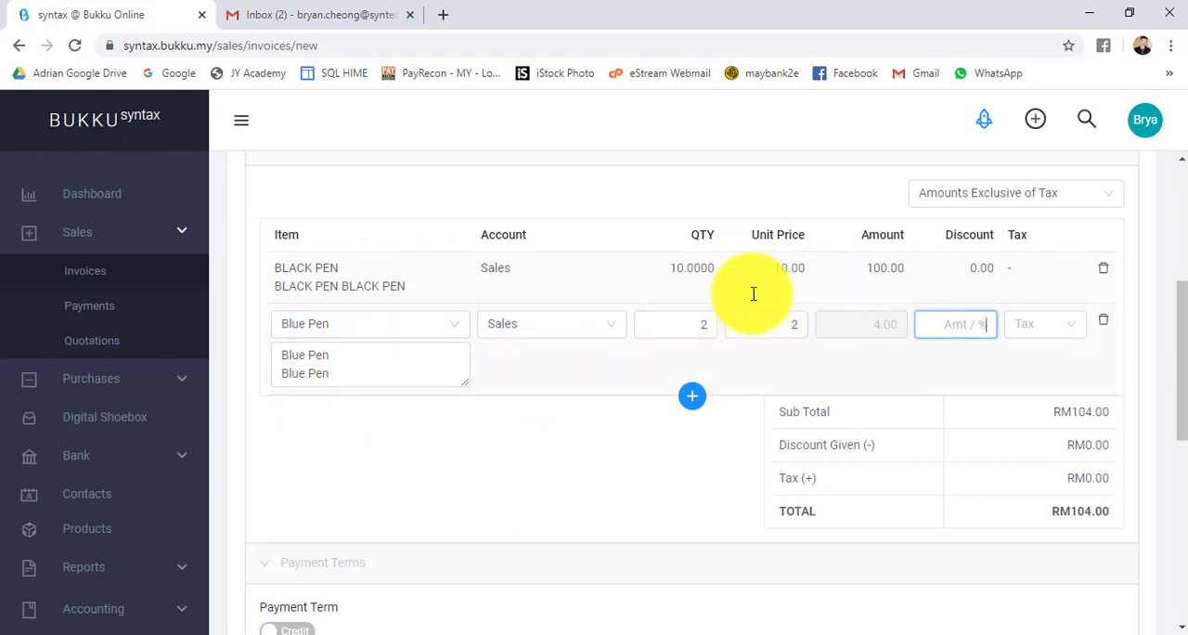
{"action": "mouse_move", "coordinate": [1000, 368]}
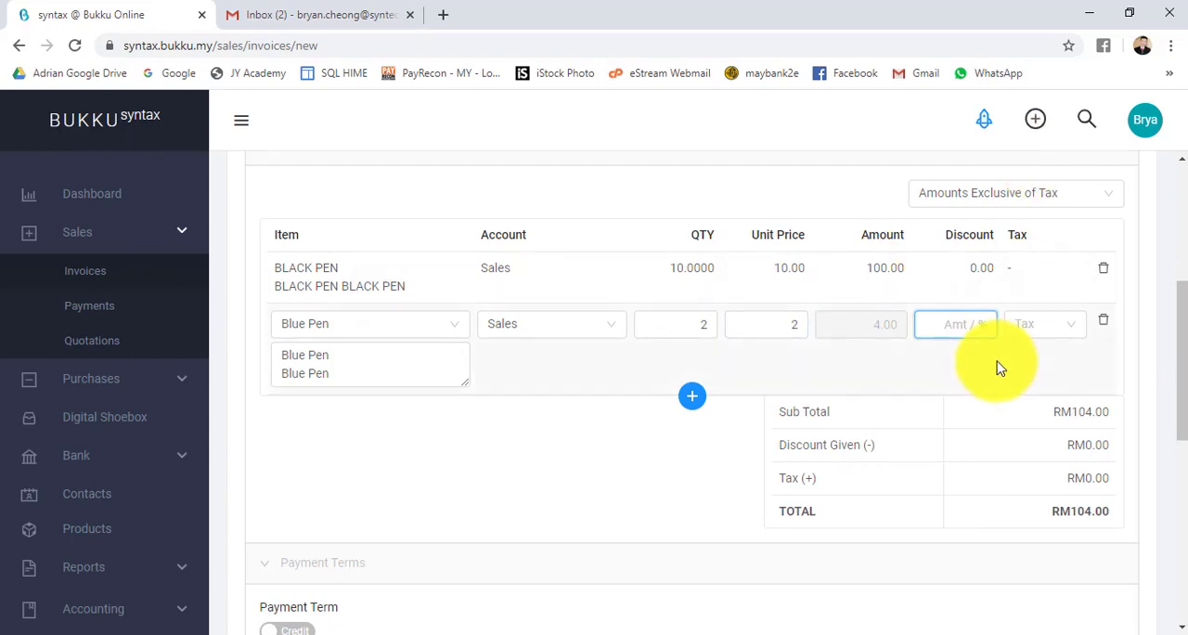
{"action": "type", "text": "10"}
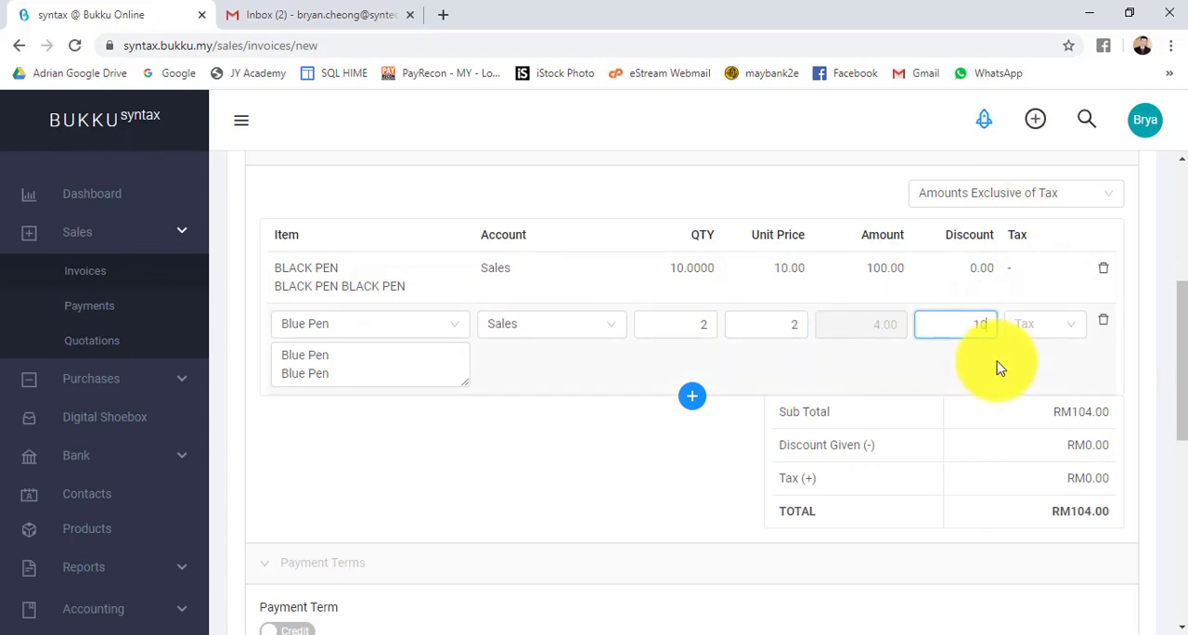
{"action": "type", "text": "%"}
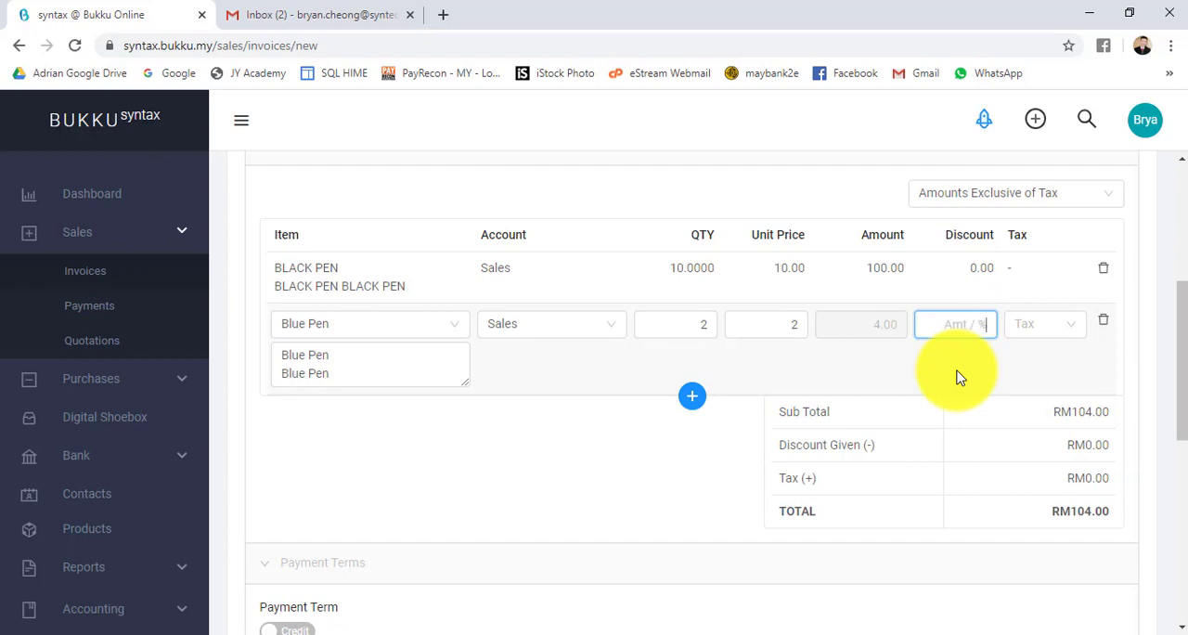
Add a NET14 payment term due 28/05/2020 for RM104.00 and remove the duplicate row.
{"action": "scroll", "scroll_direction": "down", "scroll_amount": 3}
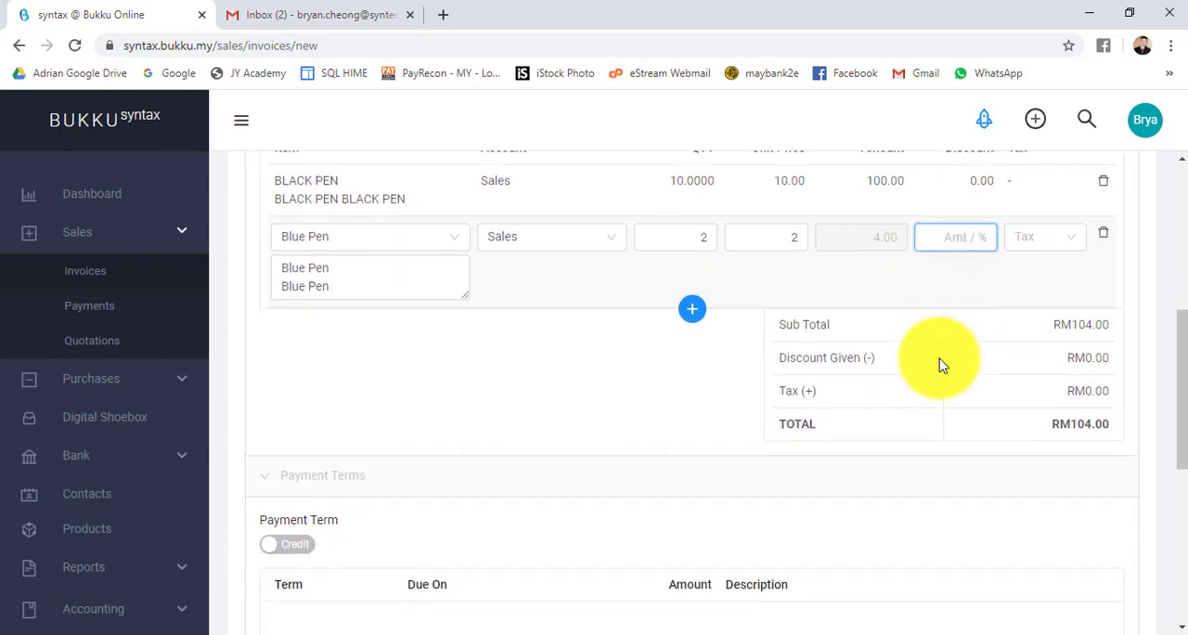
{"action": "scroll", "scroll_direction": "down", "scroll_amount": 3}
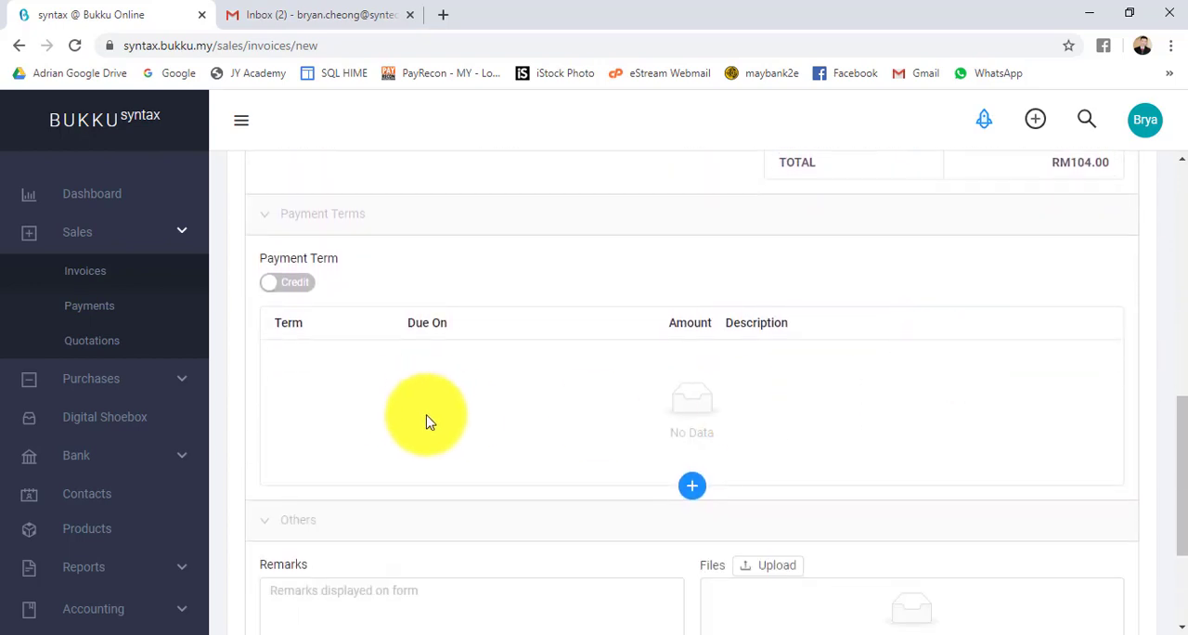
{"action": "mouse_move", "coordinate": [312, 381]}
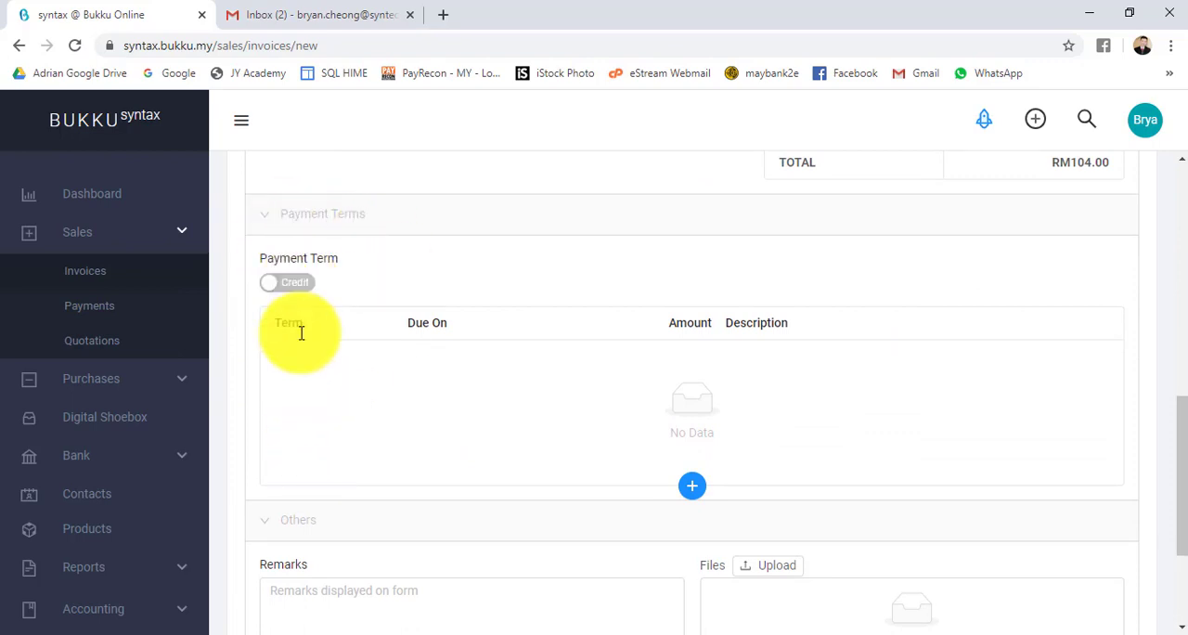
{"action": "mouse_move", "coordinate": [668, 450]}
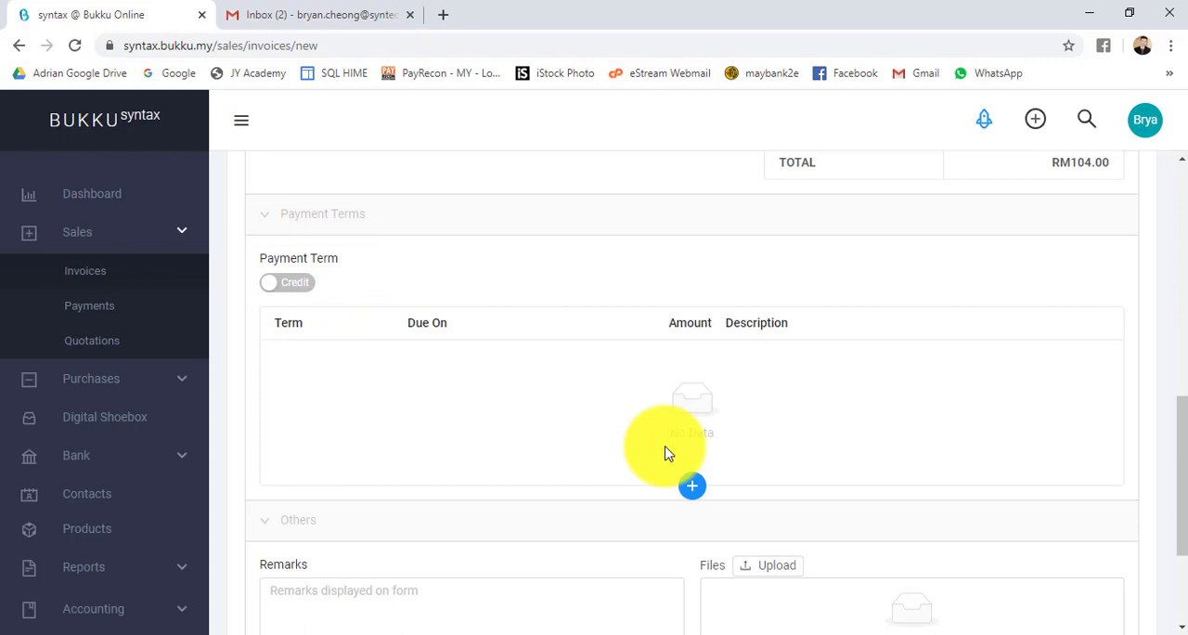
{"action": "left_click", "coordinate": [691, 487]}
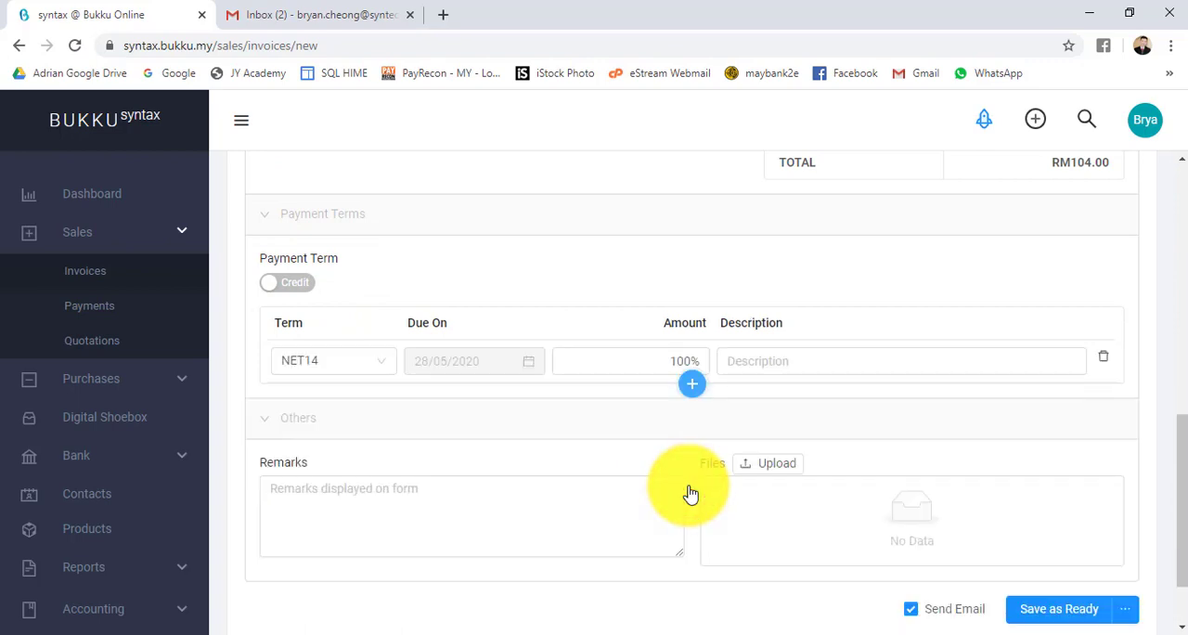
{"action": "mouse_move", "coordinate": [338, 360]}
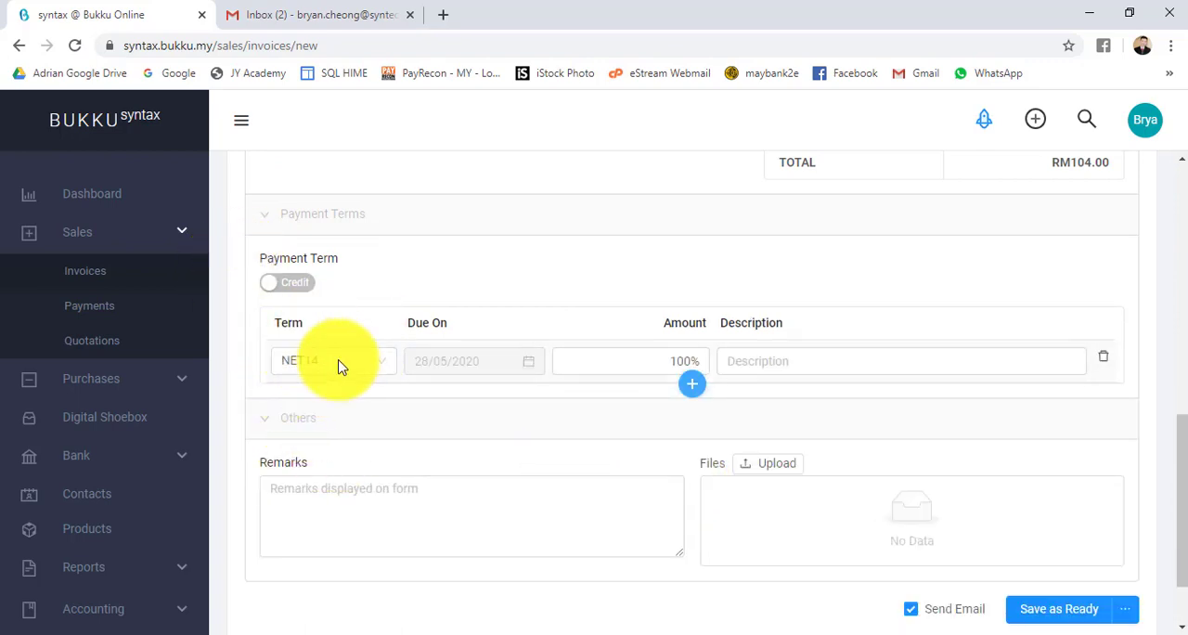
{"action": "mouse_move", "coordinate": [455, 294]}
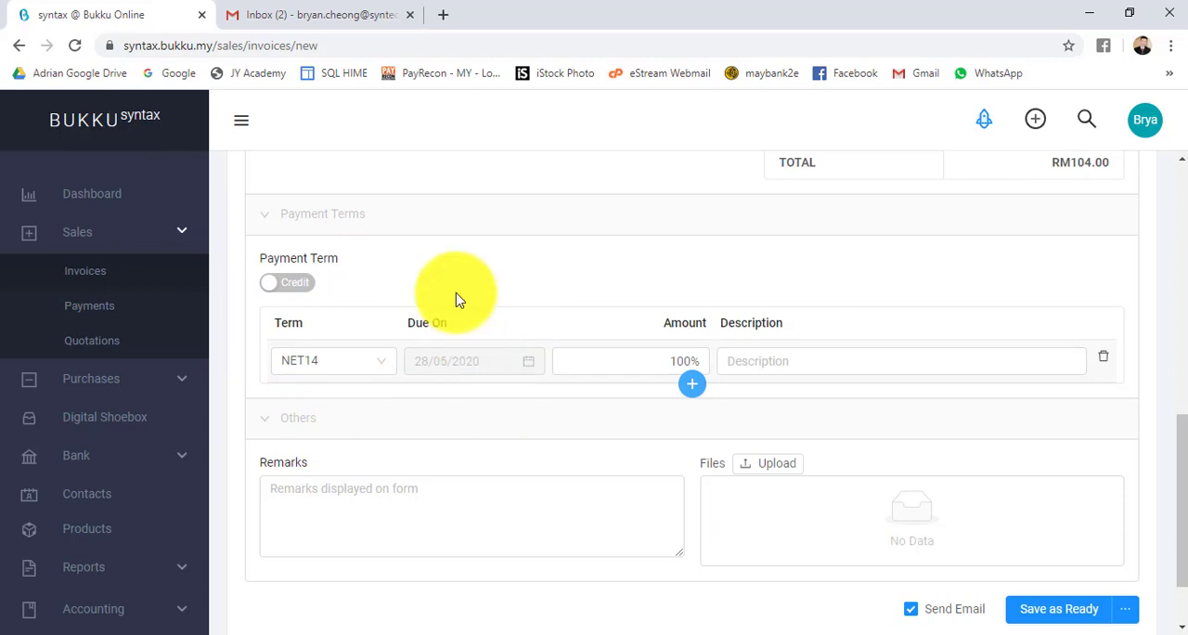
{"action": "mouse_move", "coordinate": [628, 412]}
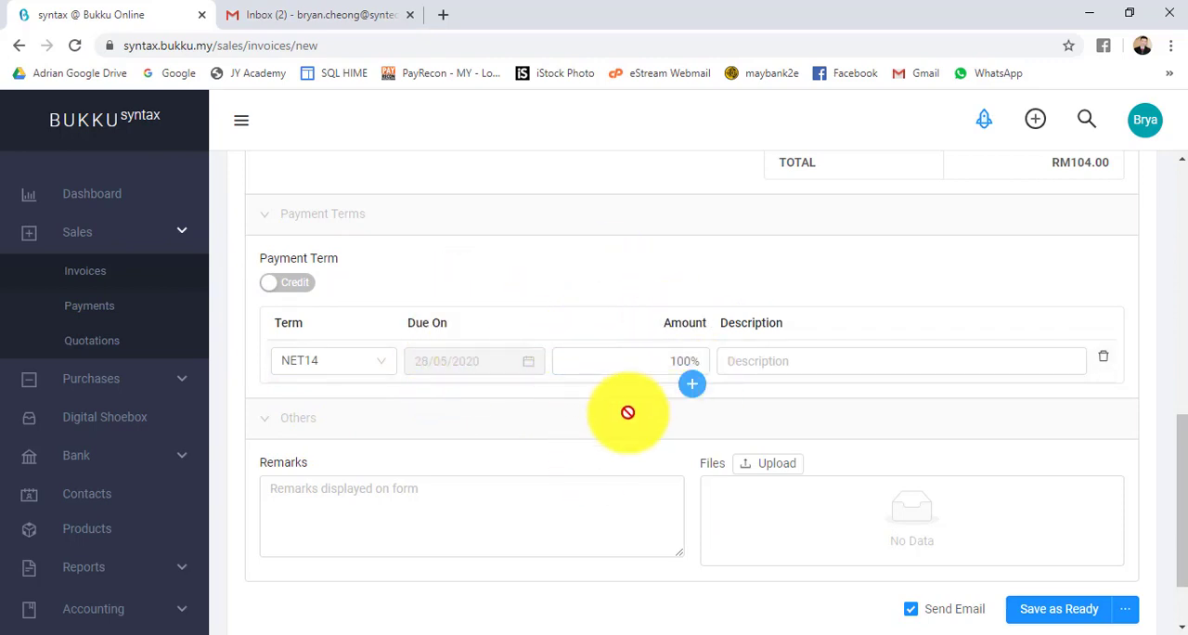
{"action": "mouse_move", "coordinate": [733, 405]}
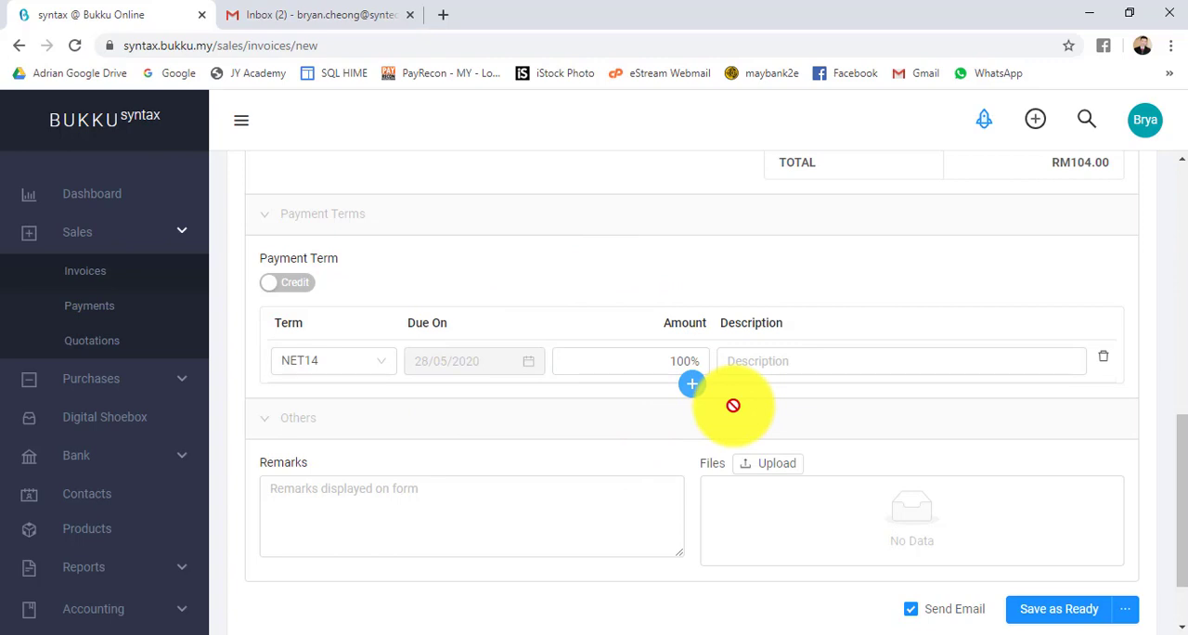
{"action": "left_click", "coordinate": [690, 382]}
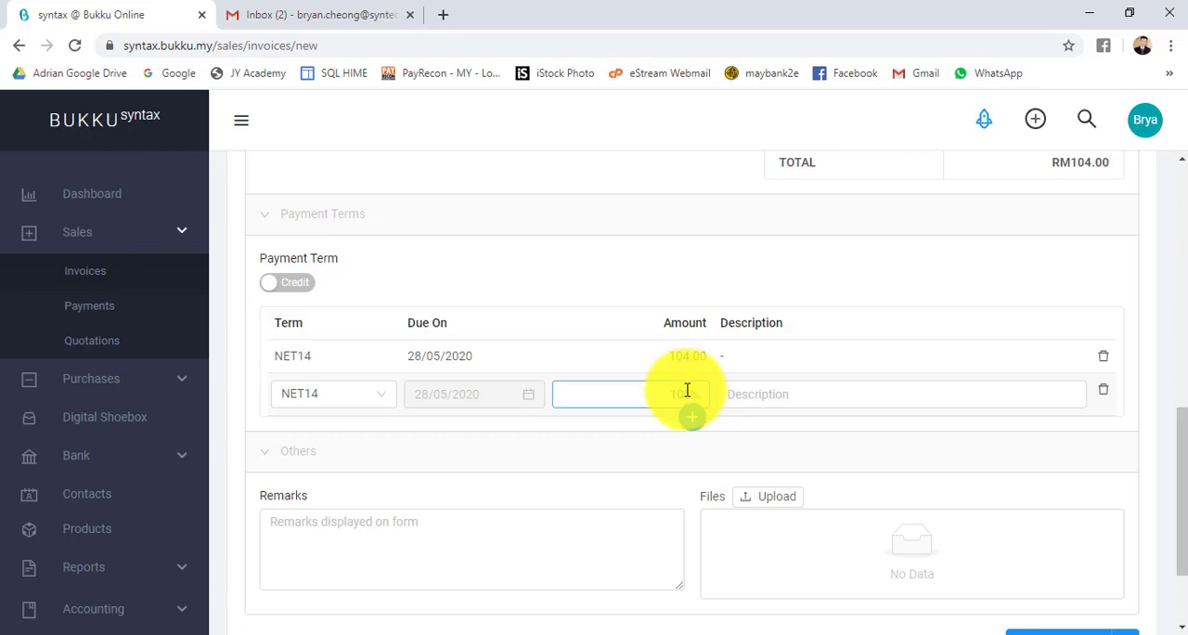
{"action": "left_click", "coordinate": [691, 406]}
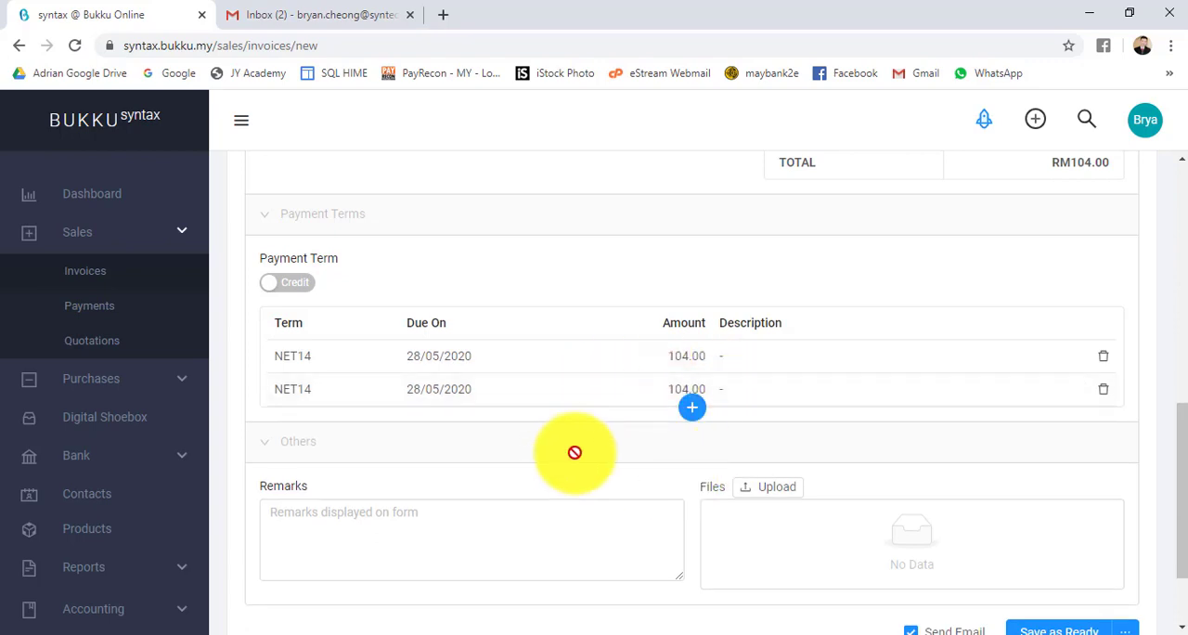
{"action": "left_click", "coordinate": [1102, 388]}
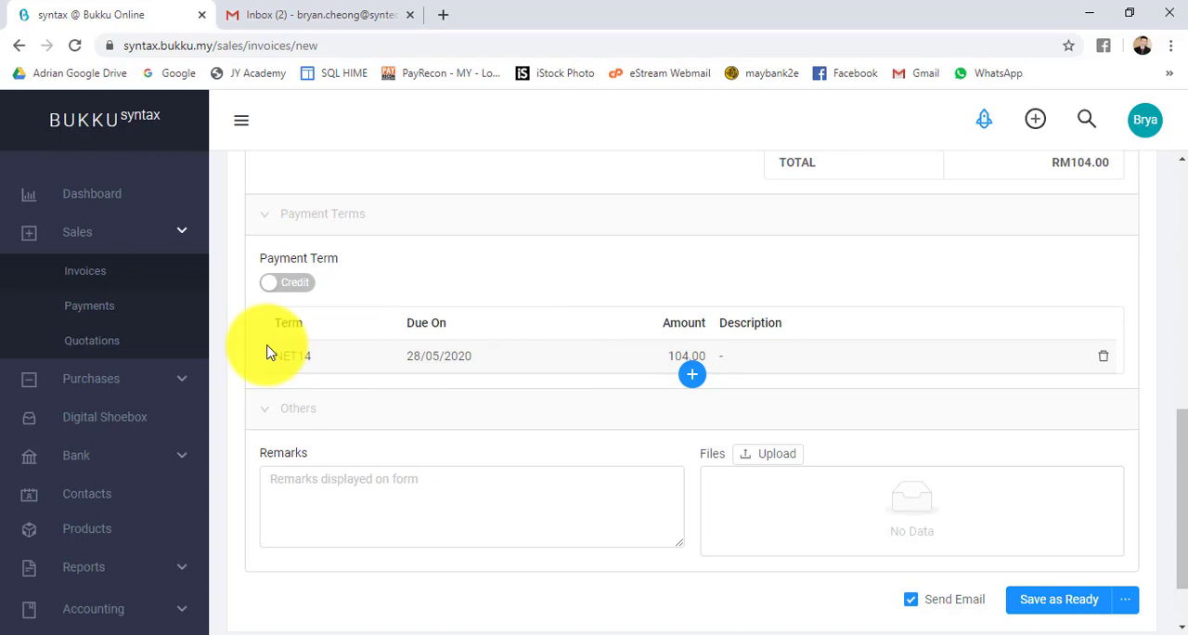
{"action": "mouse_move", "coordinate": [419, 379]}
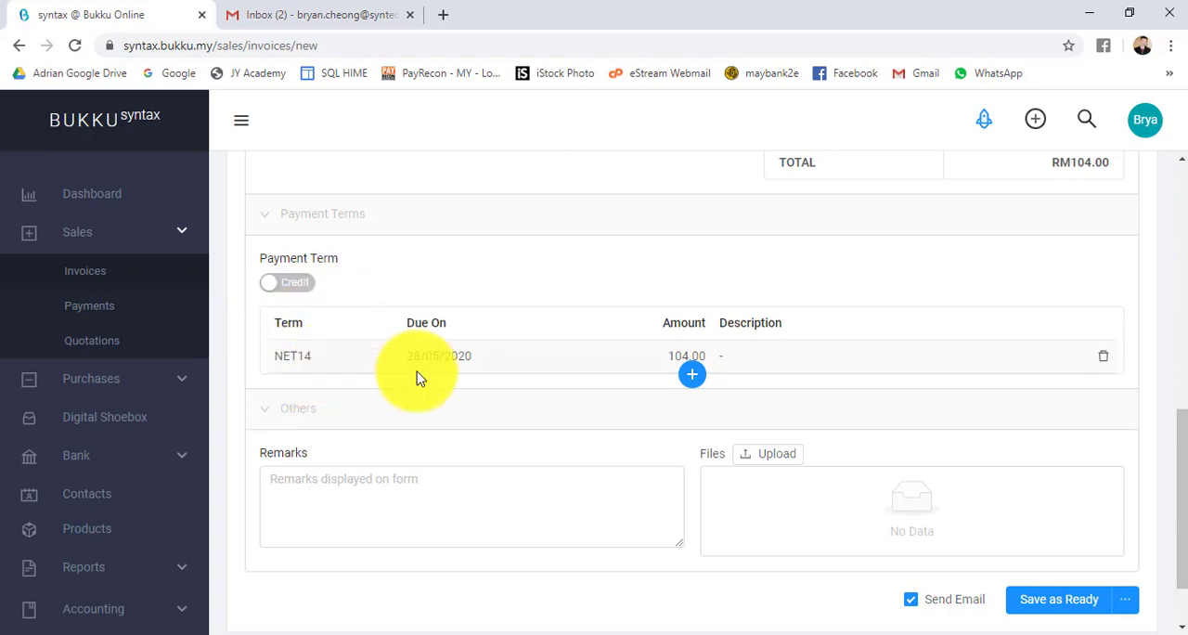
{"action": "left_click", "coordinate": [472, 505]}
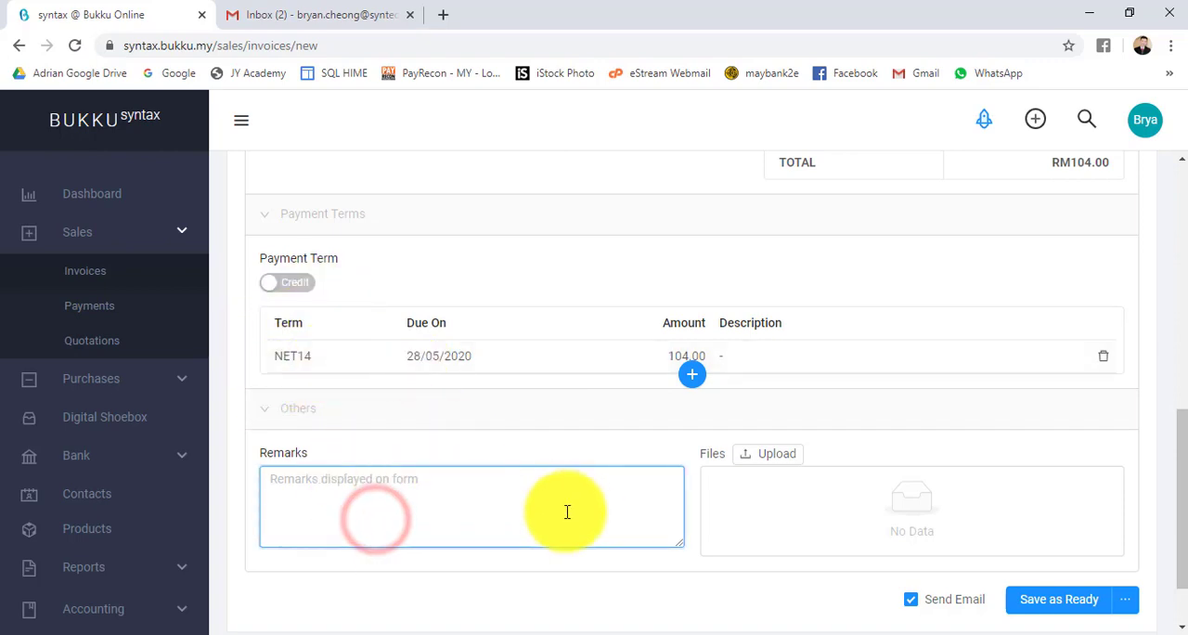
{"action": "mouse_move", "coordinate": [826, 455]}
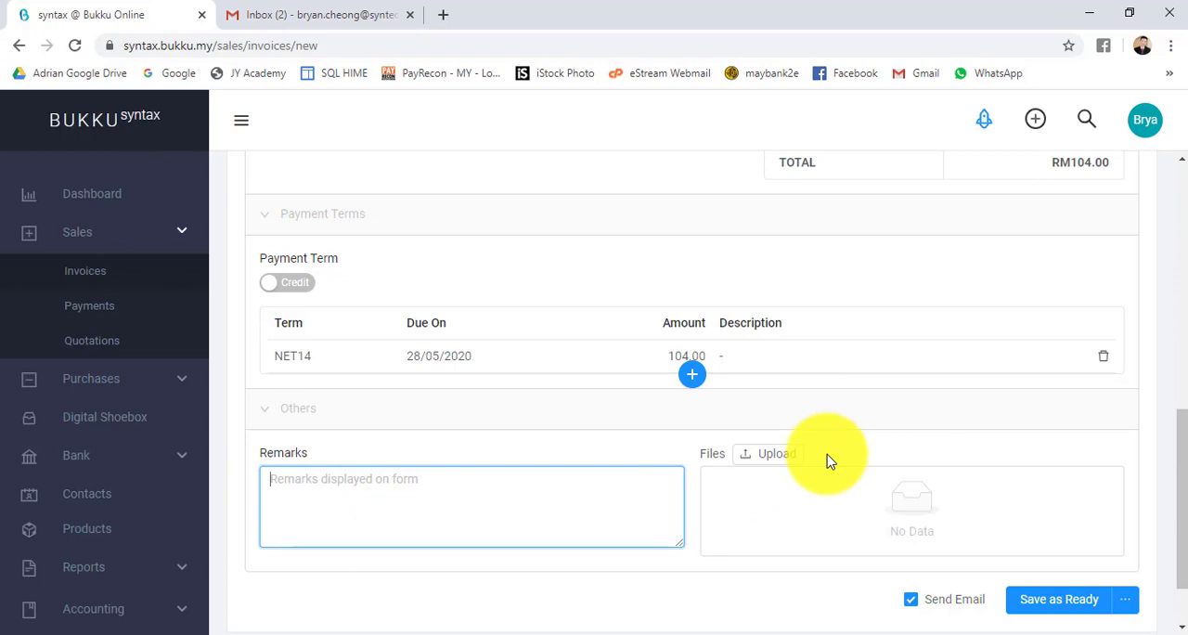
{"action": "mouse_move", "coordinate": [987, 609]}
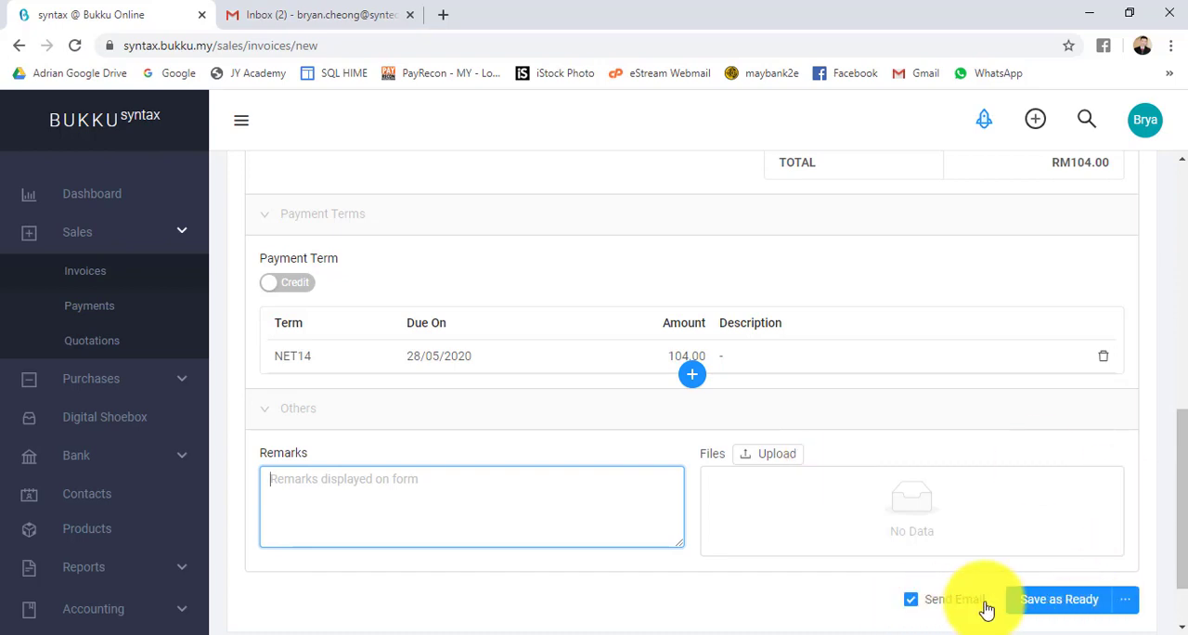
{"action": "mouse_move", "coordinate": [894, 584]}
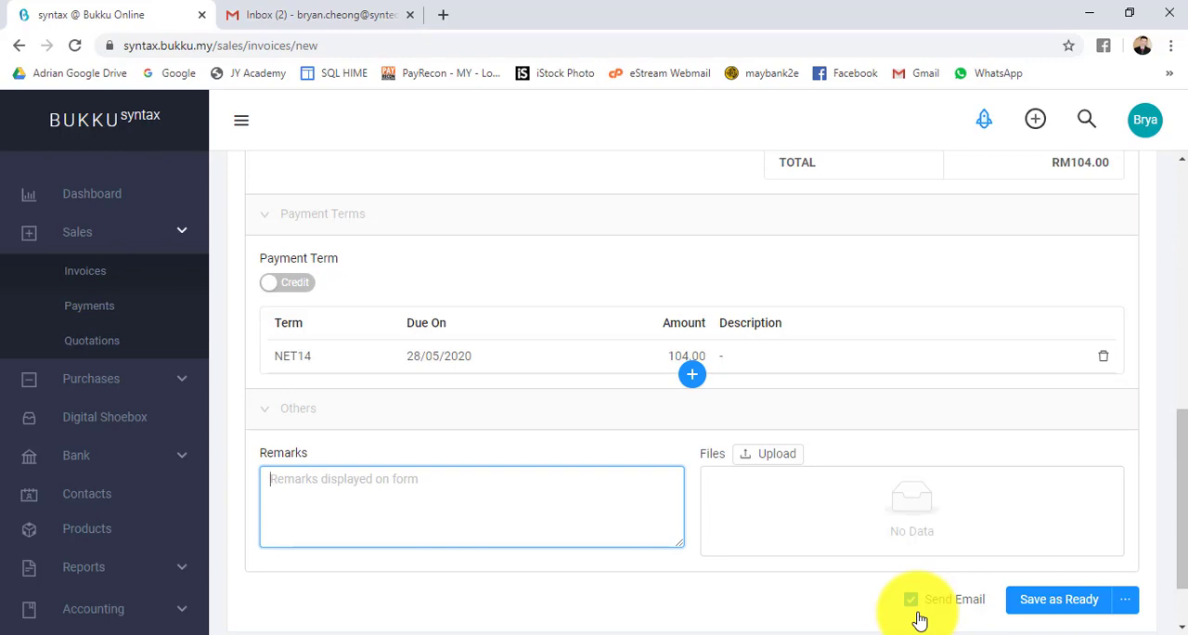
{"action": "left_click", "coordinate": [909, 598]}
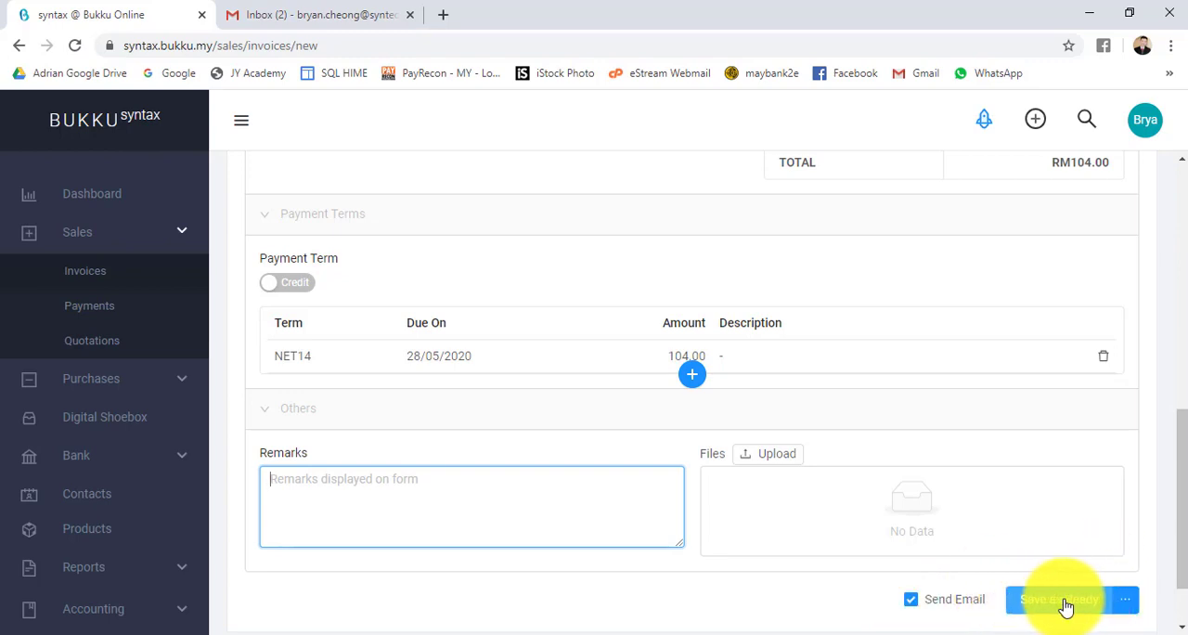
{"action": "left_click", "coordinate": [1125, 598]}
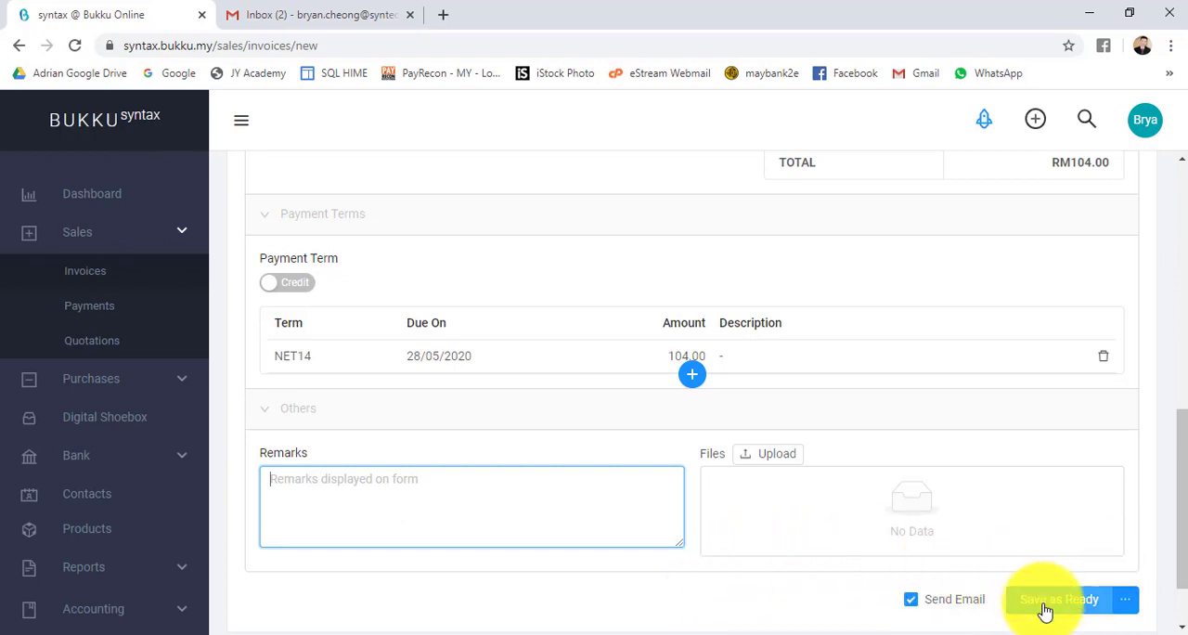
Save invoice IV-10004 as Ready and email it with 'This is the Invoice, thank you.'.
{"action": "left_click", "coordinate": [1058, 598]}
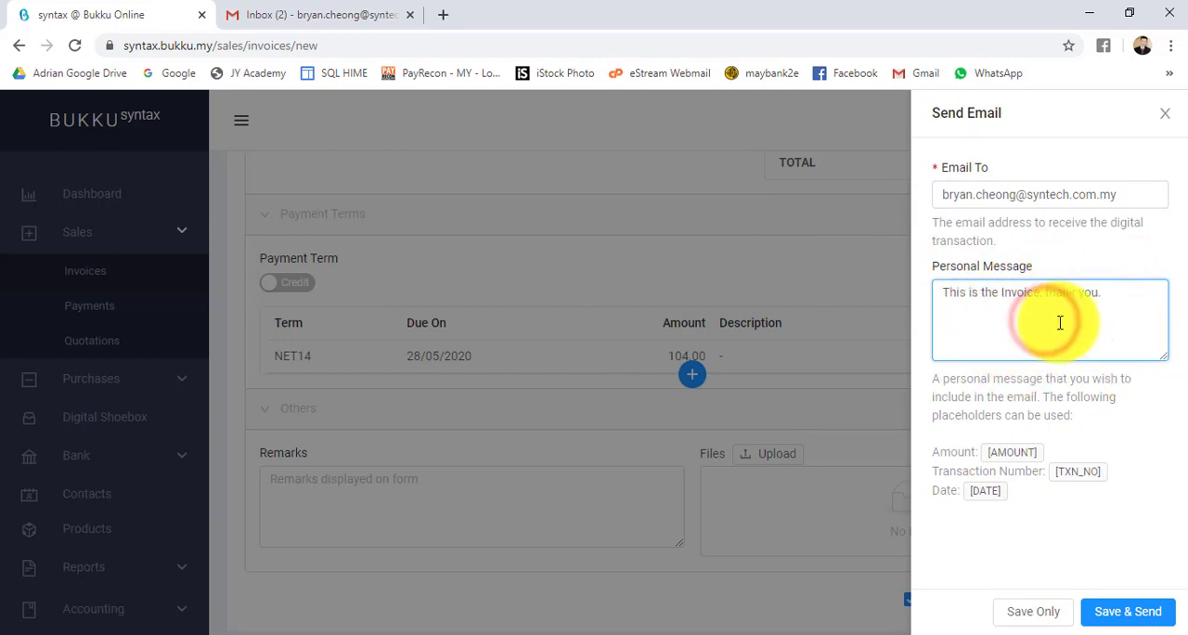
{"action": "mouse_move", "coordinate": [1031, 221]}
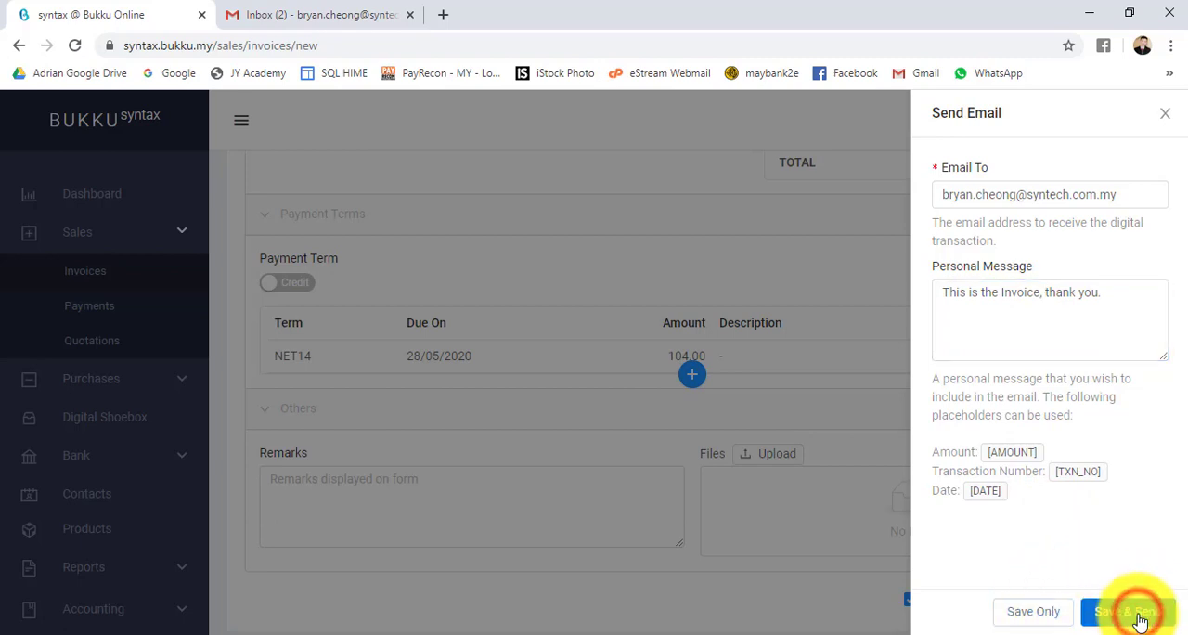
{"action": "left_click", "coordinate": [1125, 611]}
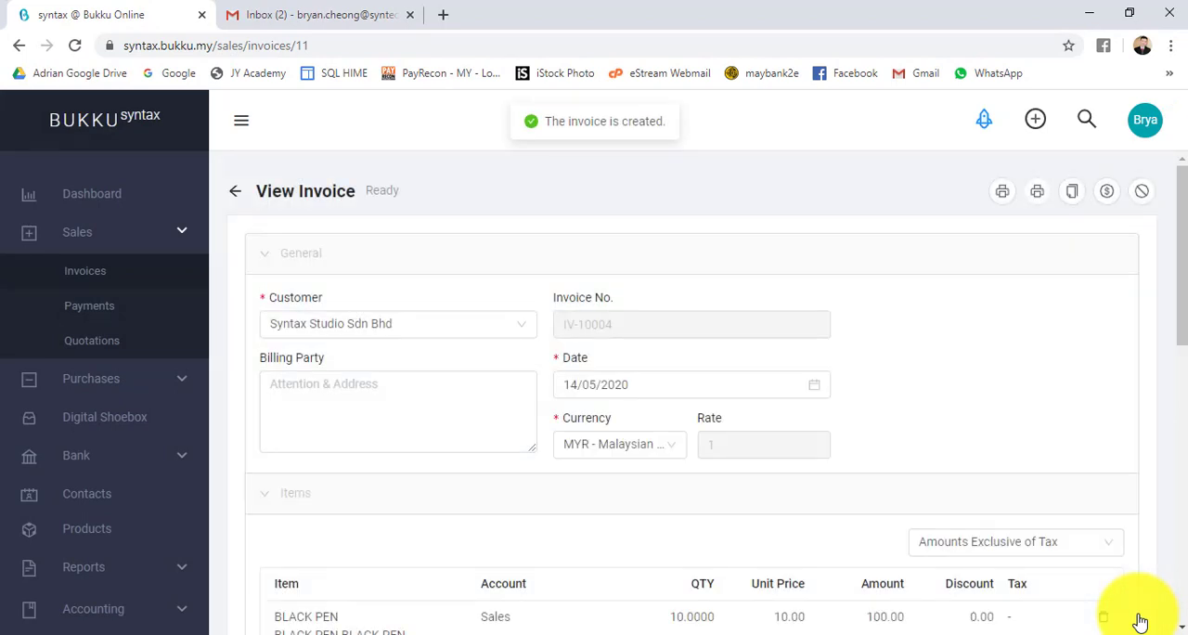
{"action": "mouse_move", "coordinate": [638, 430]}
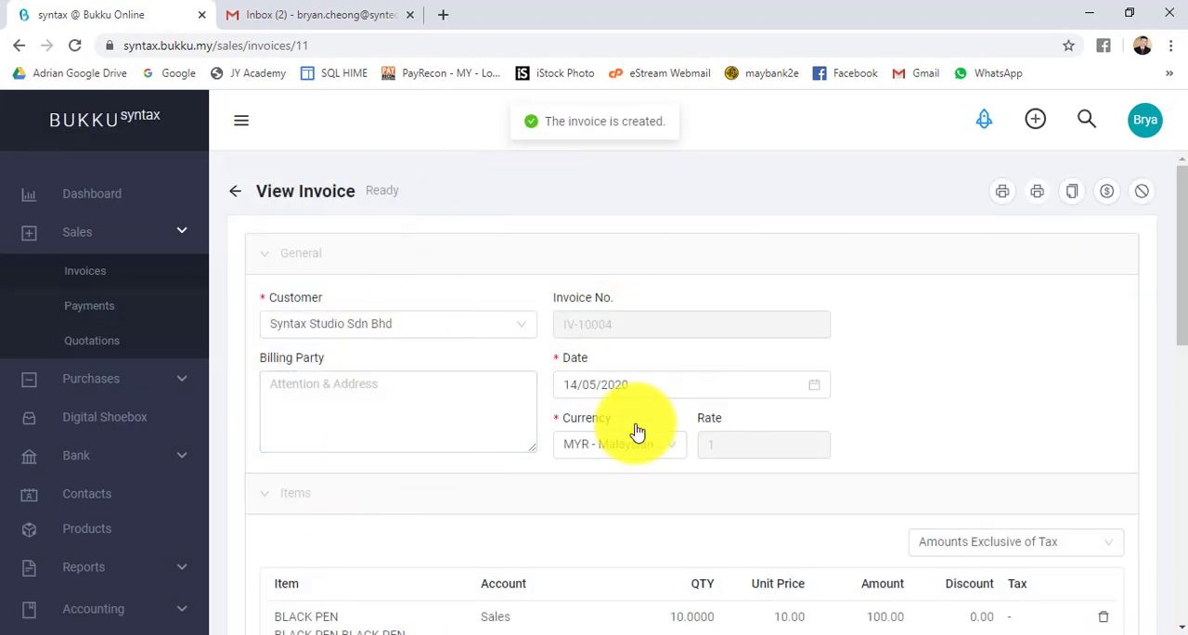
{"action": "mouse_move", "coordinate": [332, 195]}
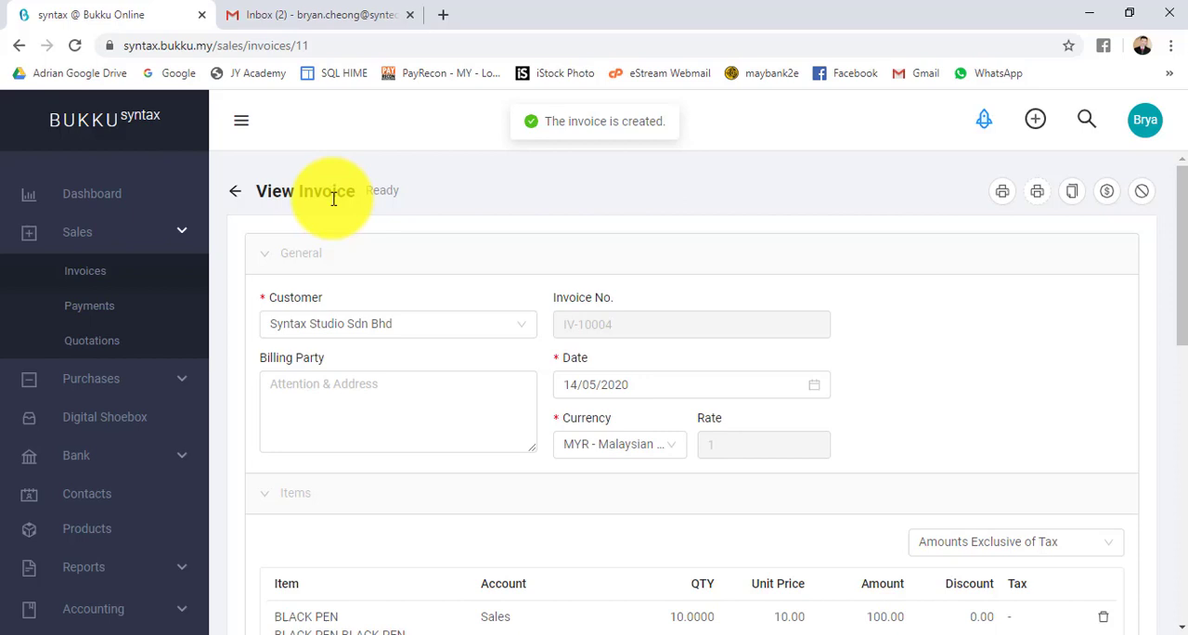
{"action": "mouse_move", "coordinate": [709, 330]}
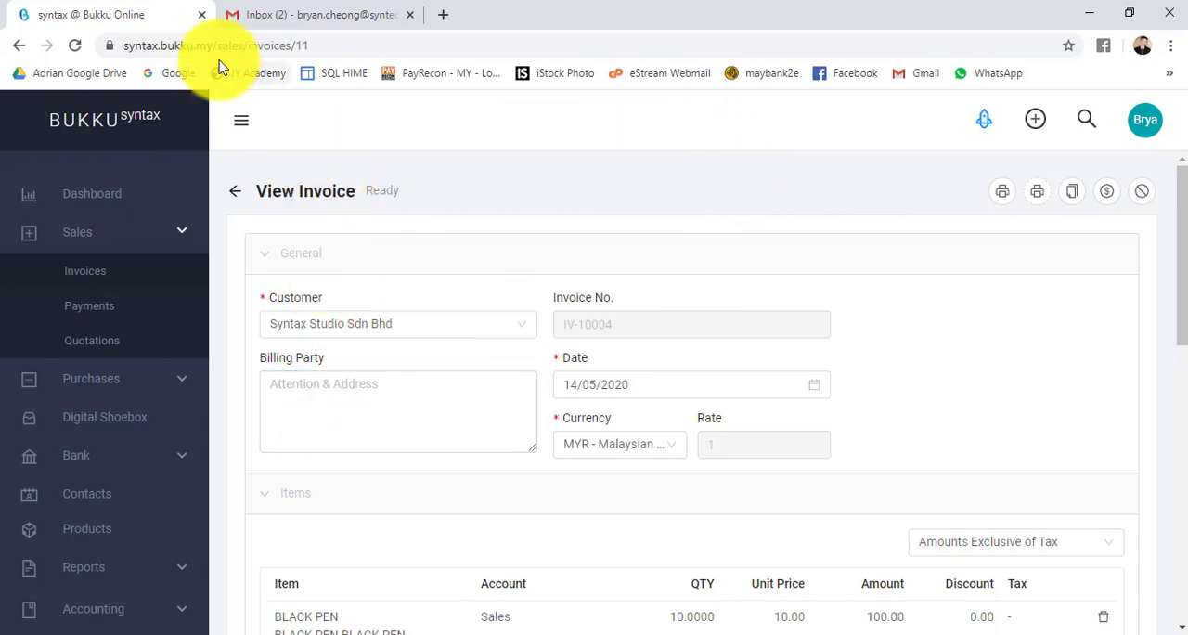
Read the 'Invoice IV-10004 received' email in Gmail down to the View Invoice button.
{"action": "left_click", "coordinate": [319, 15]}
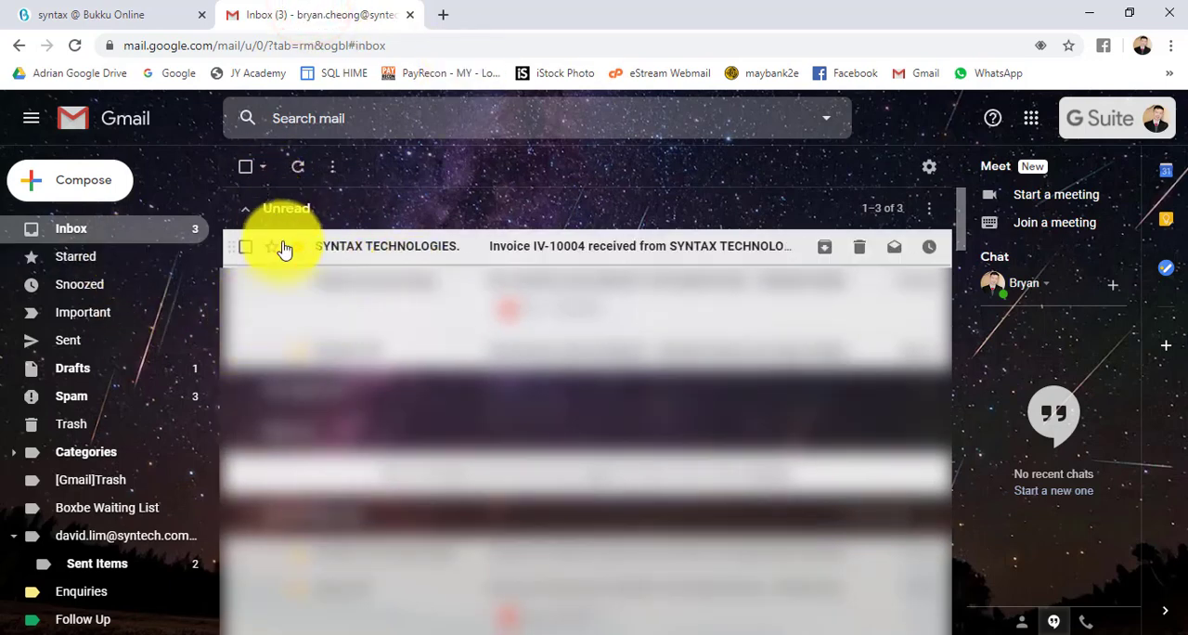
{"action": "mouse_move", "coordinate": [404, 260]}
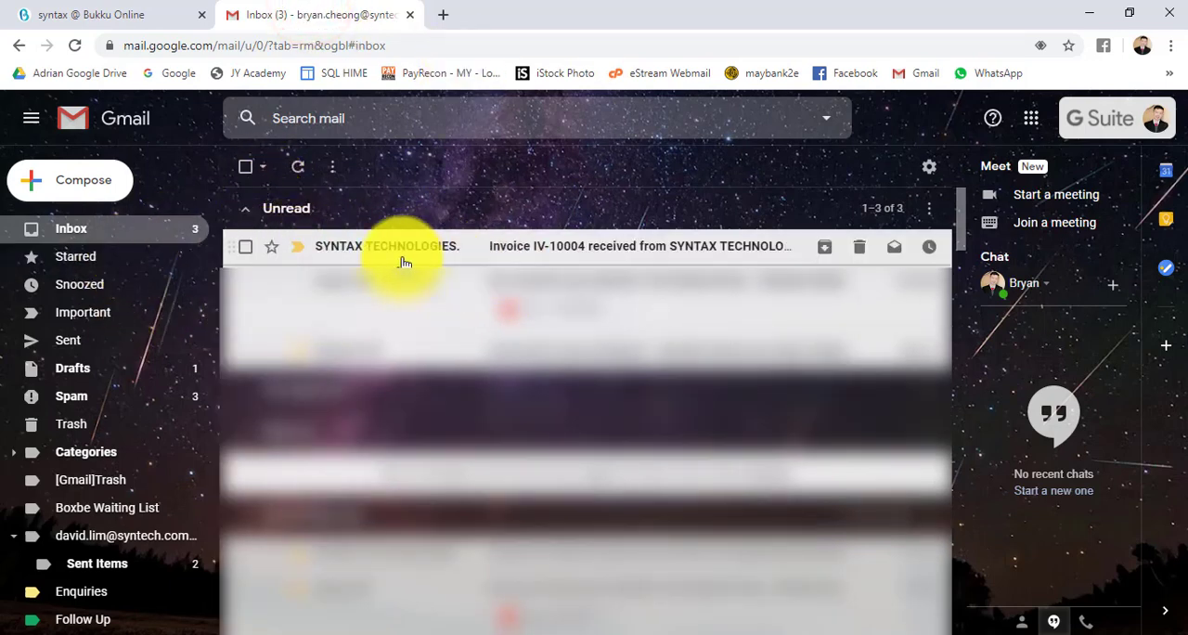
{"action": "mouse_move", "coordinate": [360, 252]}
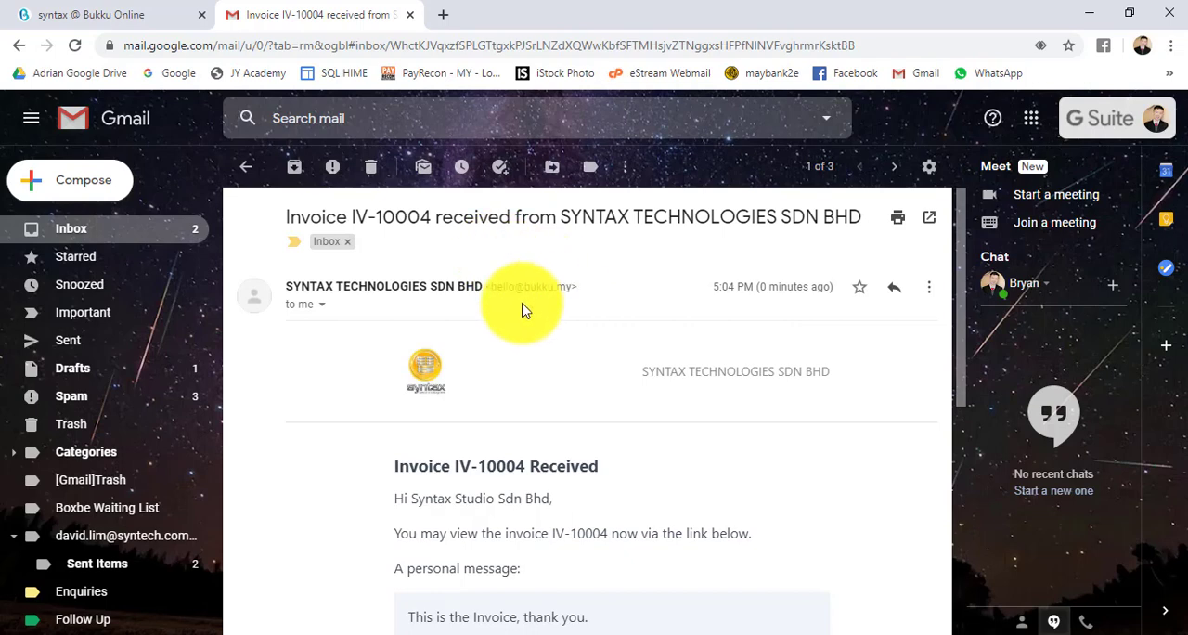
{"action": "scroll", "scroll_direction": "down", "scroll_amount": 3}
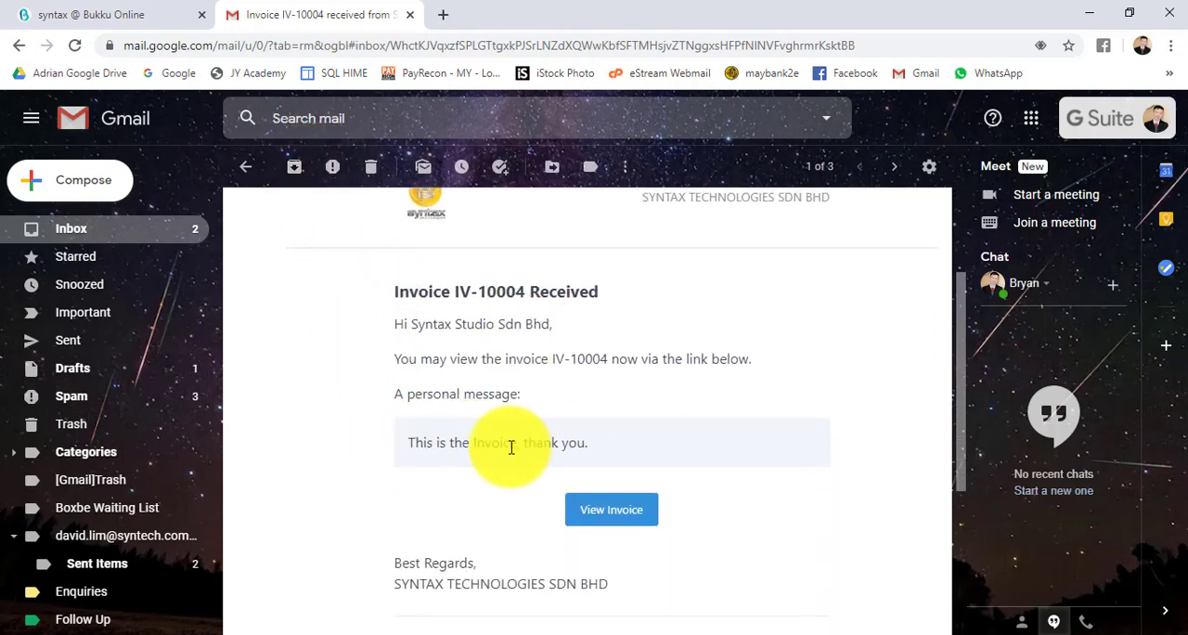
{"action": "scroll", "scroll_direction": "down", "scroll_amount": 3}
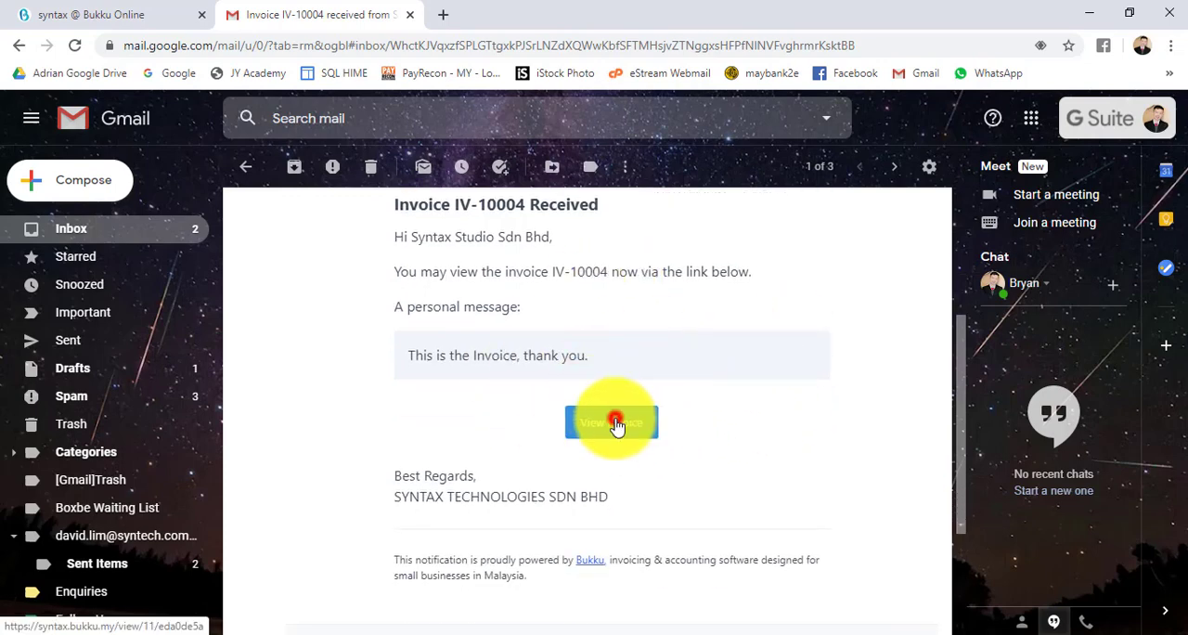
Follow the email's View Invoice link to the shared copy of IV-10004 showing RM104.00.
{"action": "left_click", "coordinate": [612, 423]}
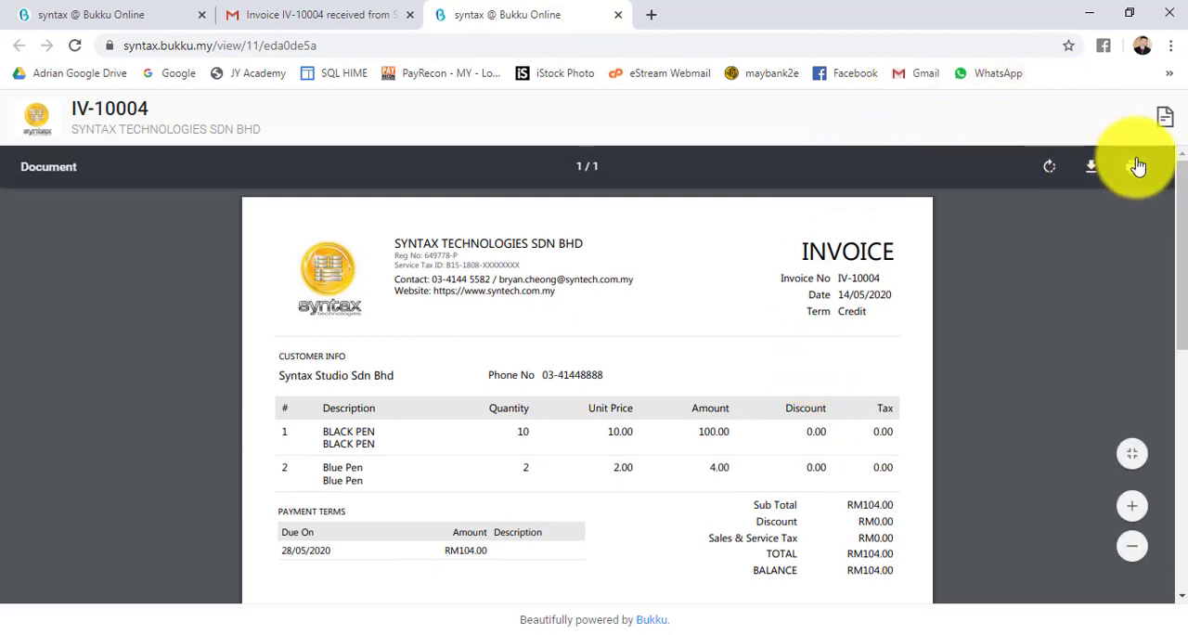
{"action": "mouse_move", "coordinate": [1132, 169]}
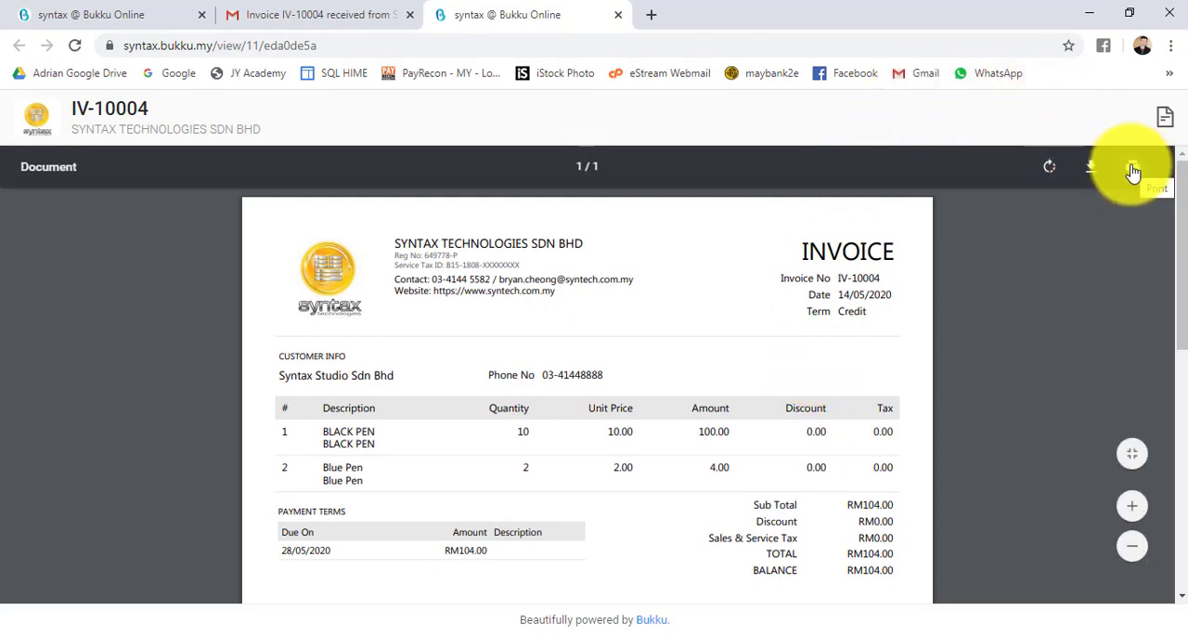
{"action": "mouse_move", "coordinate": [270, 15]}
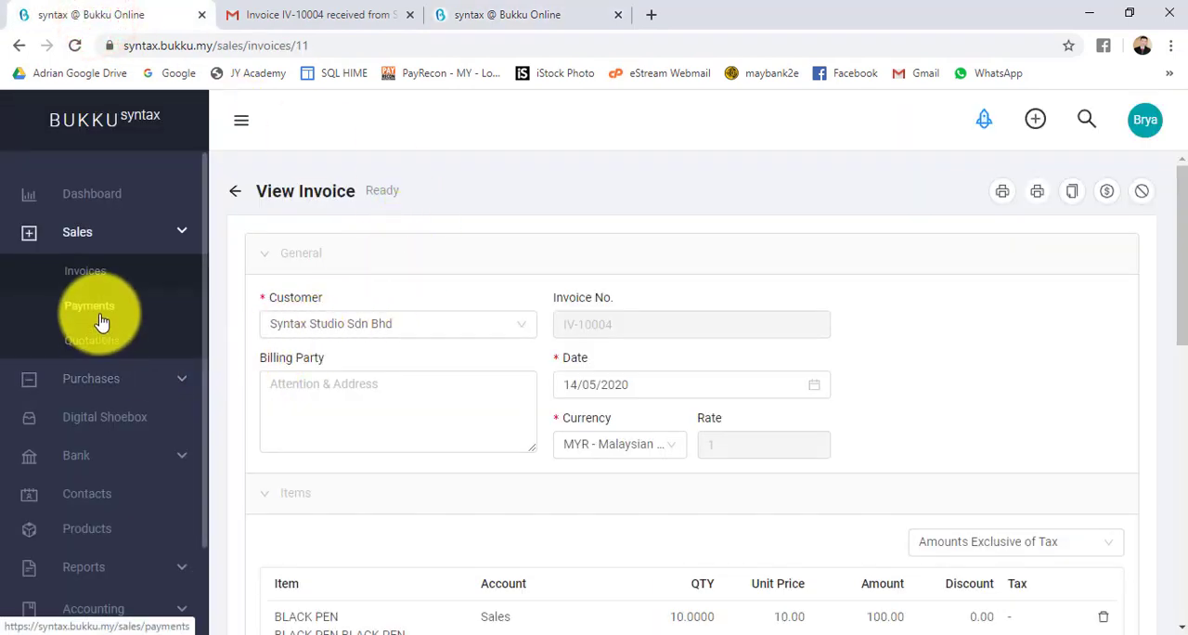
Start a new blank quotation from the Quotations list with an auto-generated number.
{"action": "left_click", "coordinate": [93, 339]}
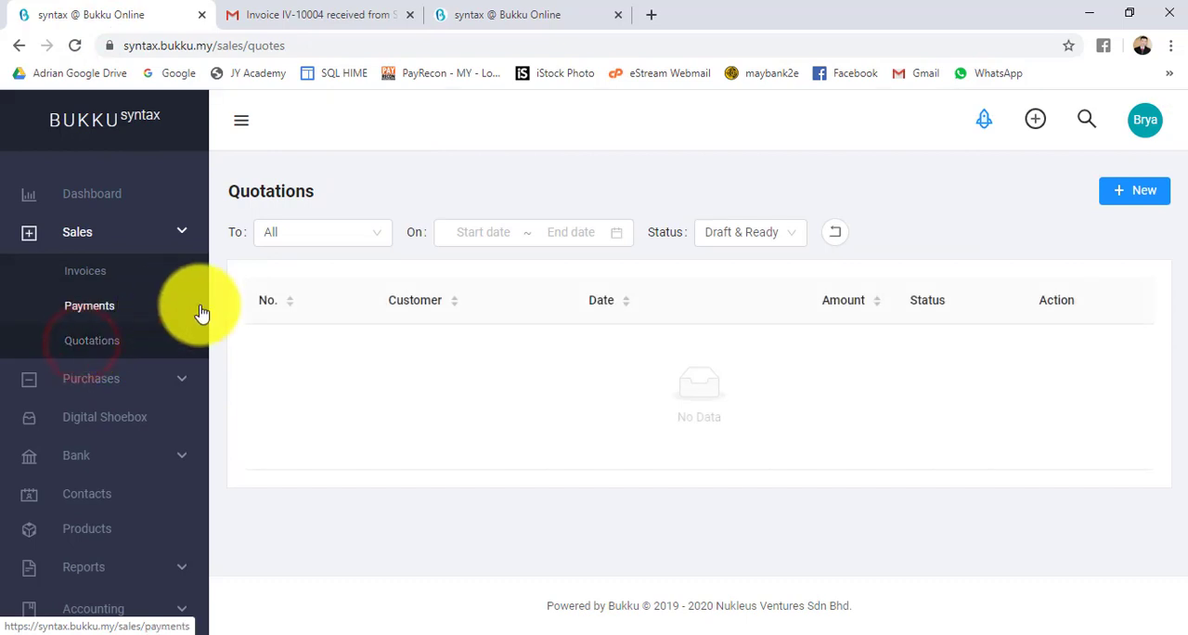
{"action": "left_click", "coordinate": [1134, 191]}
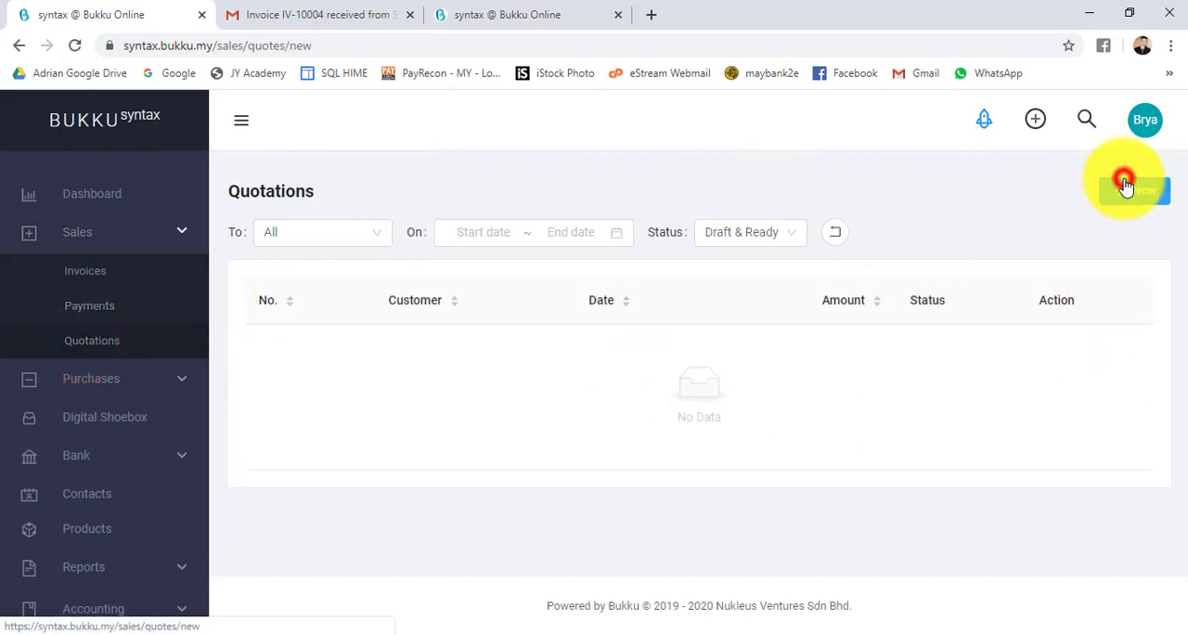
{"action": "left_click", "coordinate": [1124, 191]}
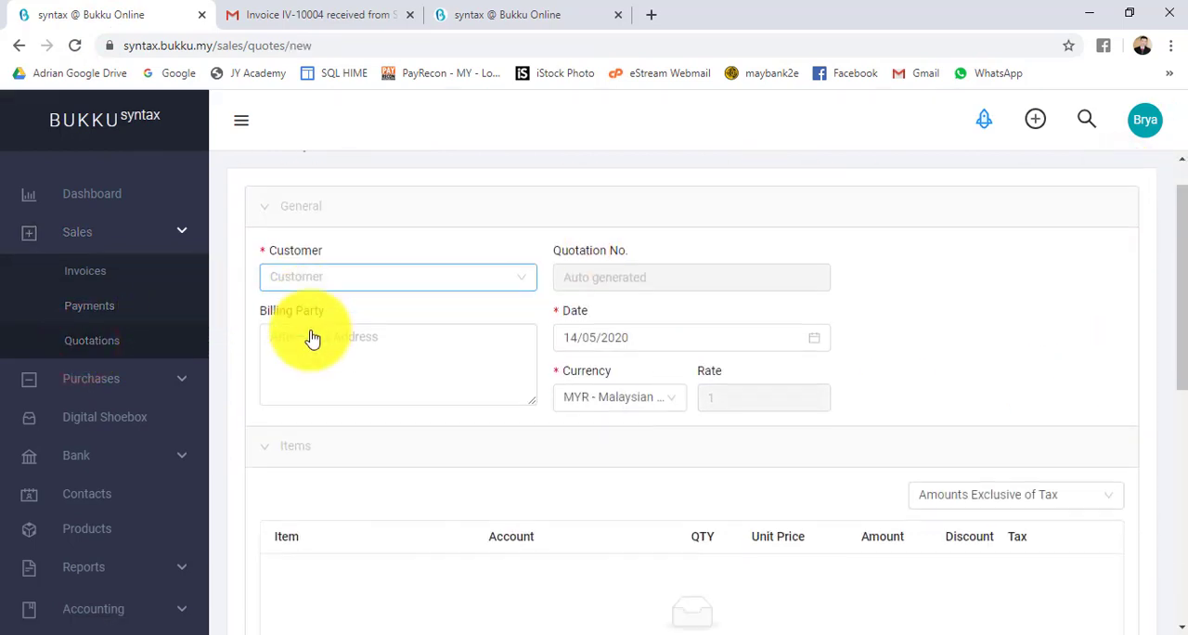
{"action": "scroll", "scroll_direction": "down", "scroll_amount": 3}
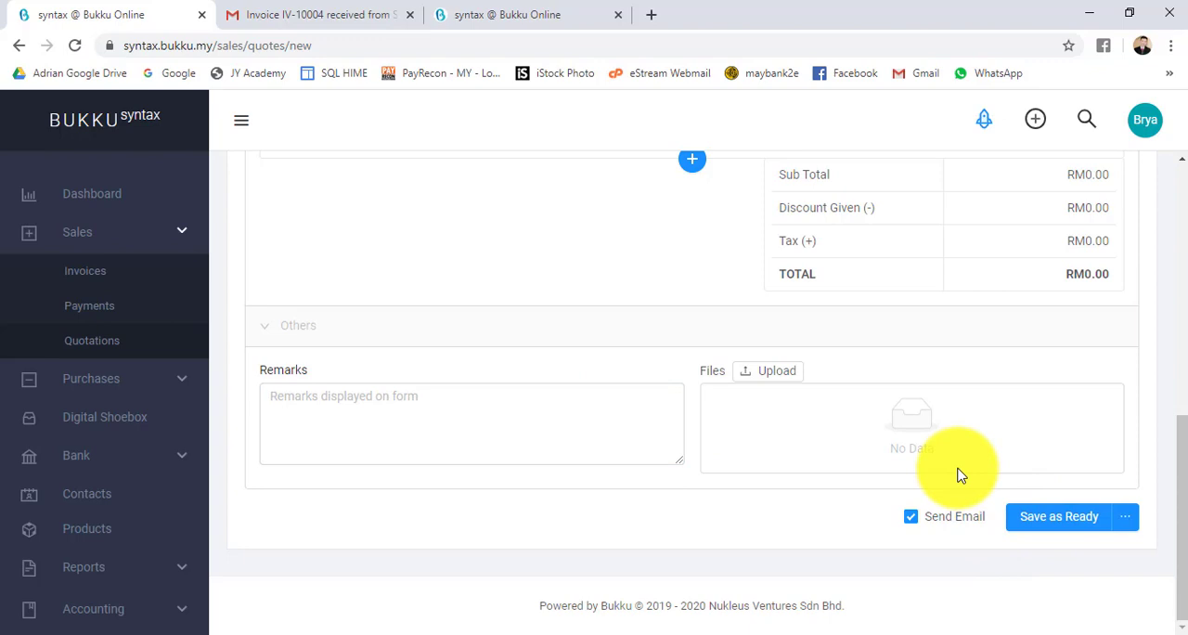
{"action": "mouse_move", "coordinate": [245, 406]}
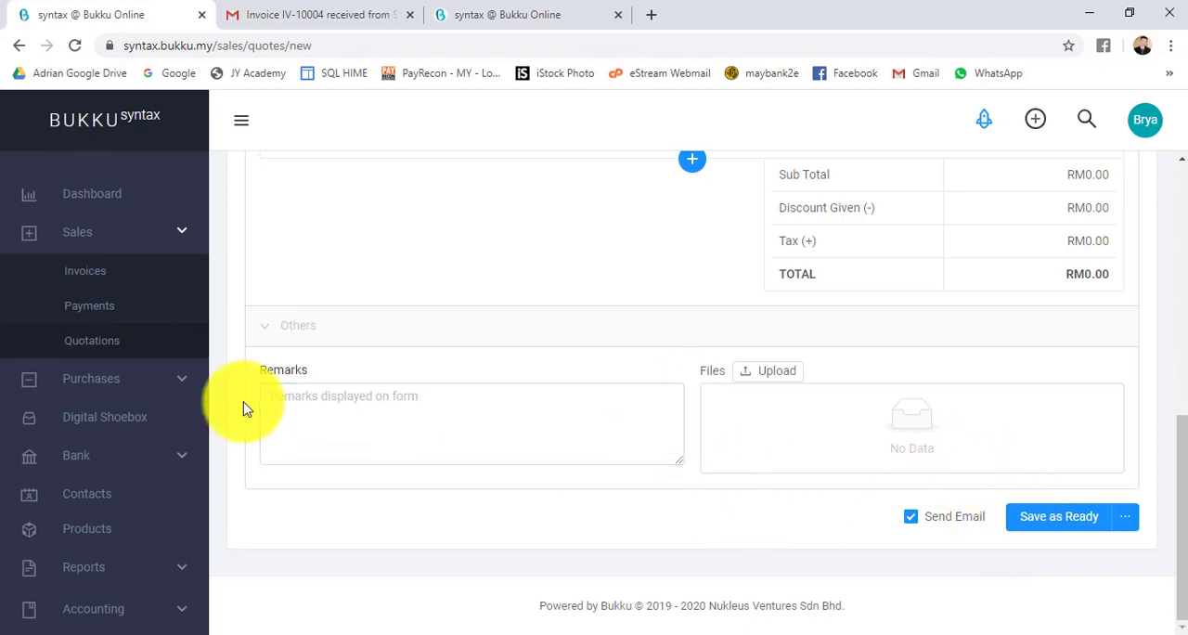
Show the invoice payments list and peek at the actions menu for payment RC-10001.
{"action": "left_click", "coordinate": [89, 304]}
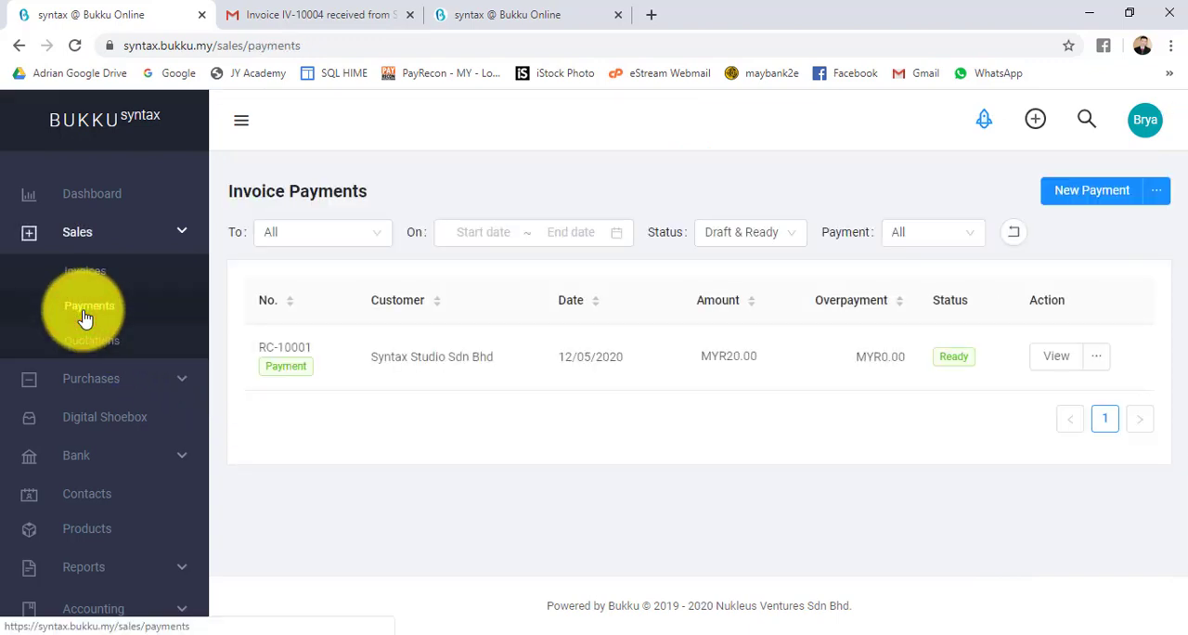
{"action": "mouse_move", "coordinate": [271, 434]}
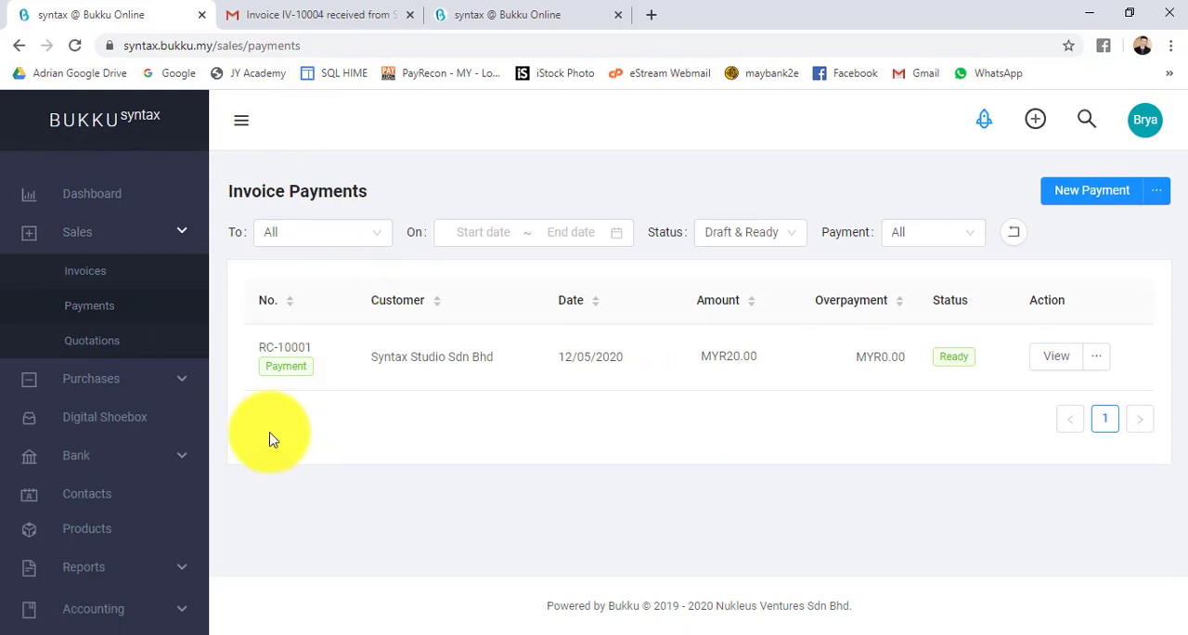
{"action": "mouse_move", "coordinate": [987, 442]}
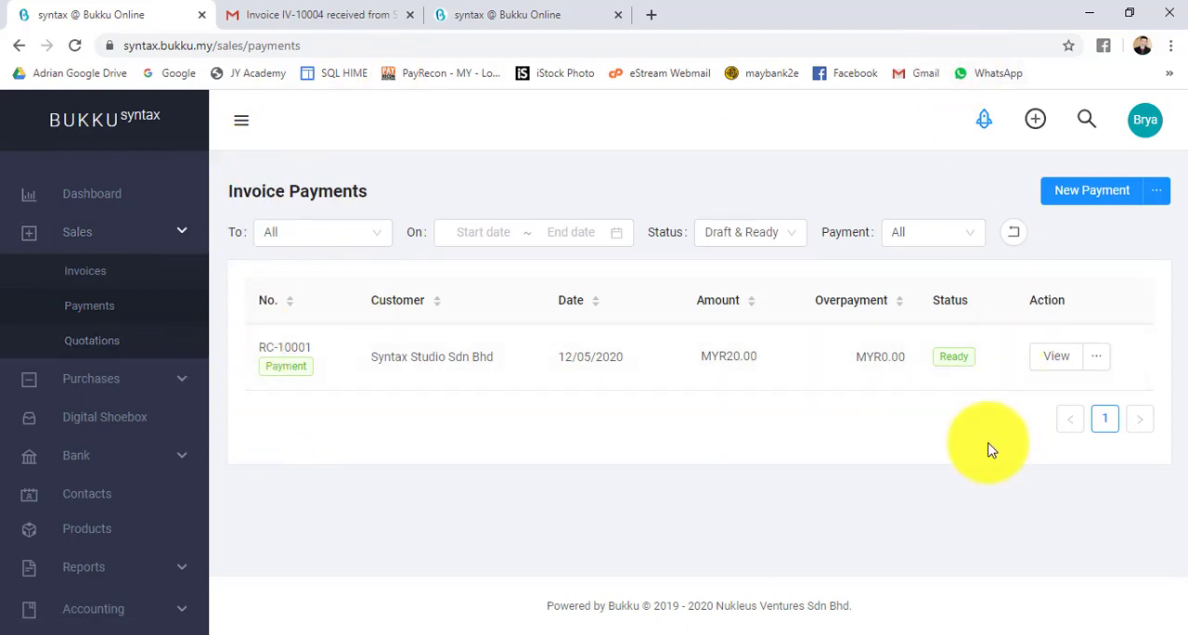
{"action": "mouse_move", "coordinate": [962, 222]}
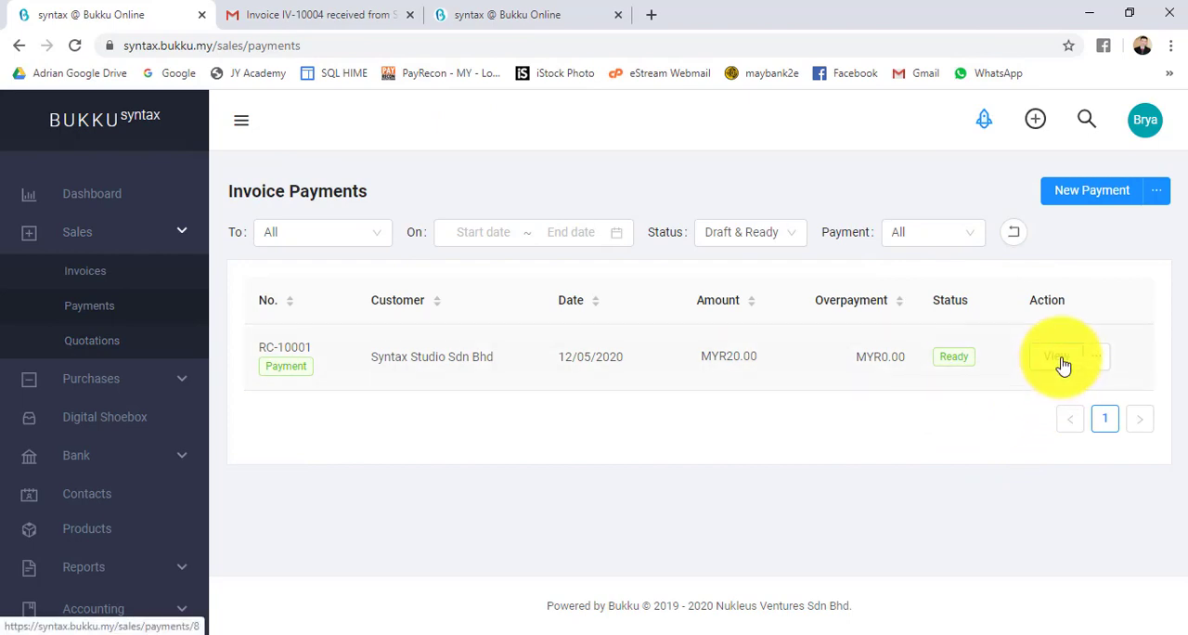
{"action": "left_click", "coordinate": [1095, 356]}
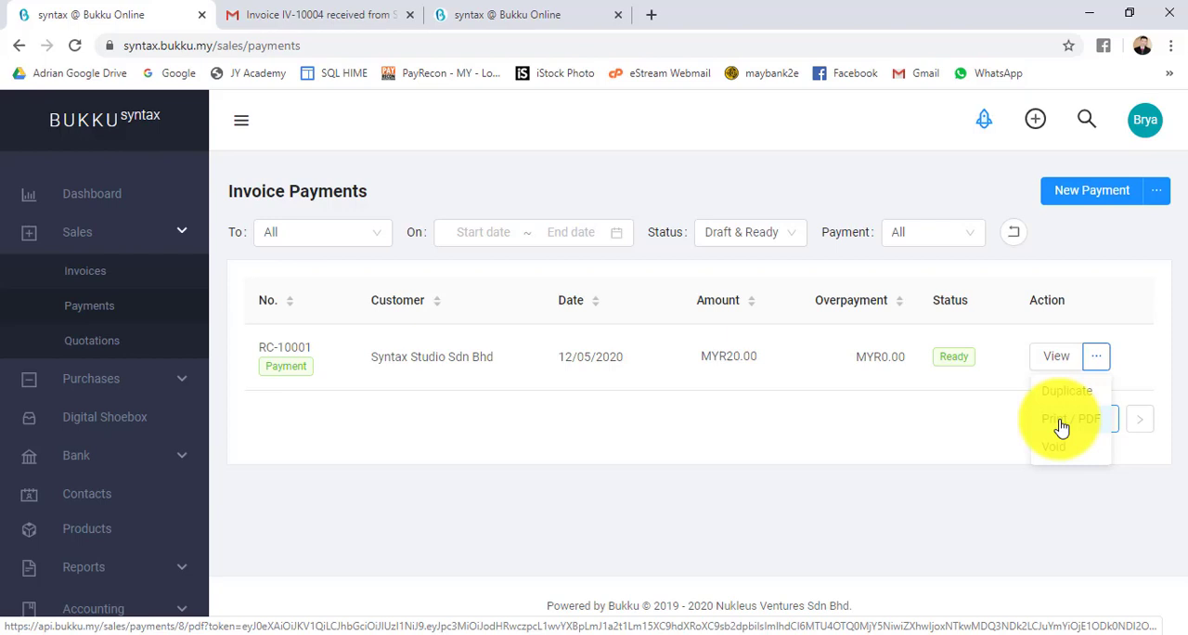
{"action": "mouse_move", "coordinate": [1054, 461]}
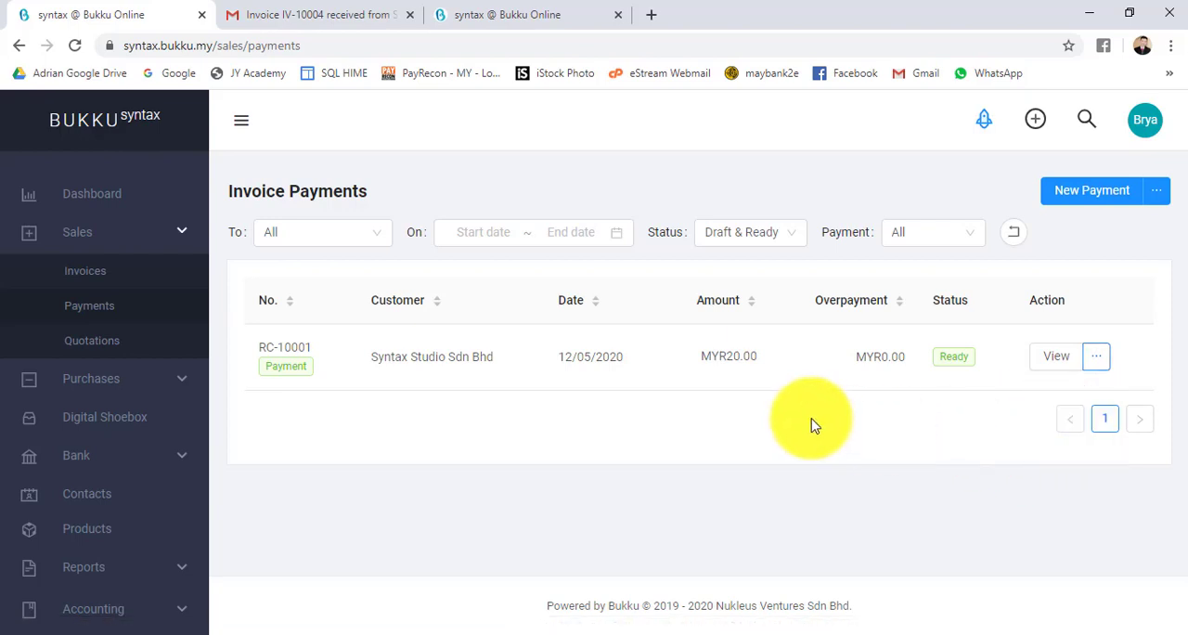
{"action": "left_click", "coordinate": [1156, 191]}
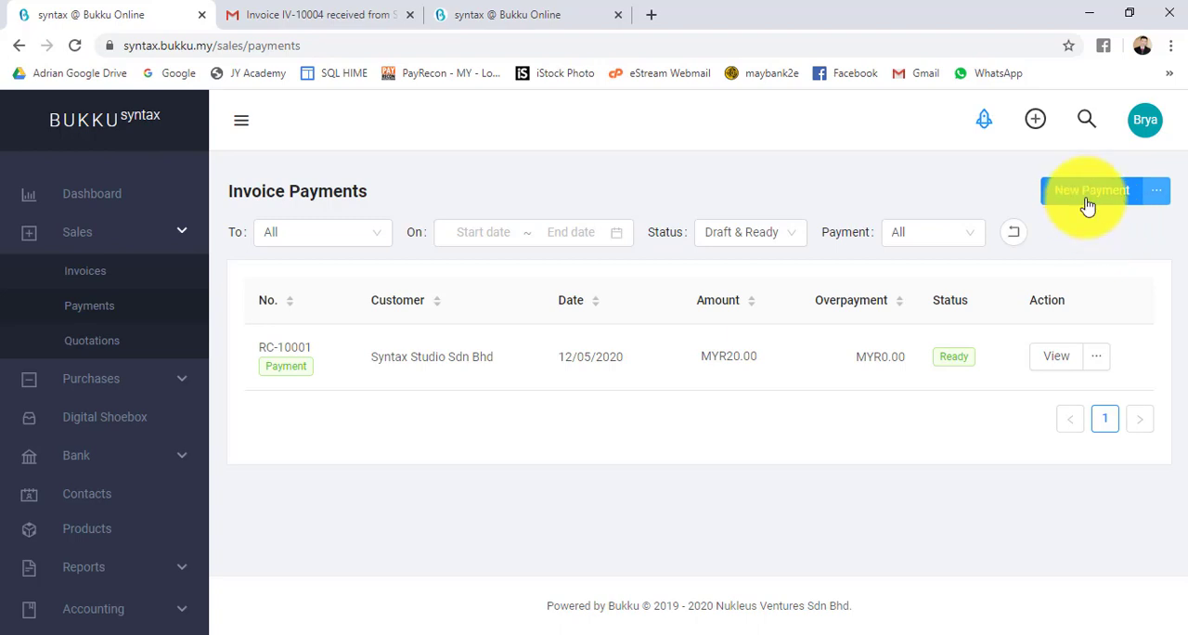
Start a new invoice payment from Syntax Studio Sdn Bhd.
{"action": "left_click", "coordinate": [1092, 189]}
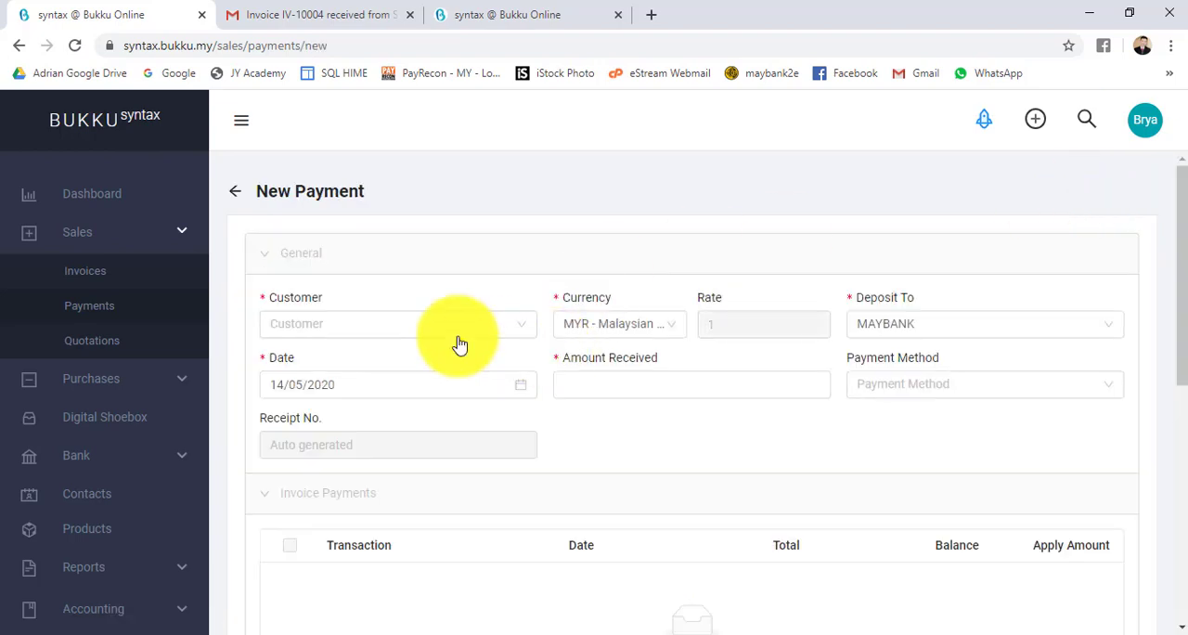
{"action": "type", "text": "s"}
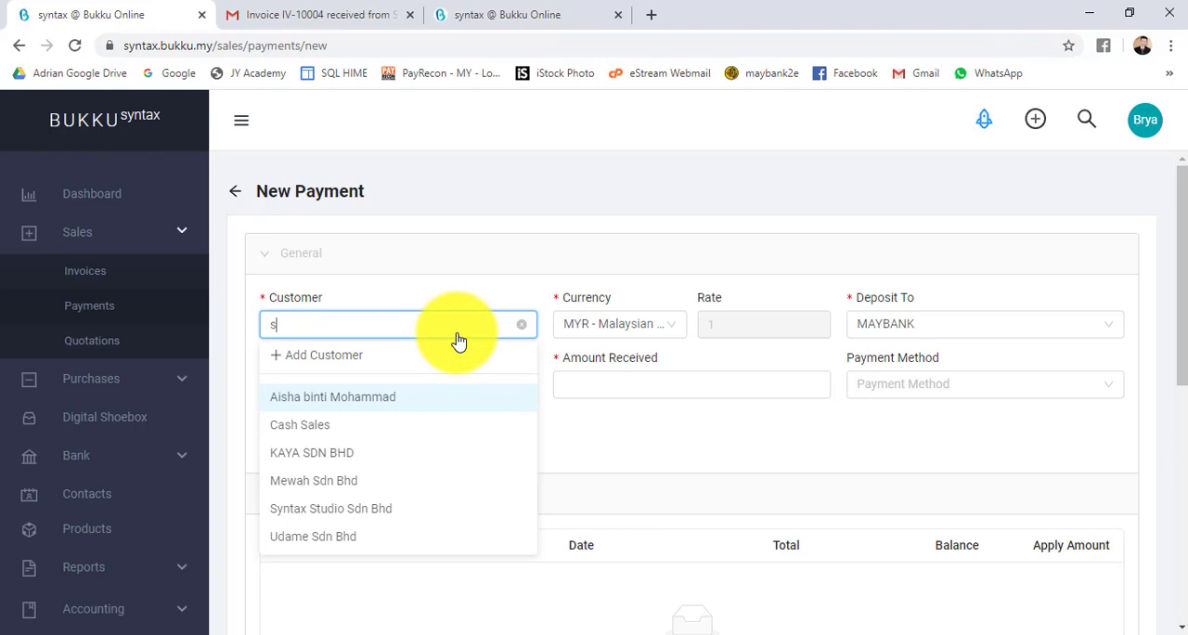
{"action": "left_click", "coordinate": [330, 509]}
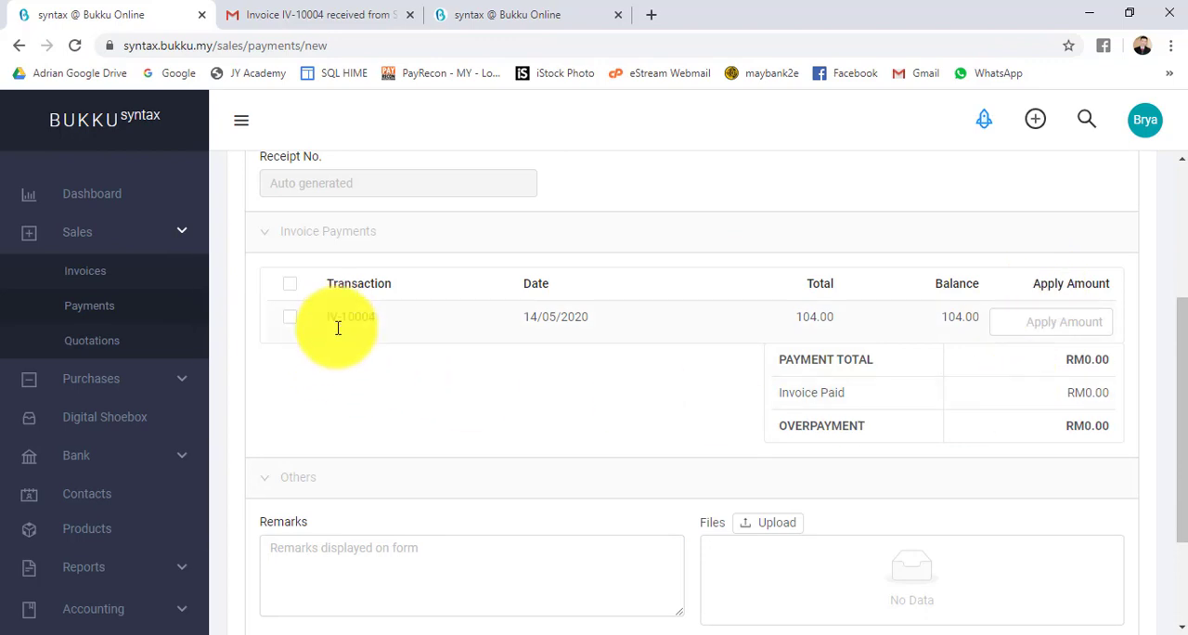
{"action": "scroll", "scroll_direction": "up", "scroll_amount": 3}
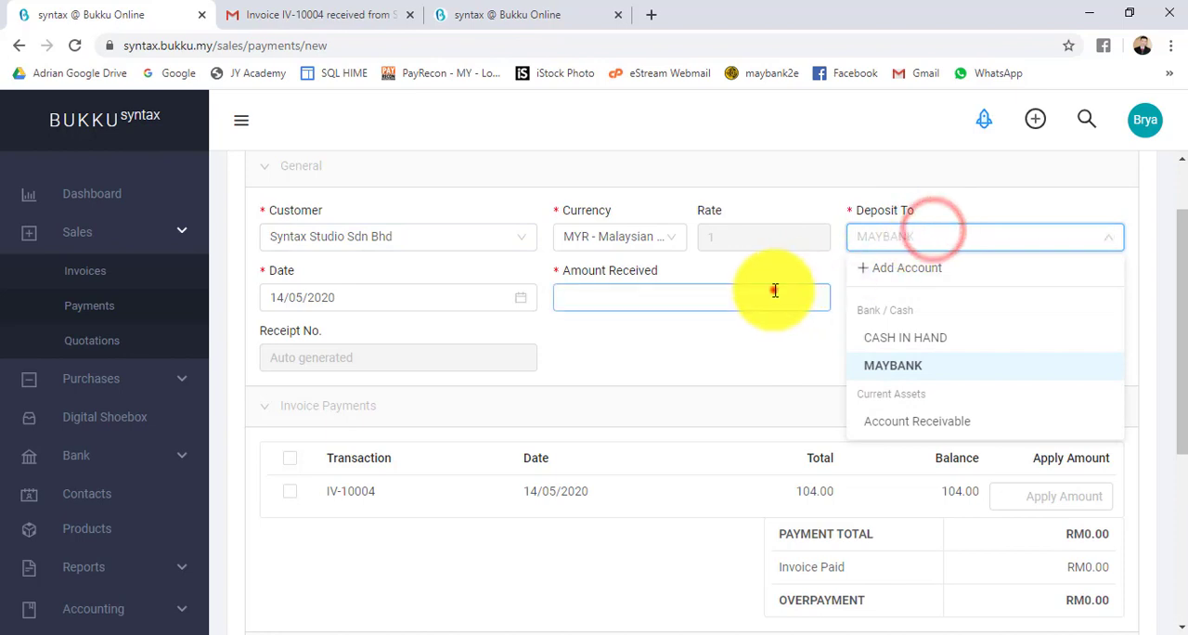
Enter 104 as the amount received and record it as an Online Payment.
{"action": "left_click", "coordinate": [891, 363]}
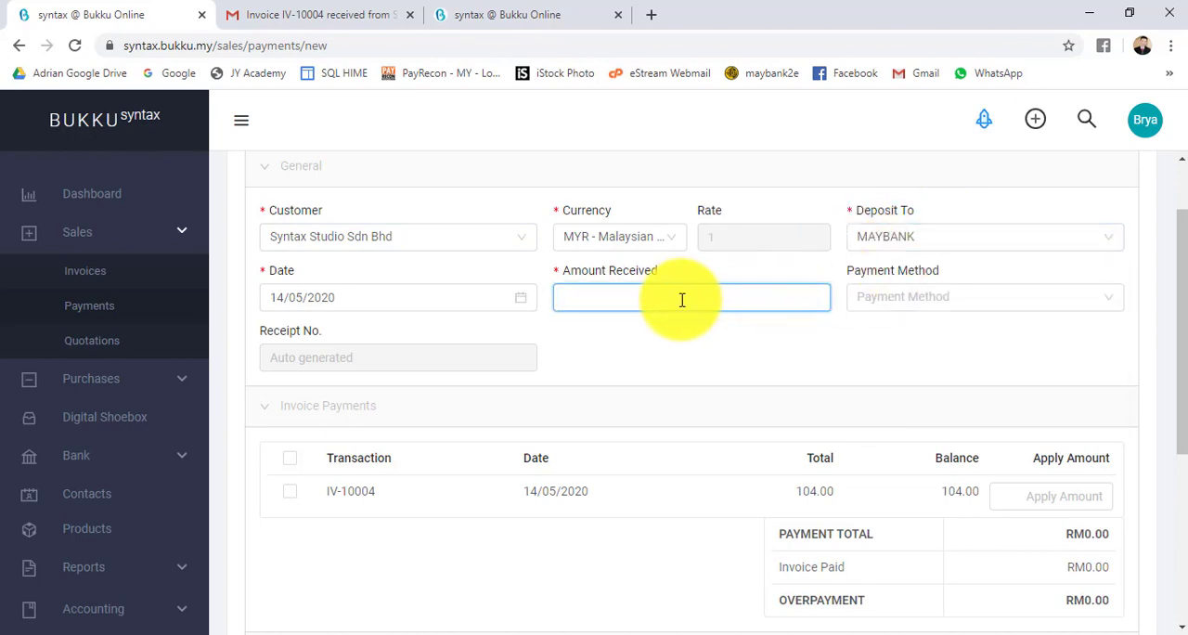
{"action": "type", "text": "1"}
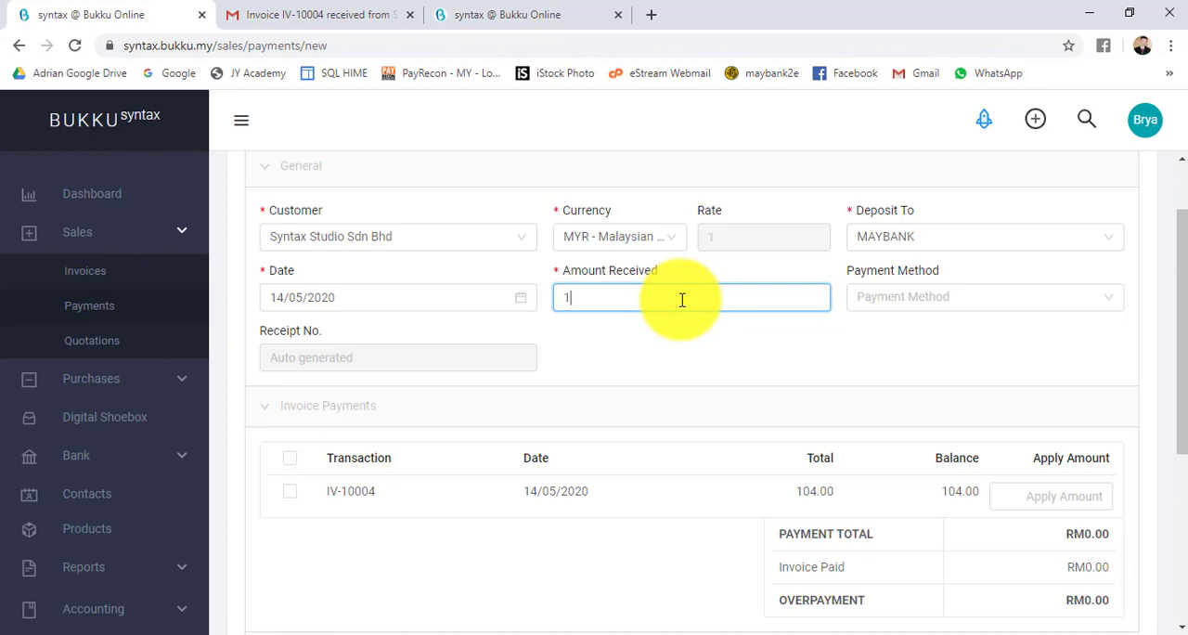
{"action": "type", "text": "04"}
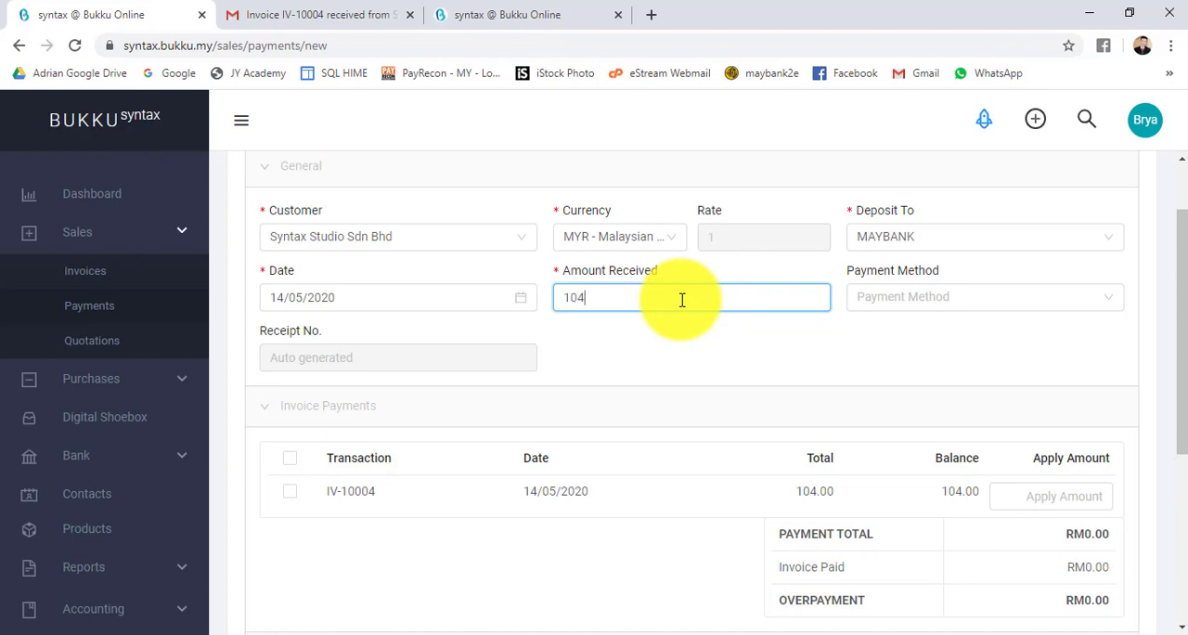
{"action": "left_click", "coordinate": [983, 297]}
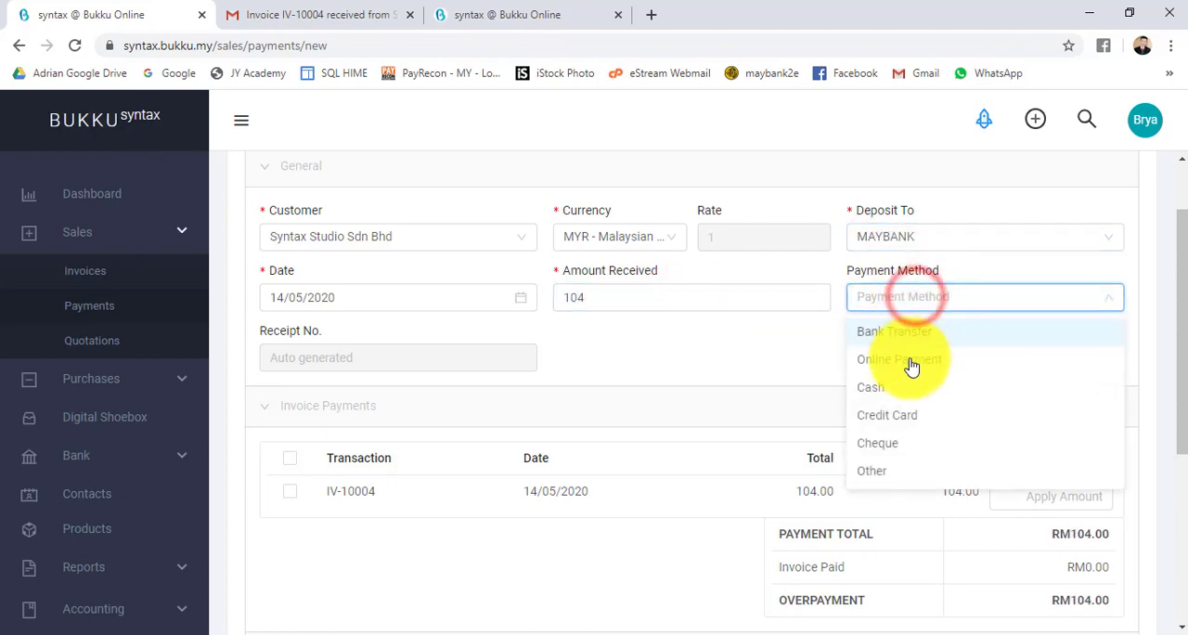
{"action": "left_click", "coordinate": [899, 361]}
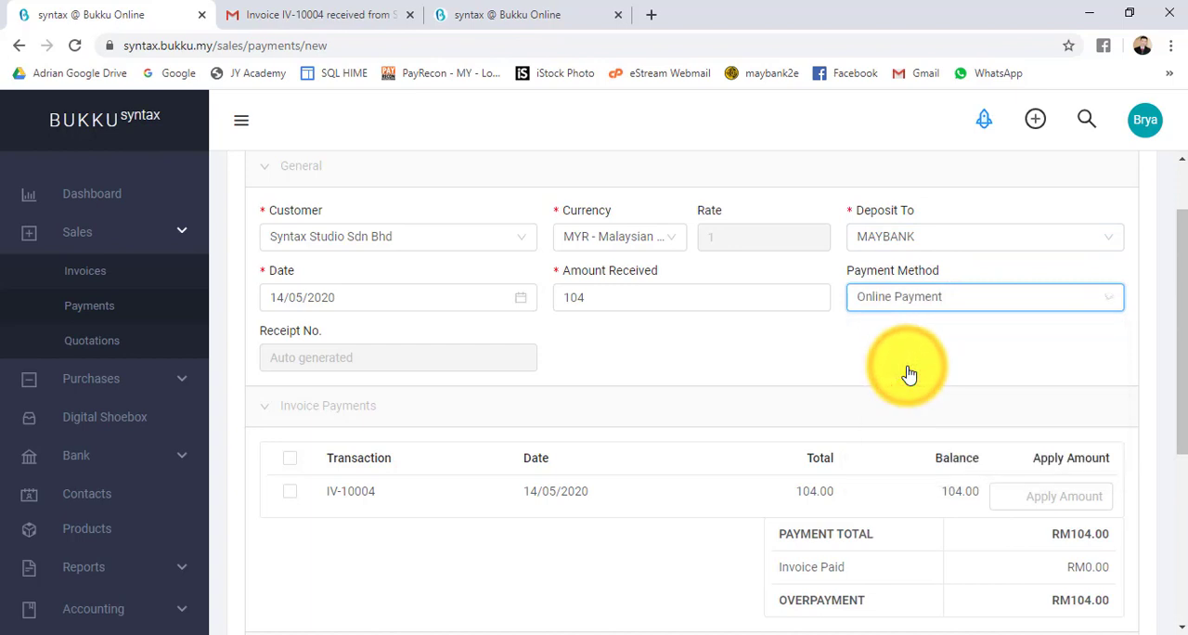
{"action": "scroll", "scroll_direction": "down", "scroll_amount": 3}
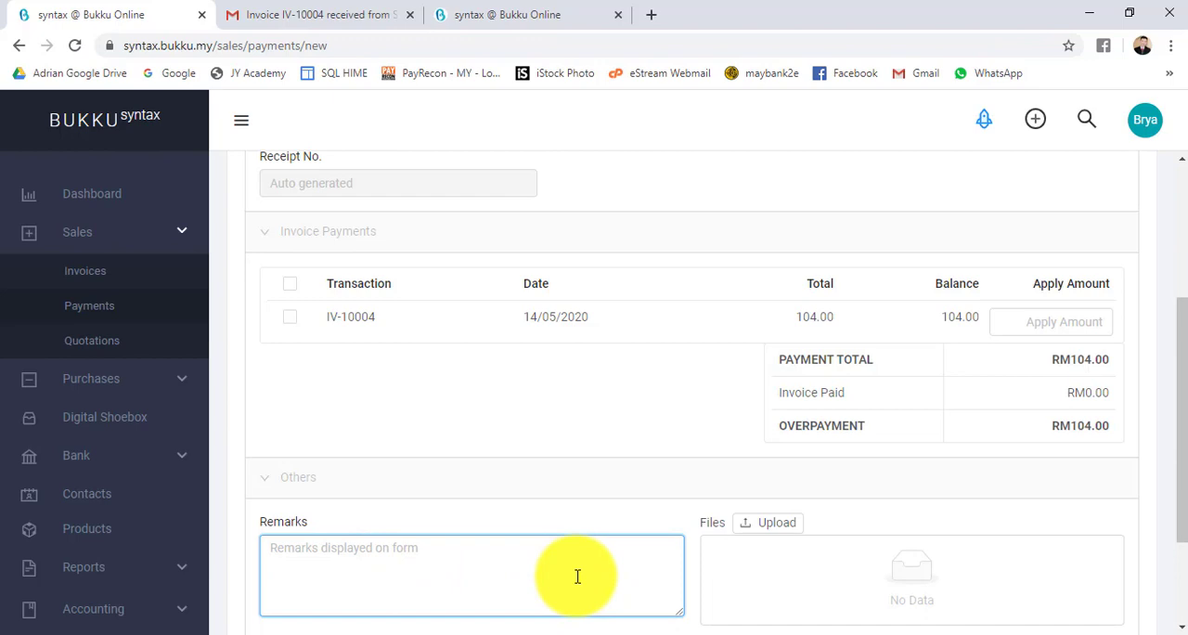
Enter ONLINE SLIP12345 as the payment's remark in the Others section.
{"action": "type", "text": "ONLINE S;IP"}
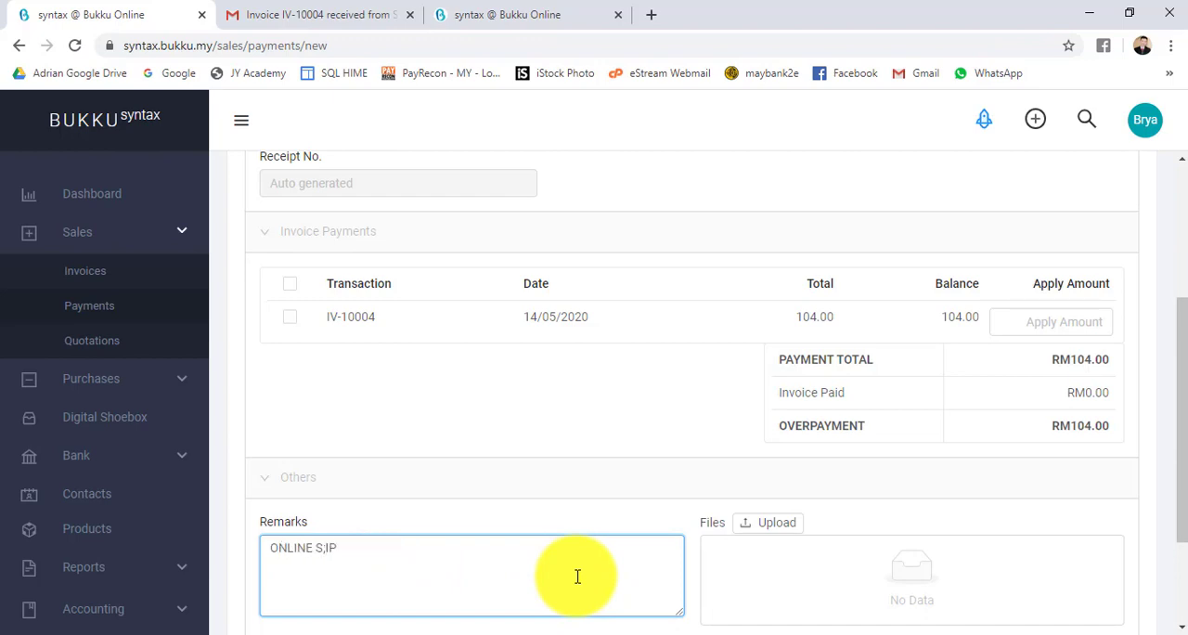
{"action": "type", "text": "ONLINE SLIP"}
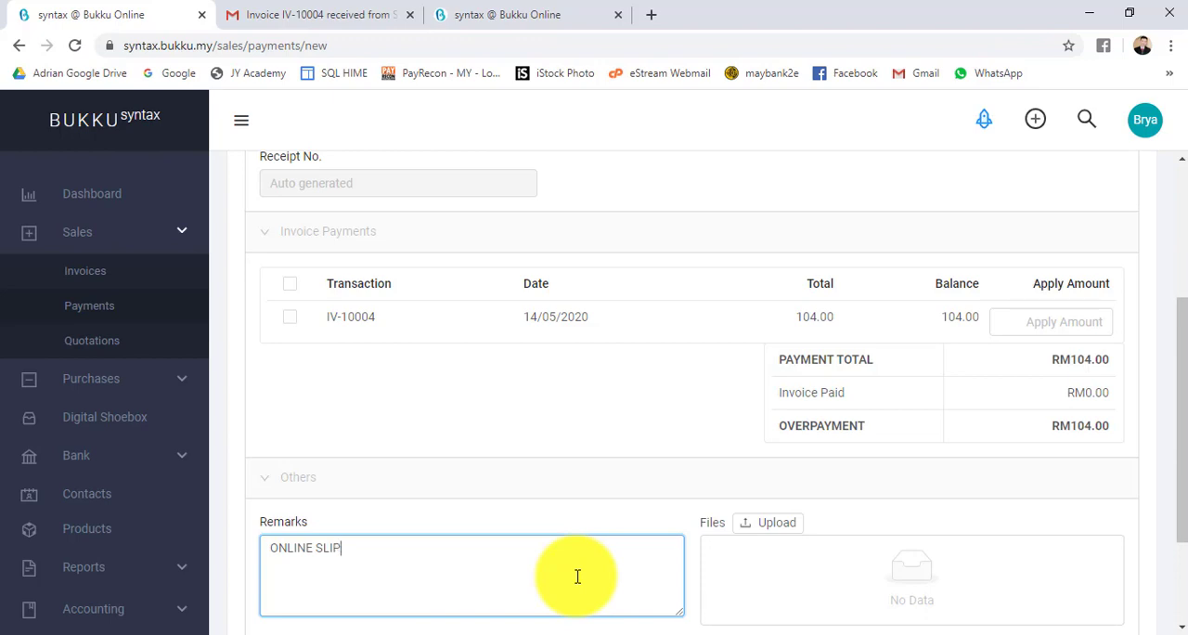
{"action": "type", "text": "12345"}
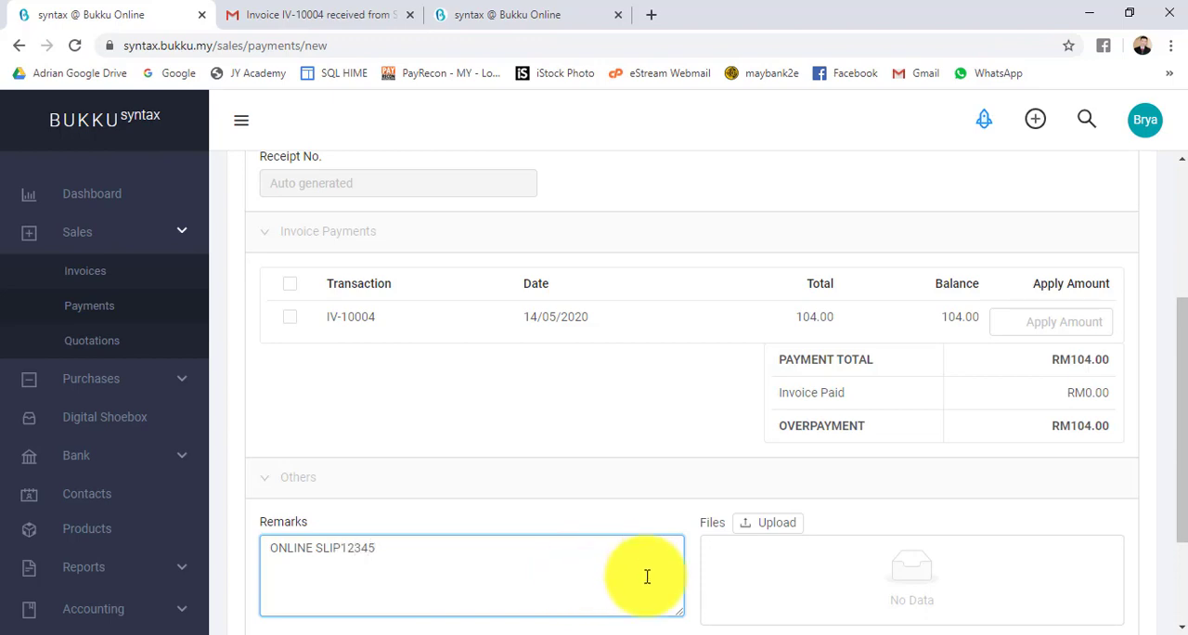
{"action": "mouse_move", "coordinate": [973, 430]}
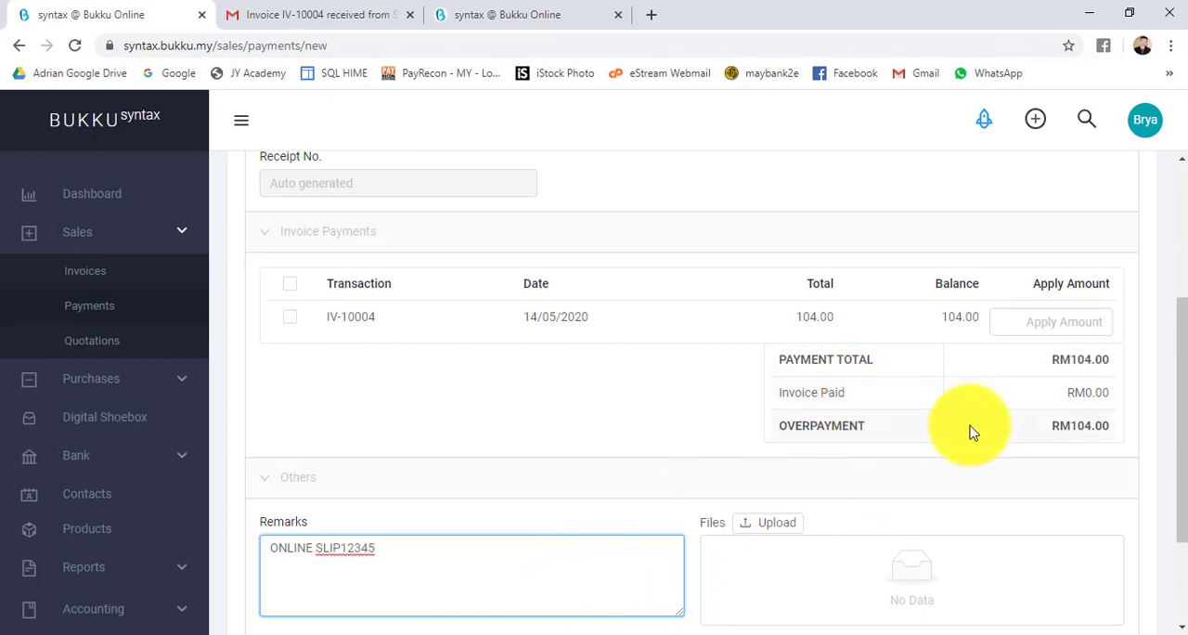
{"action": "scroll", "scroll_direction": "up", "scroll_amount": 3}
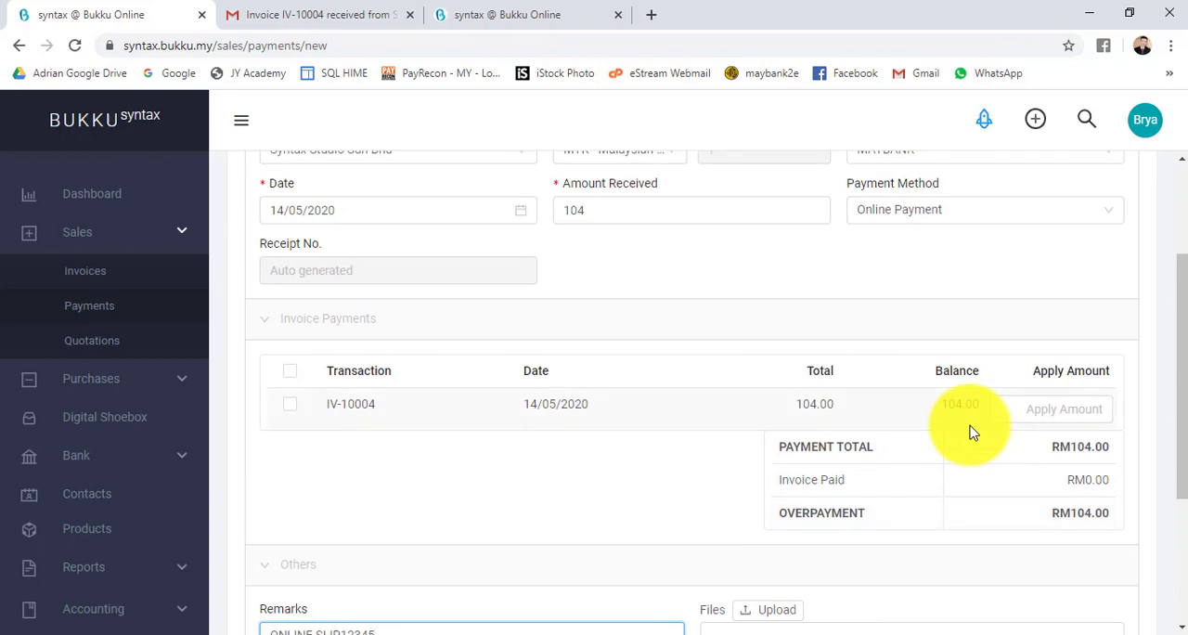
{"action": "scroll", "scroll_direction": "up", "scroll_amount": 3}
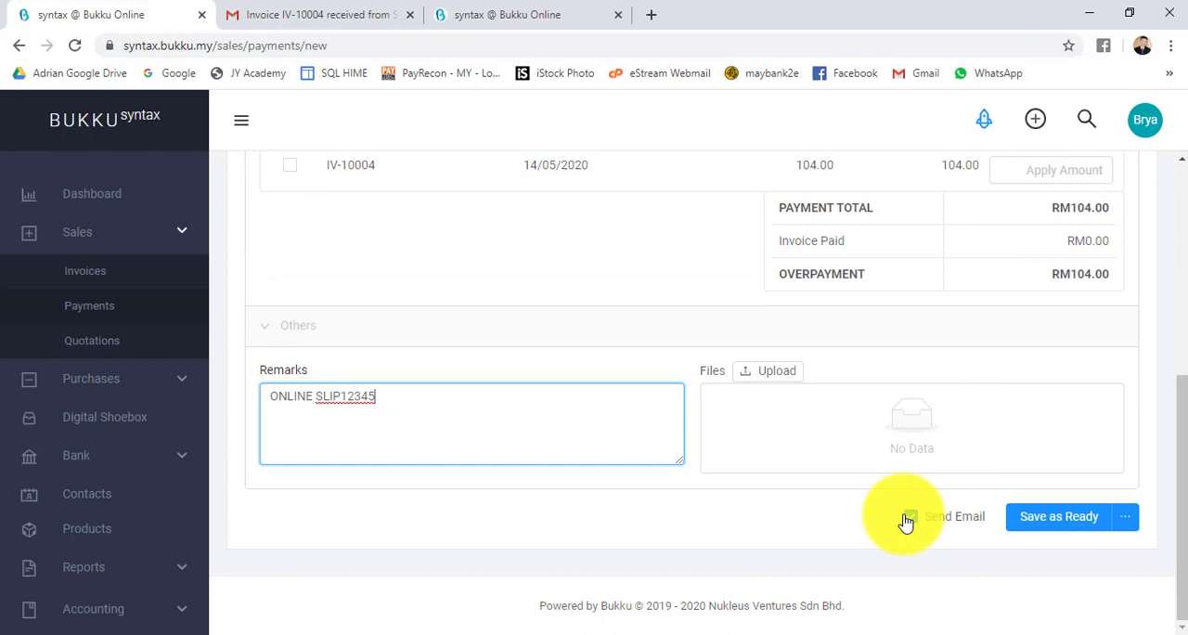
Save payment RC-10002 as Ready and email the receipt with personal message THANK YOU!
{"action": "left_click", "coordinate": [910, 516]}
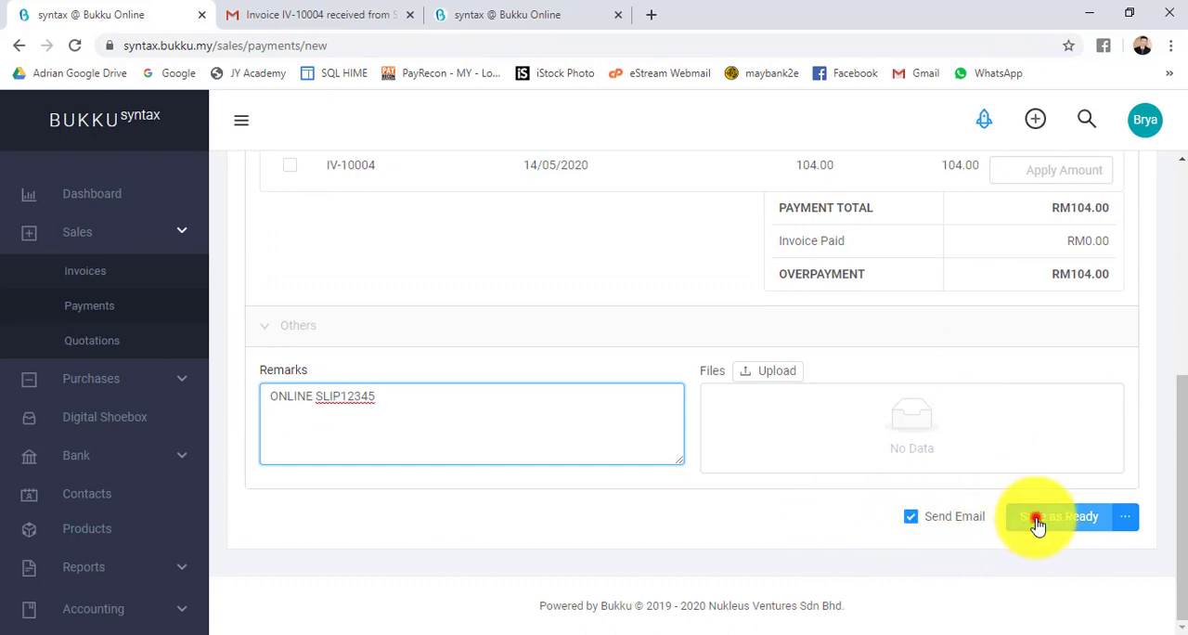
{"action": "left_click", "coordinate": [1058, 516]}
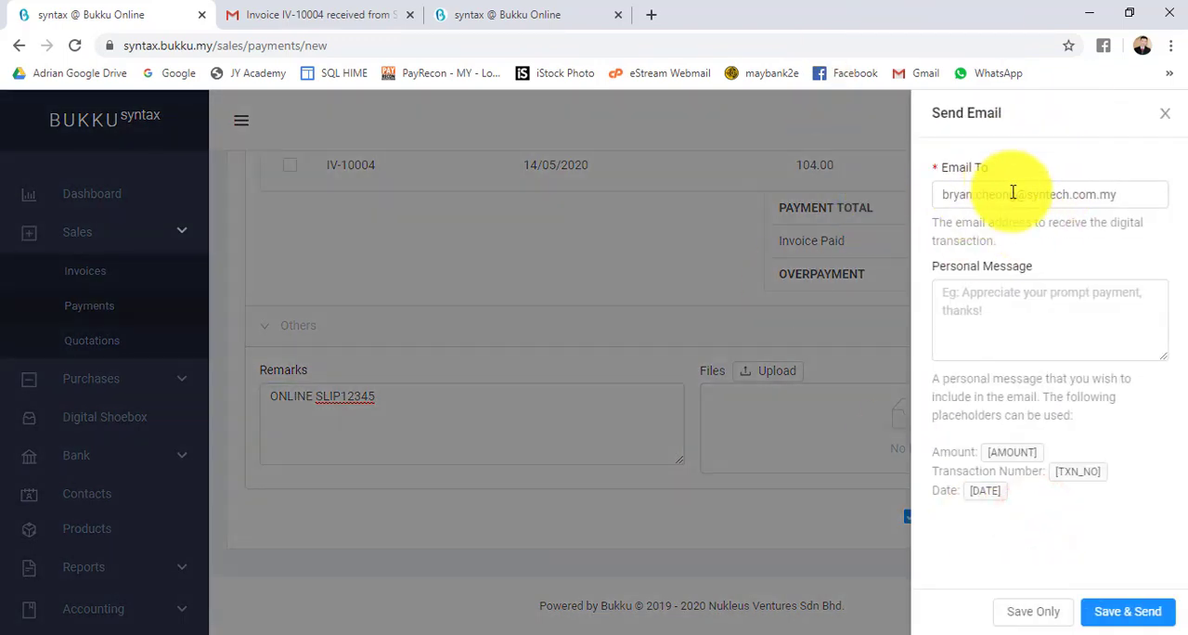
{"action": "left_click", "coordinate": [1051, 319]}
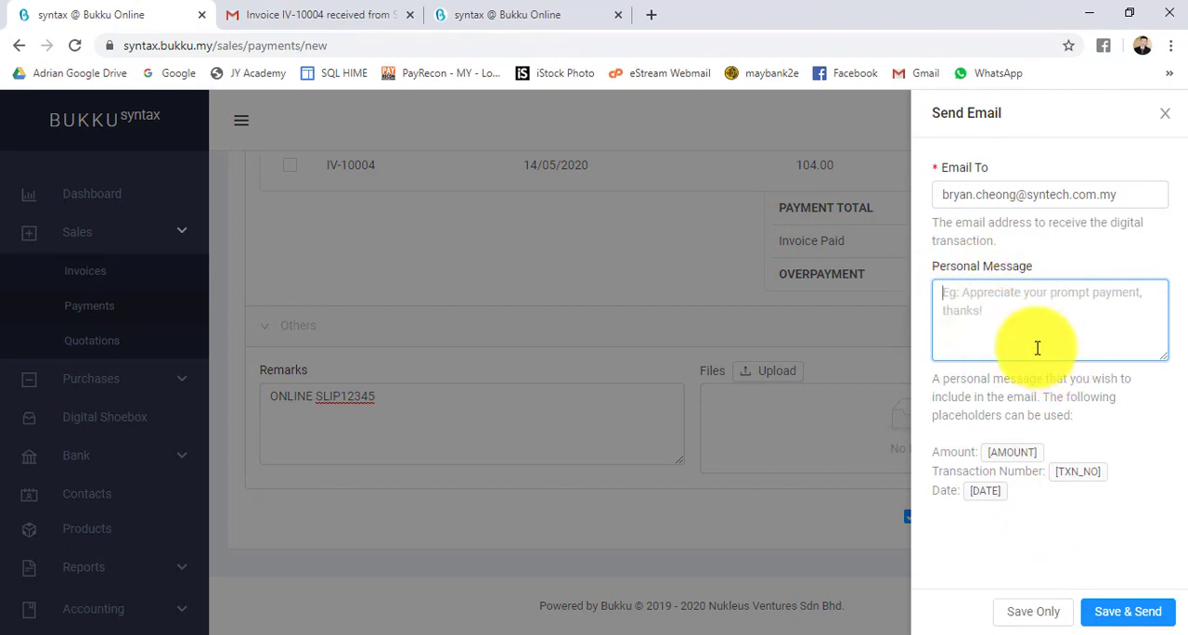
{"action": "type", "text": "THANK Y"}
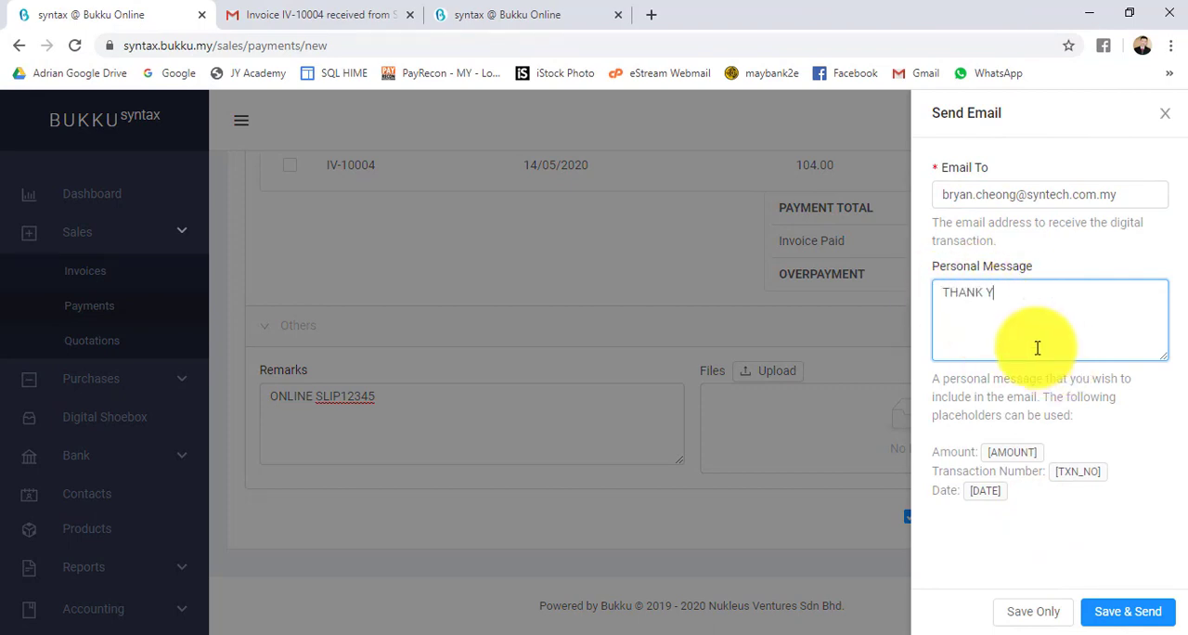
{"action": "type", "text": "OU!"}
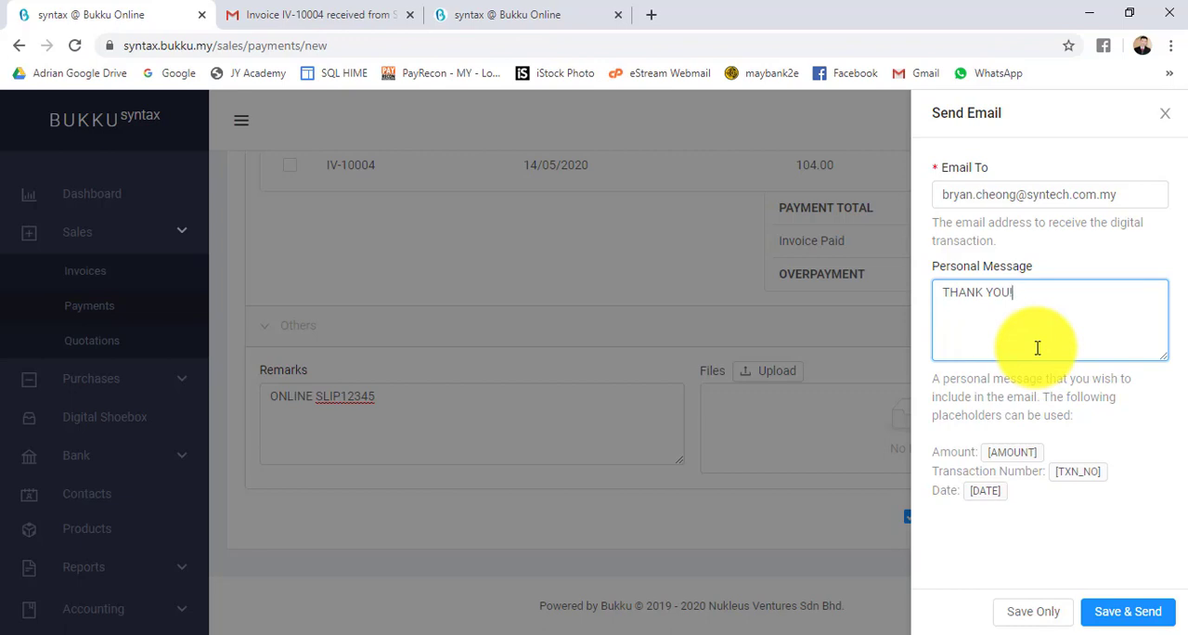
{"action": "left_click", "coordinate": [1128, 610]}
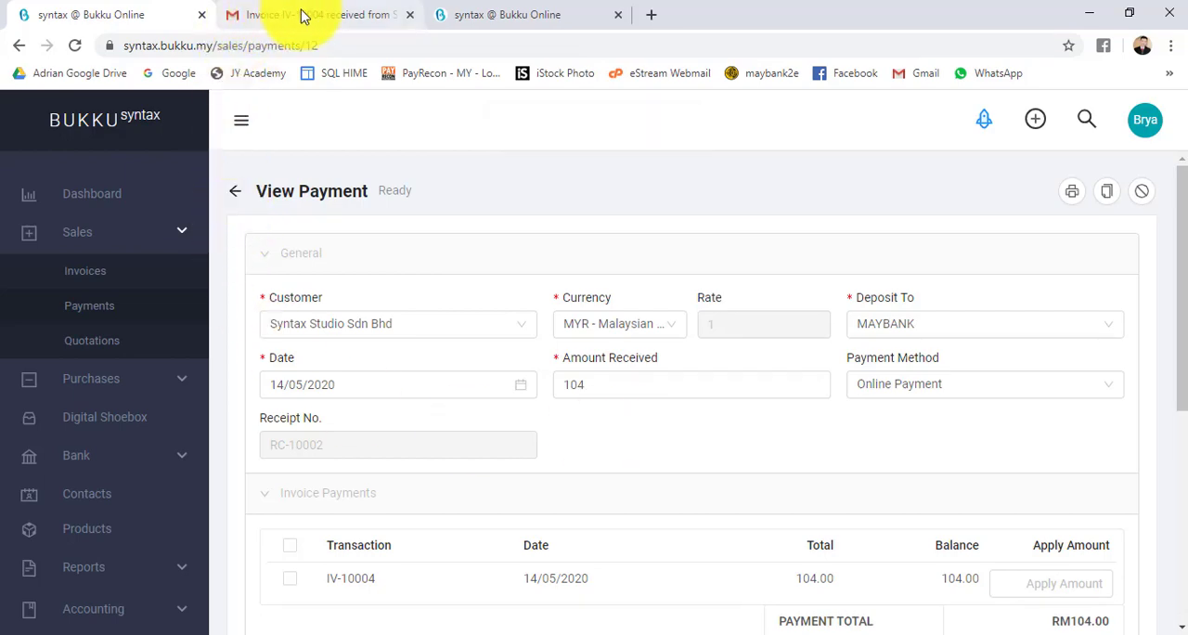
Read the RC-10002 receipt email in Gmail, view the linked RM104.00 receipt, and return to Bukku.
{"action": "left_click", "coordinate": [319, 14]}
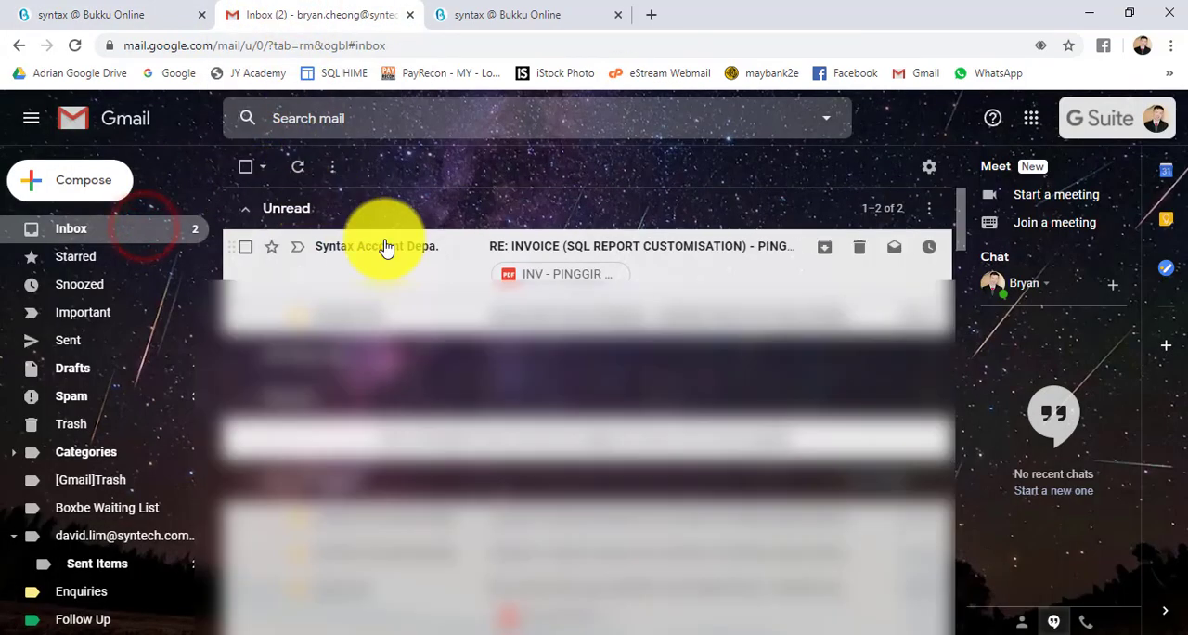
{"action": "mouse_move", "coordinate": [89, 230]}
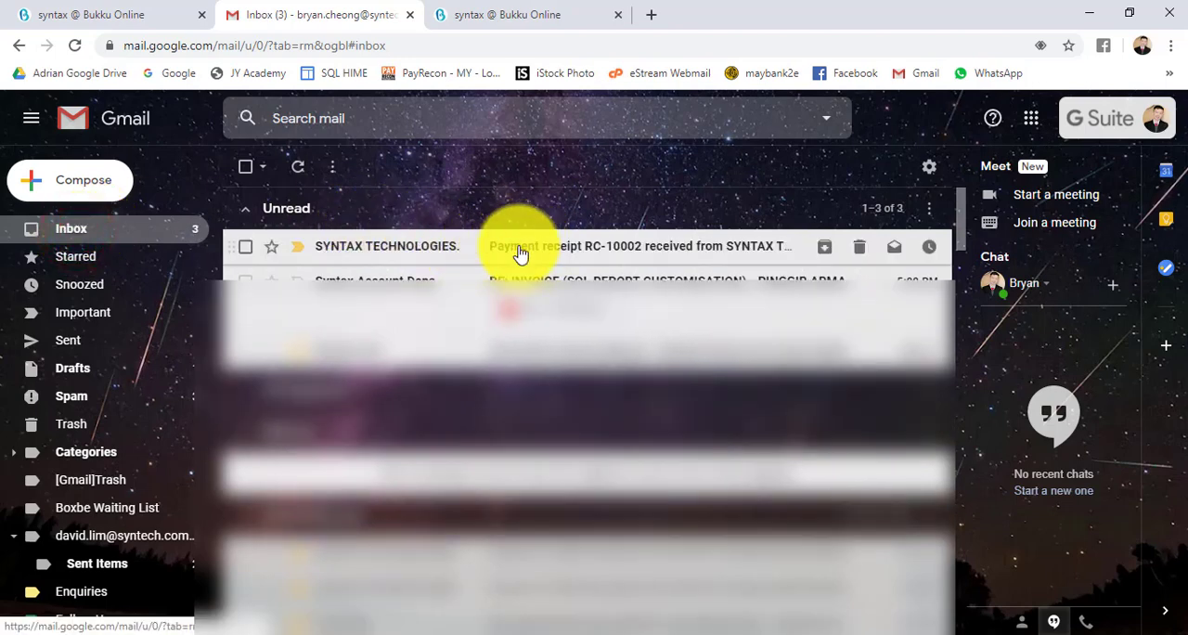
{"action": "left_click", "coordinate": [638, 245]}
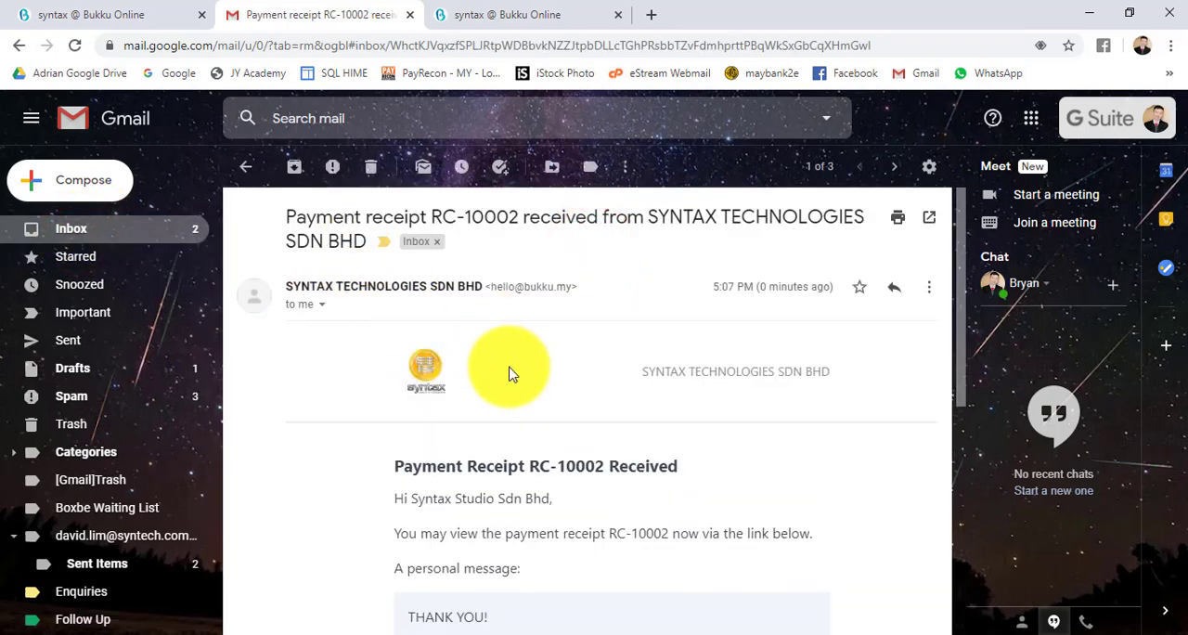
{"action": "scroll", "scroll_direction": "down", "scroll_amount": 3}
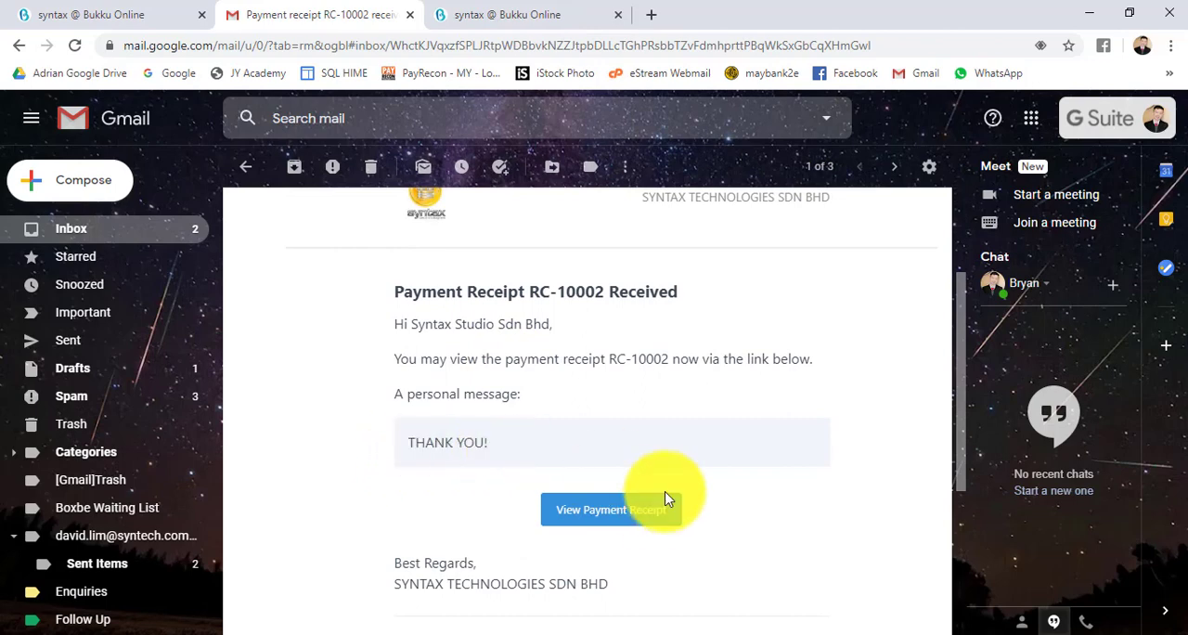
{"action": "left_click", "coordinate": [611, 509]}
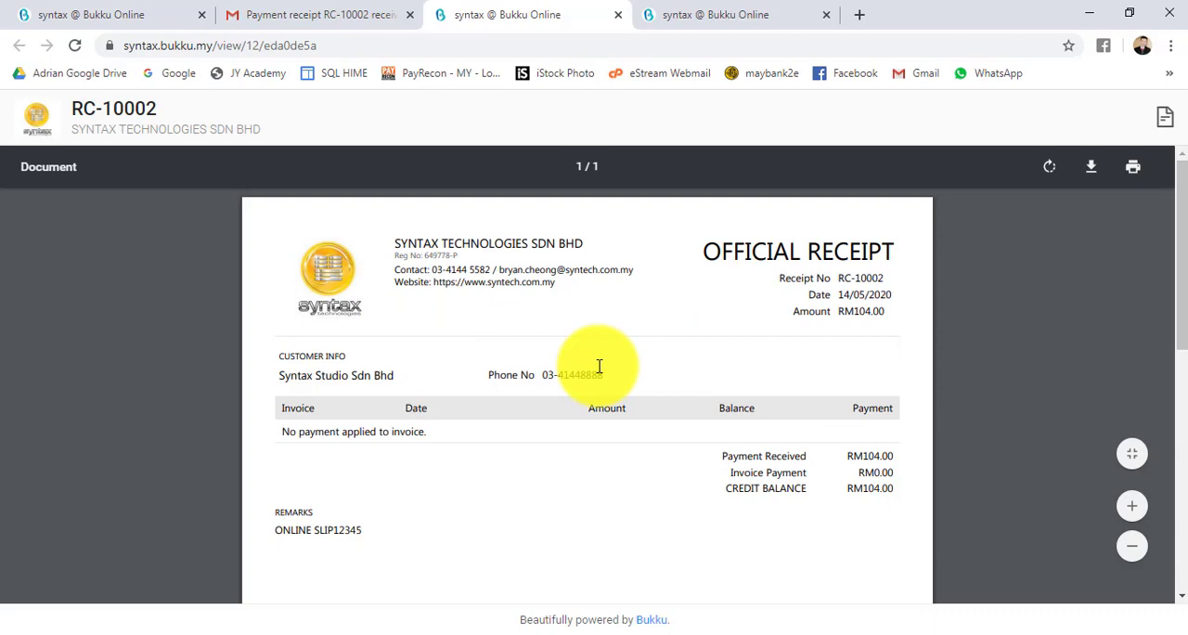
{"action": "mouse_move", "coordinate": [102, 14]}
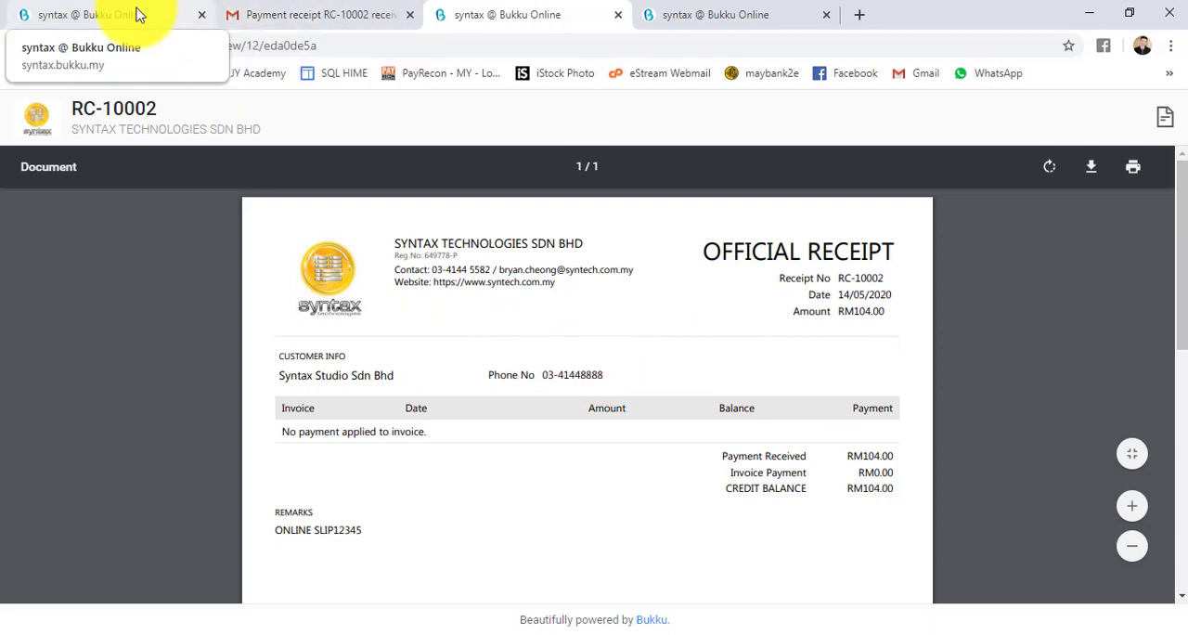
{"action": "left_click", "coordinate": [93, 14]}
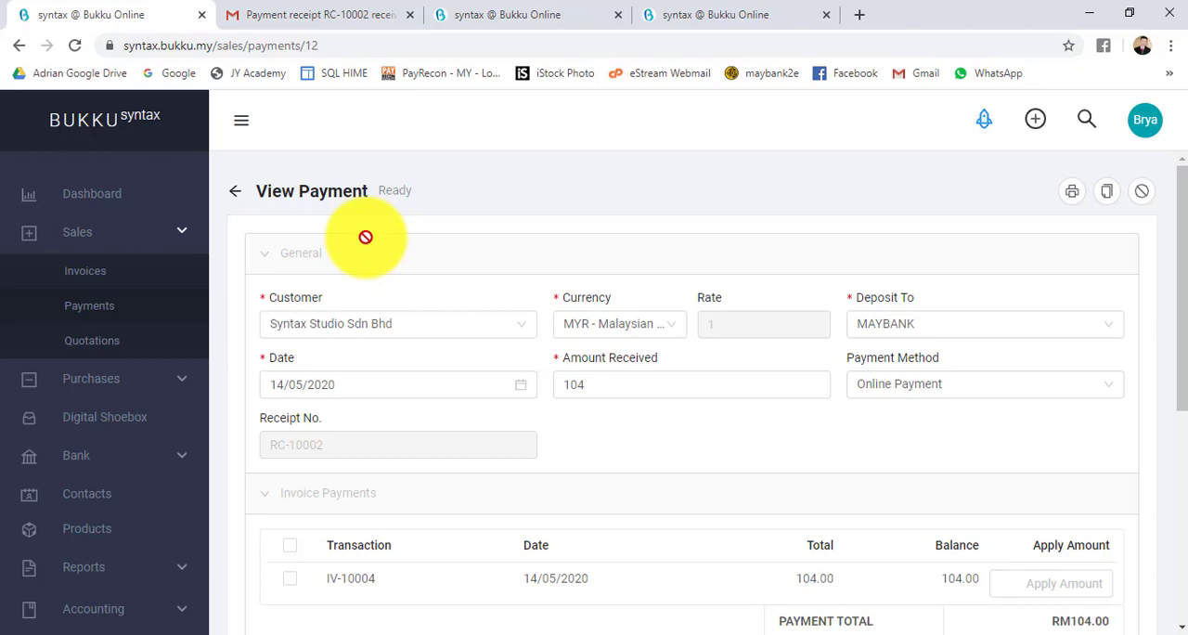
Go to Purchases > Bills and start a new supplier bill.
{"action": "scroll", "scroll_direction": "down", "scroll_amount": 3}
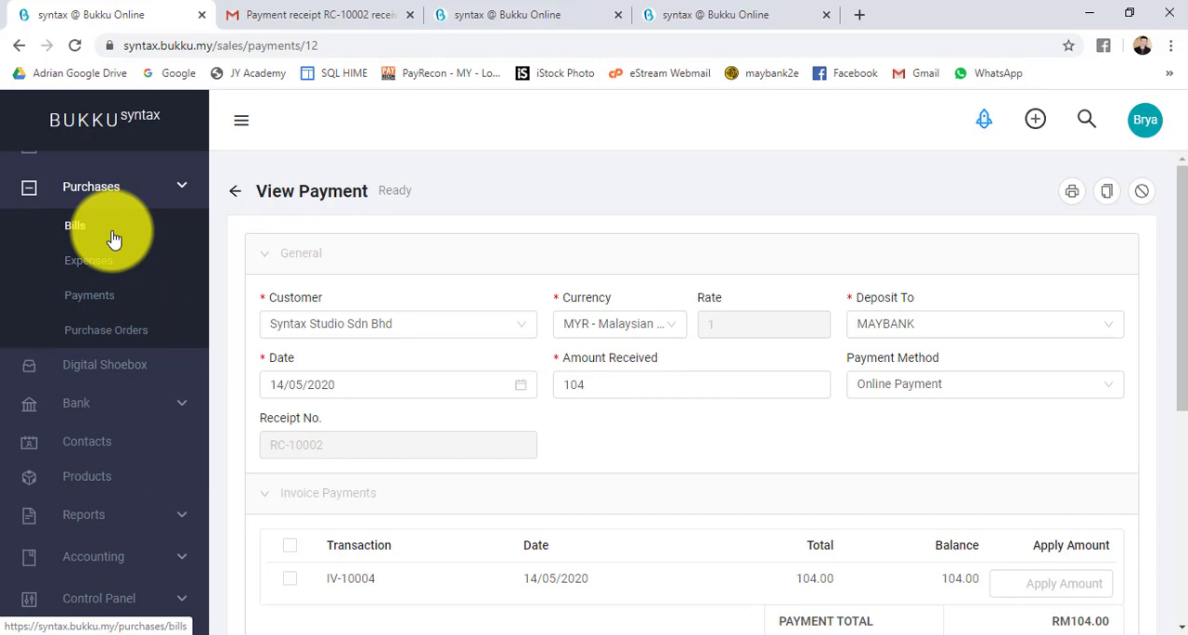
{"action": "left_click", "coordinate": [74, 226]}
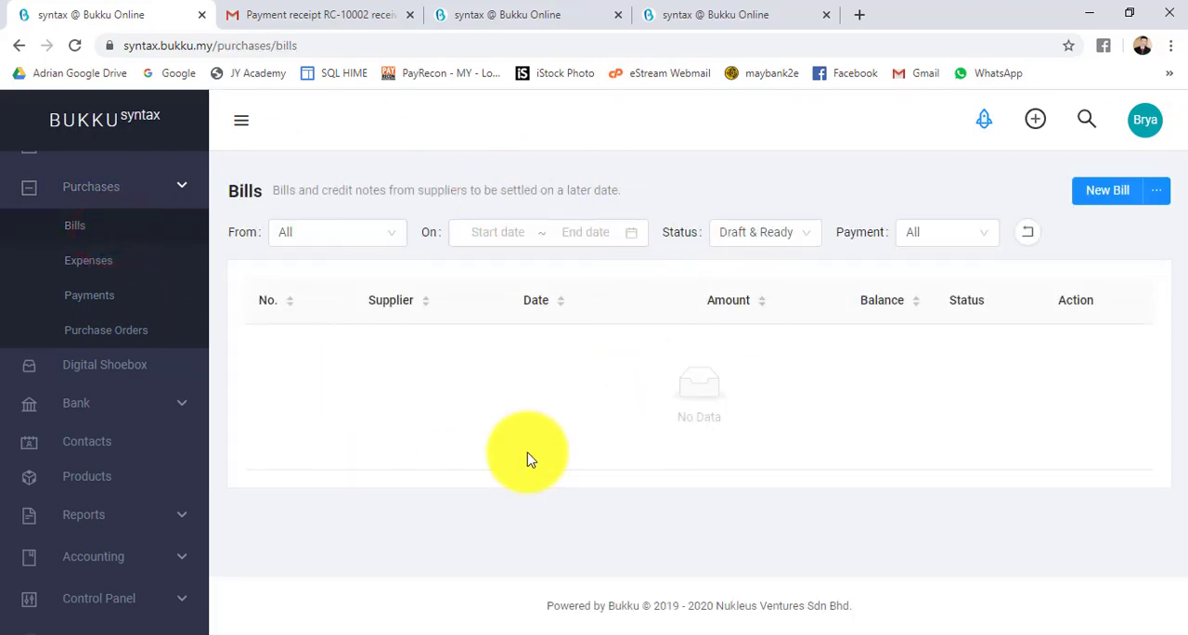
{"action": "mouse_move", "coordinate": [393, 478]}
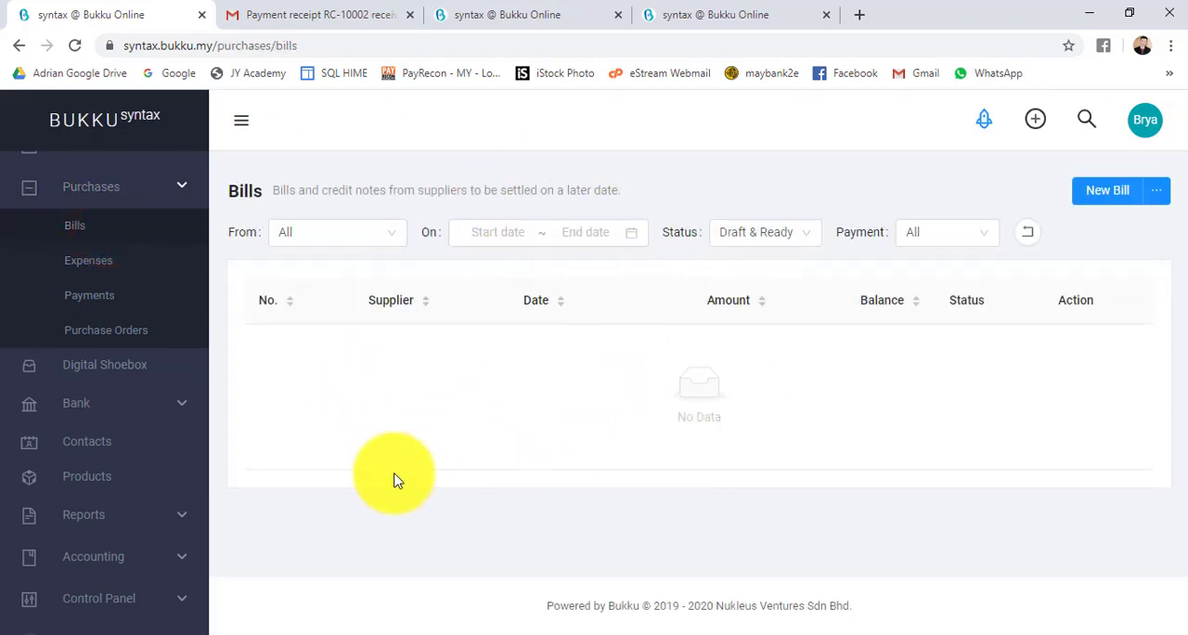
{"action": "left_click", "coordinate": [1106, 191]}
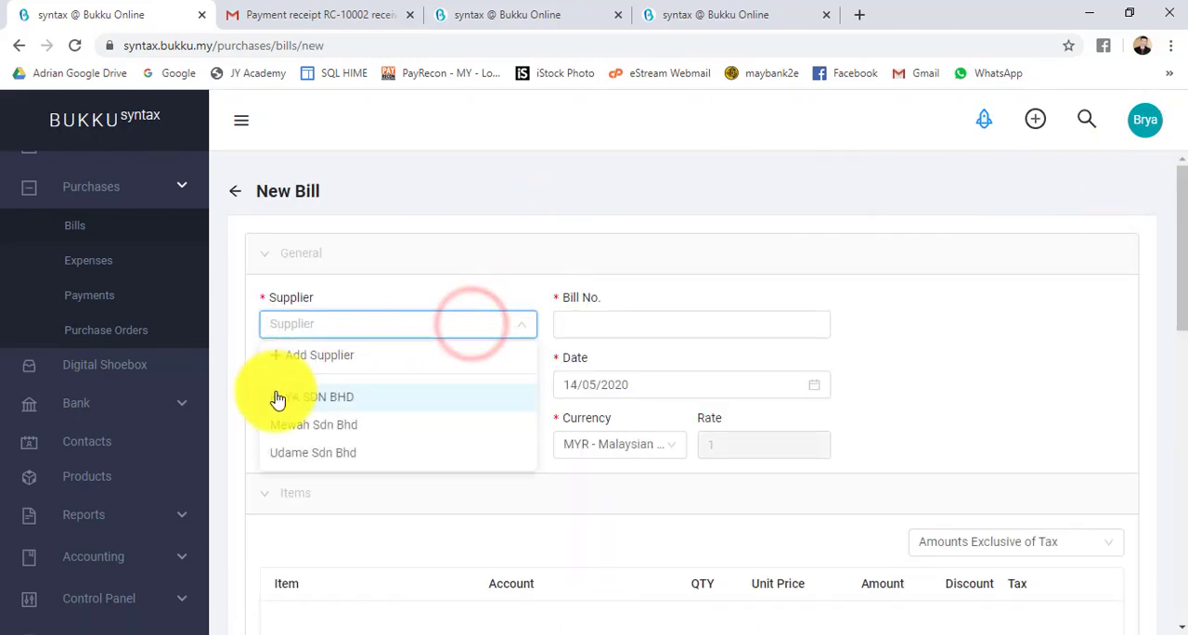
Set supplier KAYA SDN BHD, bill number 76567, and a BLACK PEN line of 200 at 5 under PURCHASE.
{"action": "left_click", "coordinate": [315, 397]}
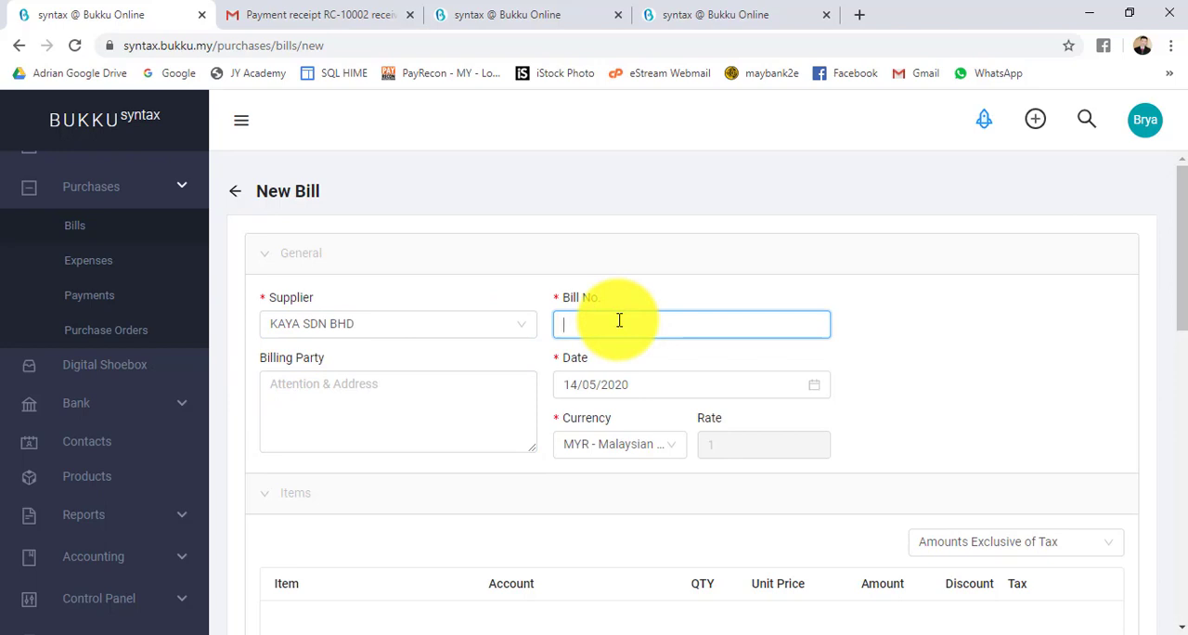
{"action": "type", "text": "76567"}
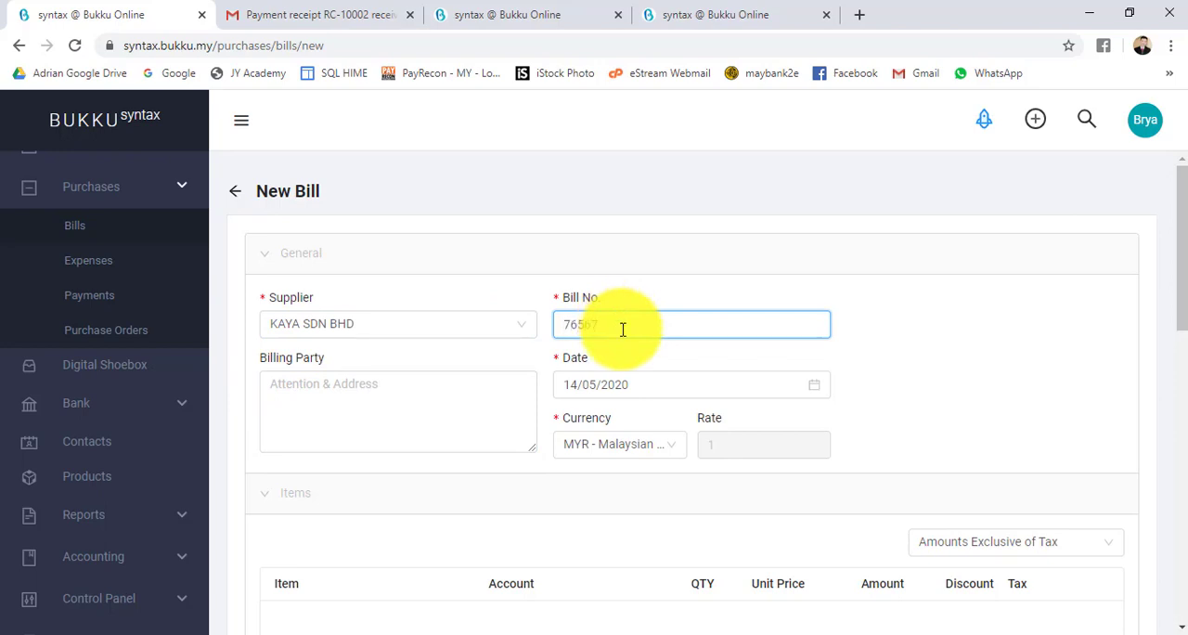
{"action": "scroll", "scroll_direction": "down", "scroll_amount": 3}
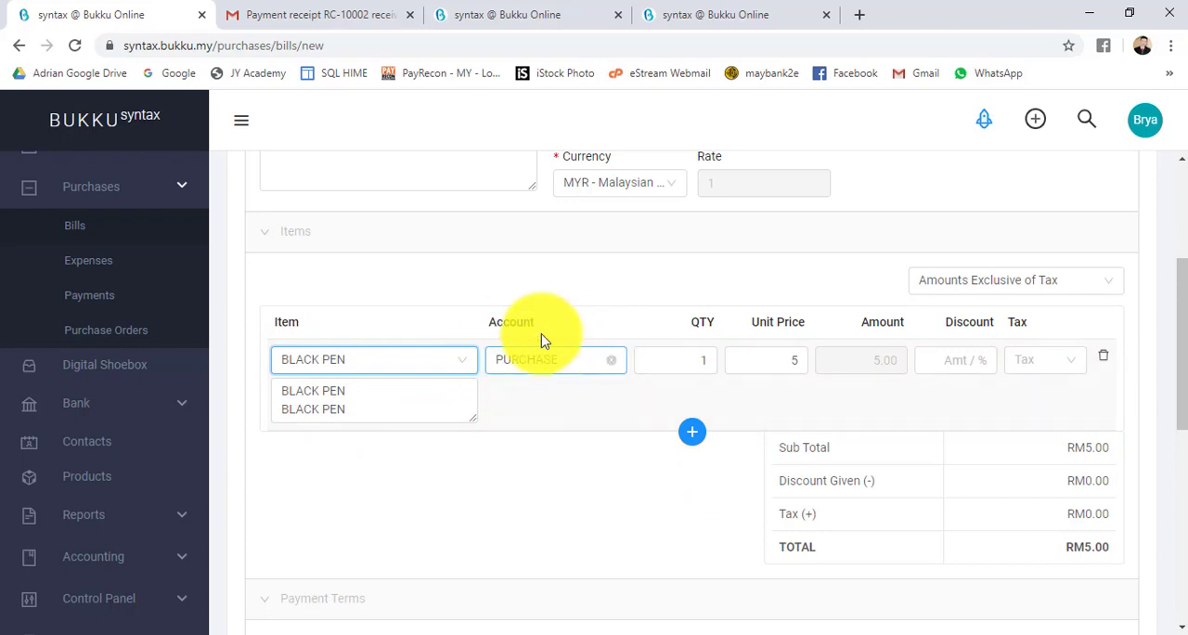
{"action": "mouse_move", "coordinate": [505, 360]}
{"action": "type", "text": "200"}
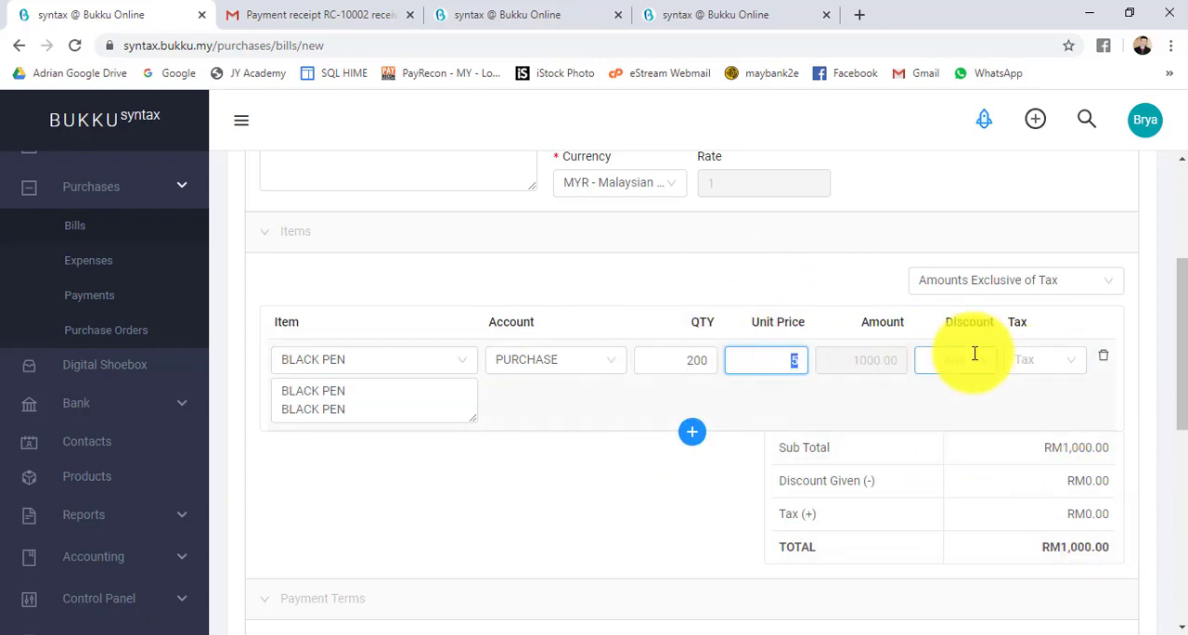
{"action": "scroll", "scroll_direction": "down", "scroll_amount": 3}
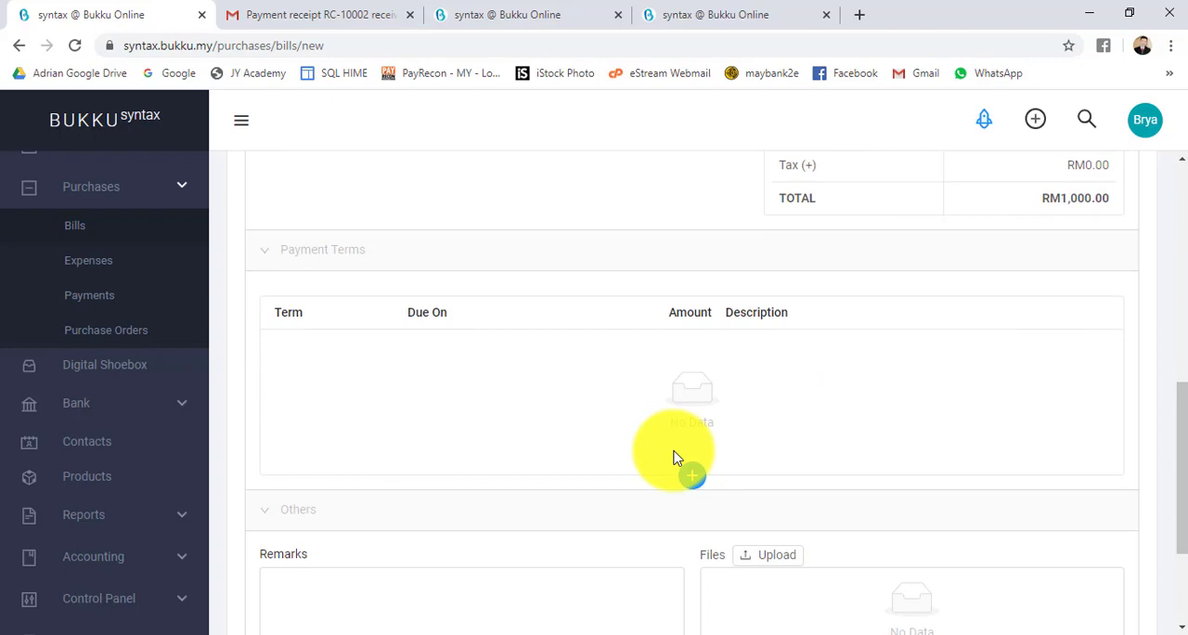
Add a NET30 payment term and save the RM1,000 bill as Ready.
{"action": "left_click", "coordinate": [690, 475]}
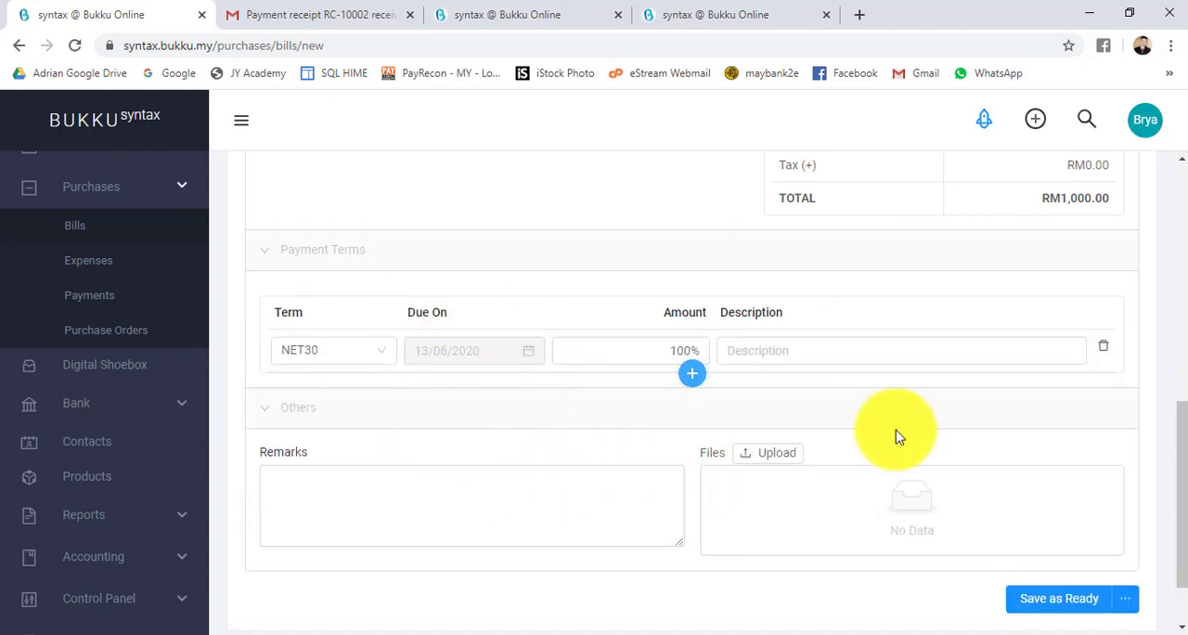
{"action": "left_click", "coordinate": [1058, 597]}
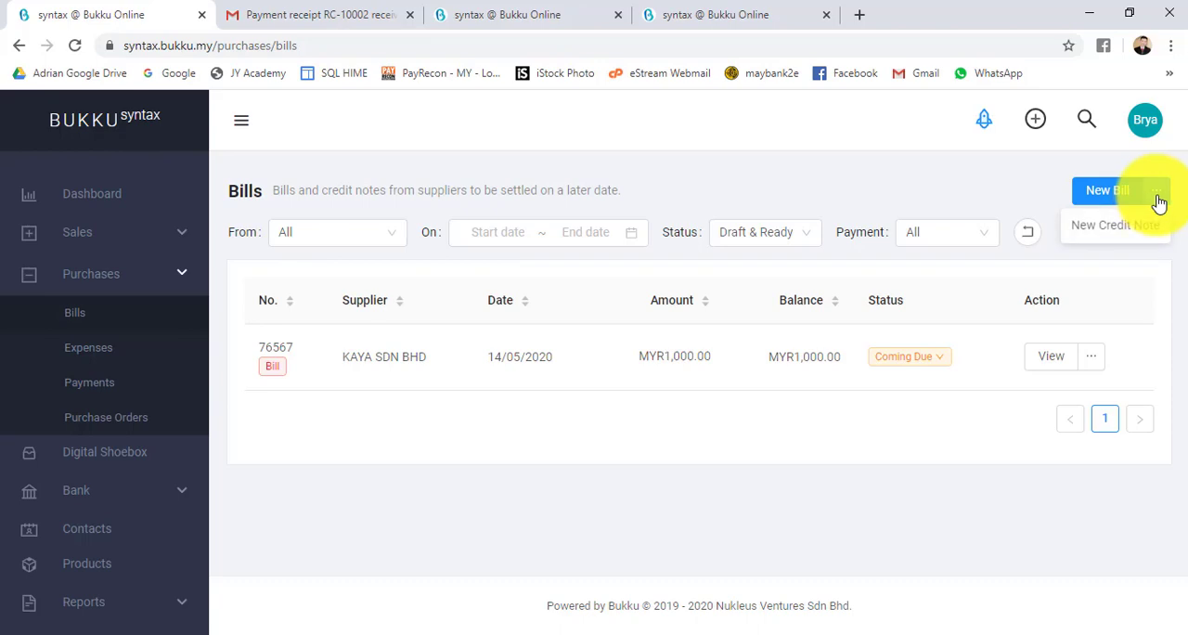
{"action": "mouse_move", "coordinate": [787, 263]}
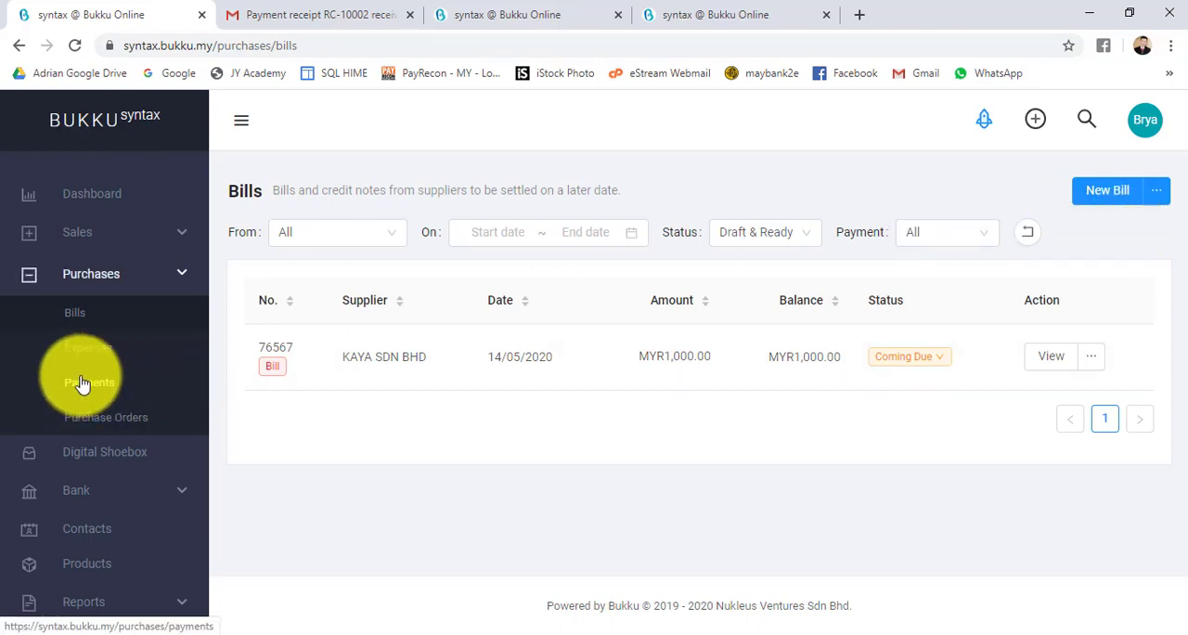
Browse the purchase Payments, Purchase Orders and Expenses lists, then start a new expense.
{"action": "left_click", "coordinate": [89, 383]}
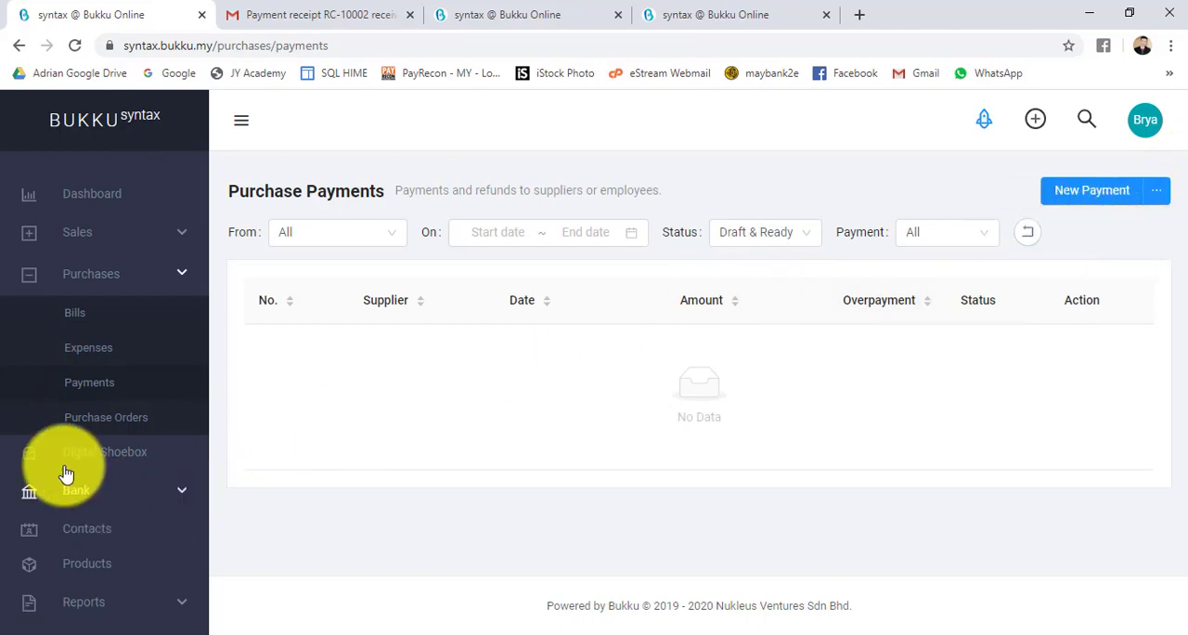
{"action": "left_click", "coordinate": [106, 416]}
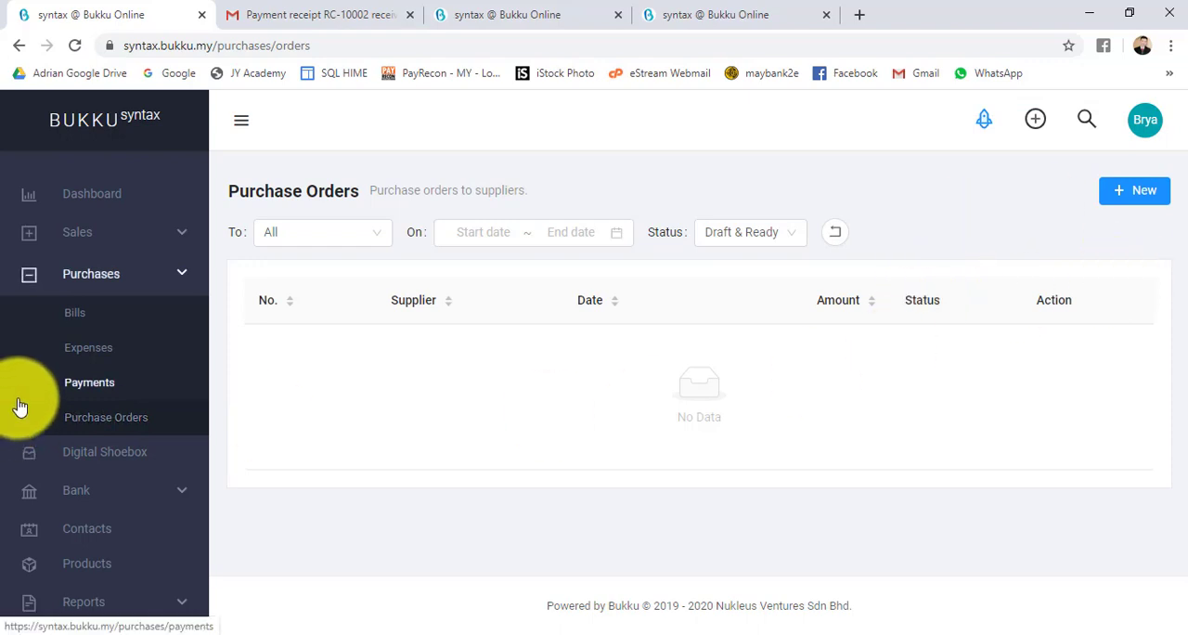
{"action": "mouse_move", "coordinate": [89, 347]}
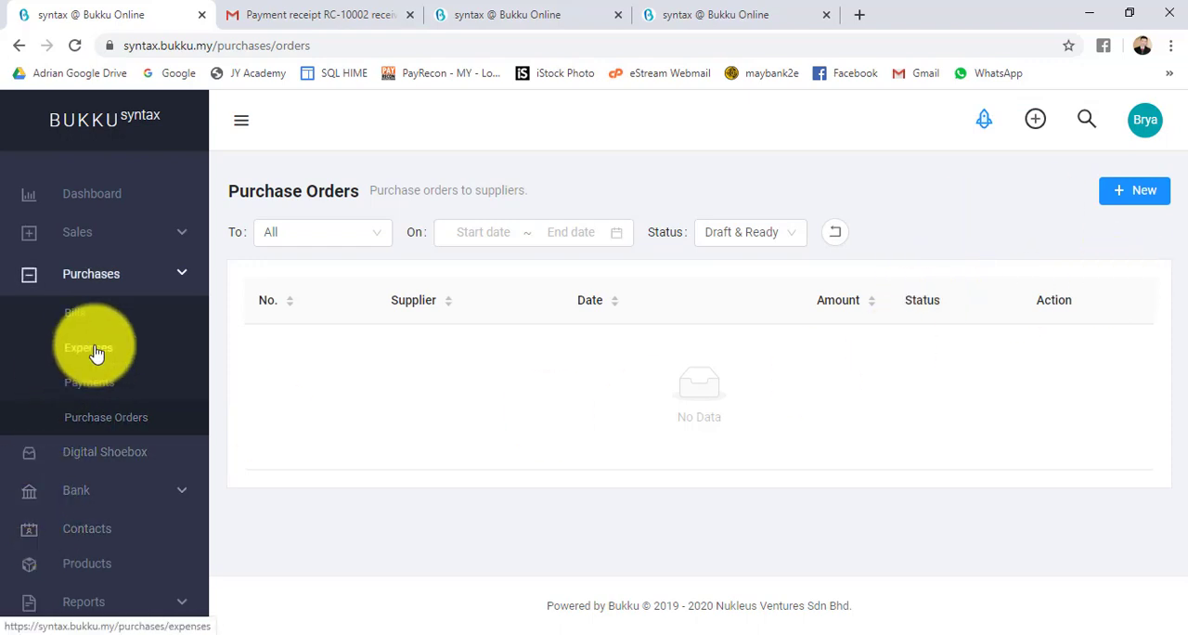
{"action": "left_click", "coordinate": [89, 347]}
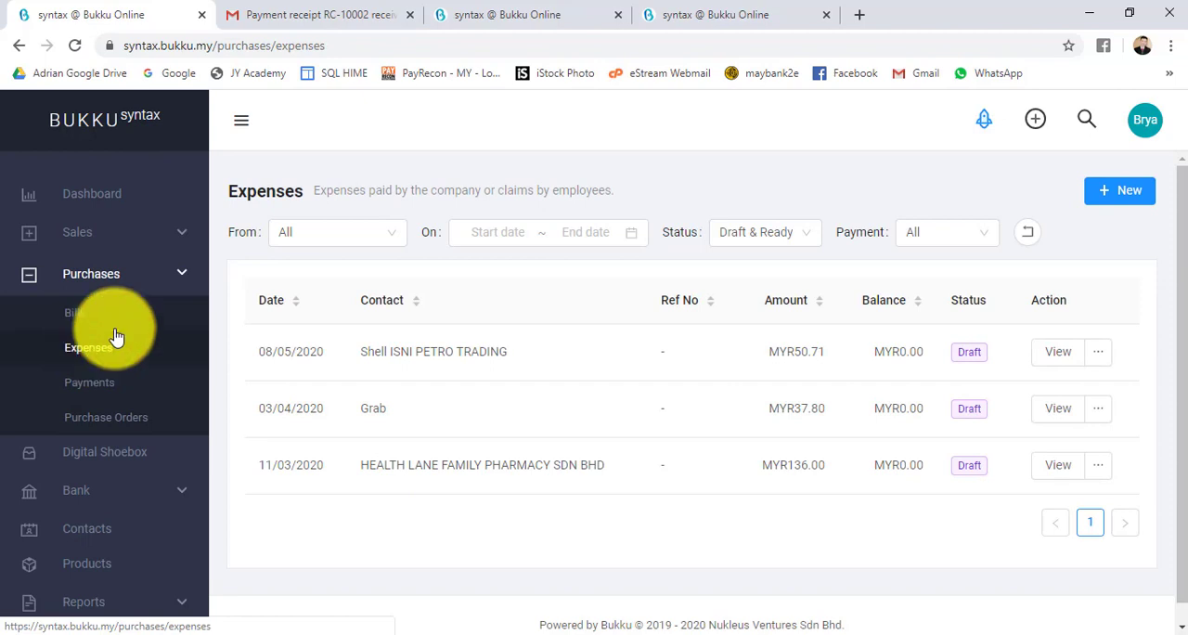
{"action": "mouse_move", "coordinate": [843, 122]}
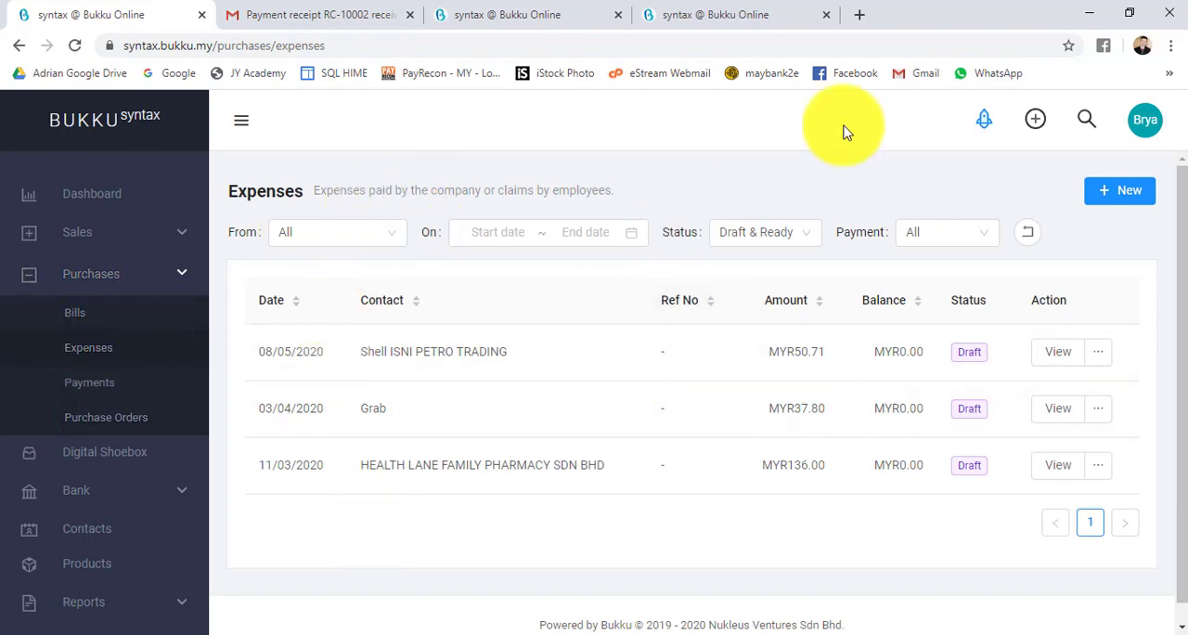
{"action": "mouse_move", "coordinate": [1006, 209]}
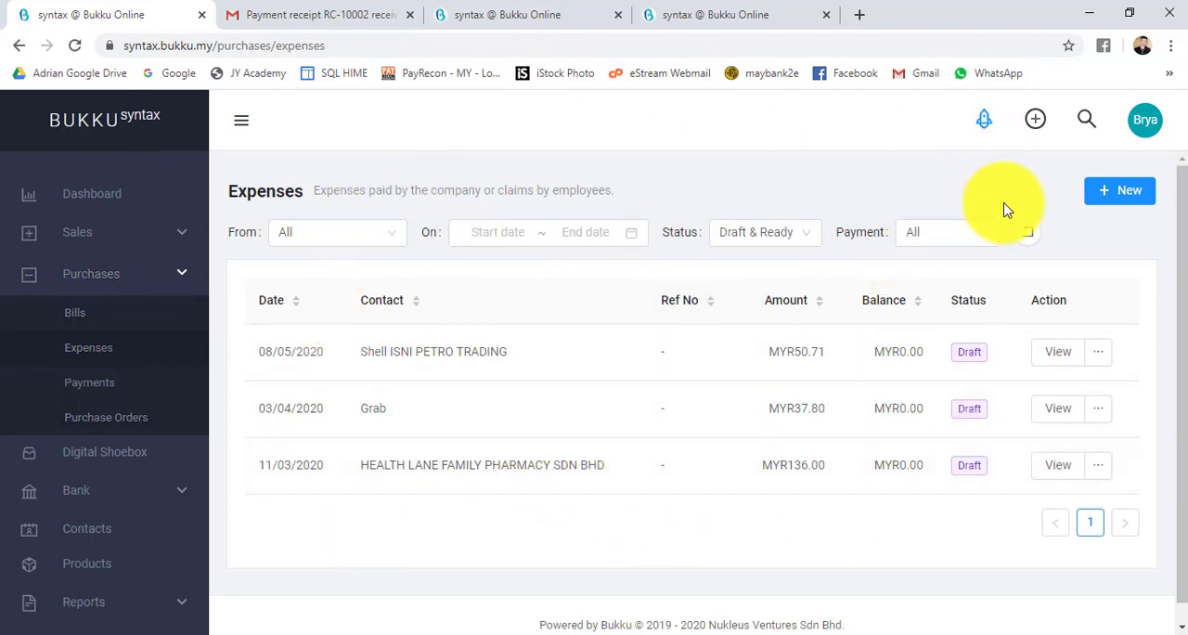
{"action": "left_click", "coordinate": [1119, 191]}
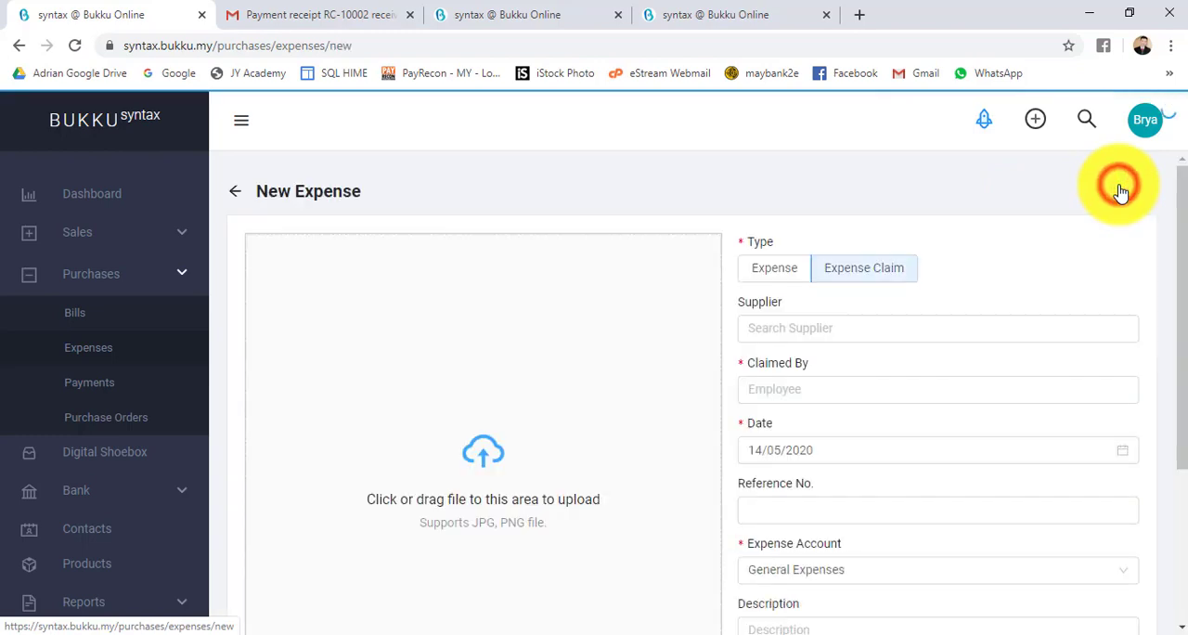
Switch the expense from Expense Claim to a direct Expense paid from MAYBANK and attach the Grab receipt.
{"action": "left_click", "coordinate": [864, 267]}
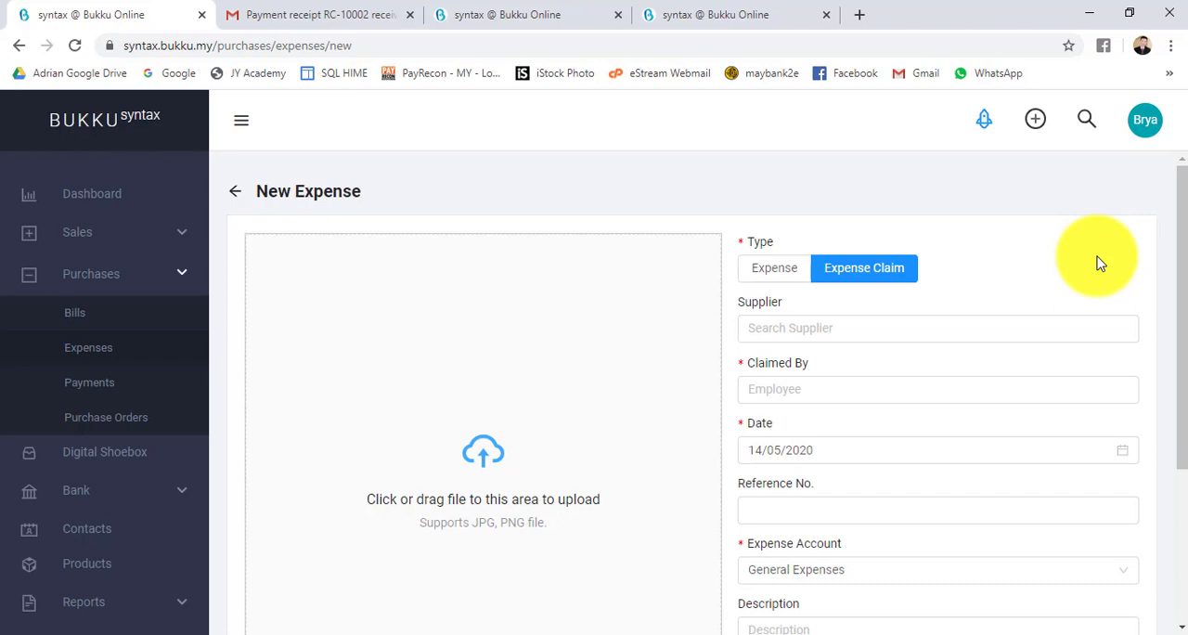
{"action": "mouse_move", "coordinate": [642, 487]}
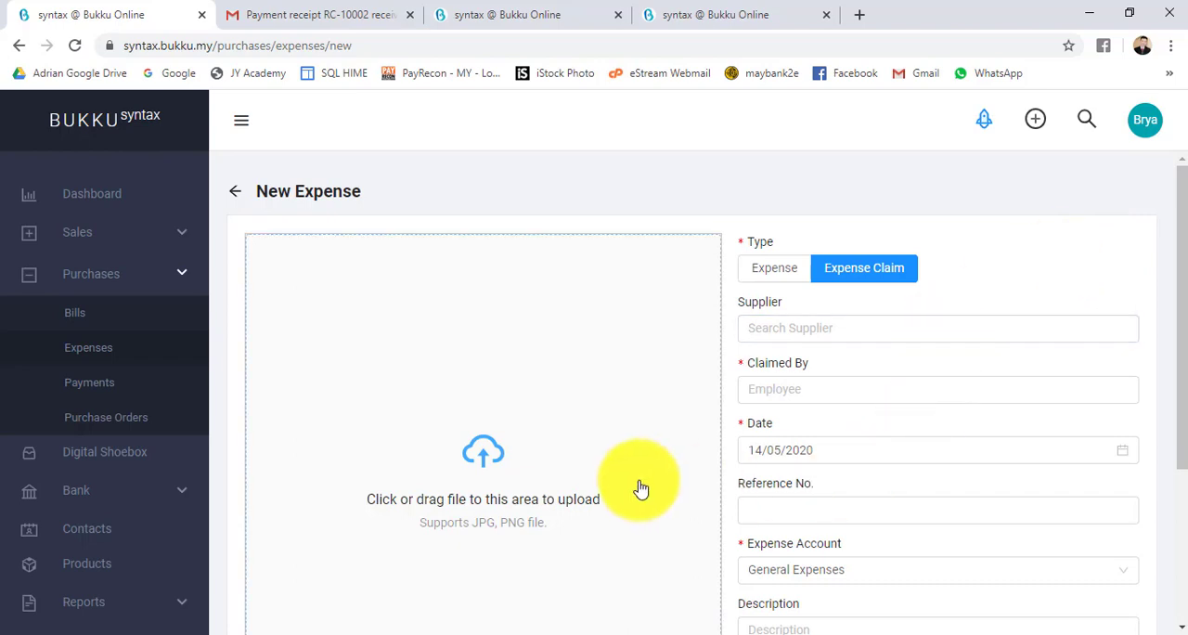
{"action": "scroll", "scroll_direction": "down", "scroll_amount": 3}
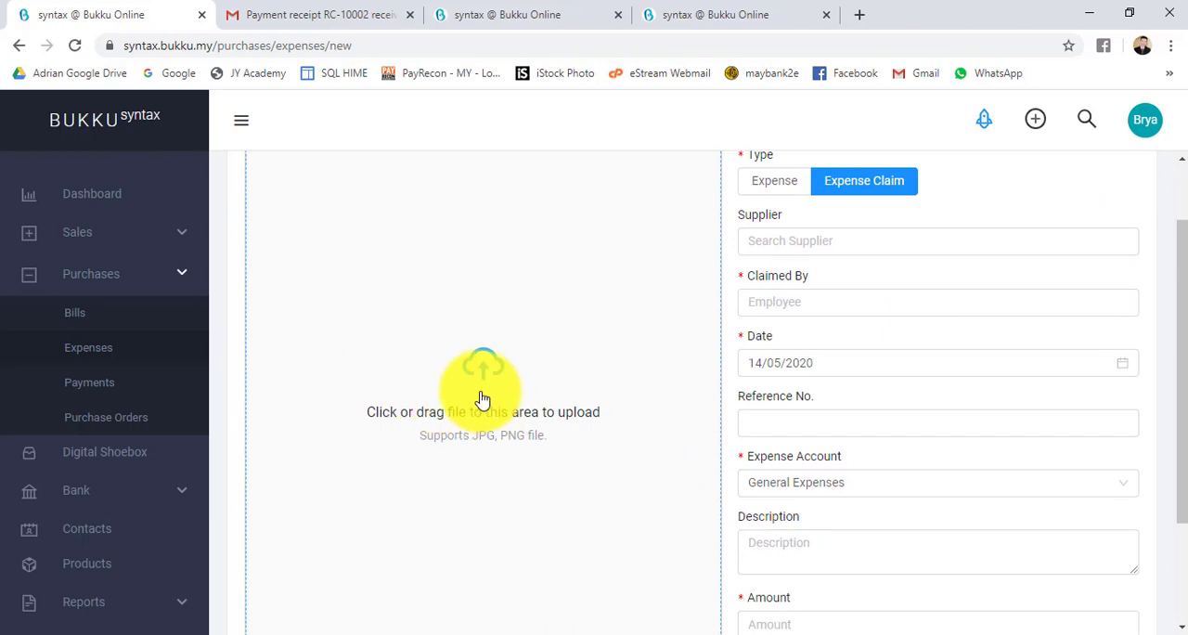
{"action": "left_click", "coordinate": [482, 412]}
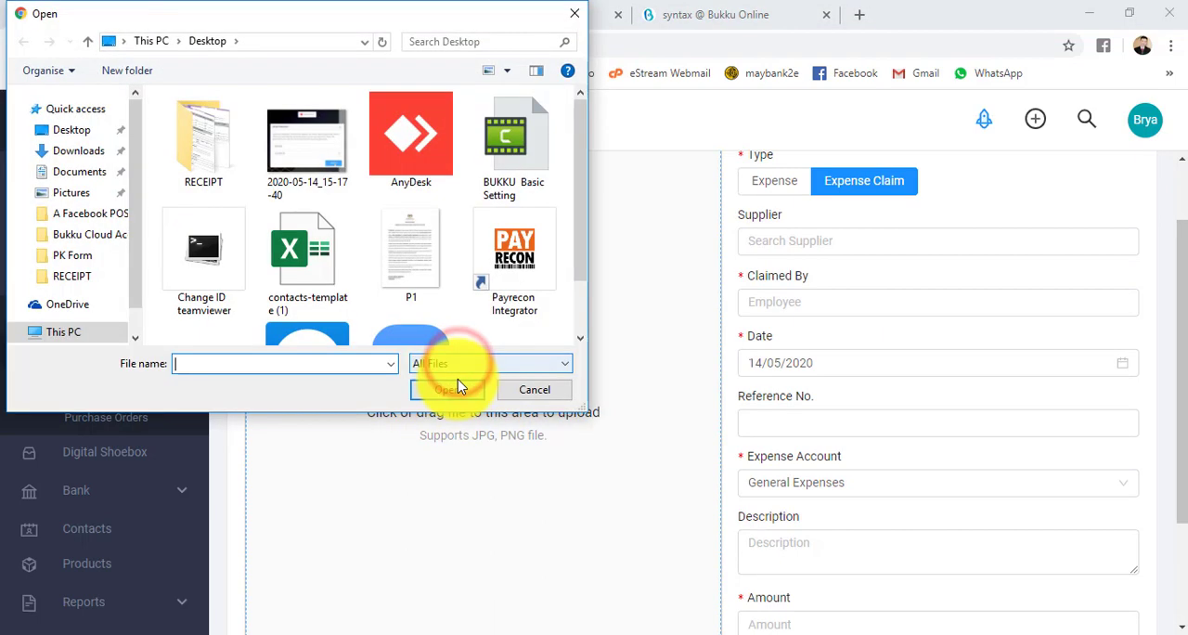
{"action": "double_click", "coordinate": [204, 140]}
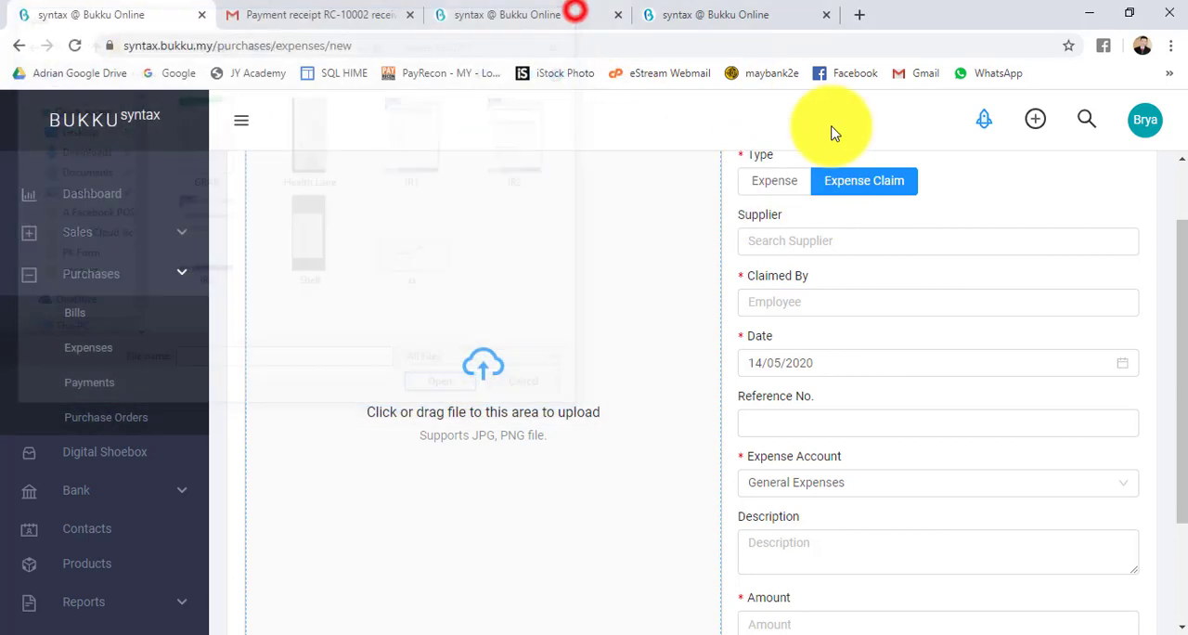
{"action": "left_click", "coordinate": [774, 180]}
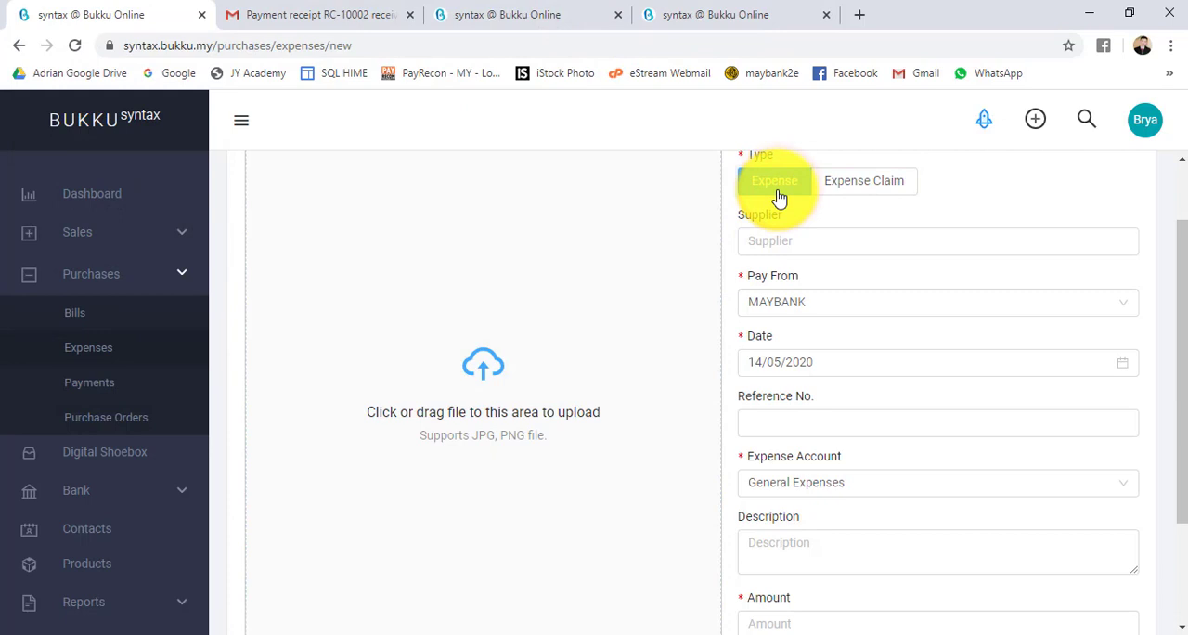
{"action": "scroll", "scroll_direction": "up", "scroll_amount": 3}
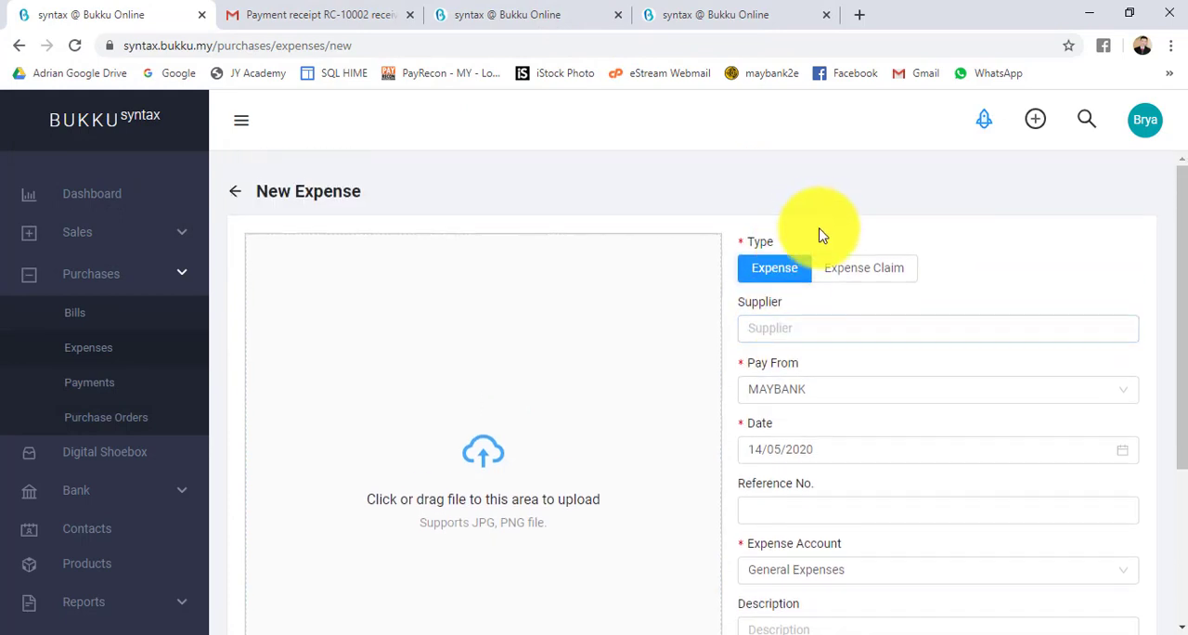
{"action": "mouse_move", "coordinate": [936, 267]}
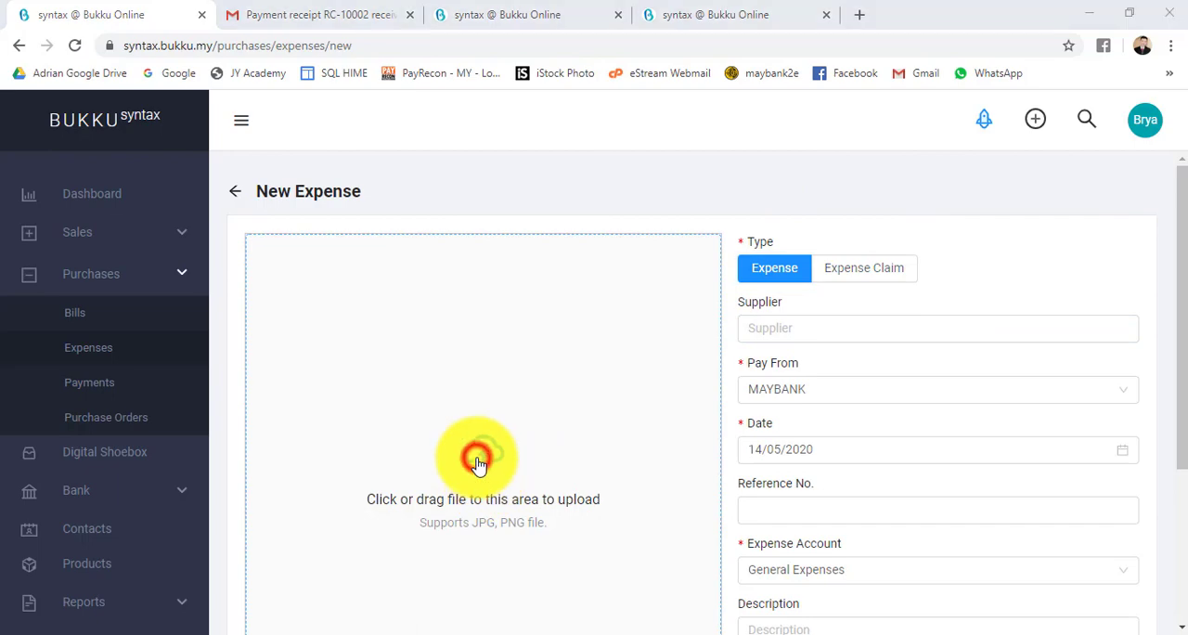
{"action": "left_click", "coordinate": [483, 460]}
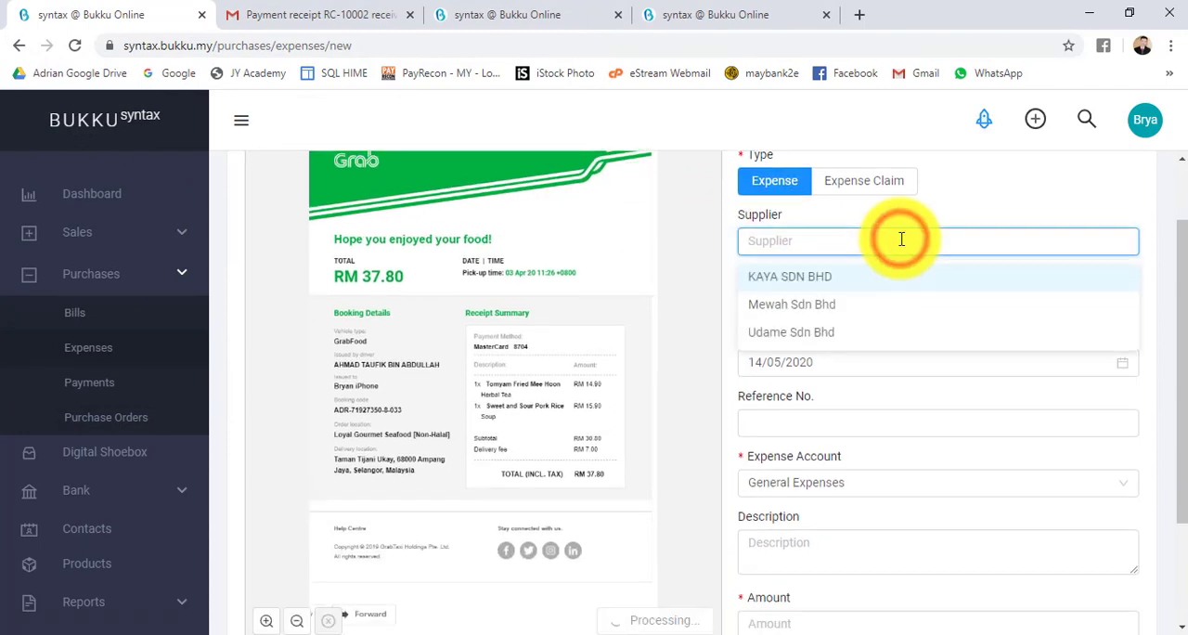
Record the Grab expense: MAYBANK, 03/04/2020, General Expenses, amount 37.8, and save as Ready.
{"action": "left_click", "coordinate": [965, 195]}
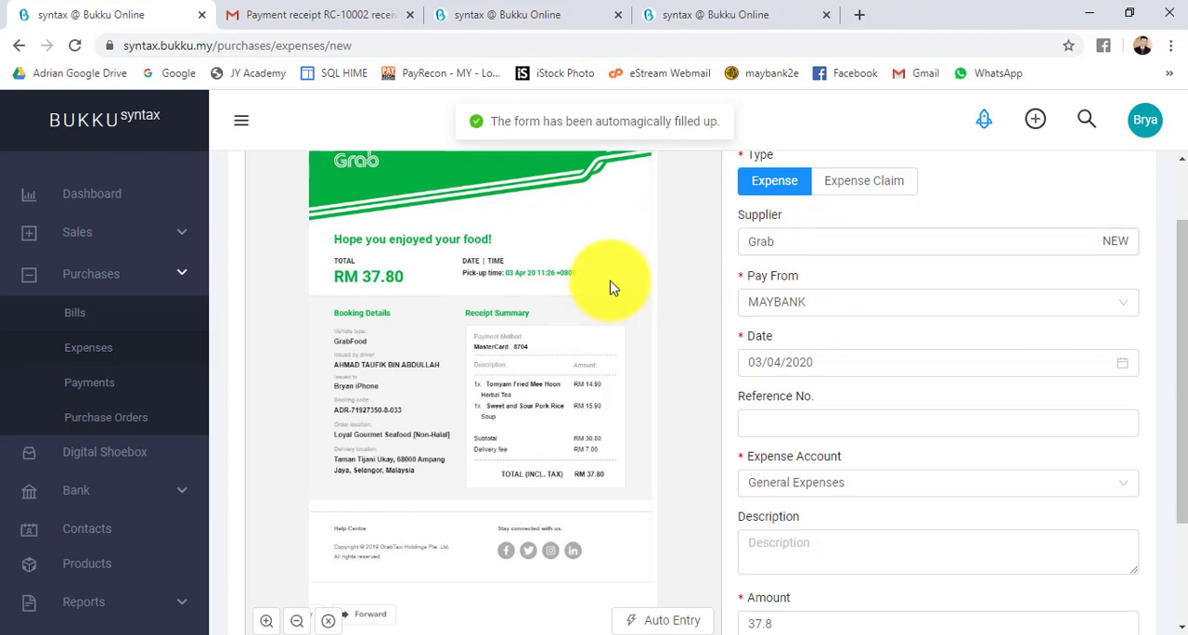
{"action": "mouse_move", "coordinate": [557, 185]}
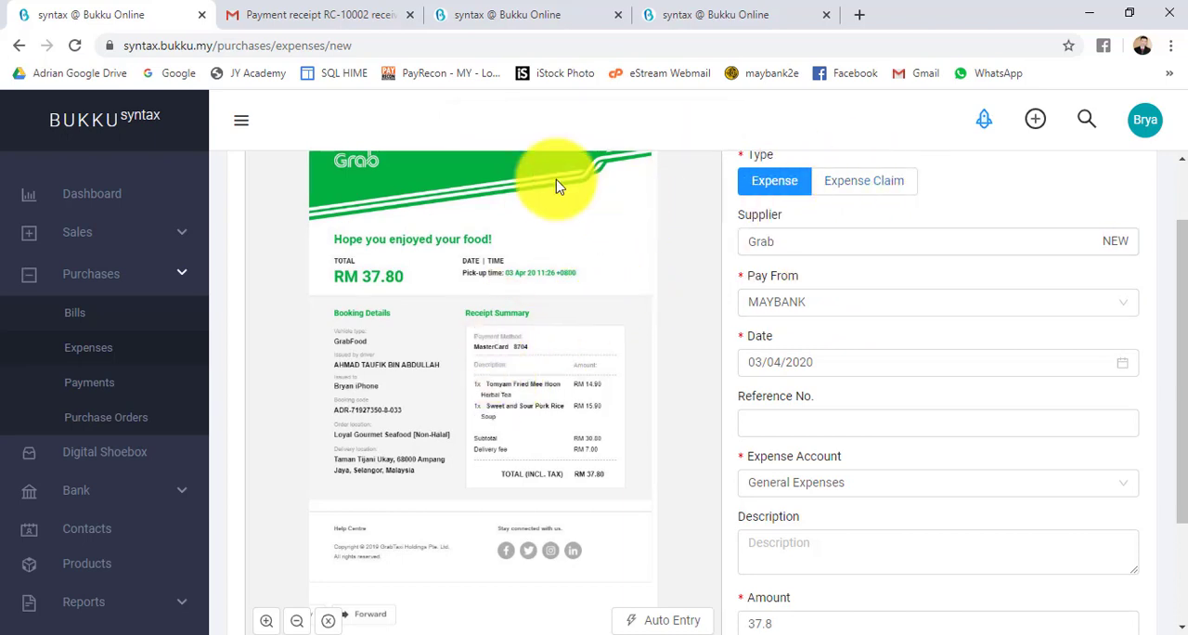
{"action": "mouse_move", "coordinate": [980, 460]}
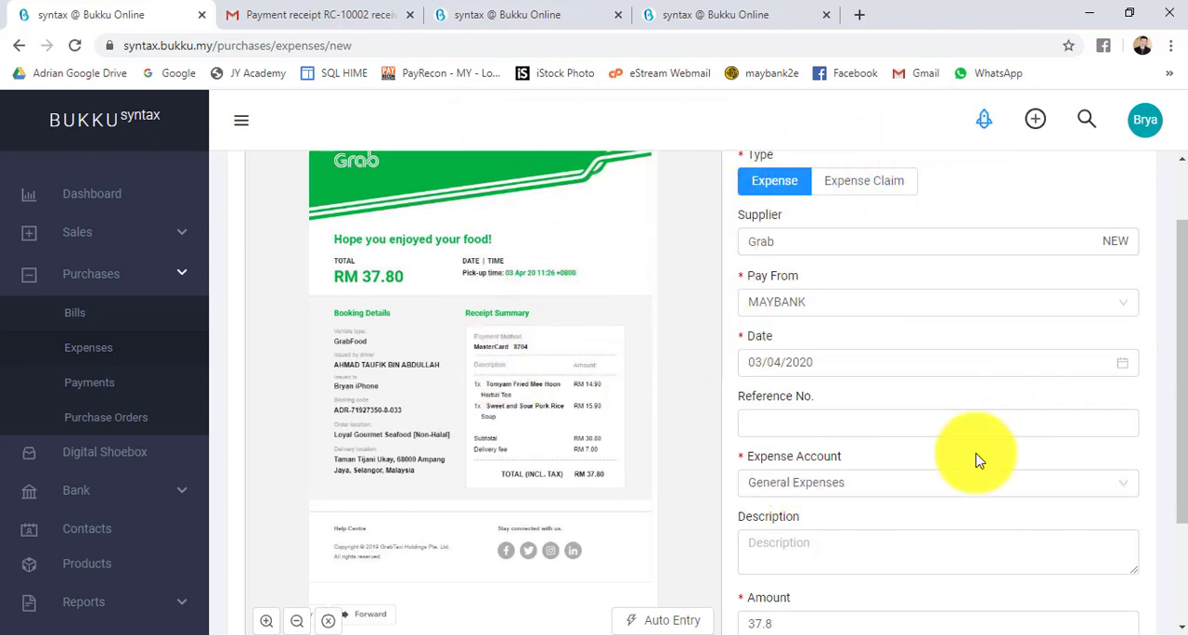
{"action": "mouse_move", "coordinate": [882, 436]}
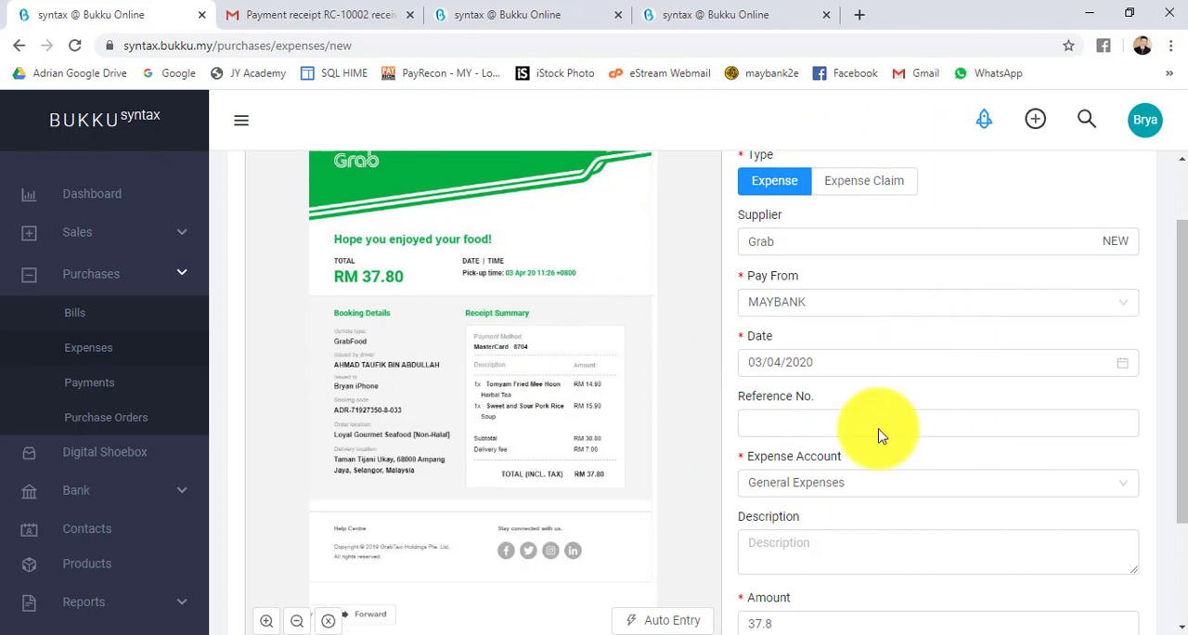
{"action": "mouse_move", "coordinate": [431, 508]}
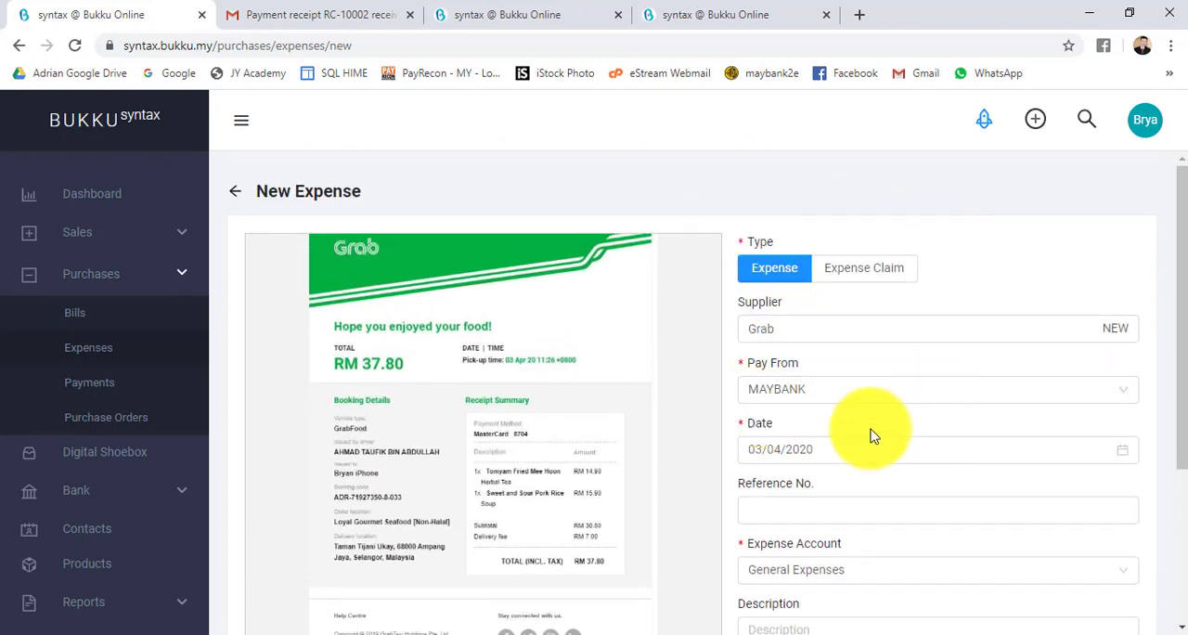
{"action": "left_click", "coordinate": [826, 326]}
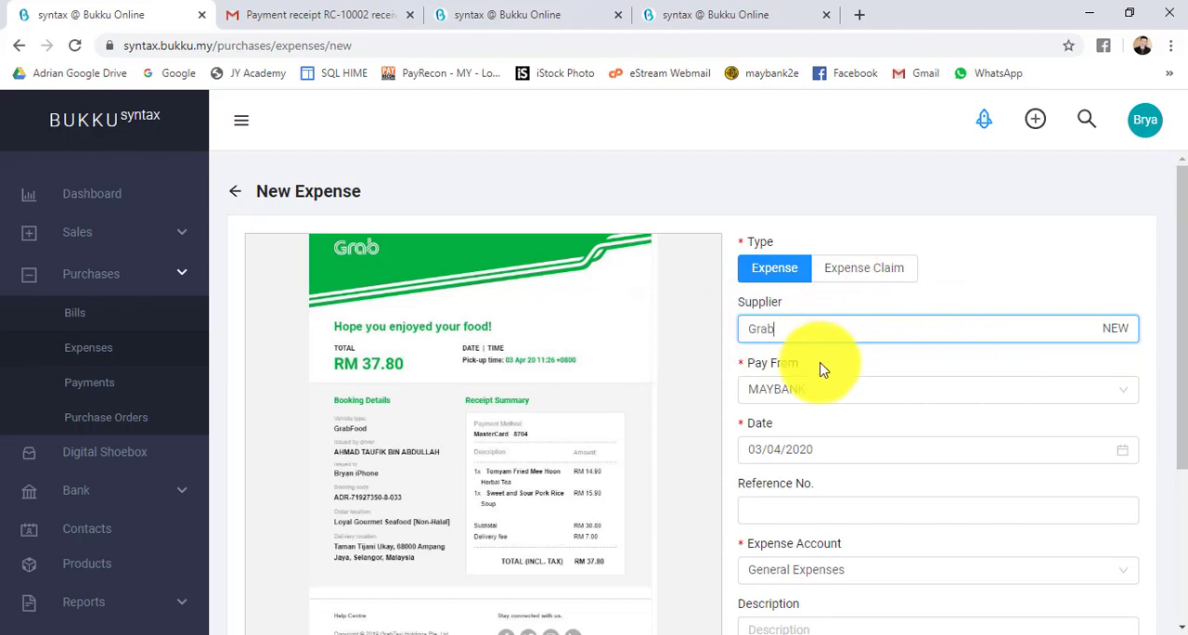
{"action": "scroll", "scroll_direction": "down", "scroll_amount": 3}
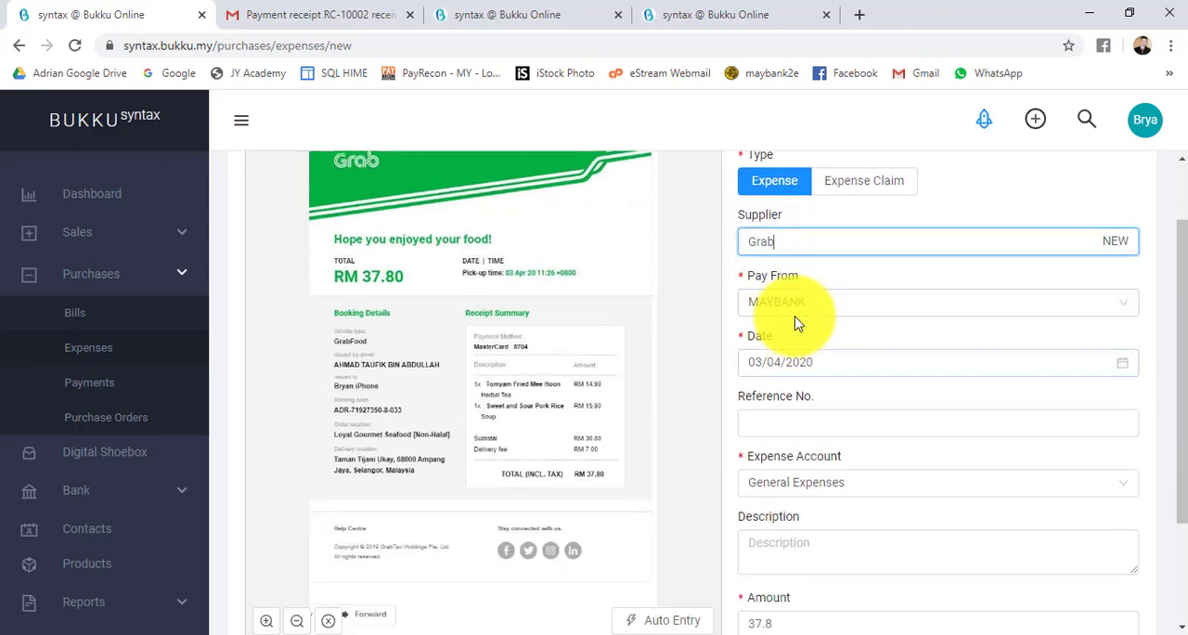
{"action": "left_click", "coordinate": [928, 362]}
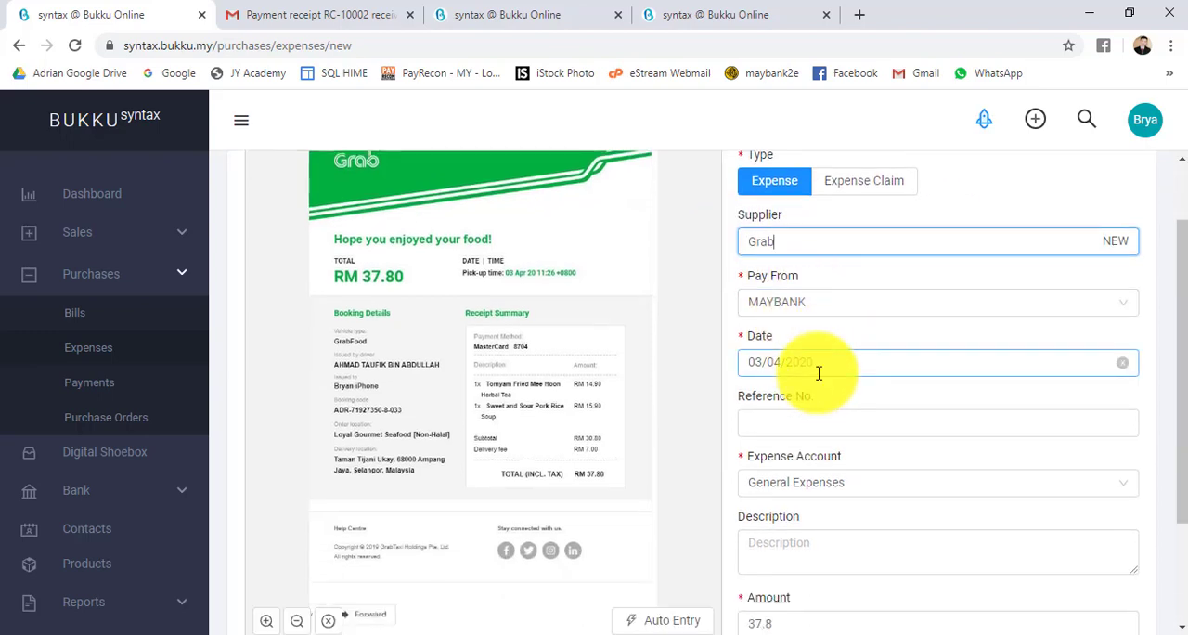
{"action": "mouse_move", "coordinate": [594, 279]}
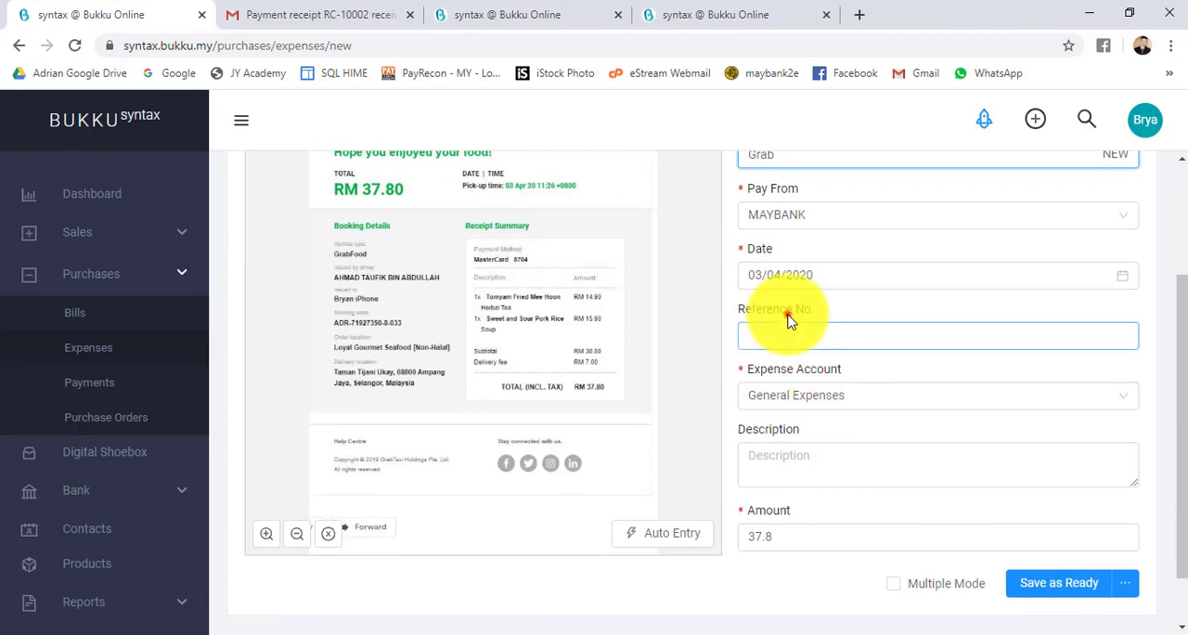
{"action": "mouse_move", "coordinate": [839, 418]}
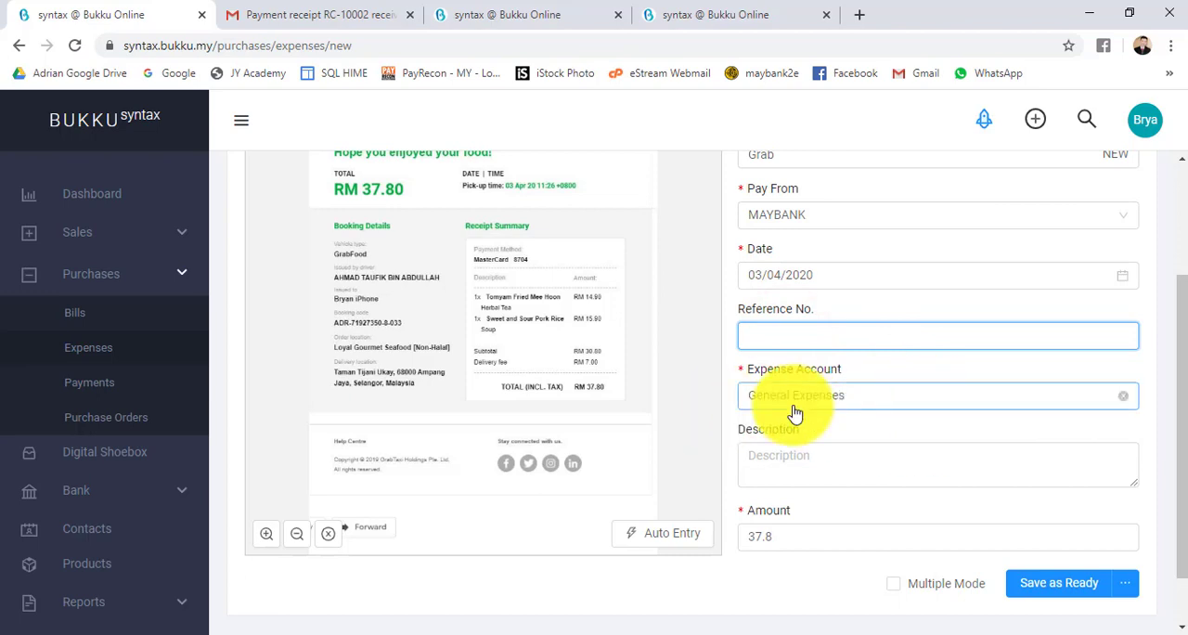
{"action": "left_click", "coordinate": [937, 335]}
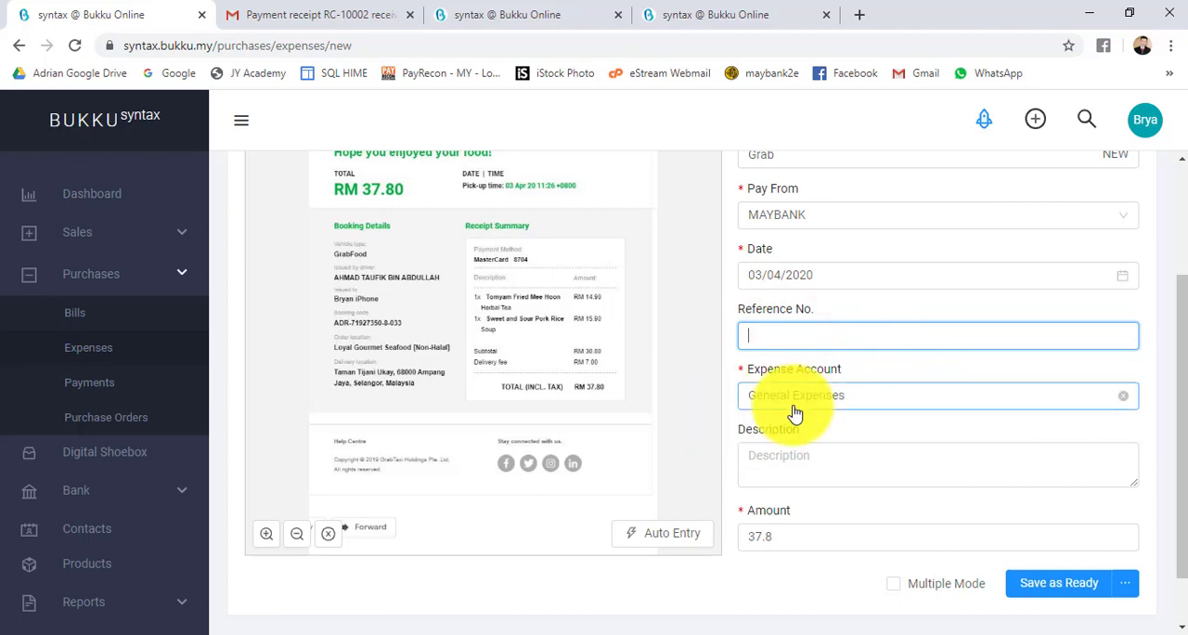
{"action": "scroll", "scroll_direction": "down", "scroll_amount": 3}
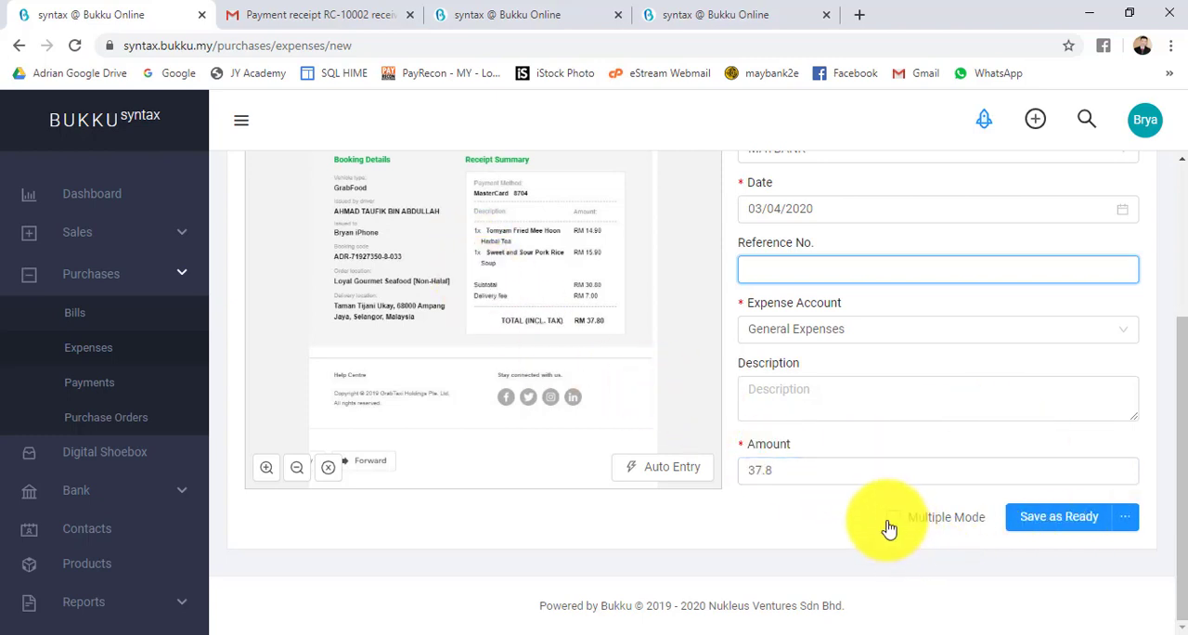
{"action": "mouse_move", "coordinate": [1073, 516]}
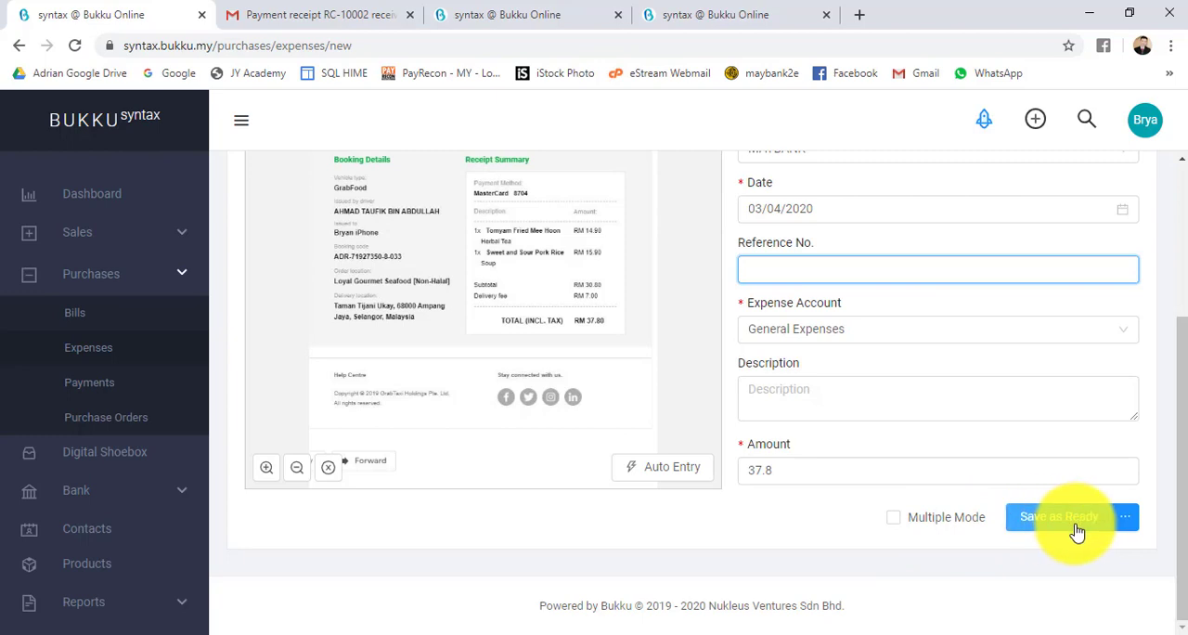
{"action": "left_click", "coordinate": [1058, 516]}
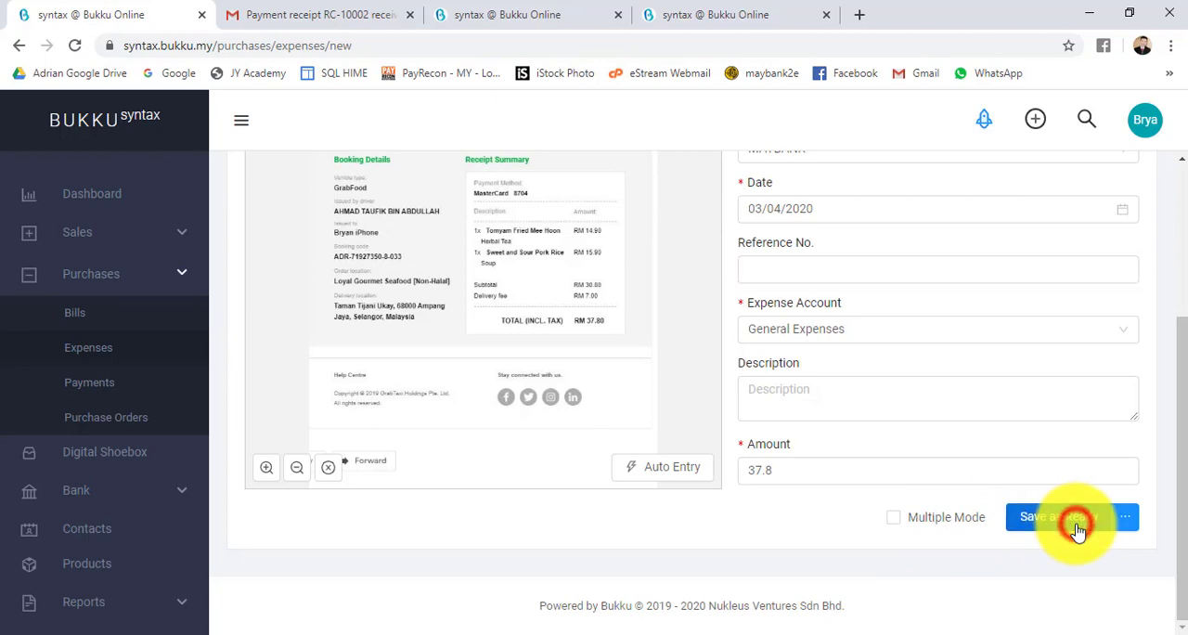
Finish saving, then reopen the Paid MYR37.80 Grab expense from the expenses list.
{"action": "left_click", "coordinate": [1058, 516]}
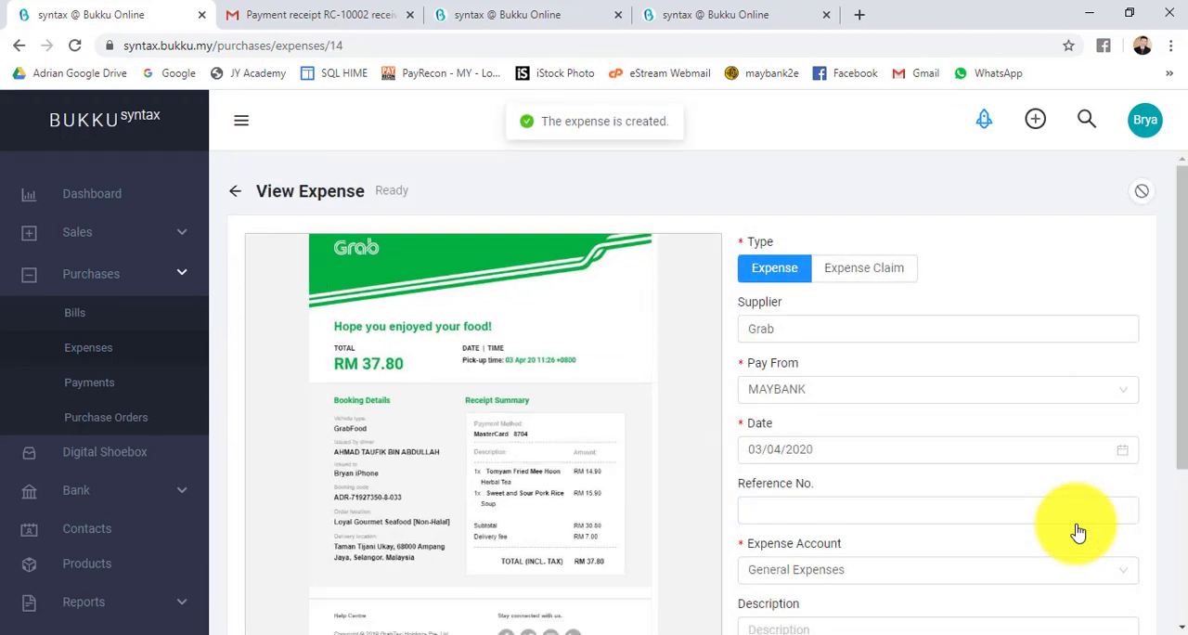
{"action": "mouse_move", "coordinate": [110, 382]}
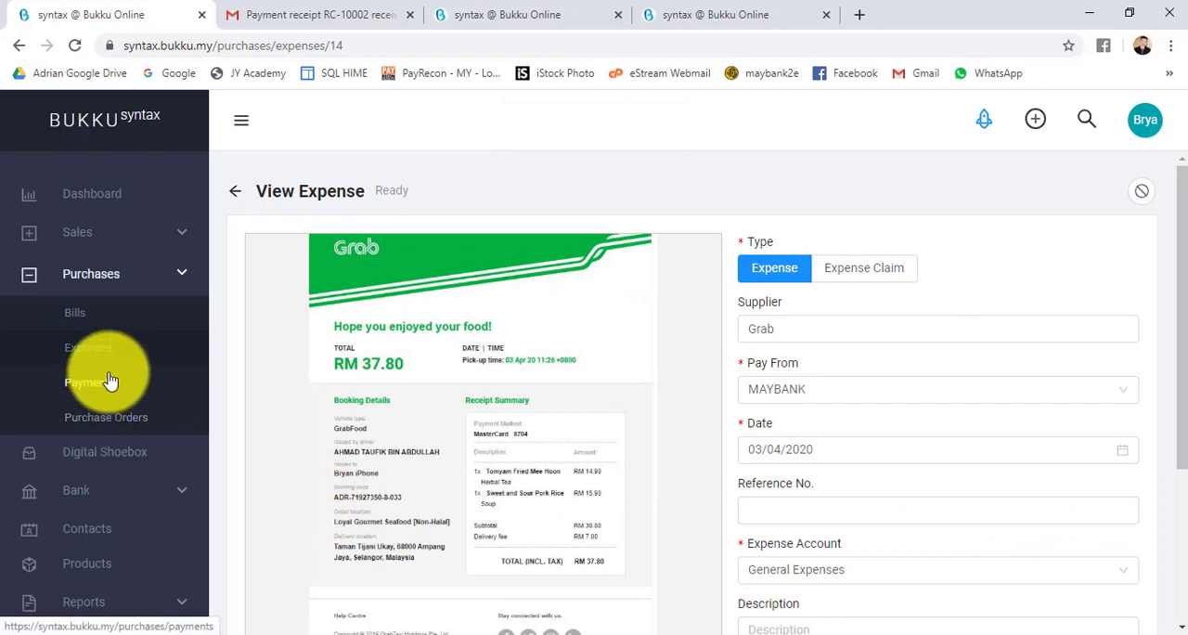
{"action": "left_click", "coordinate": [89, 347]}
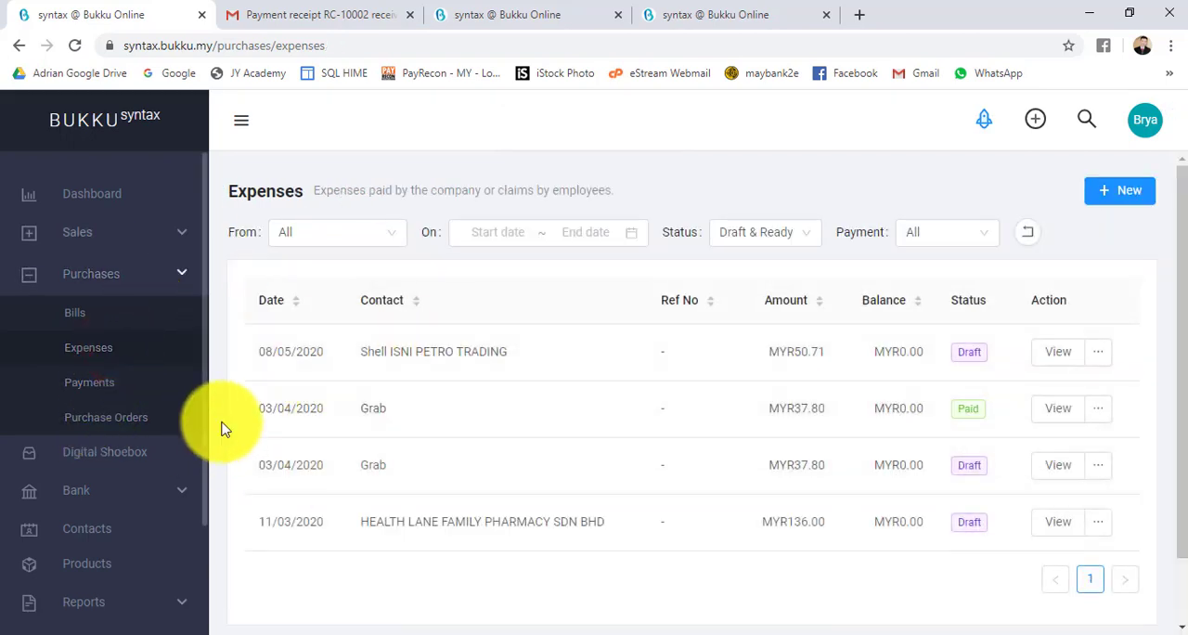
{"action": "mouse_move", "coordinate": [330, 393]}
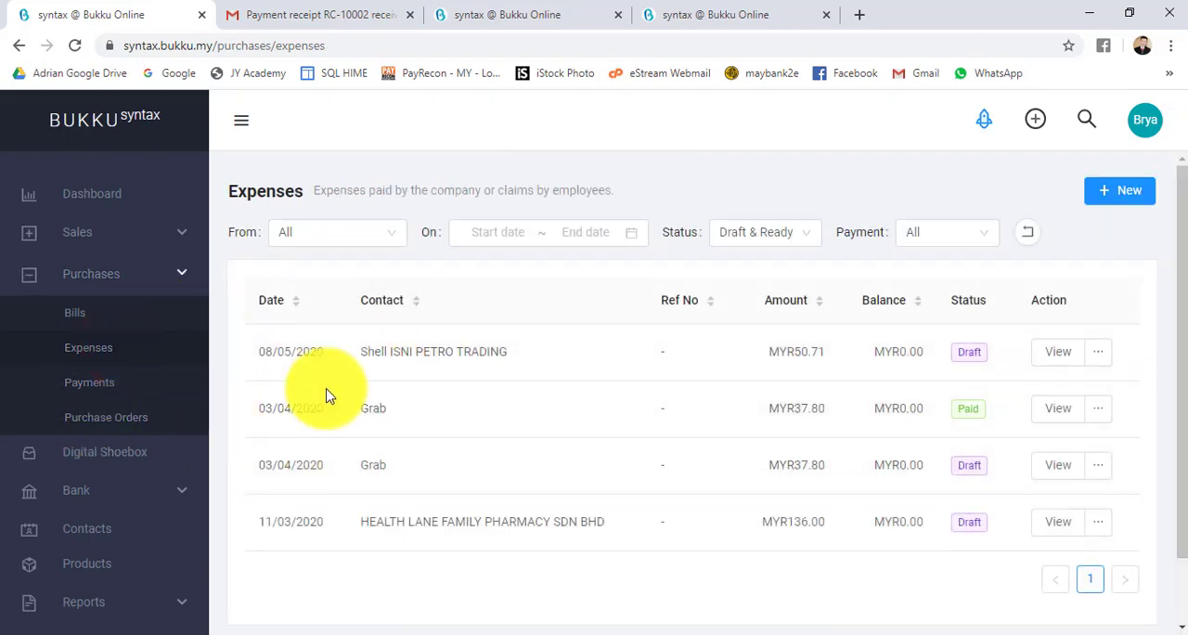
{"action": "mouse_move", "coordinate": [223, 412]}
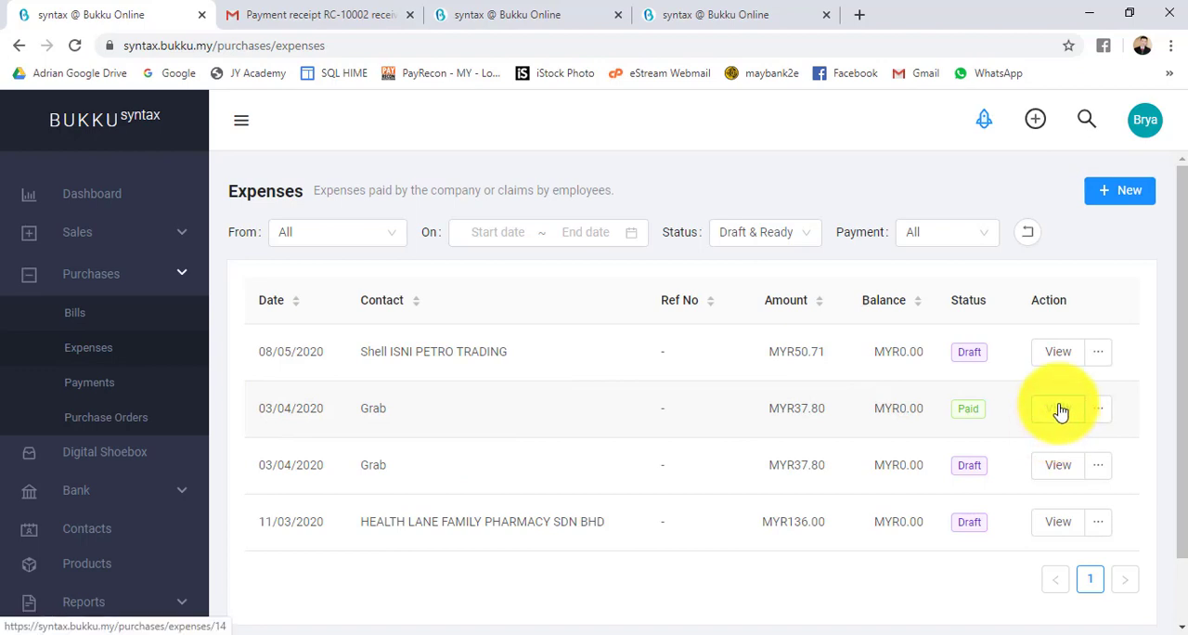
{"action": "left_click", "coordinate": [1058, 408]}
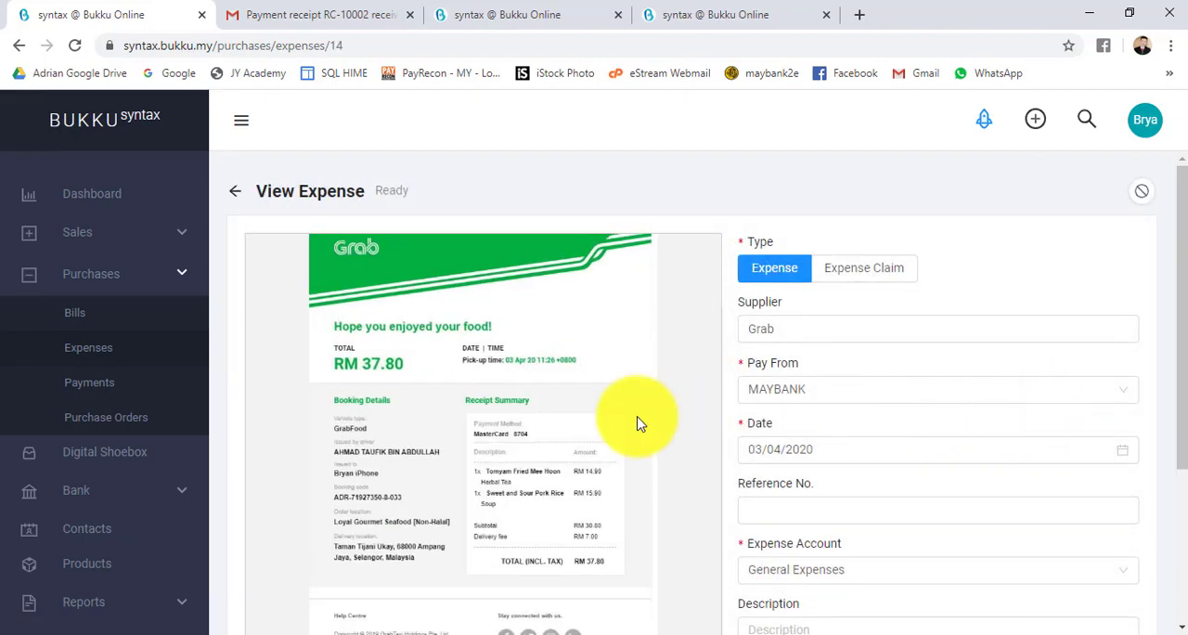
{"action": "mouse_move", "coordinate": [412, 436]}
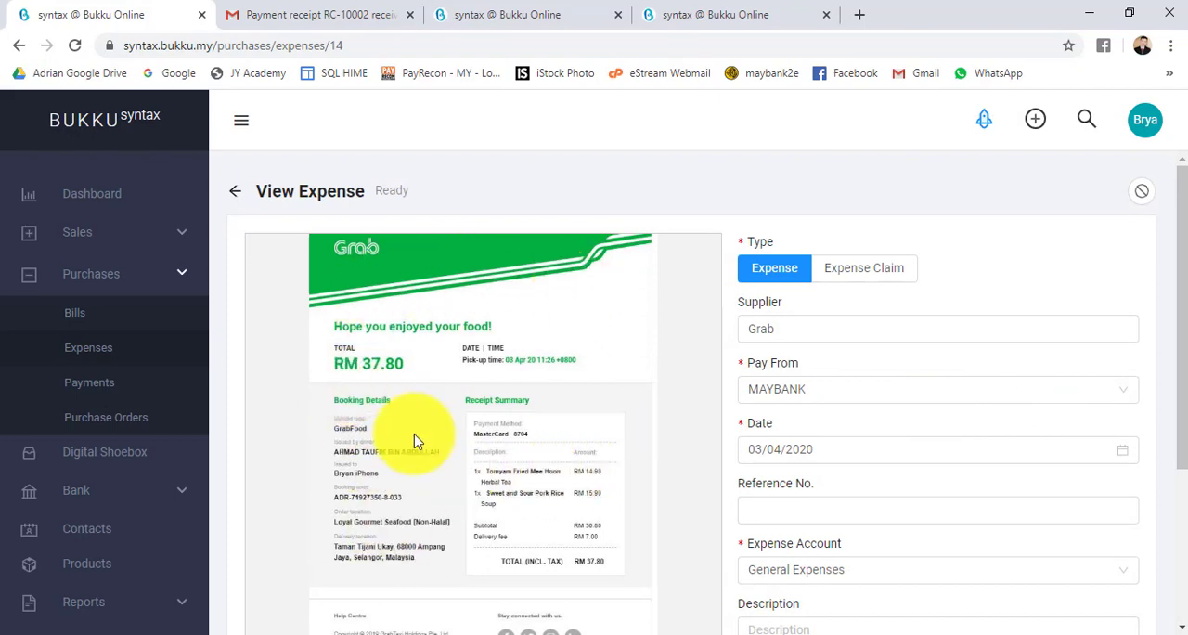
{"action": "mouse_move", "coordinate": [654, 524]}
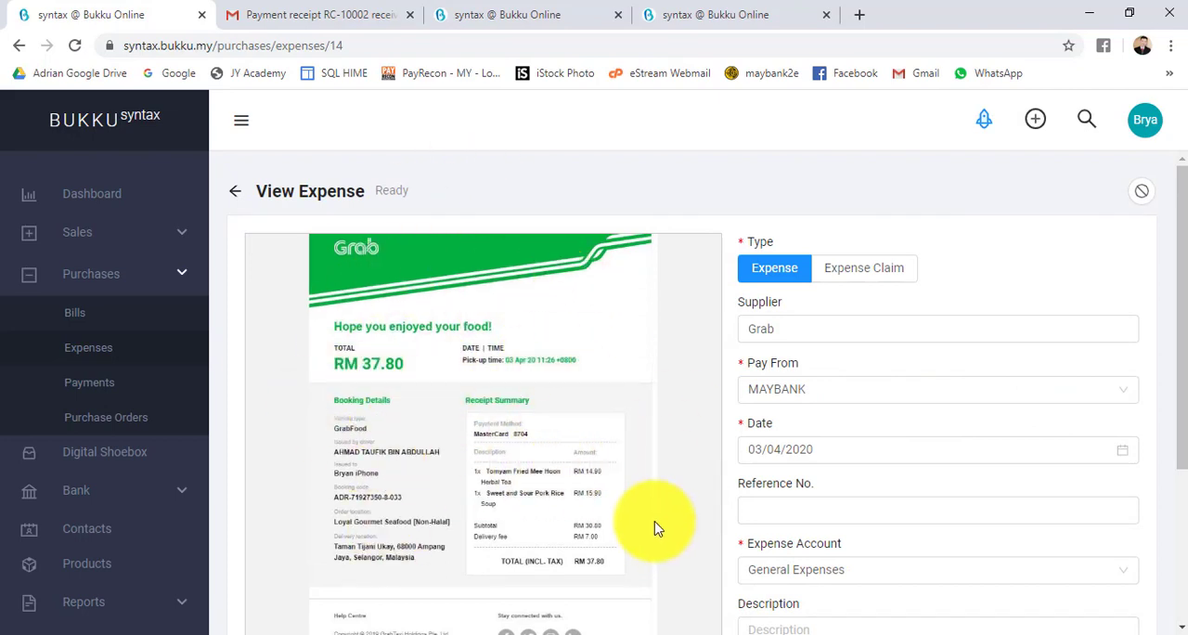
{"action": "mouse_move", "coordinate": [653, 512]}
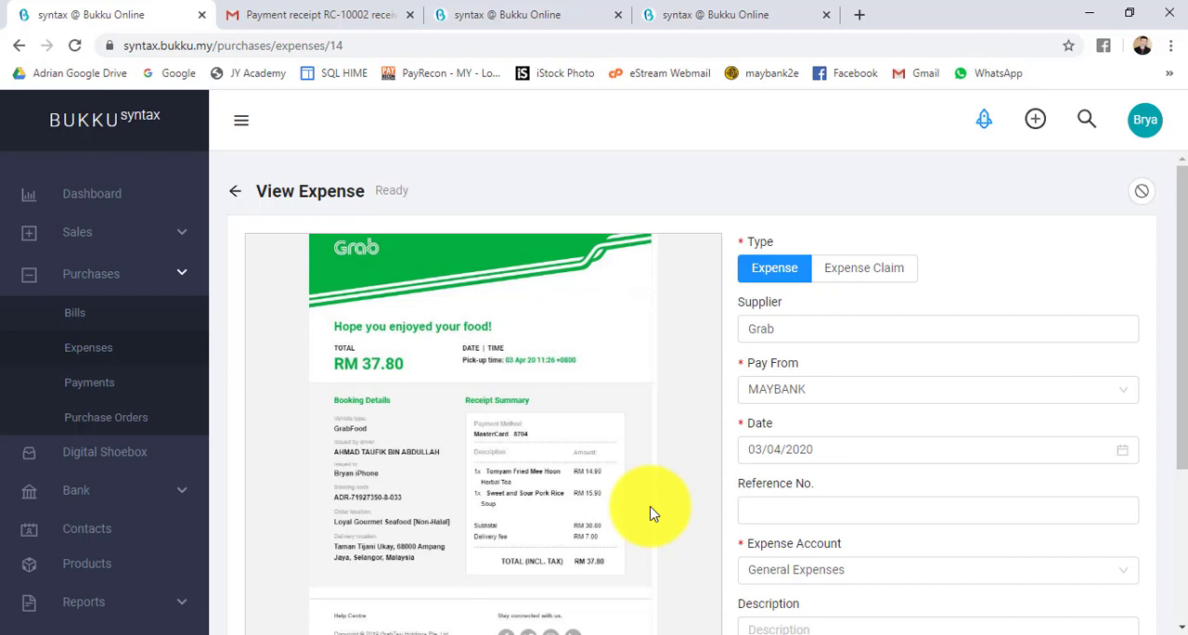
{"action": "mouse_move", "coordinate": [163, 393]}
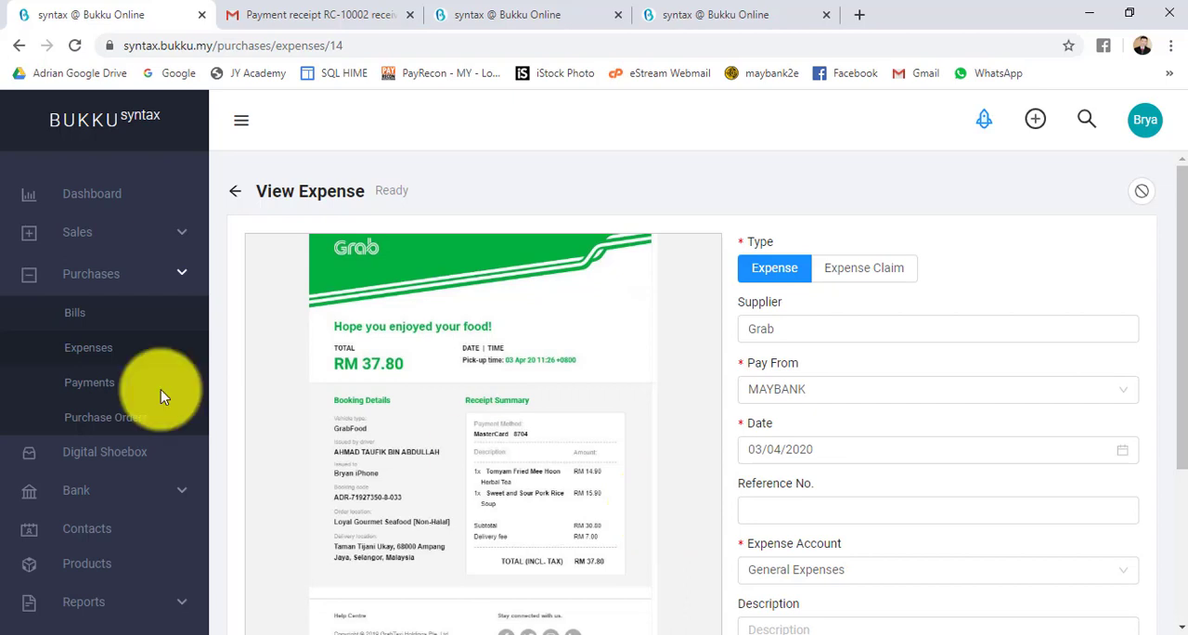
{"action": "mouse_move", "coordinate": [83, 352]}
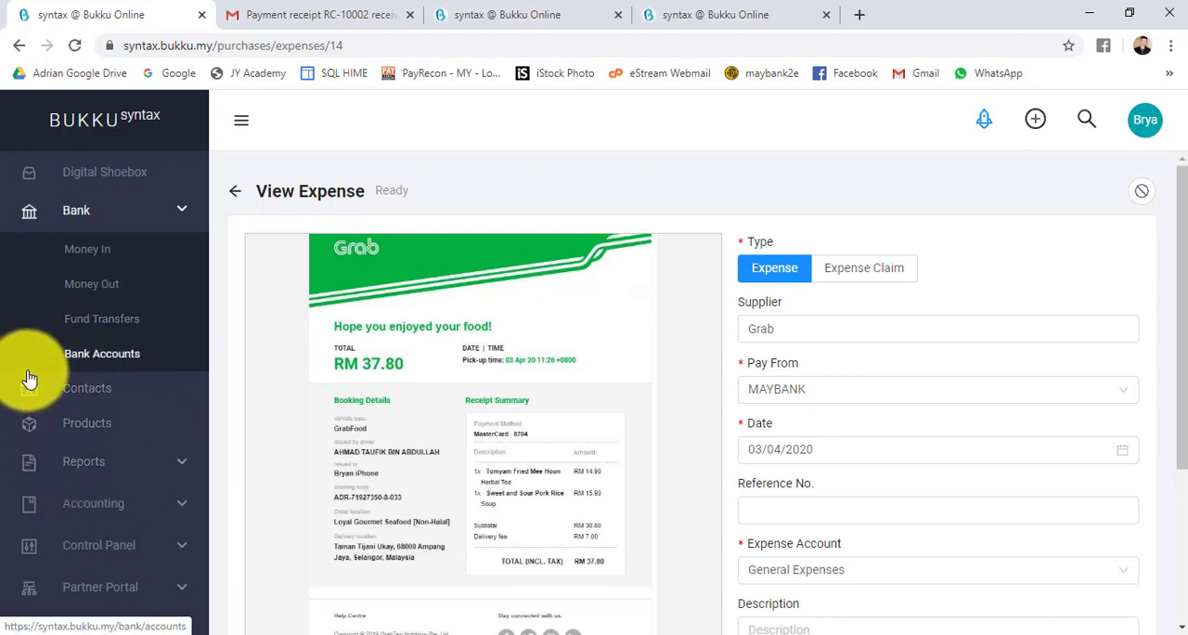
Browse Money In, Money Out and Fund Transfers, then start a new fund transfer dated 14/05/2020 from MAYBANK.
{"action": "left_click", "coordinate": [87, 249]}
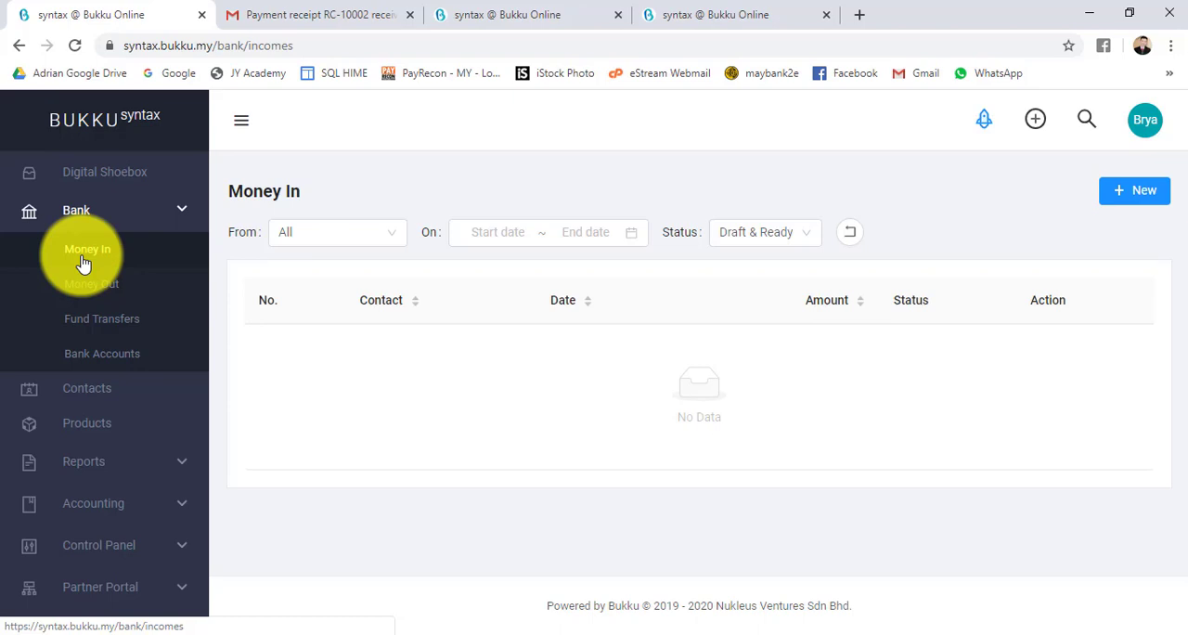
{"action": "mouse_move", "coordinate": [91, 293]}
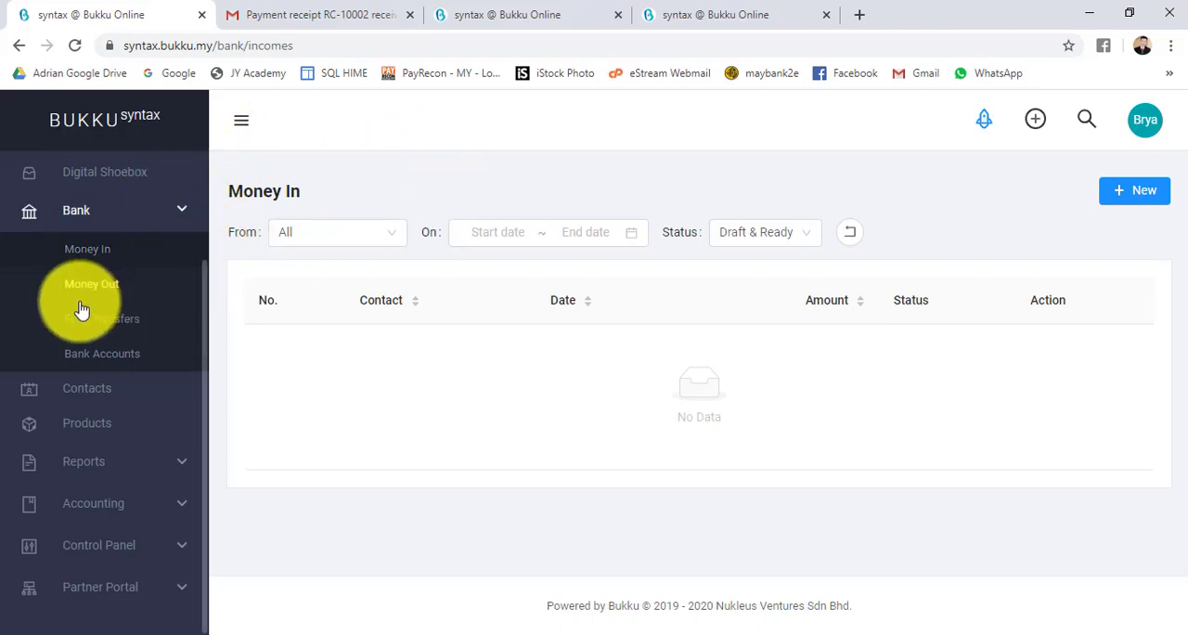
{"action": "left_click", "coordinate": [91, 284]}
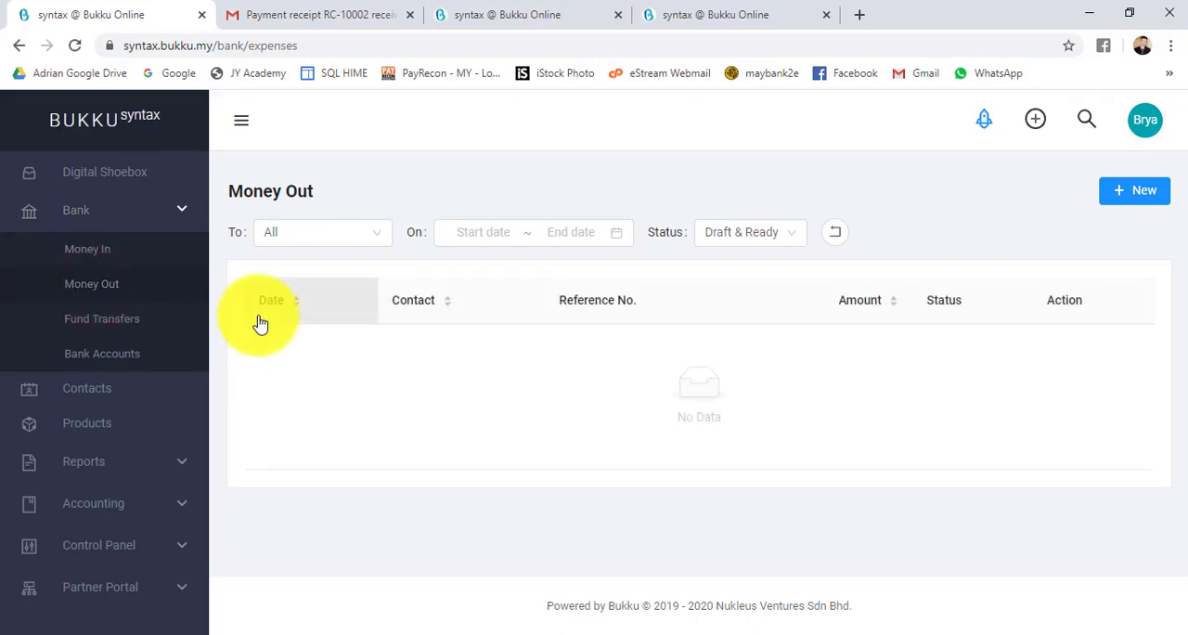
{"action": "left_click", "coordinate": [102, 319]}
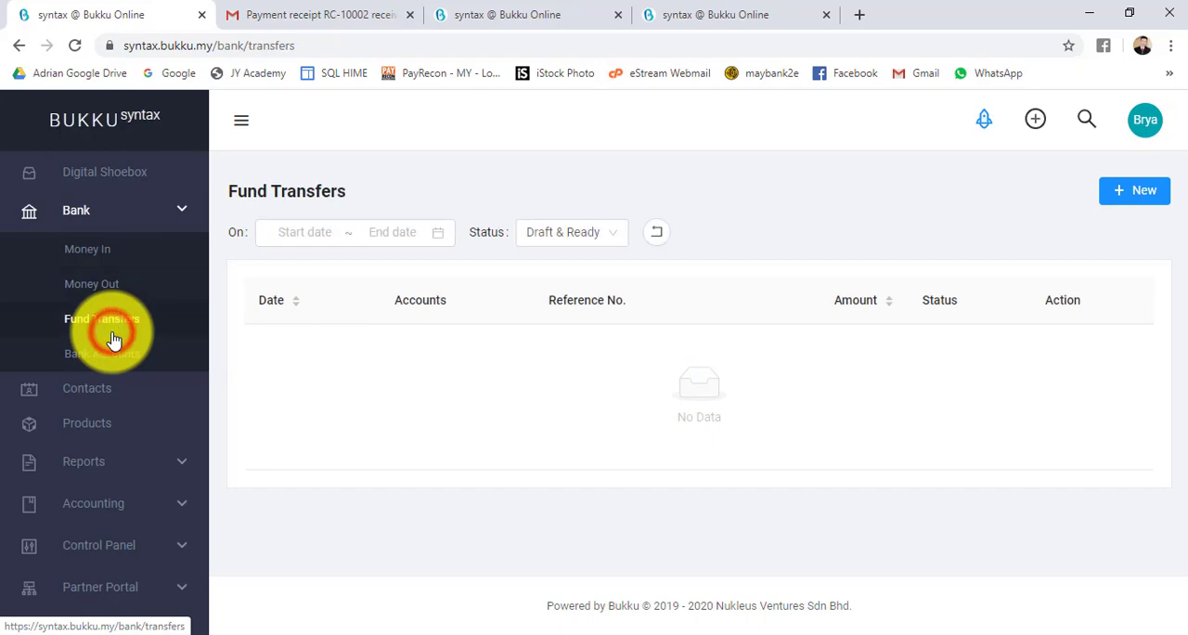
{"action": "left_click", "coordinate": [1135, 192]}
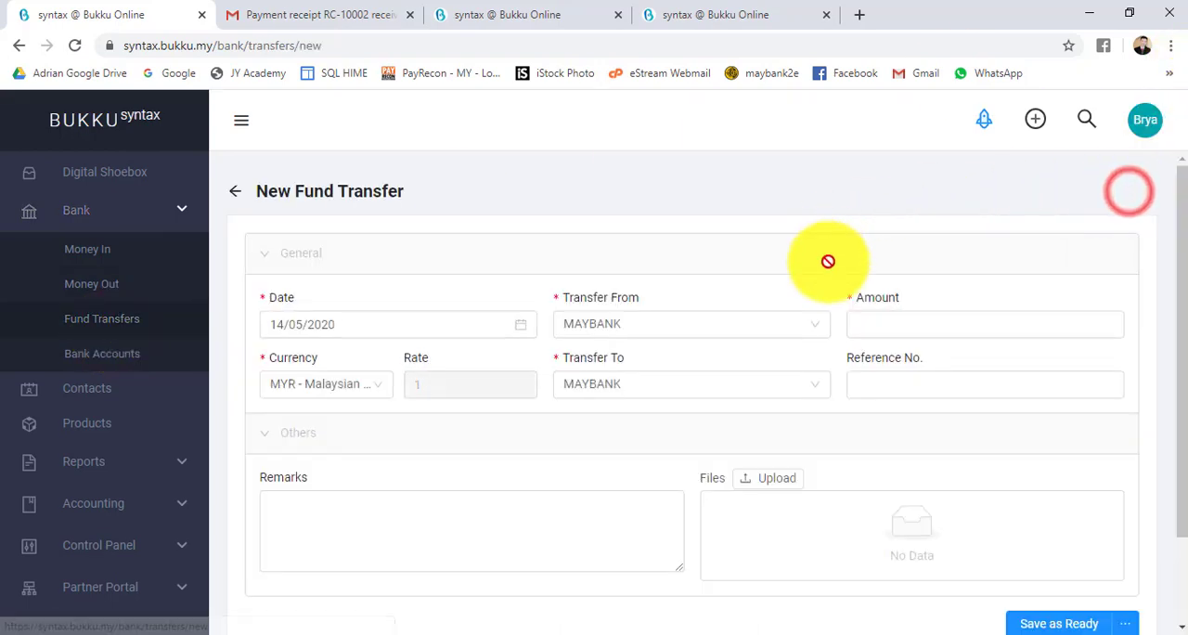
{"action": "mouse_move", "coordinate": [556, 355]}
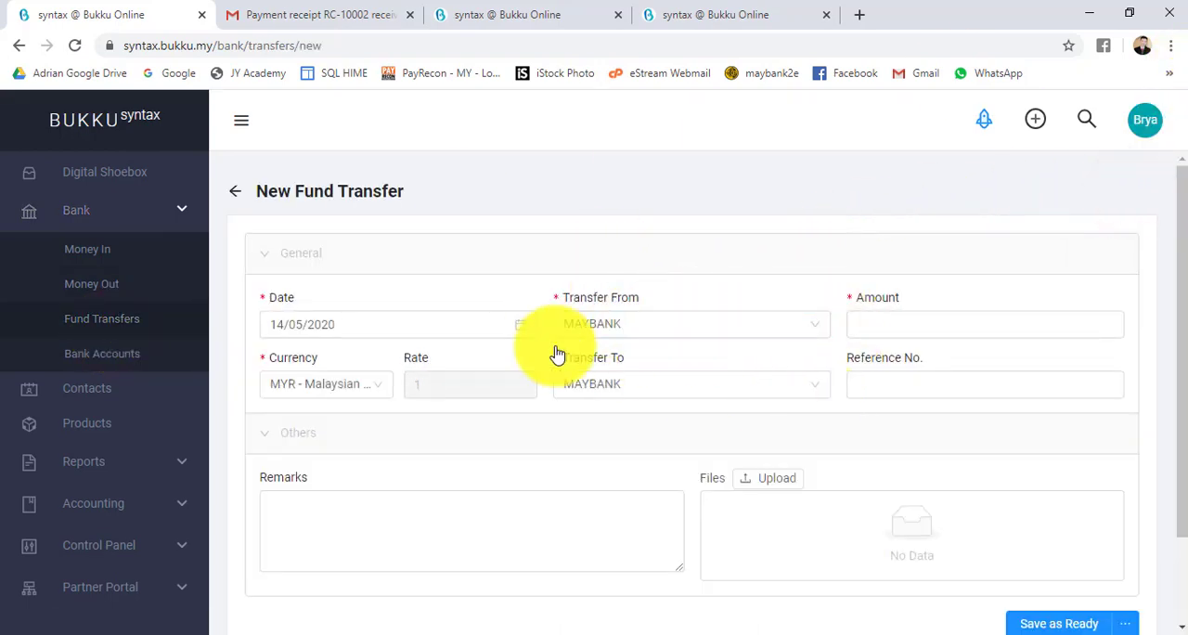
{"action": "mouse_move", "coordinate": [176, 393]}
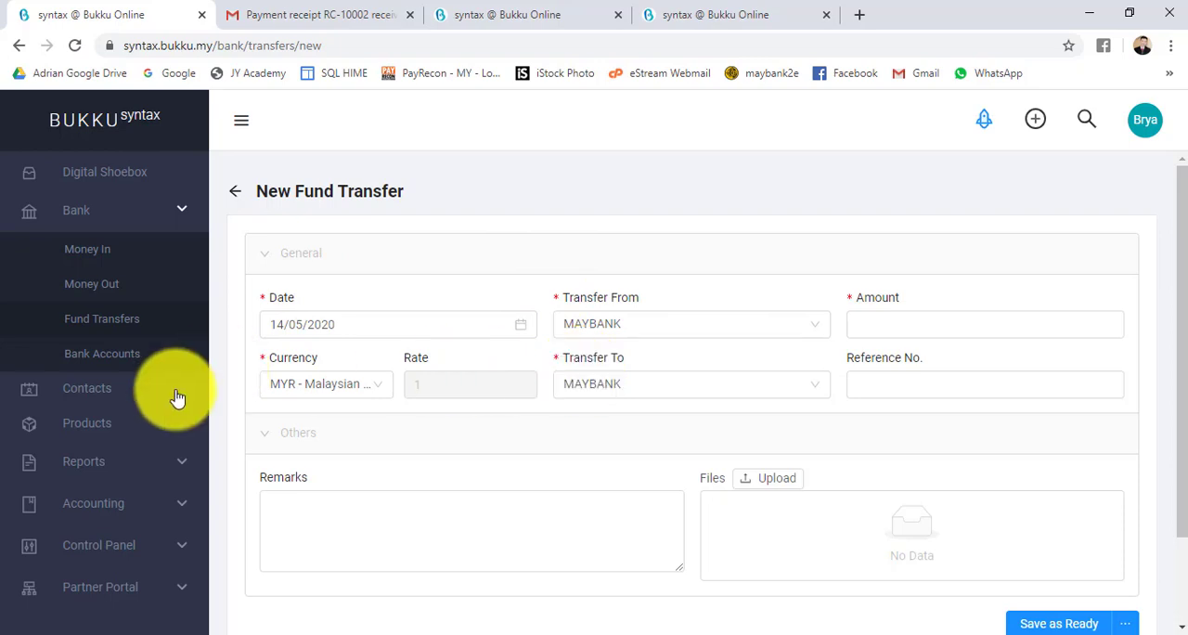
{"action": "mouse_move", "coordinate": [102, 352]}
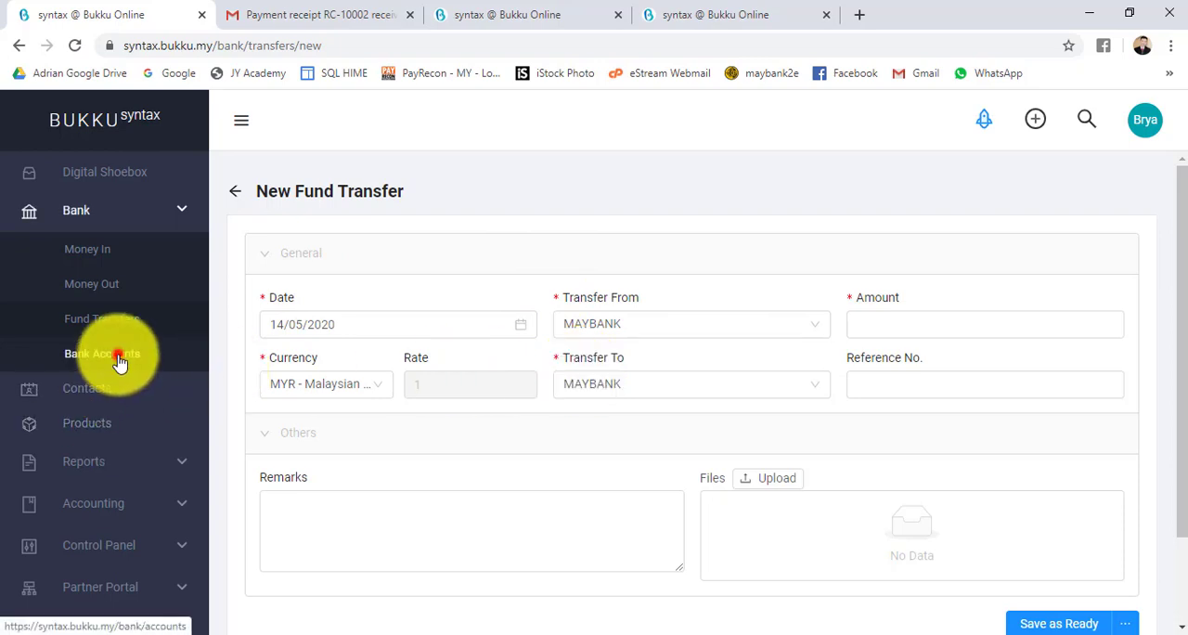
{"action": "left_click", "coordinate": [102, 353]}
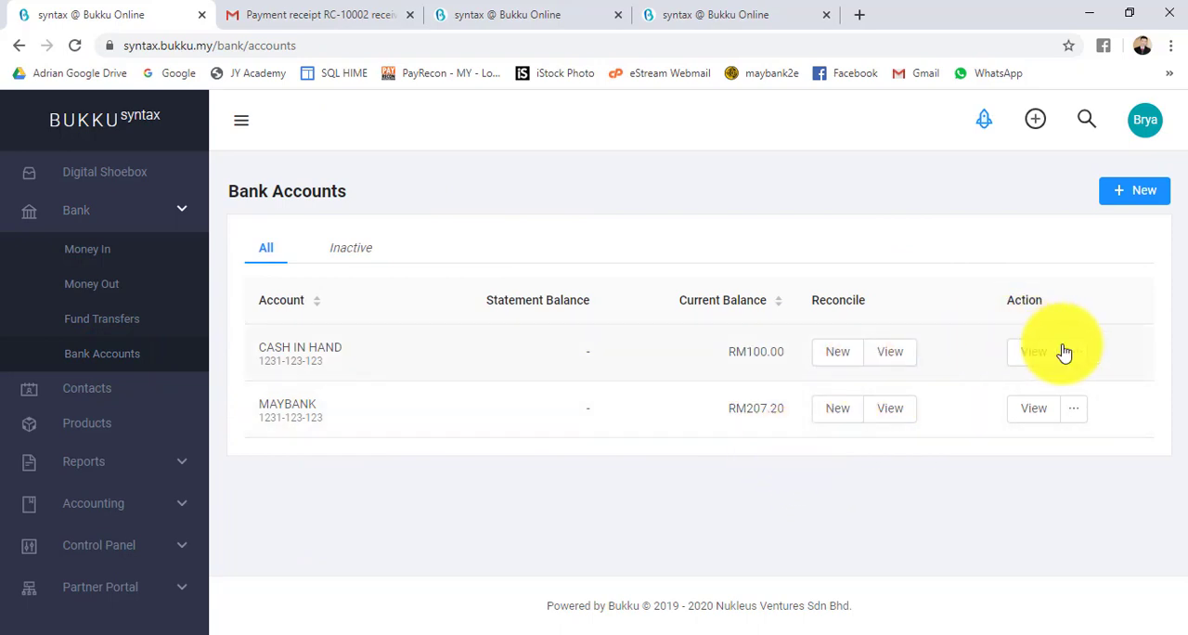
{"action": "left_click", "coordinate": [1073, 351]}
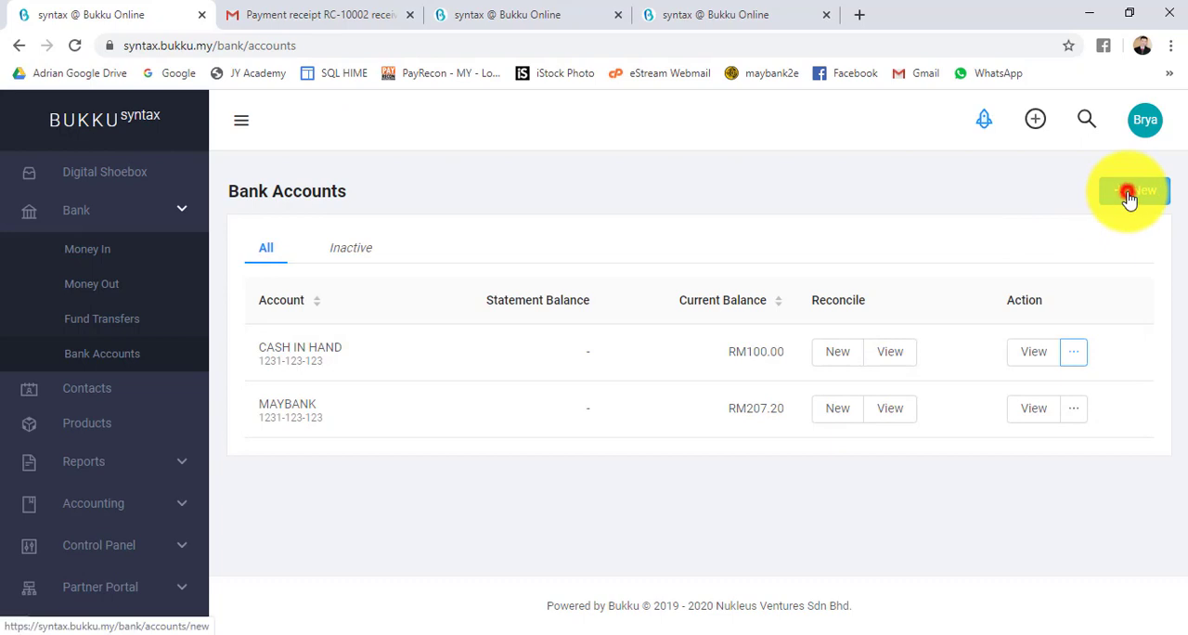
{"action": "left_click", "coordinate": [1130, 191]}
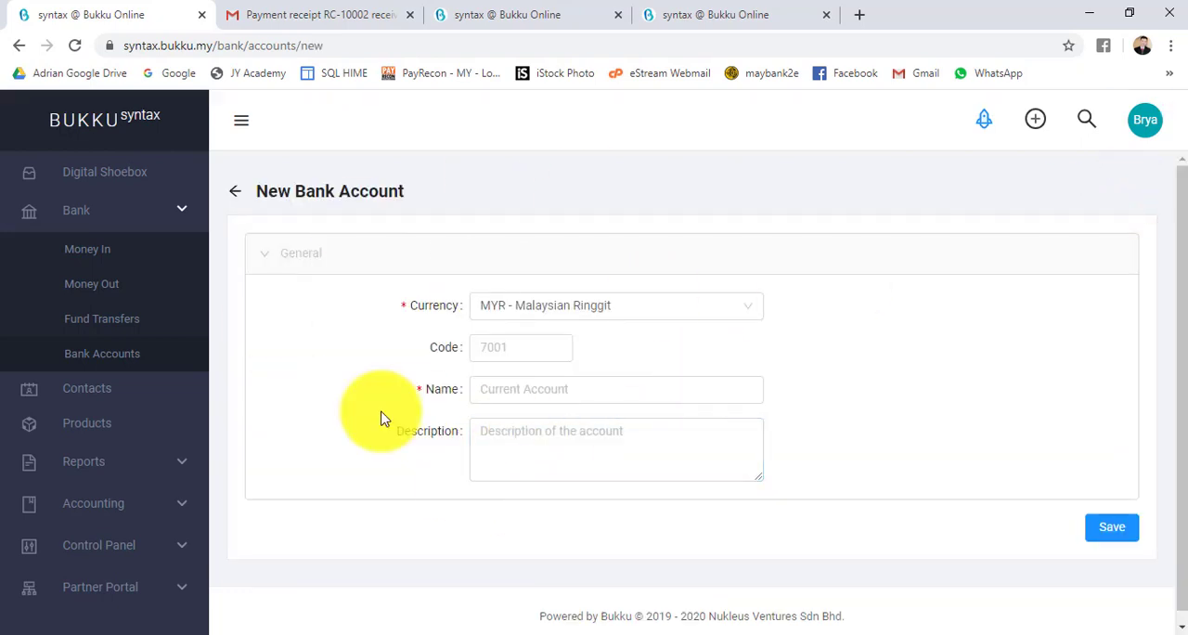
{"action": "left_click", "coordinate": [234, 191]}
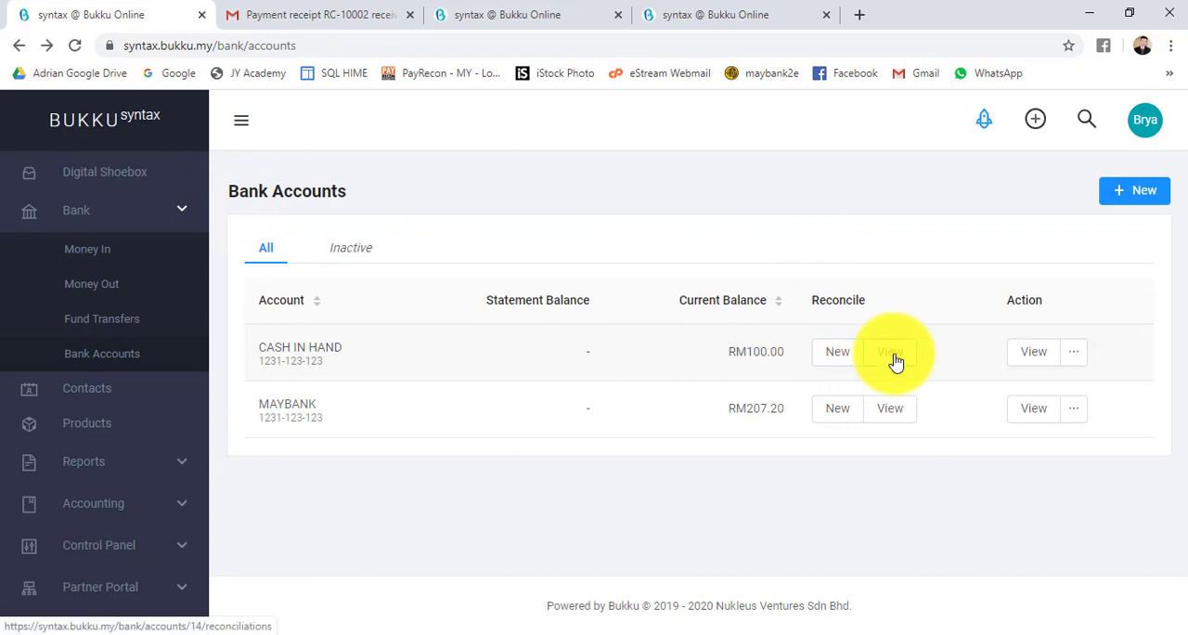
{"action": "mouse_move", "coordinate": [891, 408]}
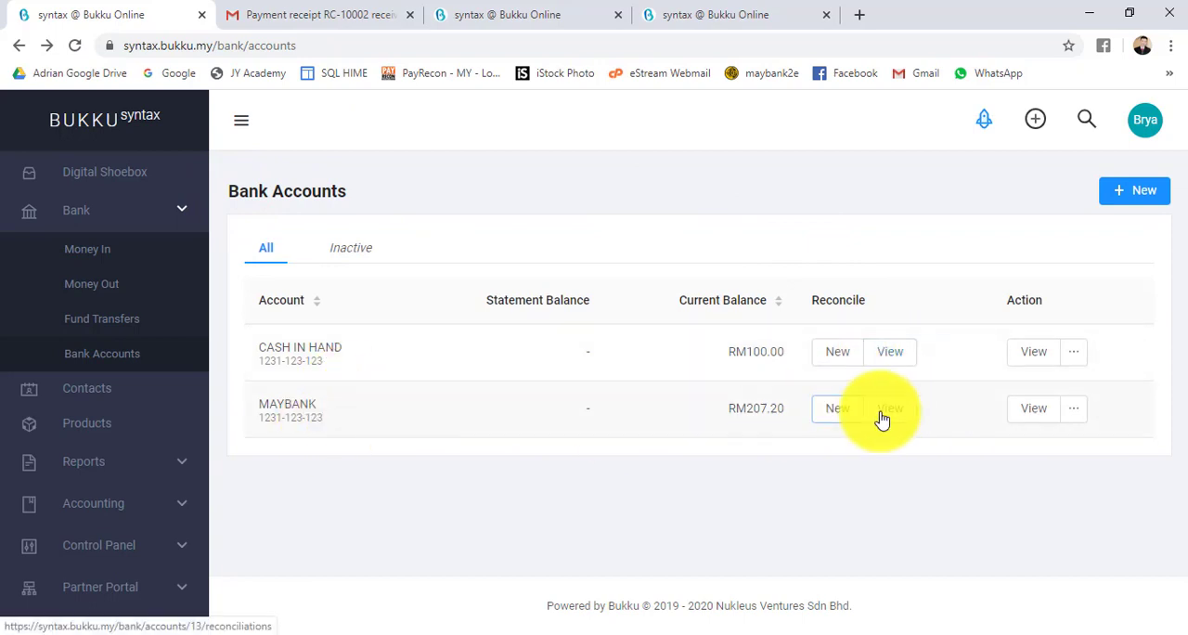
{"action": "left_click", "coordinate": [889, 408]}
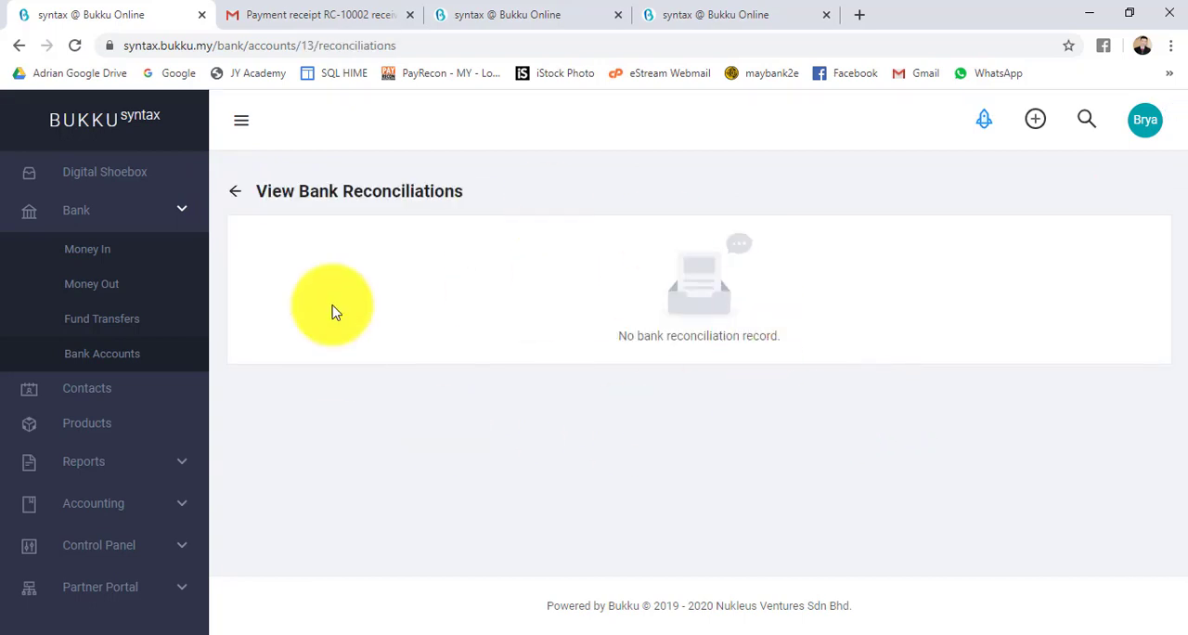
{"action": "mouse_move", "coordinate": [245, 195]}
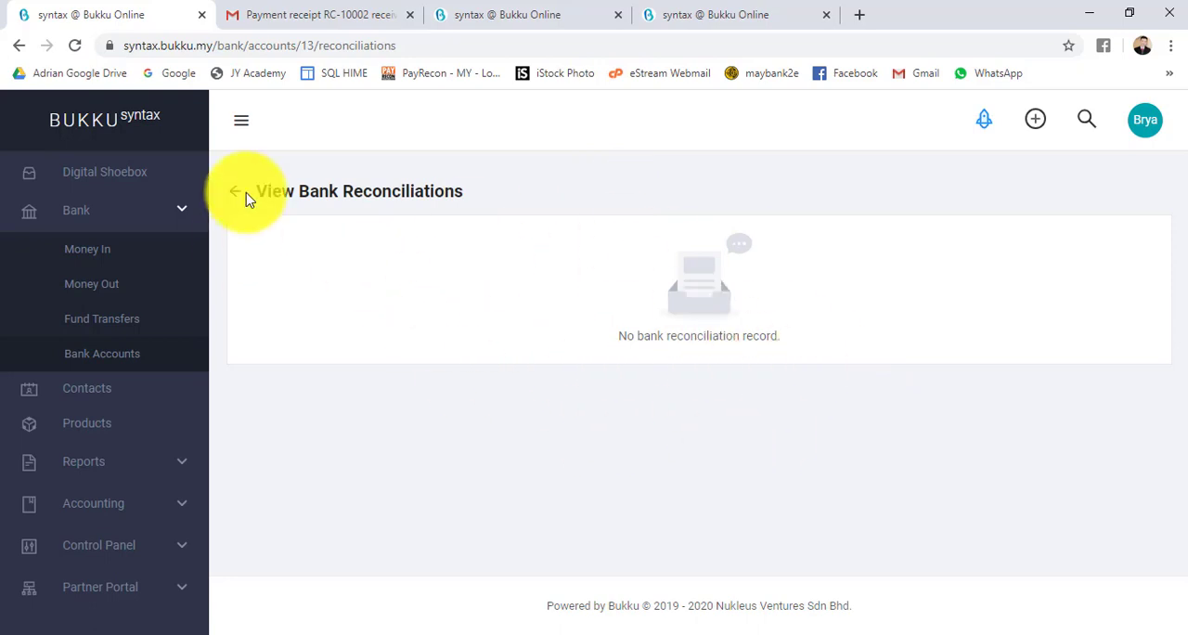
{"action": "left_click", "coordinate": [233, 192]}
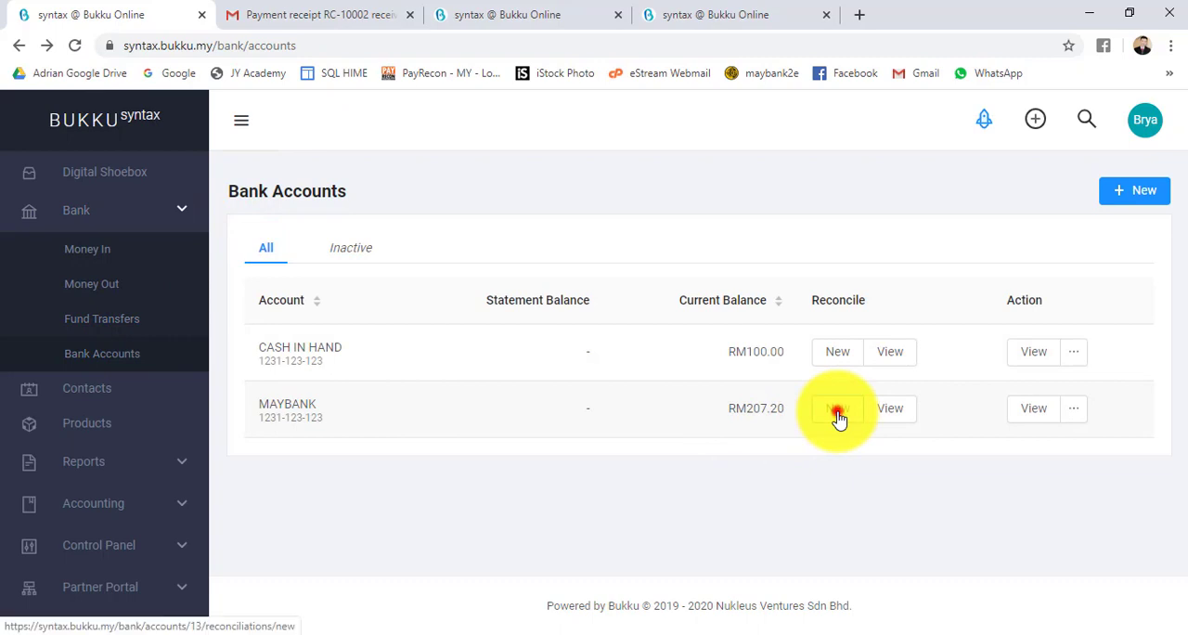
Start a MAYBANK reconciliation, choose Manual Reconcile and focus the statement balance field.
{"action": "left_click", "coordinate": [835, 408]}
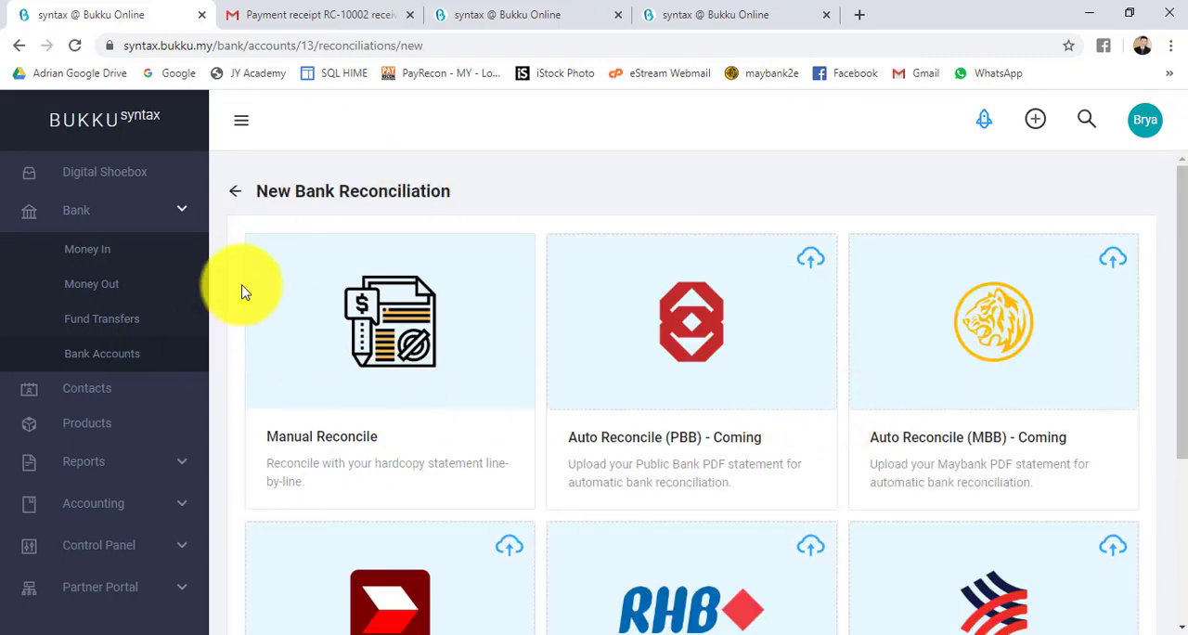
{"action": "mouse_move", "coordinate": [412, 281]}
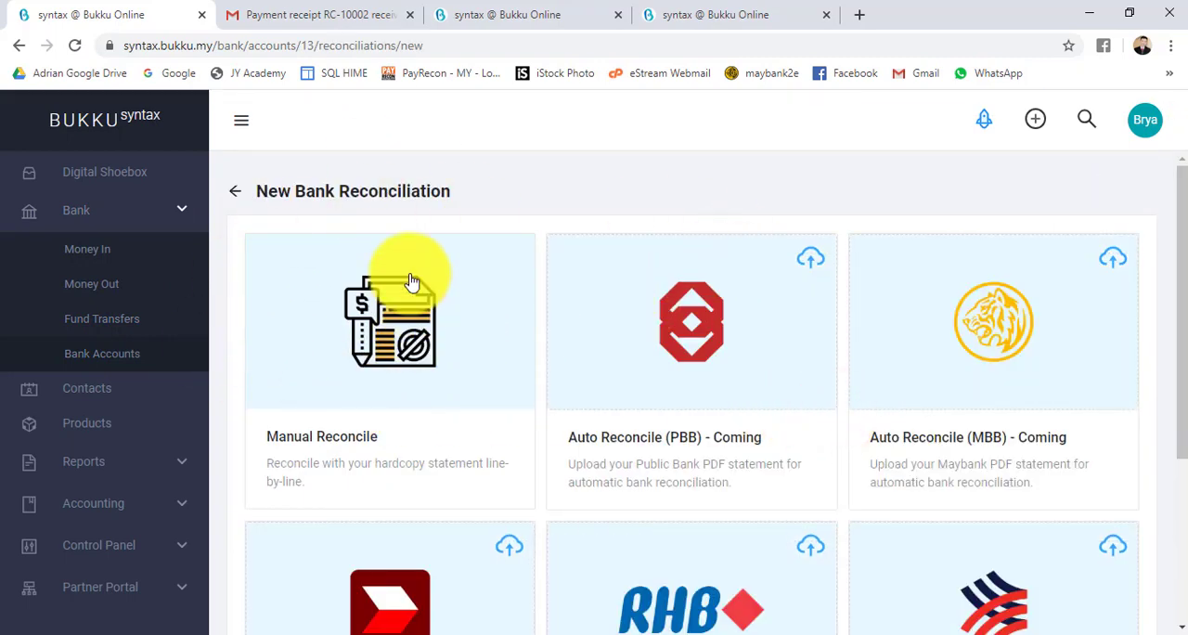
{"action": "scroll", "scroll_direction": "down", "scroll_amount": 3}
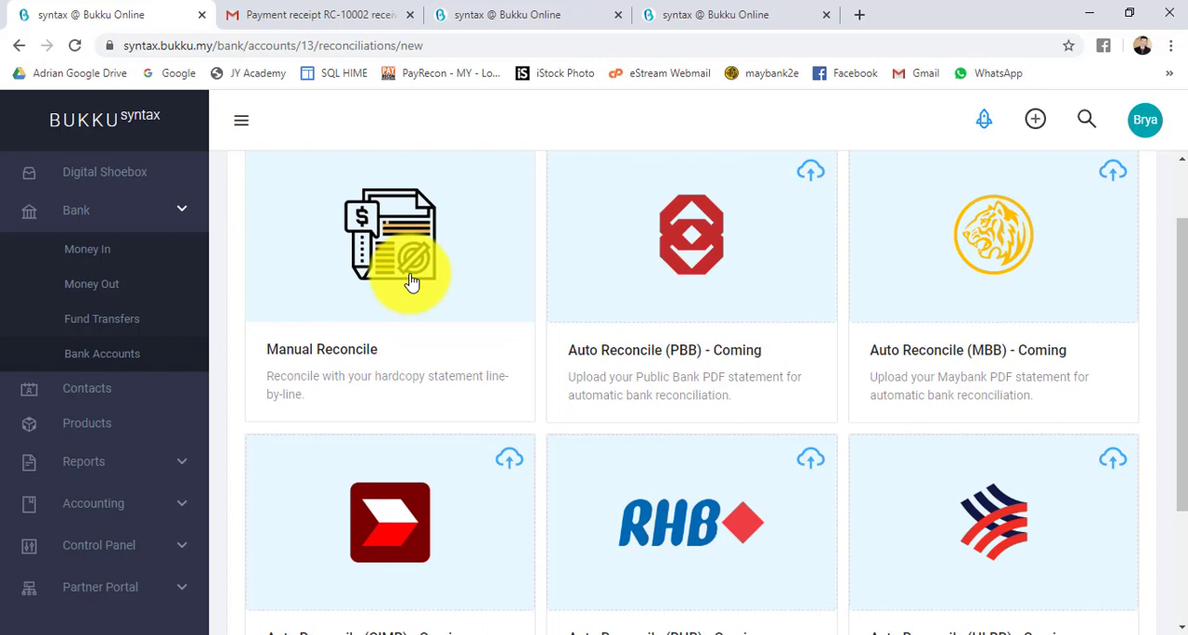
{"action": "scroll", "scroll_direction": "up", "scroll_amount": 3}
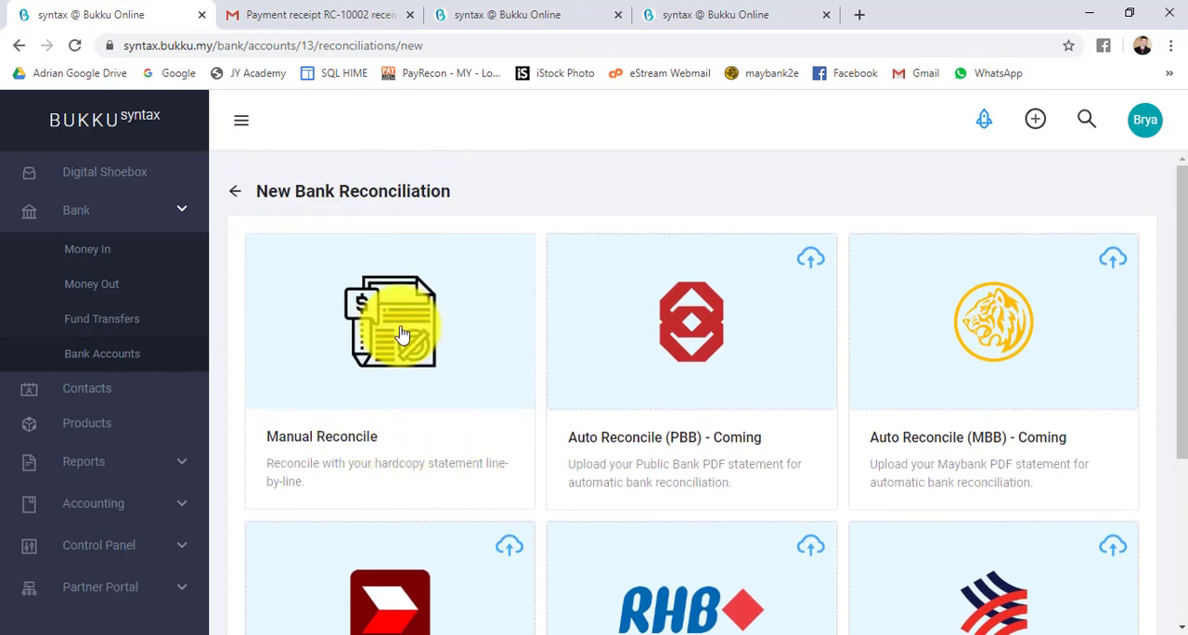
{"action": "left_click", "coordinate": [390, 321]}
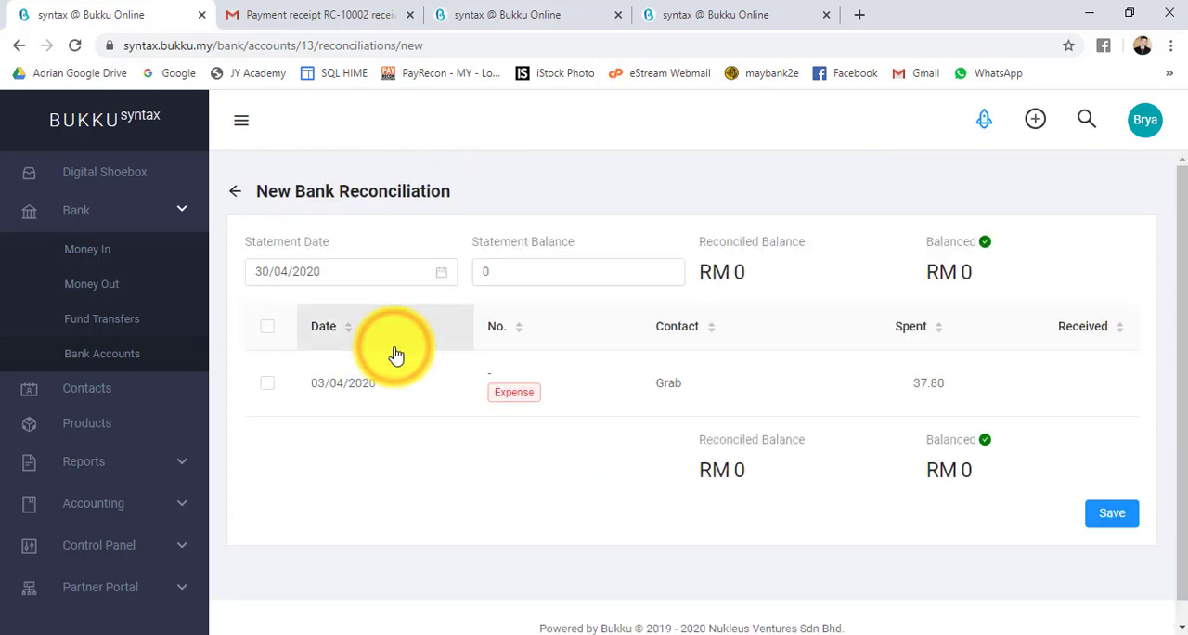
{"action": "mouse_move", "coordinate": [390, 256]}
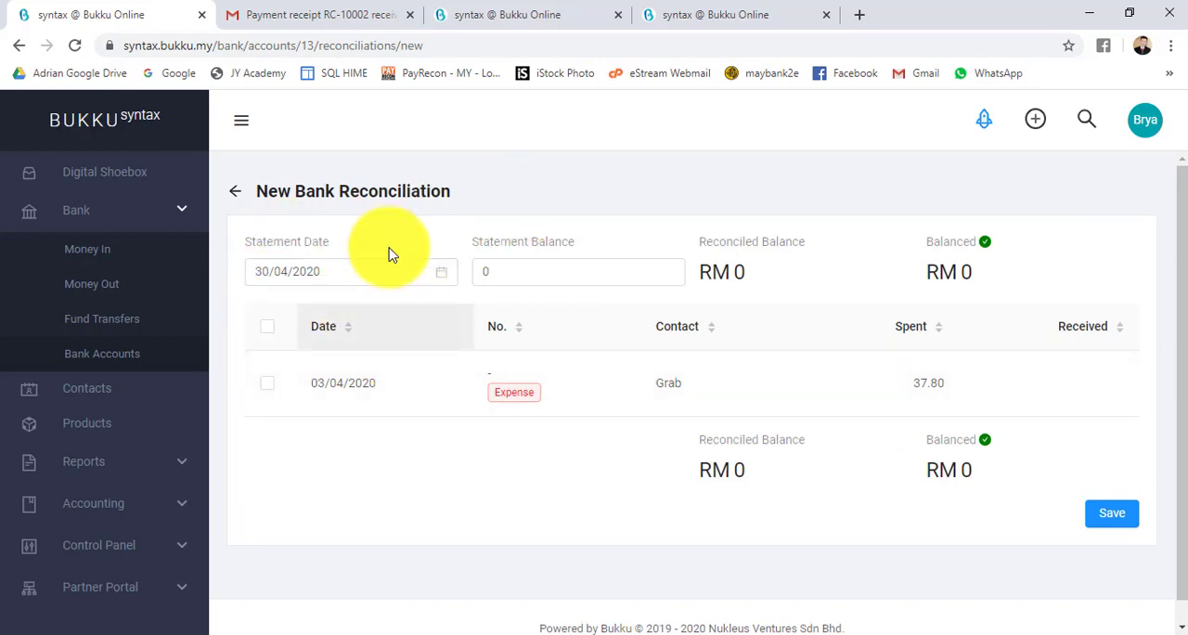
{"action": "left_click", "coordinate": [579, 271]}
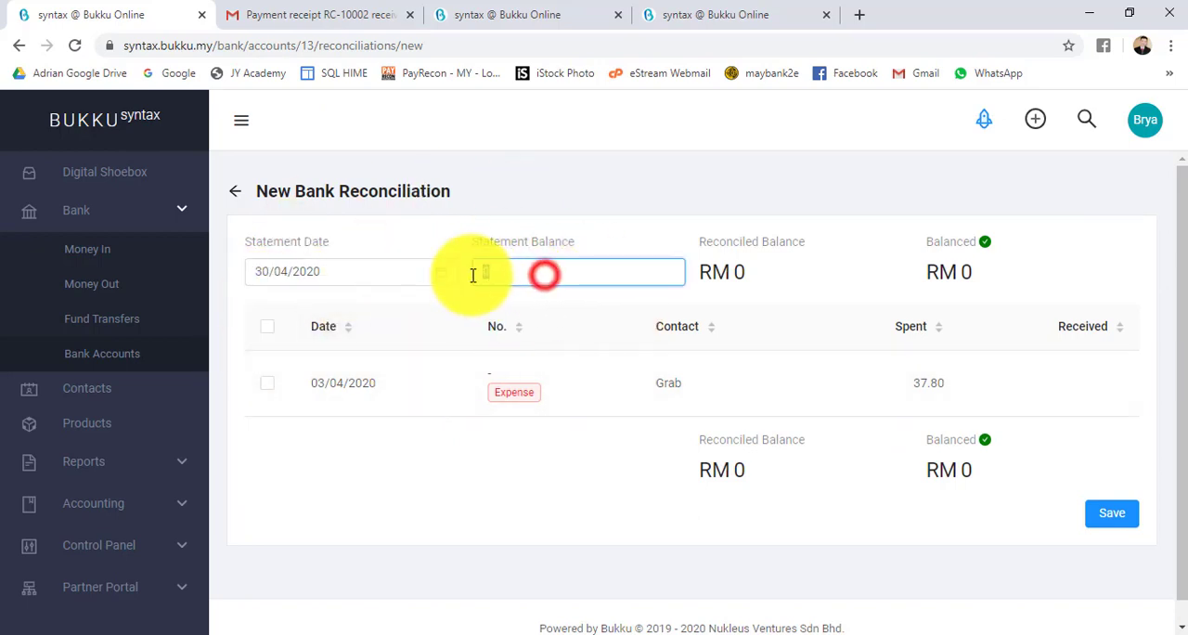
{"action": "left_click", "coordinate": [579, 271]}
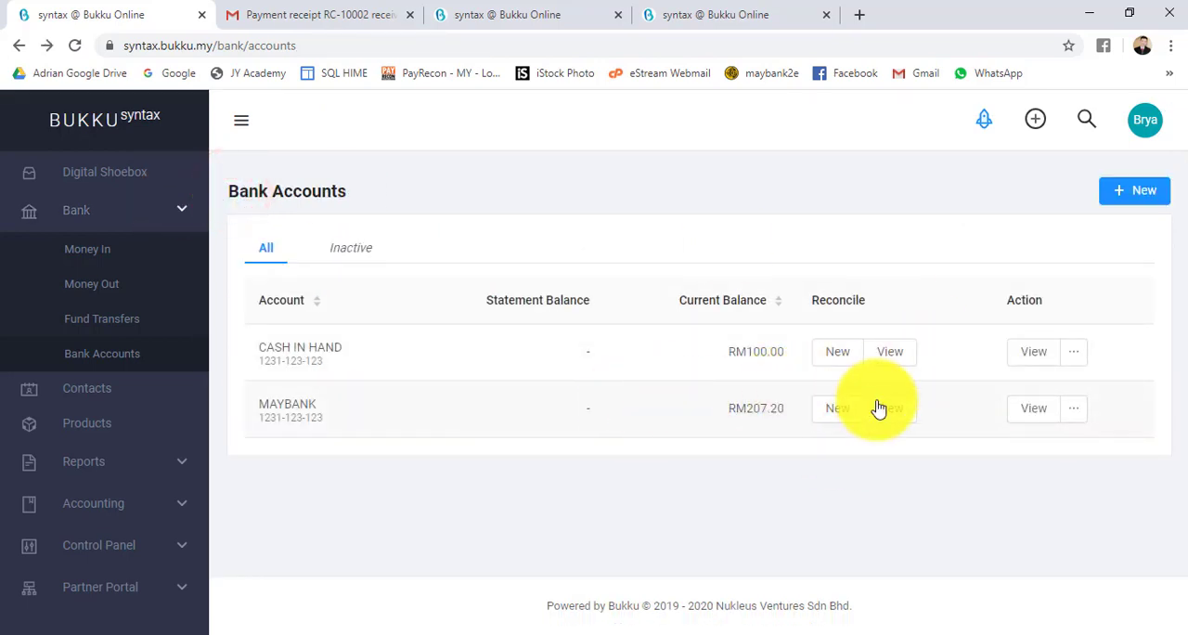
Start a fresh MAYBANK reconciliation showing Manual and bank-specific Auto Reconcile options marked Coming.
{"action": "left_click", "coordinate": [835, 408]}
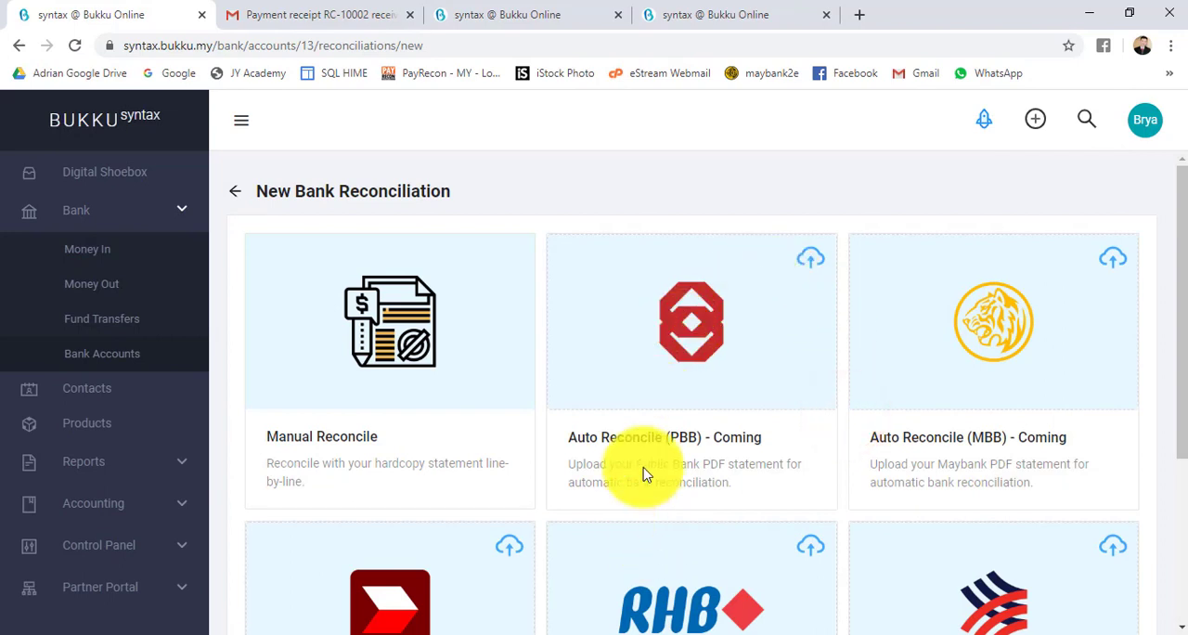
{"action": "mouse_move", "coordinate": [910, 520]}
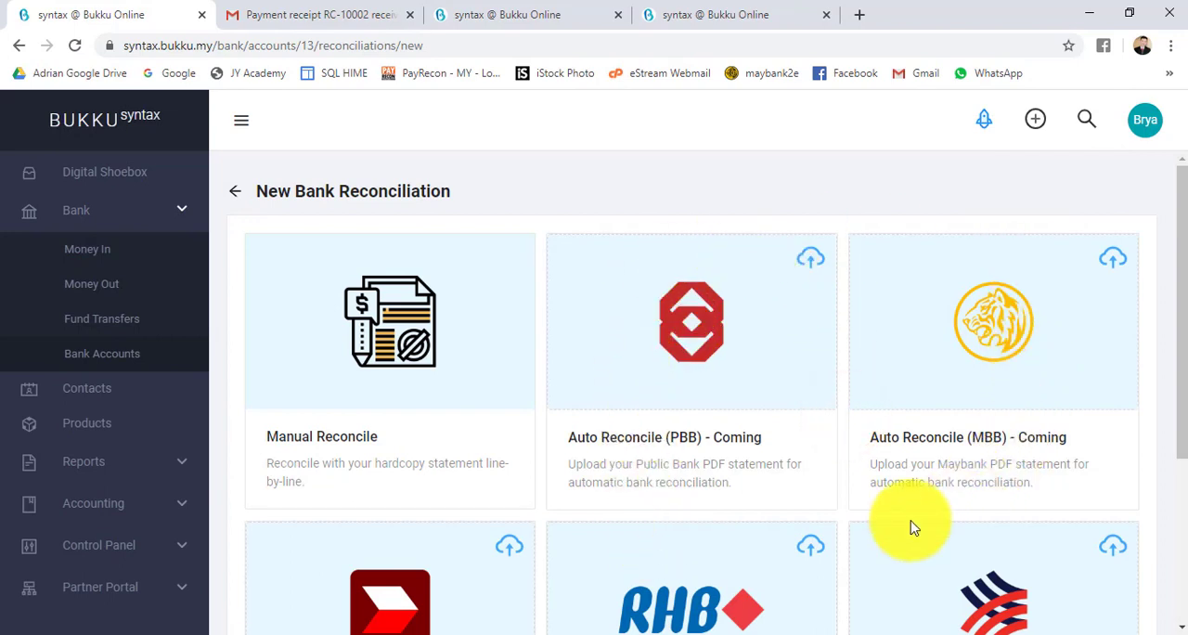
{"action": "scroll", "scroll_direction": "down", "scroll_amount": 3}
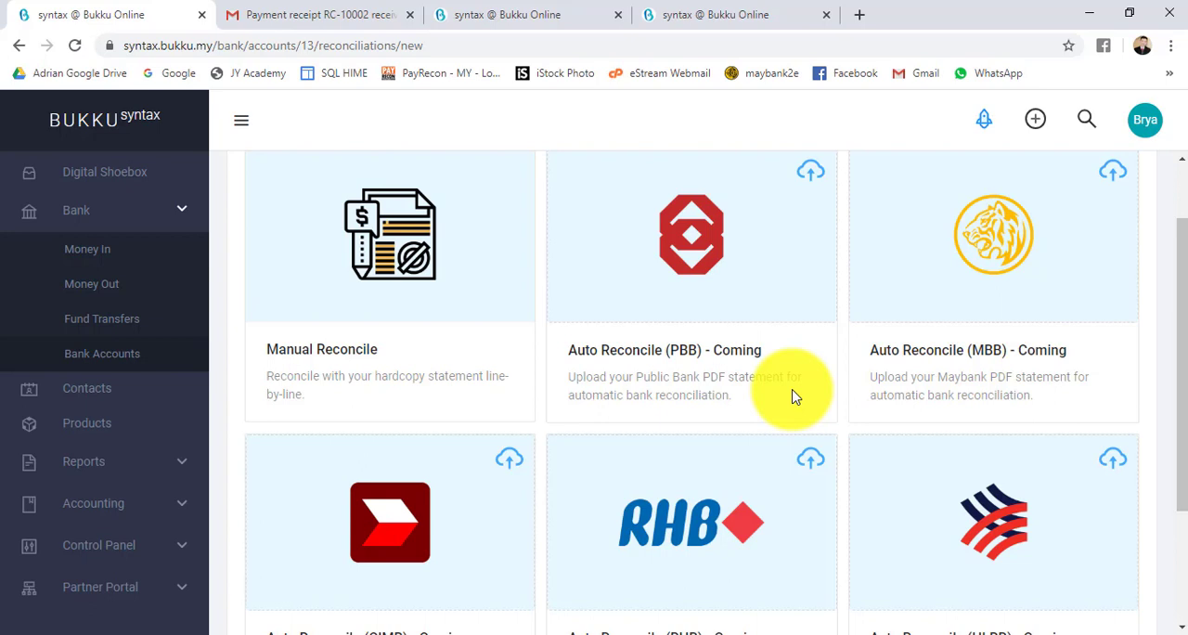
{"action": "mouse_move", "coordinate": [374, 401]}
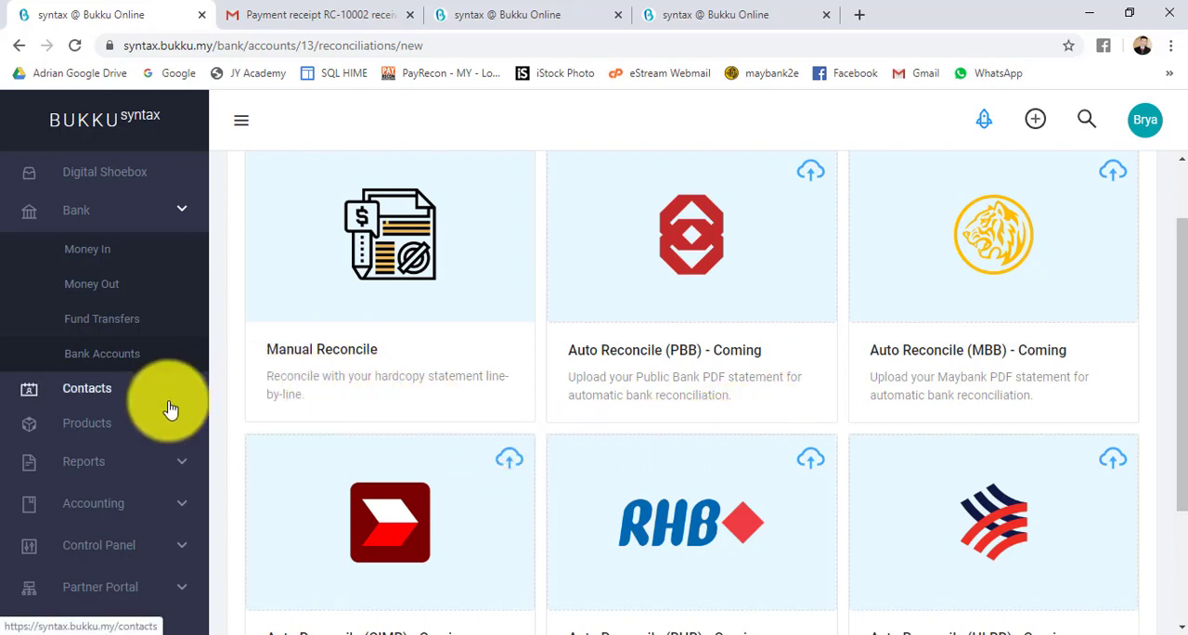
{"action": "mouse_move", "coordinate": [163, 486]}
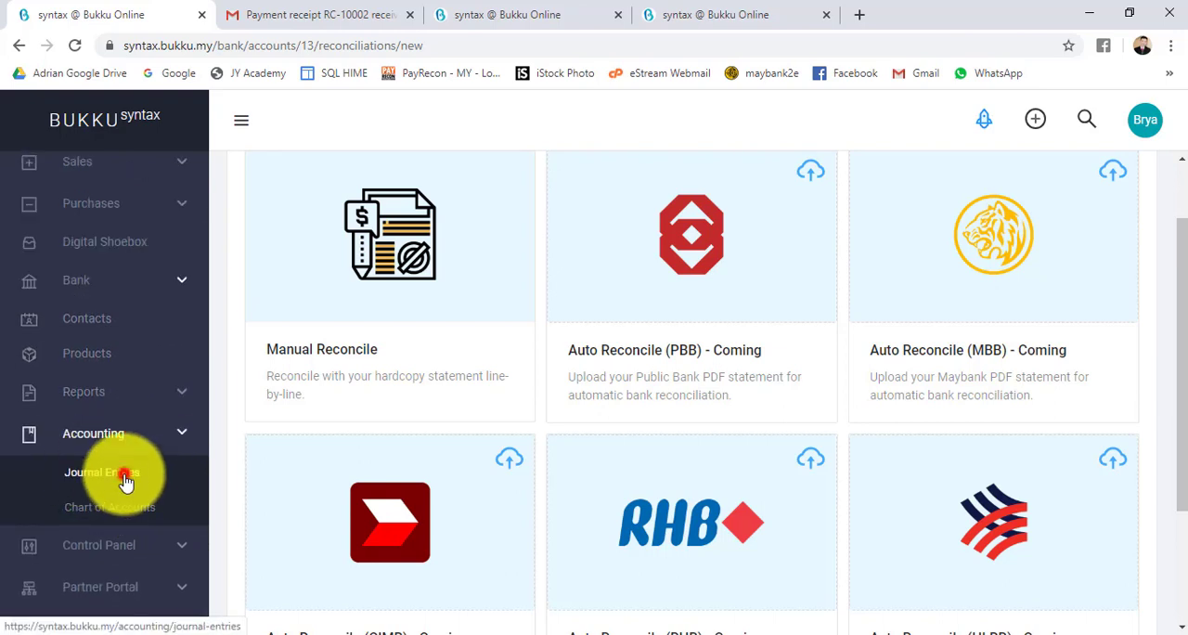
From Accounting > Journal Entries start a blank journal entry dated 14/05/2020 in MYR with RM0.00 totals.
{"action": "left_click", "coordinate": [100, 472]}
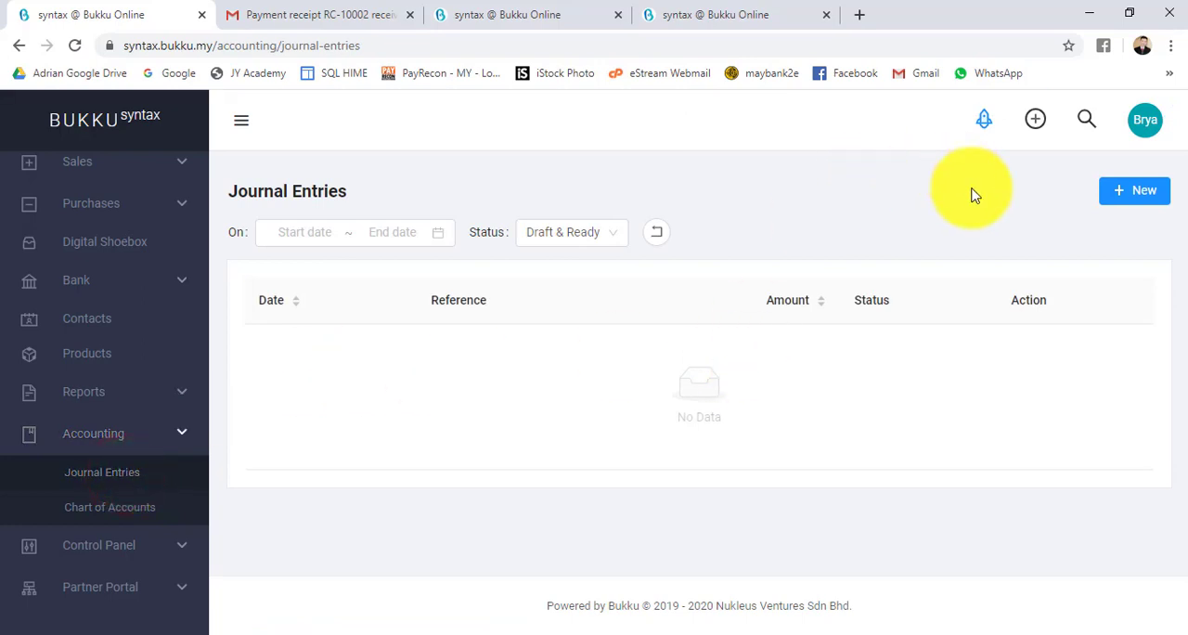
{"action": "left_click", "coordinate": [1134, 192]}
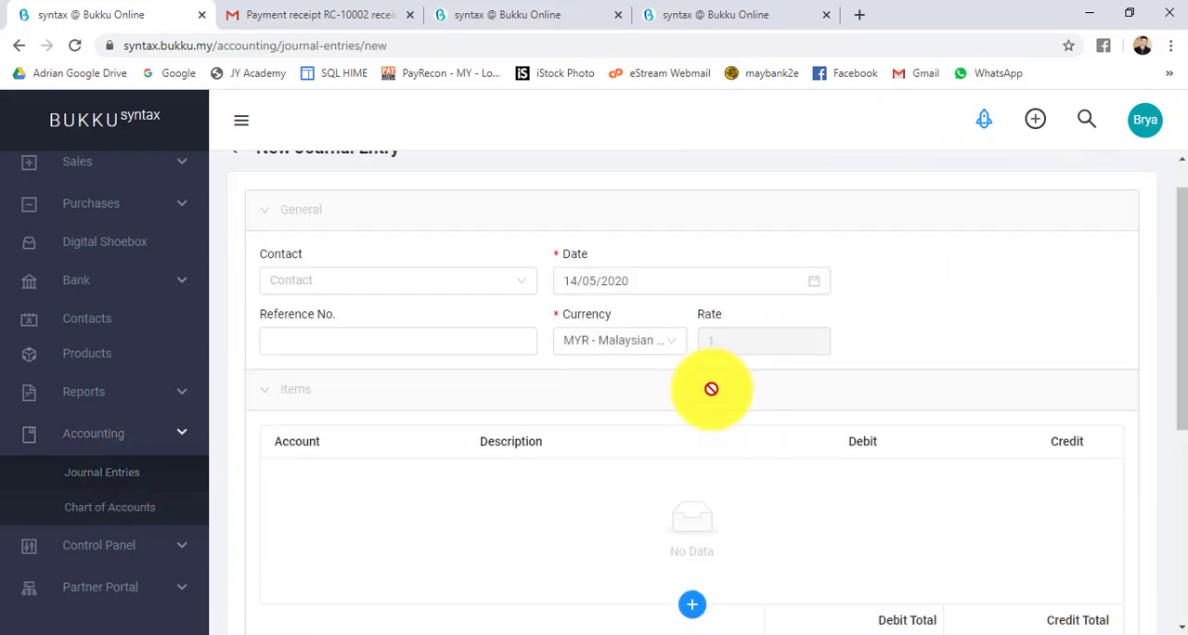
{"action": "scroll", "scroll_direction": "down", "scroll_amount": 3}
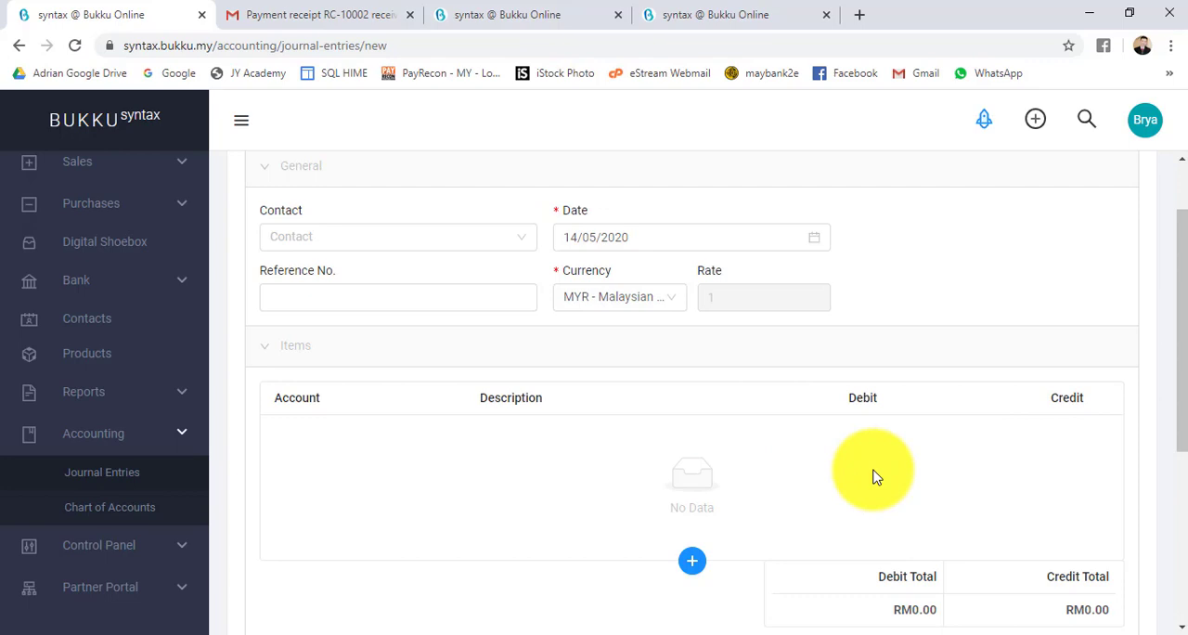
{"action": "mouse_move", "coordinate": [226, 434]}
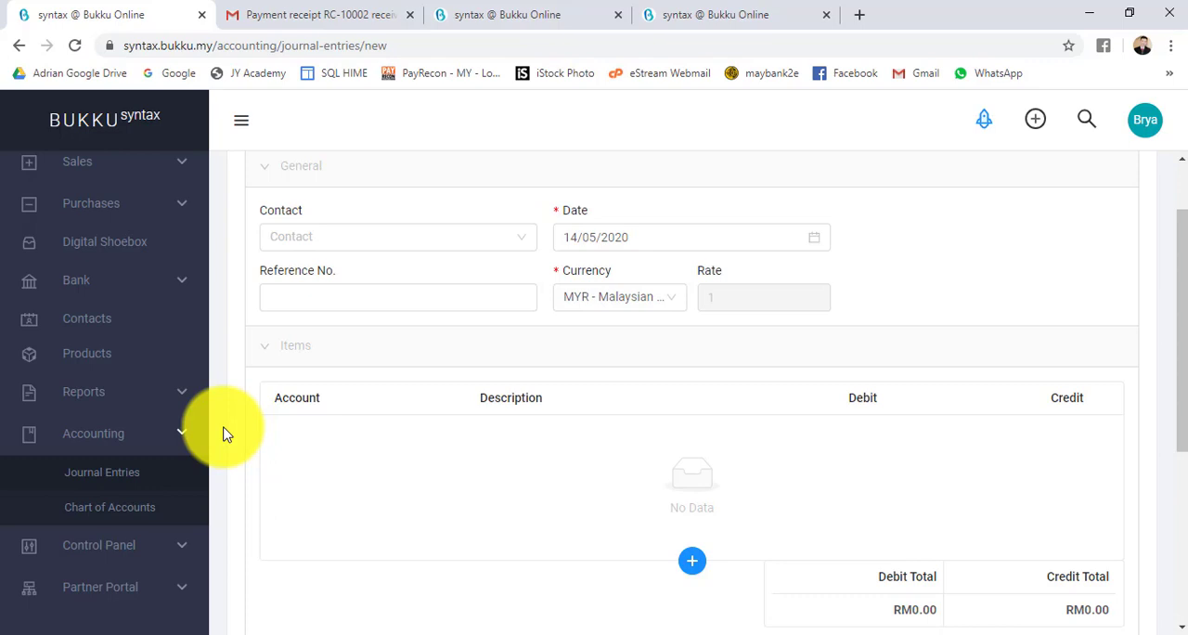
{"action": "mouse_move", "coordinate": [158, 460]}
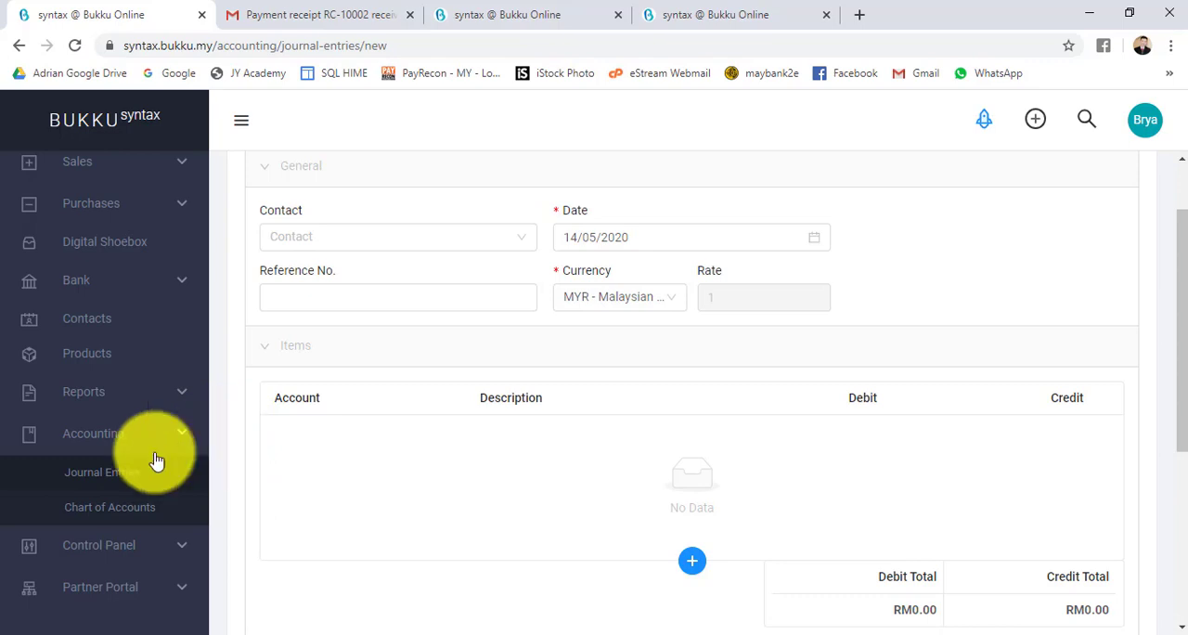
{"action": "scroll", "scroll_direction": "down", "scroll_amount": 3}
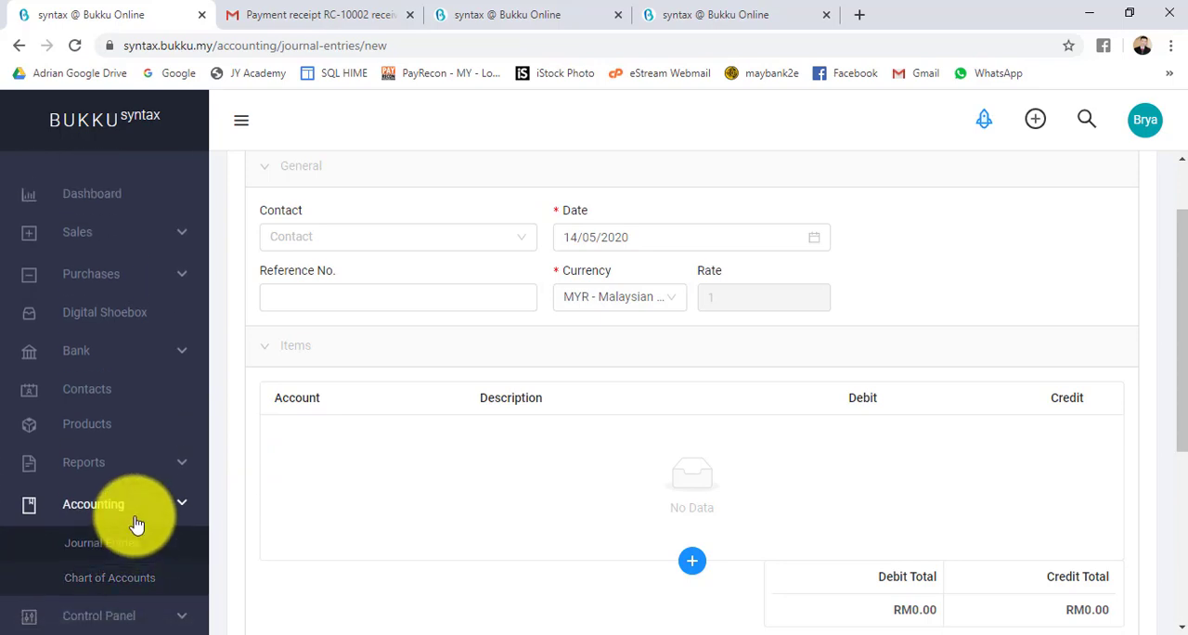
{"action": "mouse_move", "coordinate": [65, 256]}
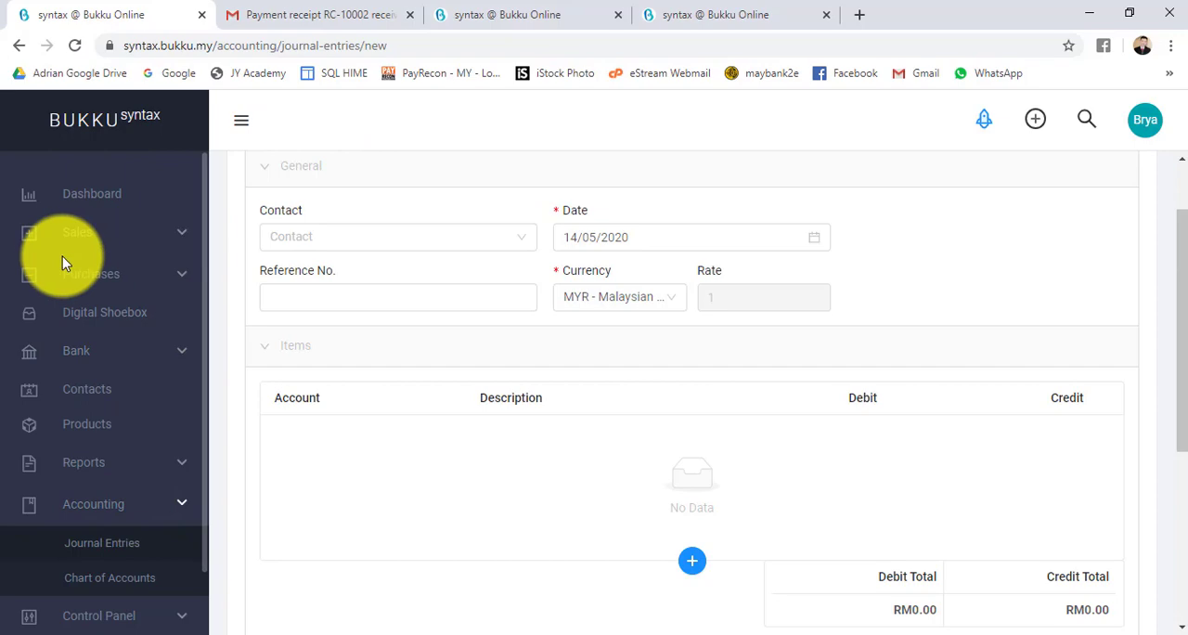